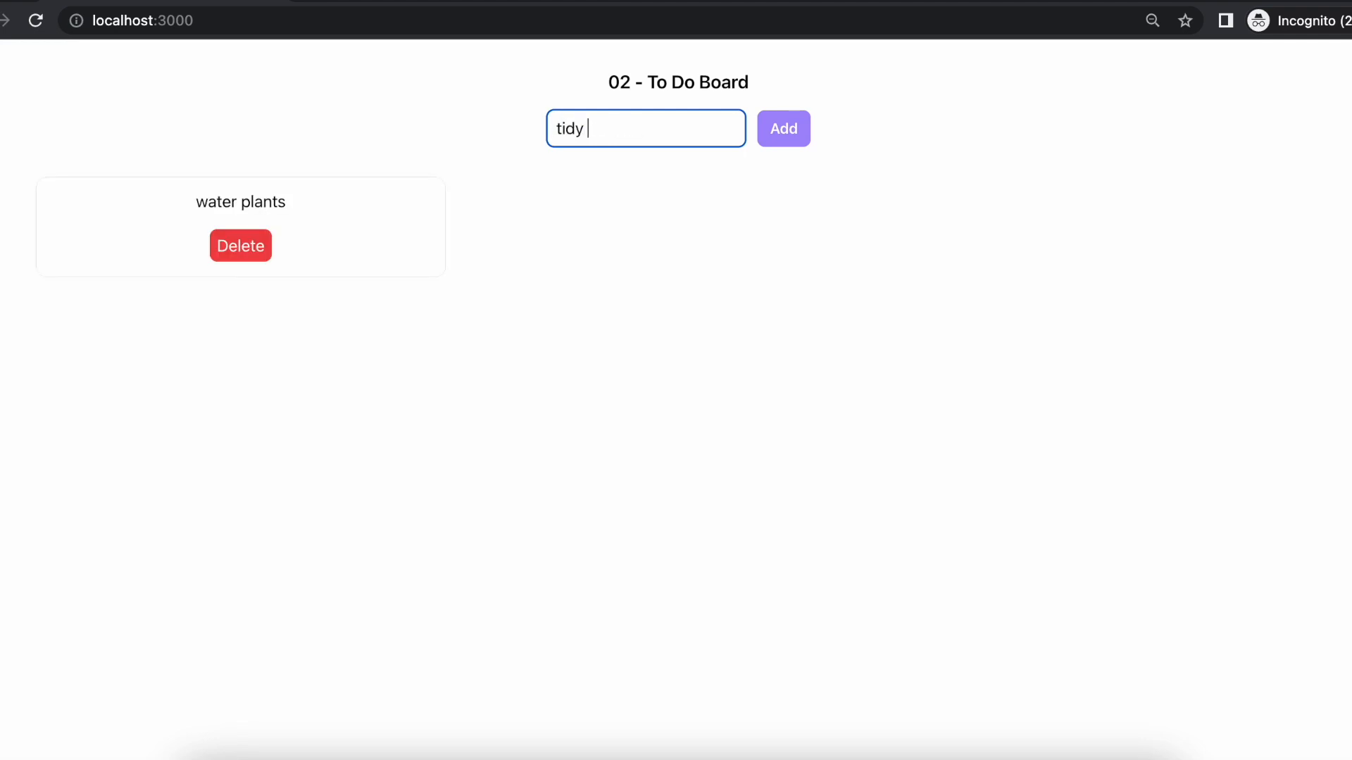
Step: Add the tidy house, charity dance and midnight drive tasks to the board
click(782, 128)
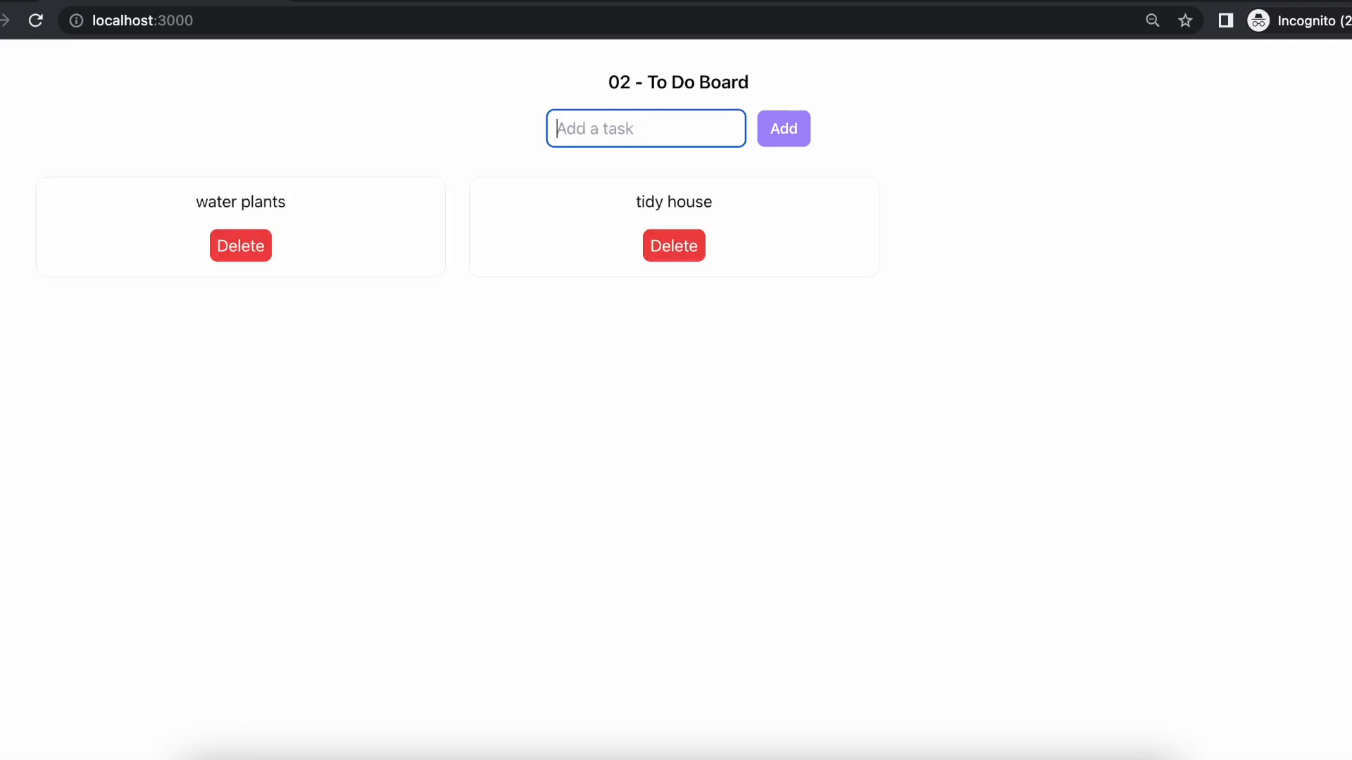
text(dance til th)
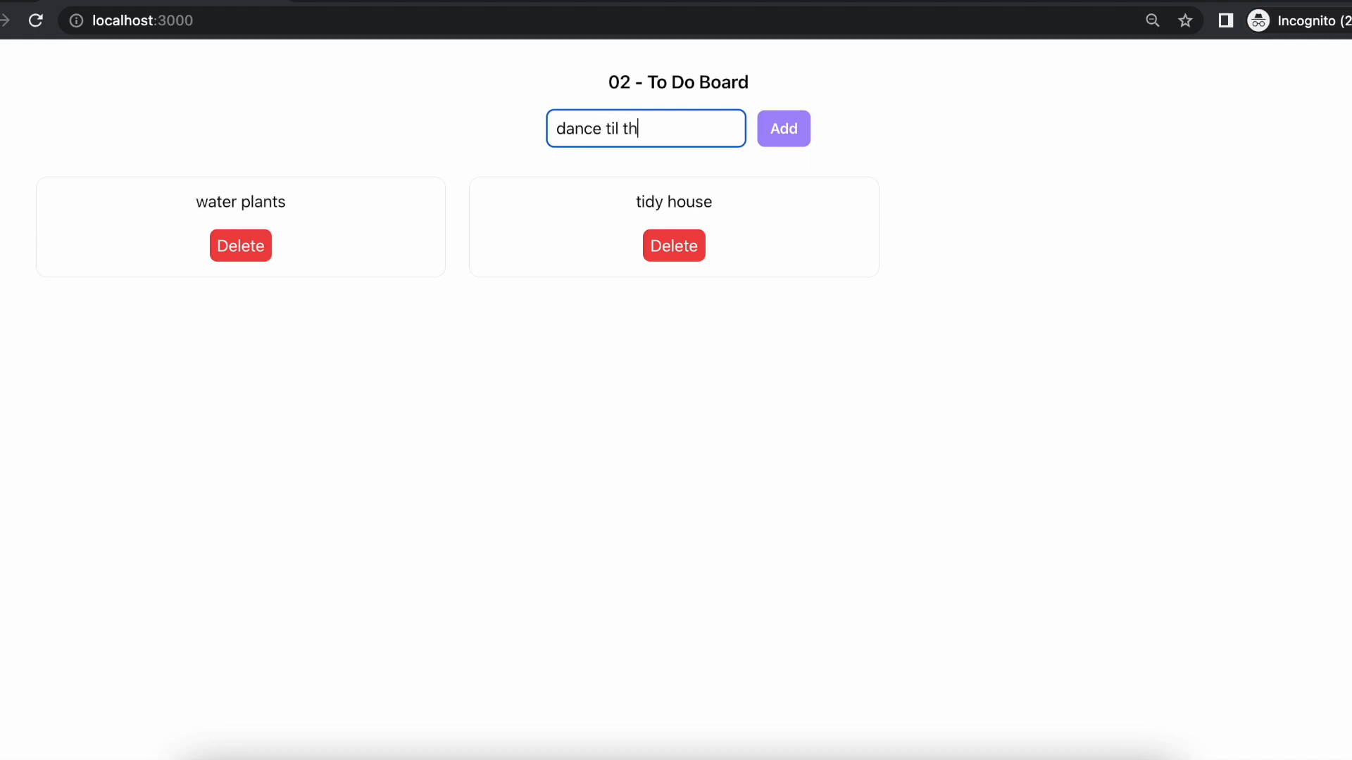
text(e sun comes up)
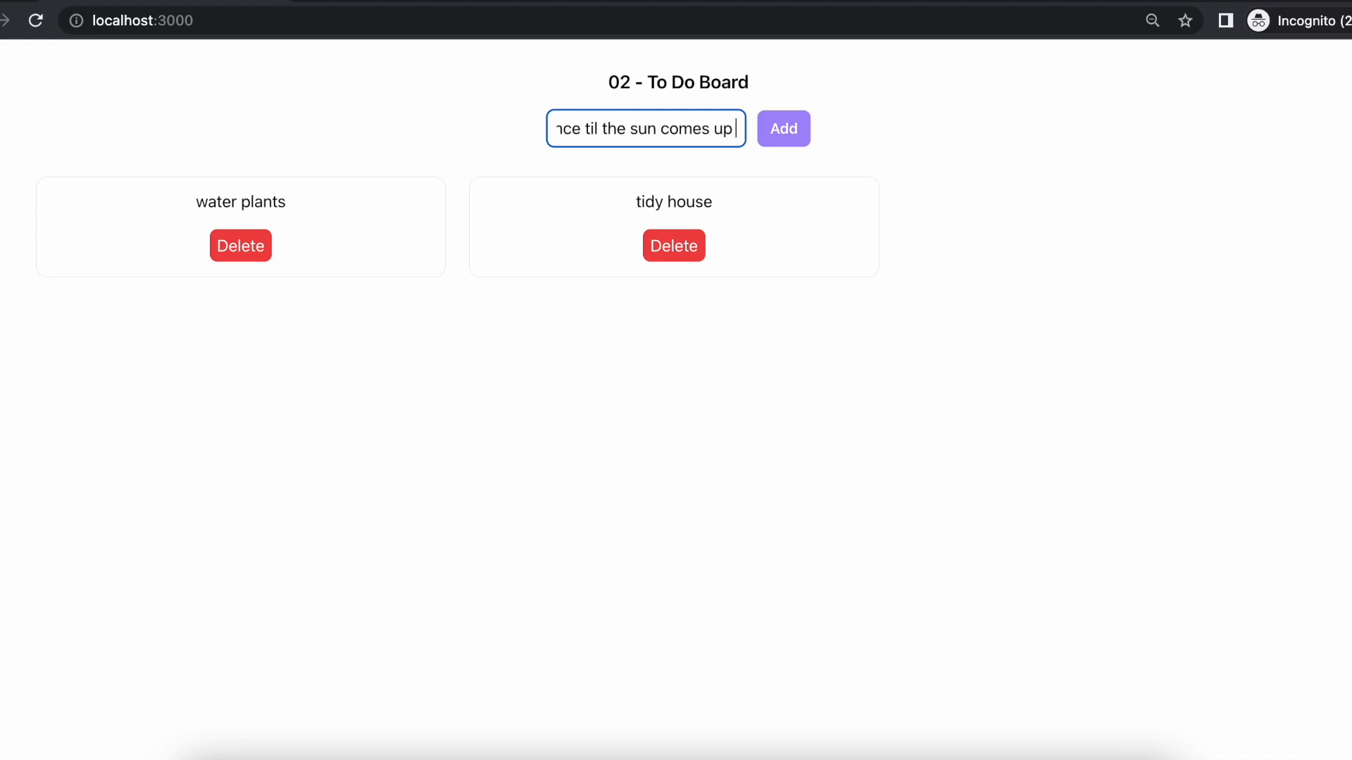
text(for charity)
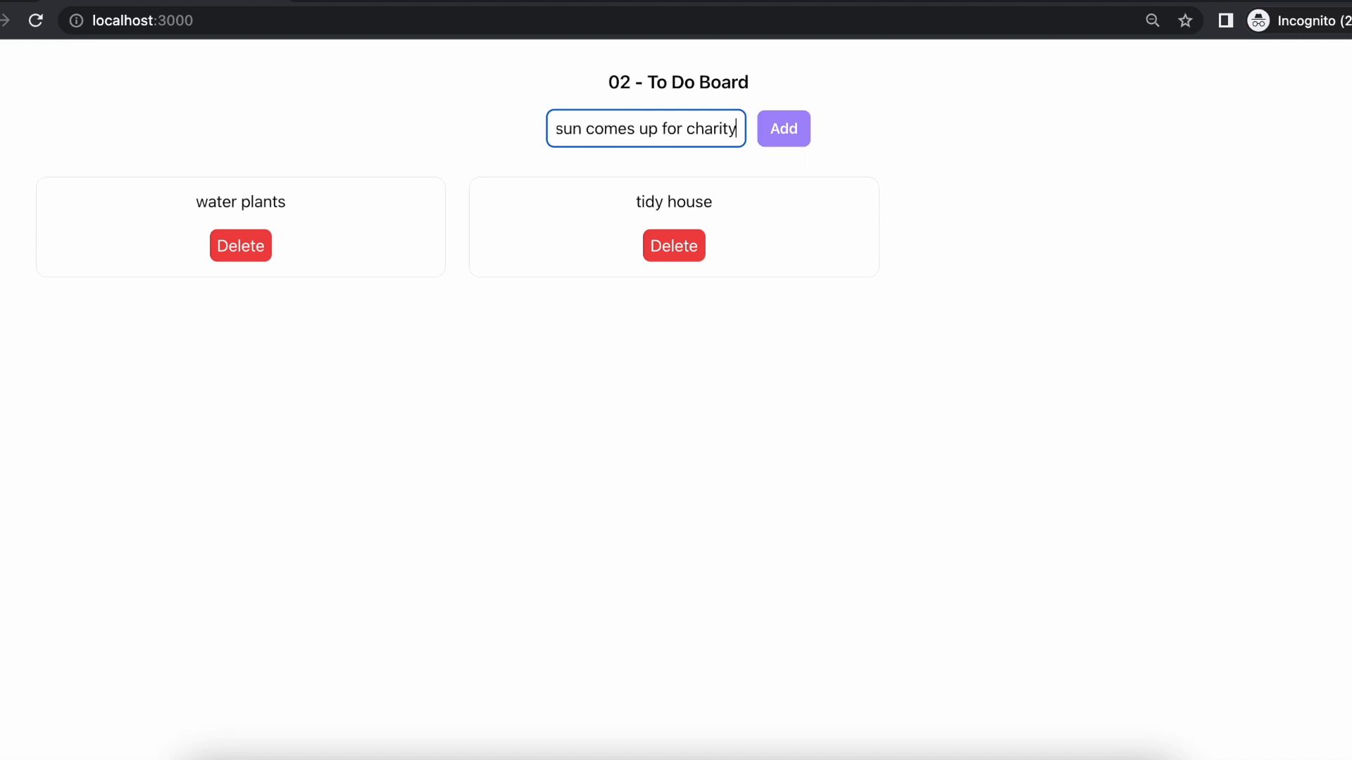
click(783, 128)
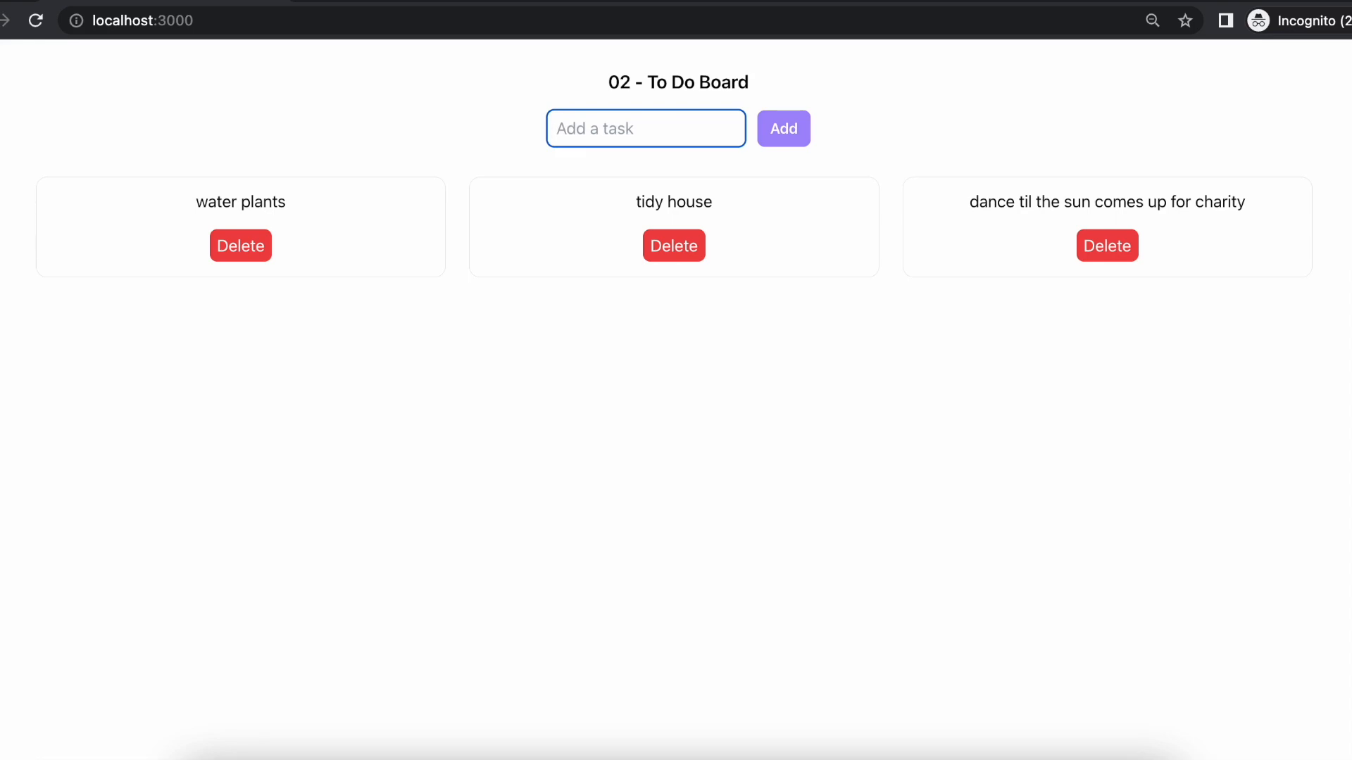
text(go for)
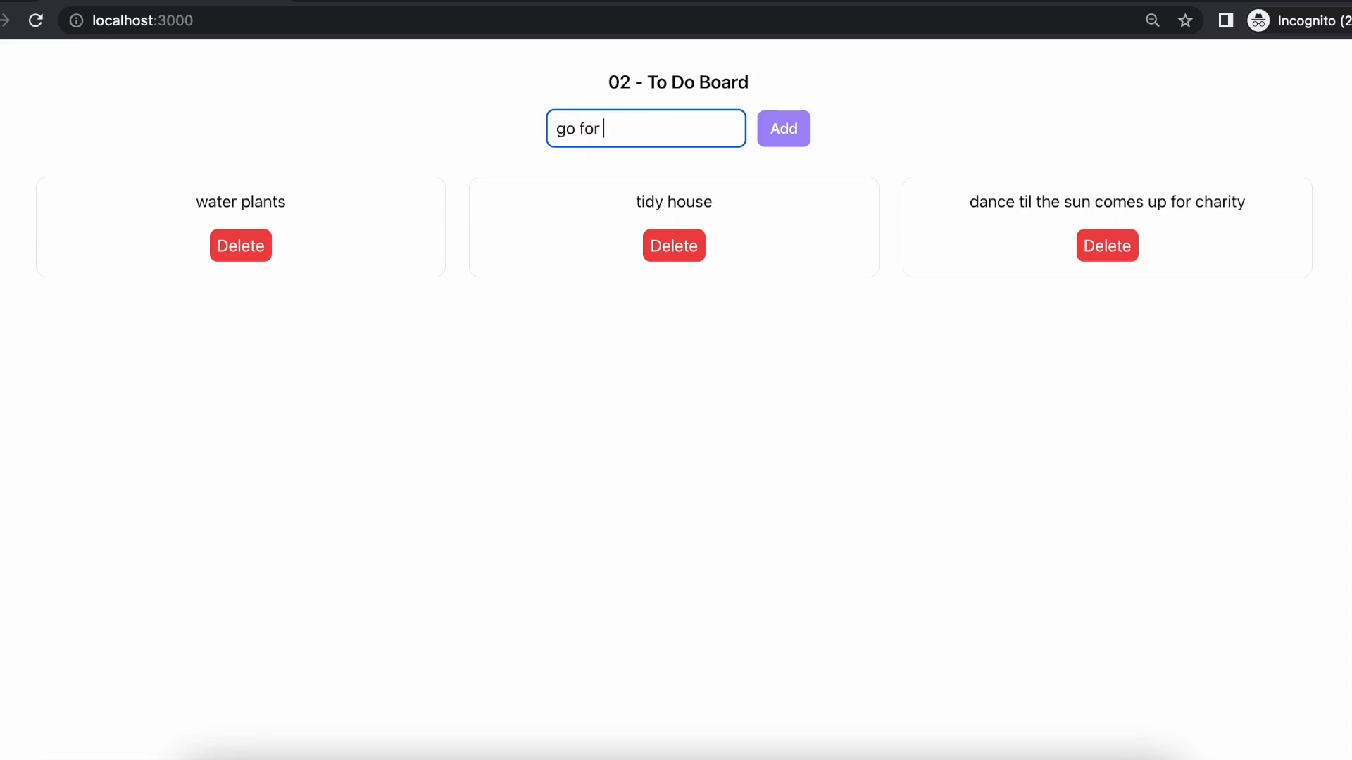
click(781, 128)
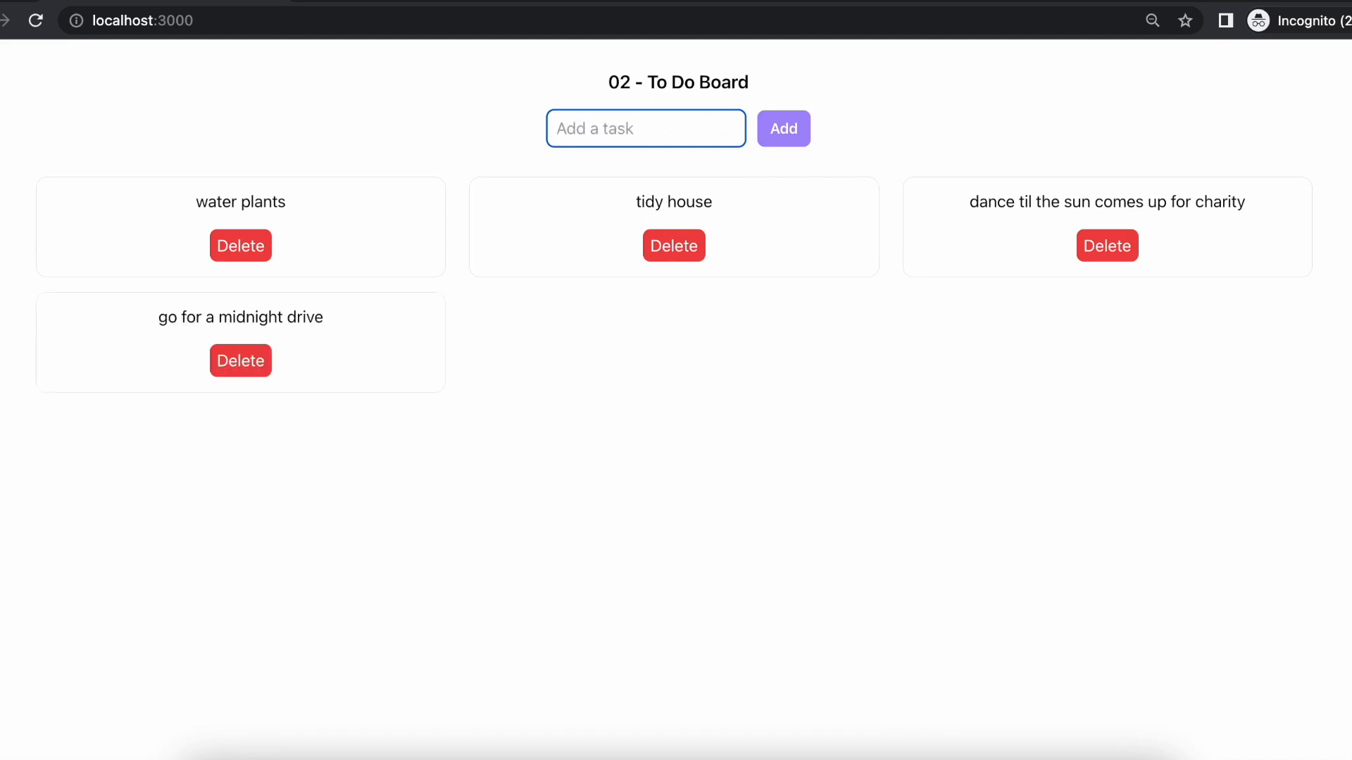
Step: Add the non-fiction book and audiobook tasks, then delete the non-fiction book card
text(read a non-f)
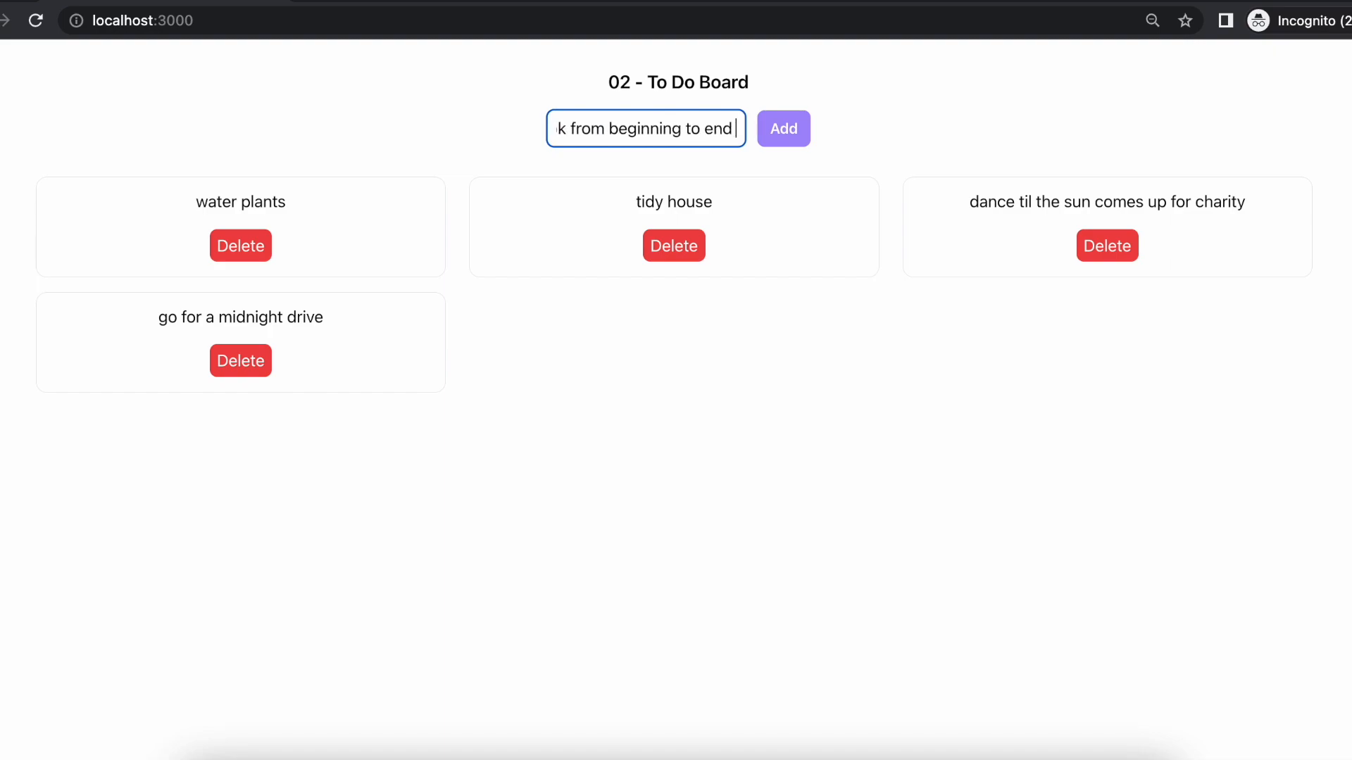
click(782, 128)
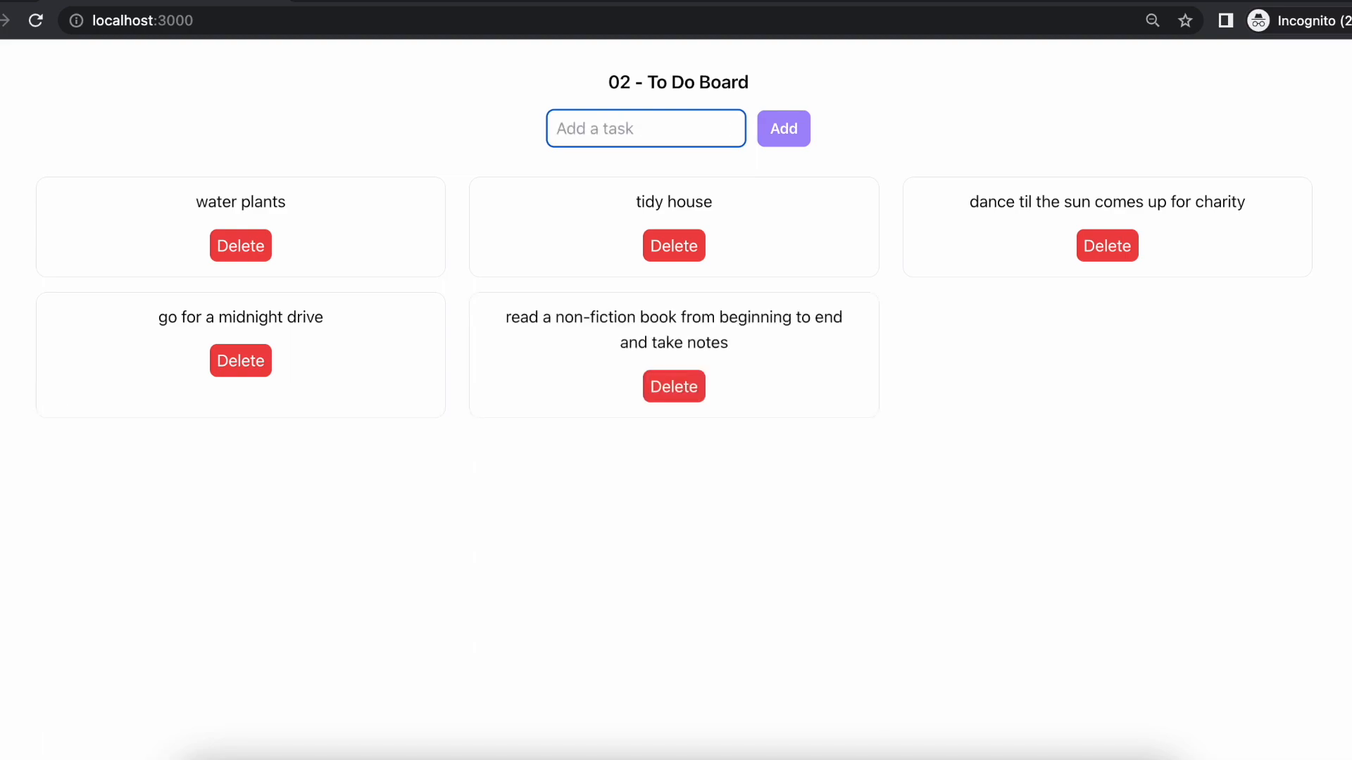
text(recomme)
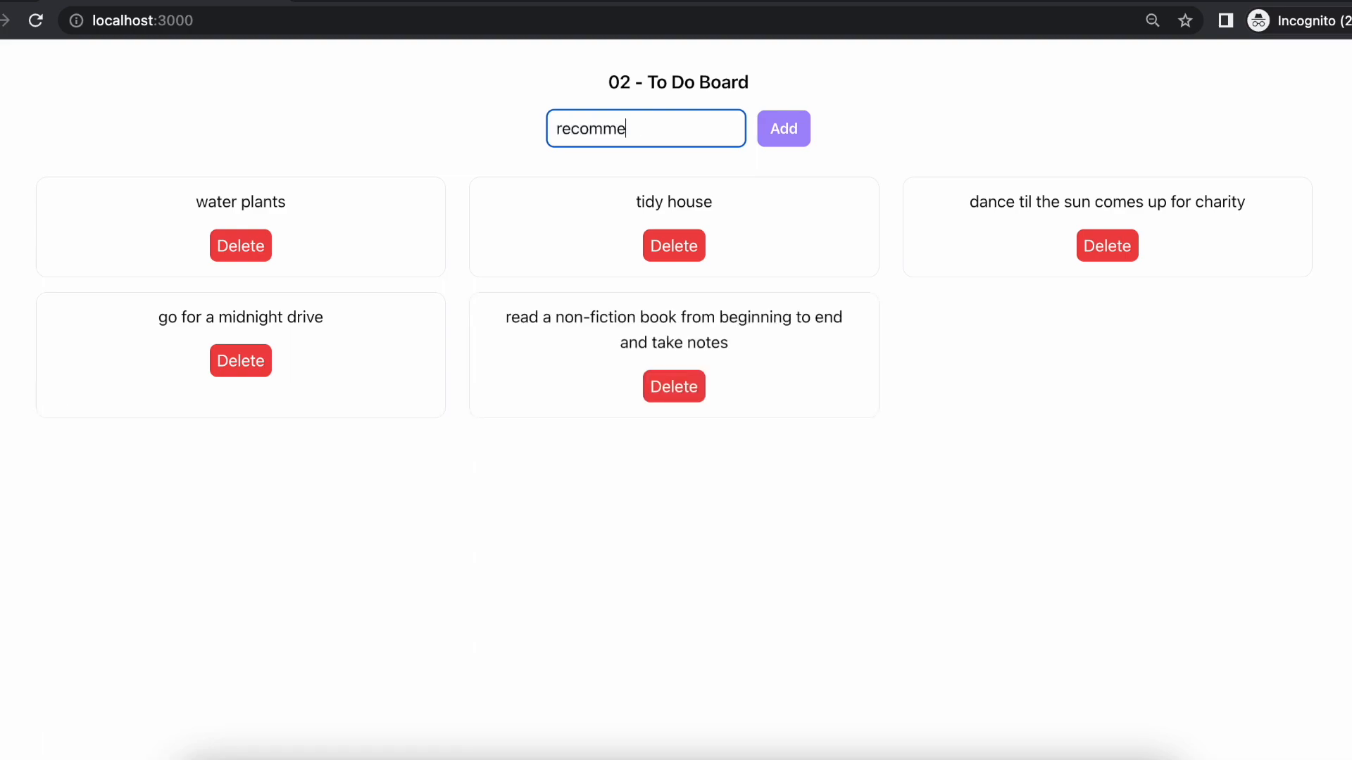
text(nd me for an audiobook)
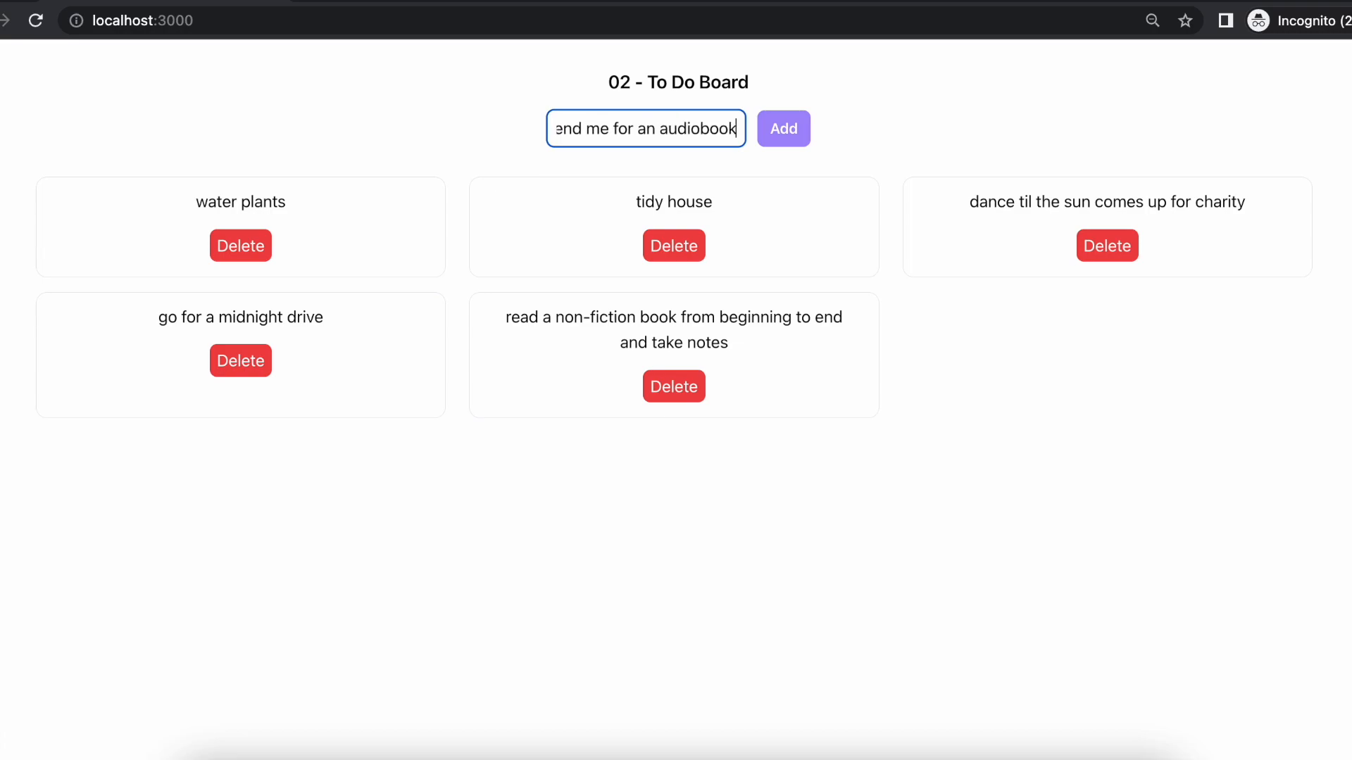
click(781, 128)
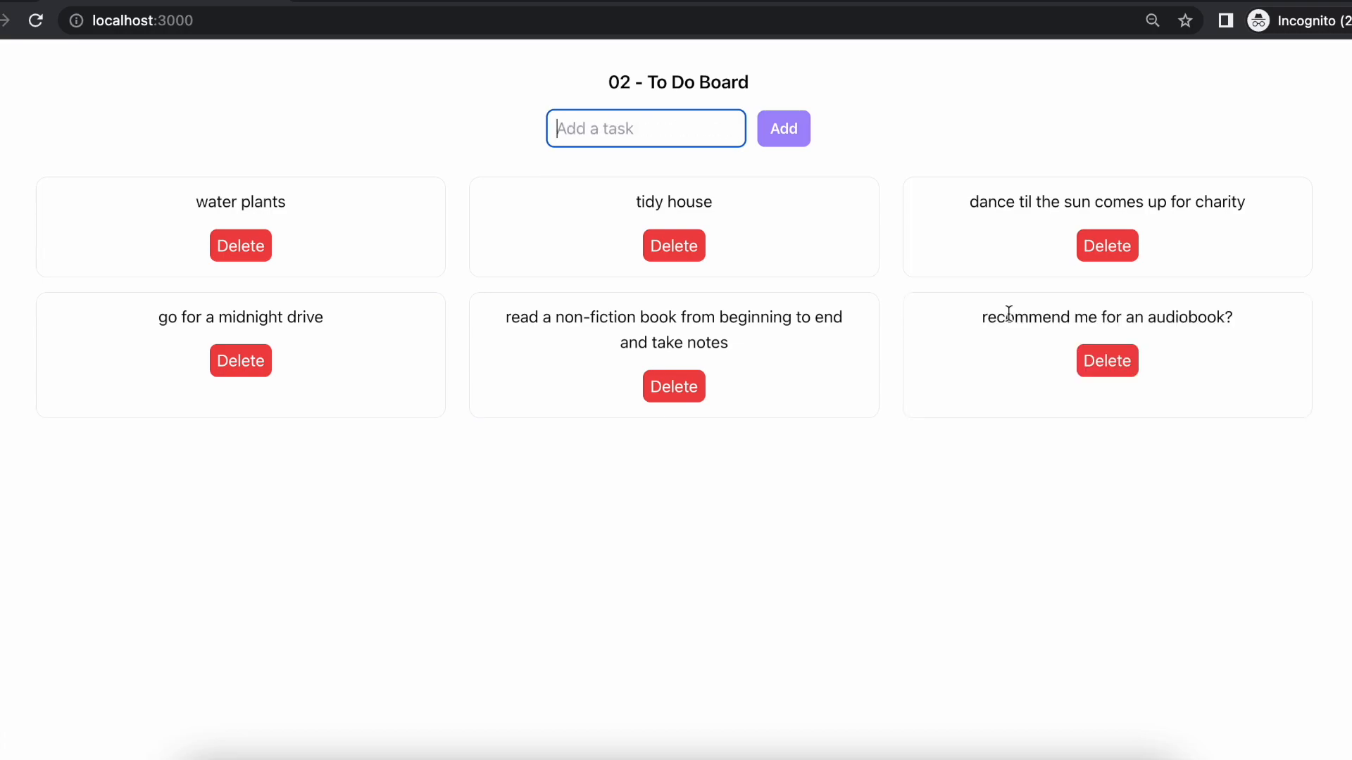
click(673, 386)
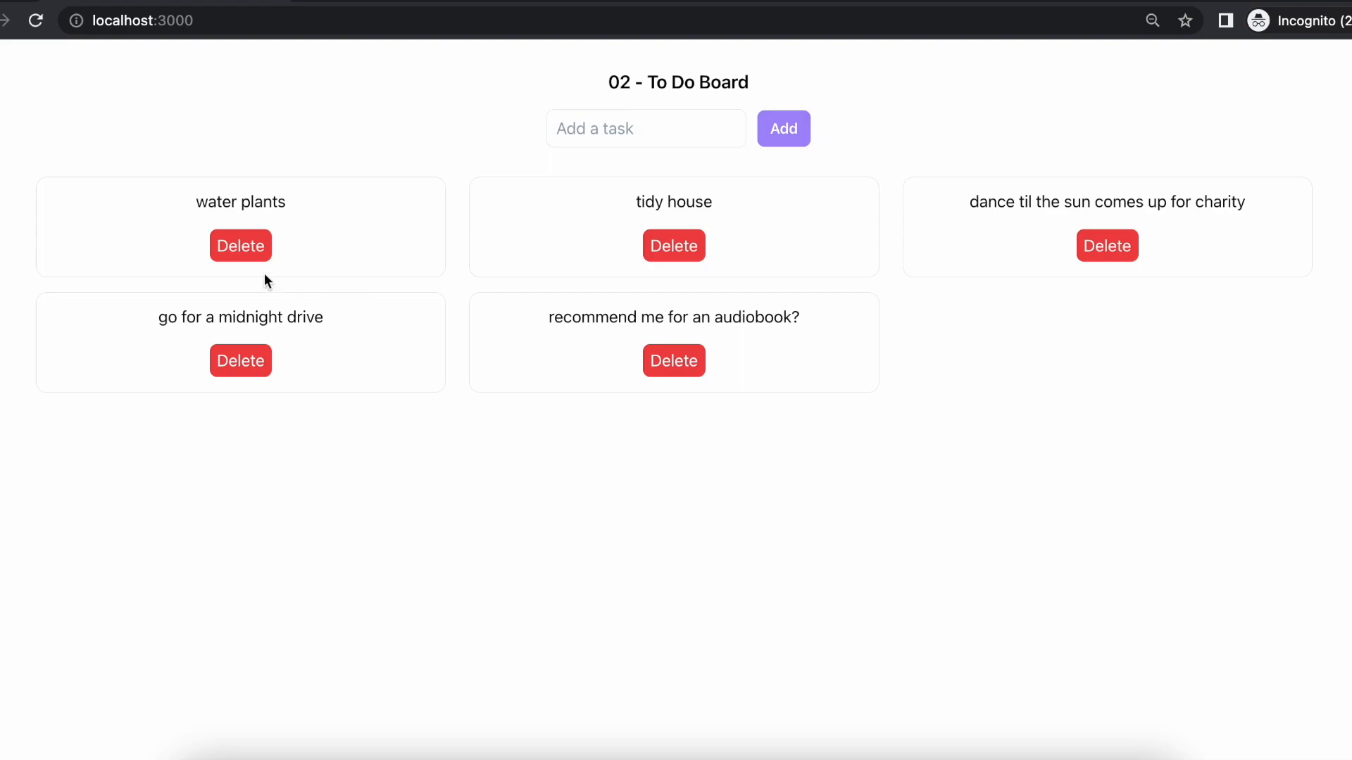
click(241, 245)
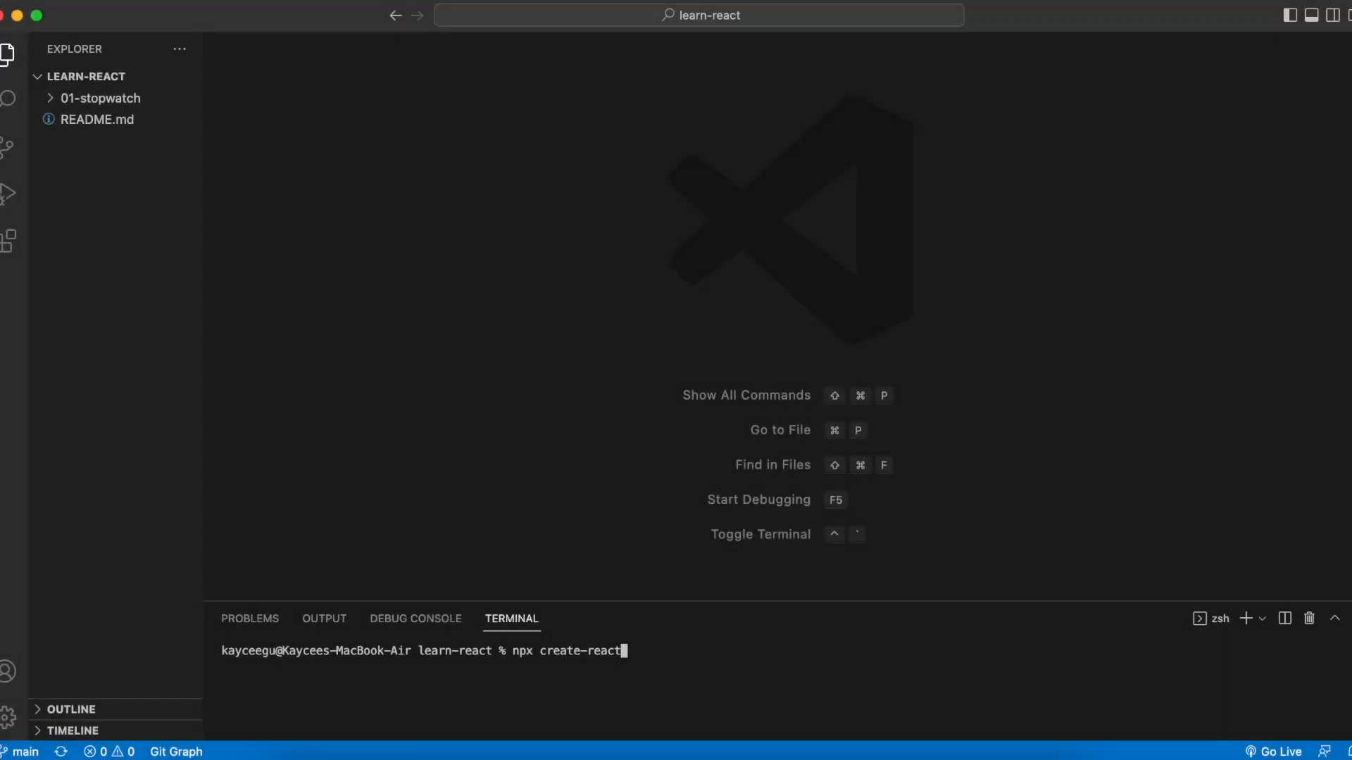
Step: Run npx create-react-app 02-todo-board in the terminal to generate the project
text(-app 02)
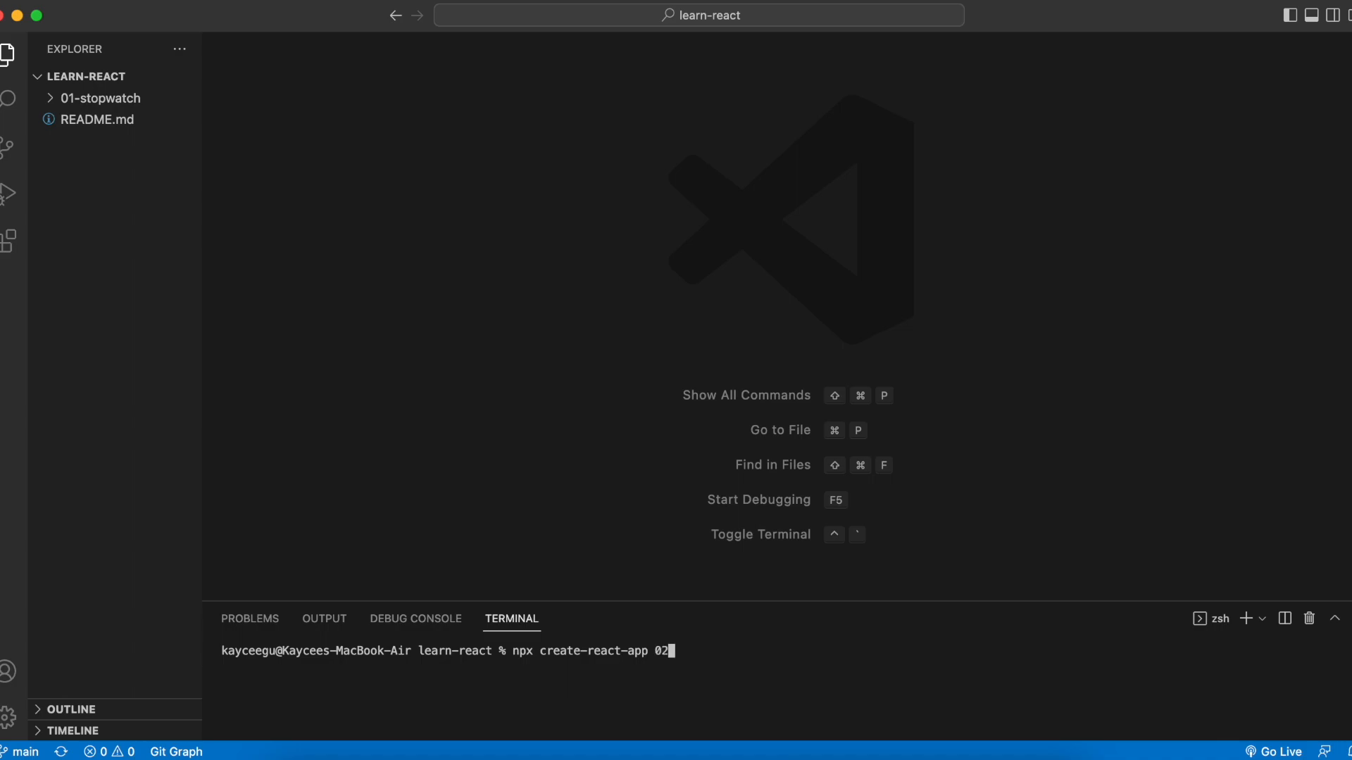
text(-todo)
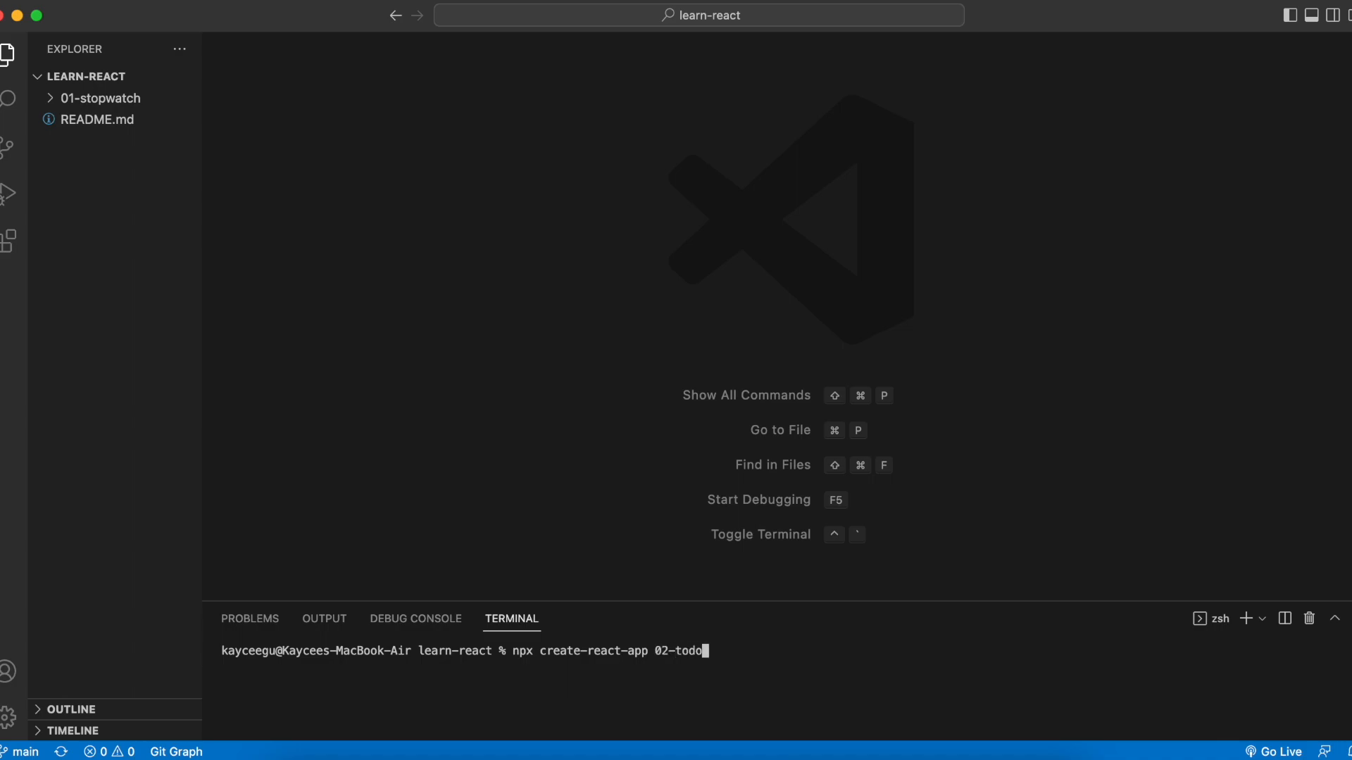
key(Return)
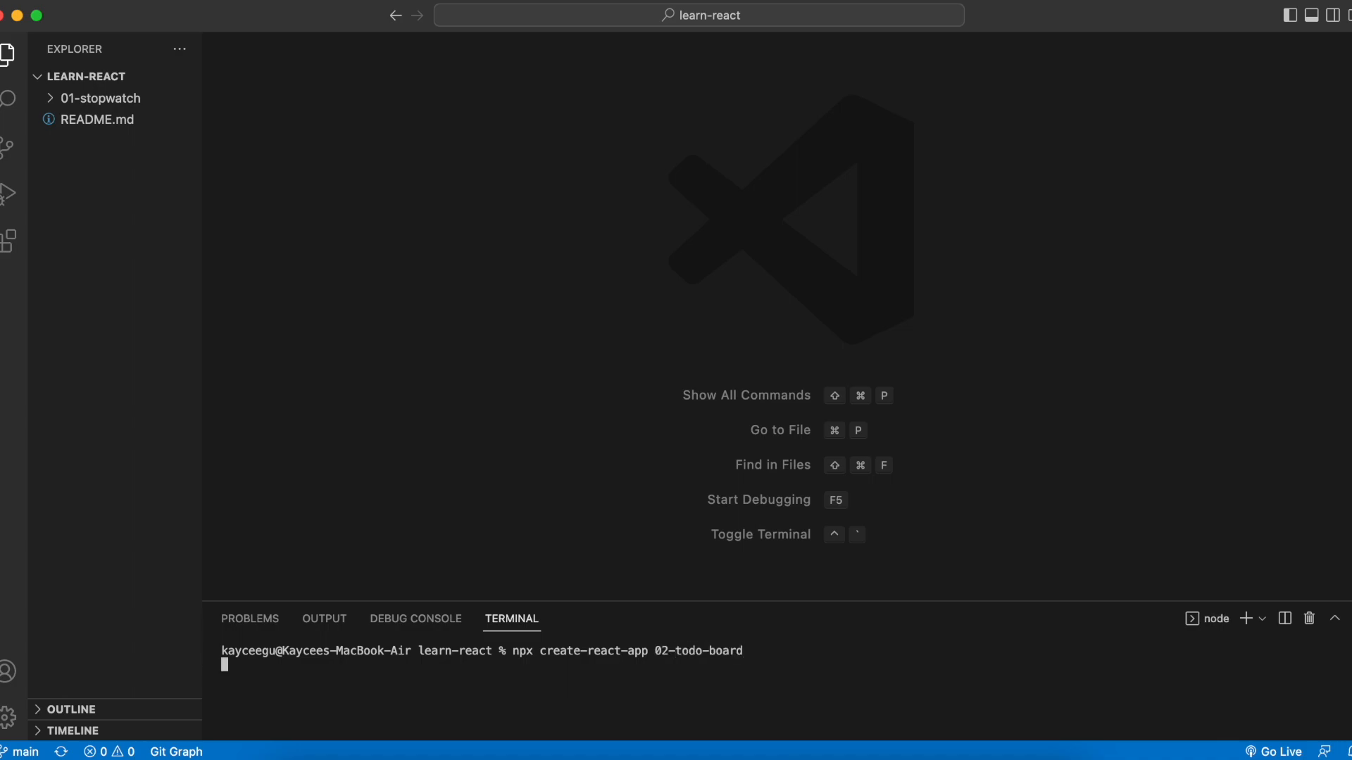
key(Return)
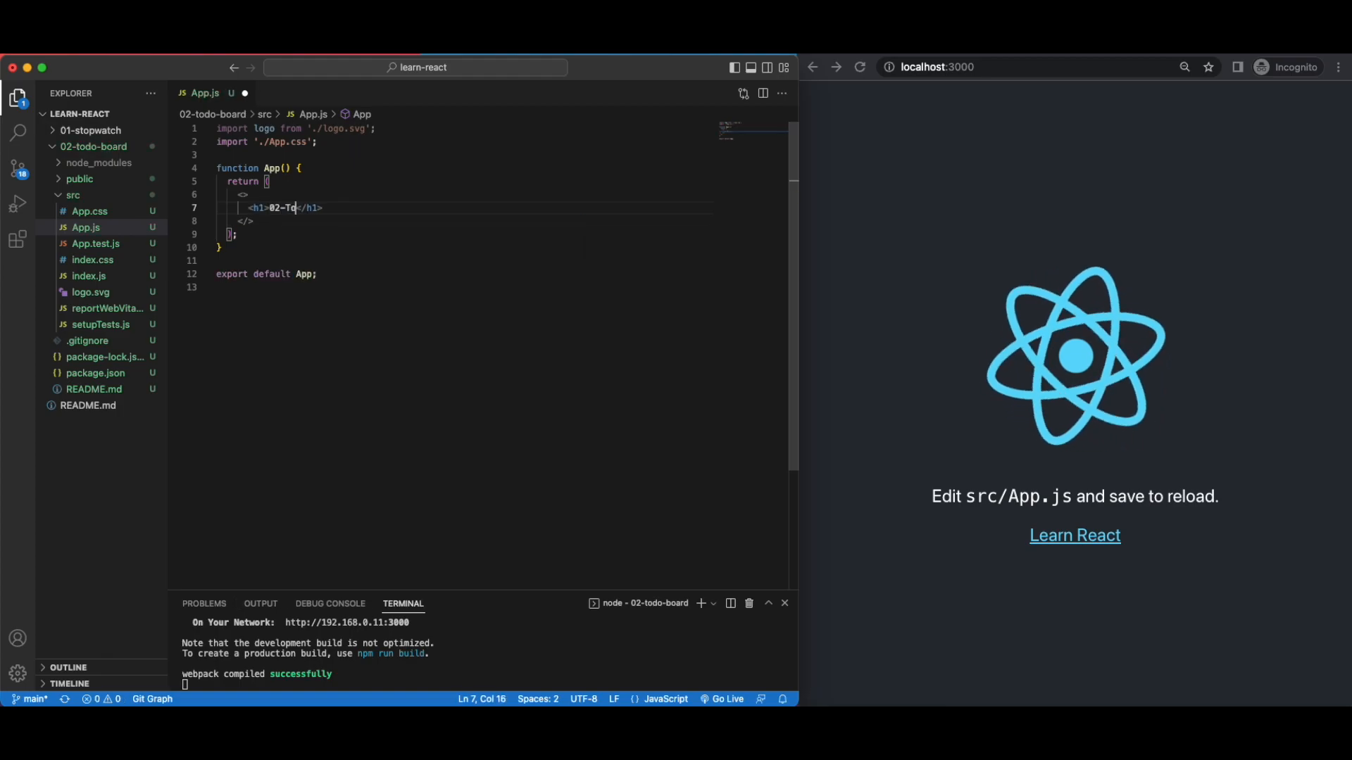
Step: Make the App.js heading read '02 - To Do Board' and delete App.css
text(- To Do Board)
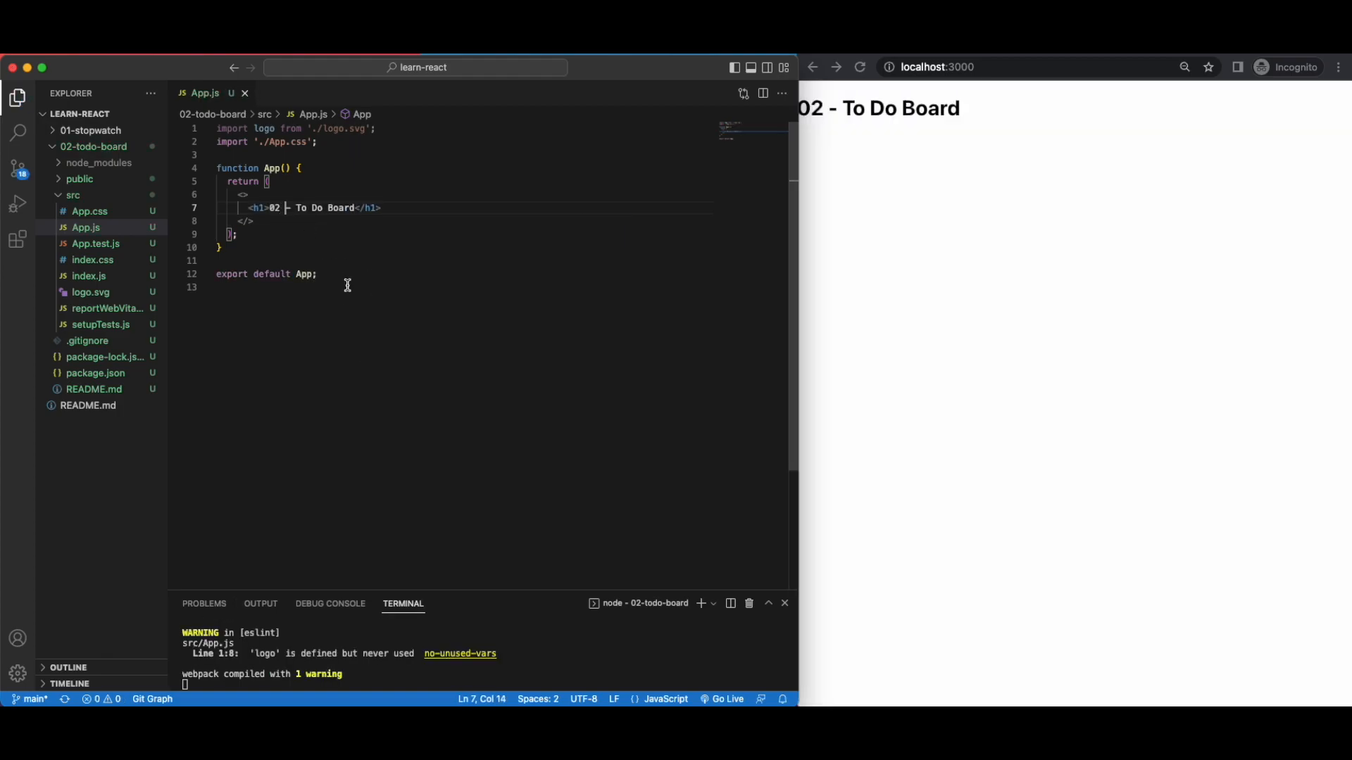
right_click(86, 211)
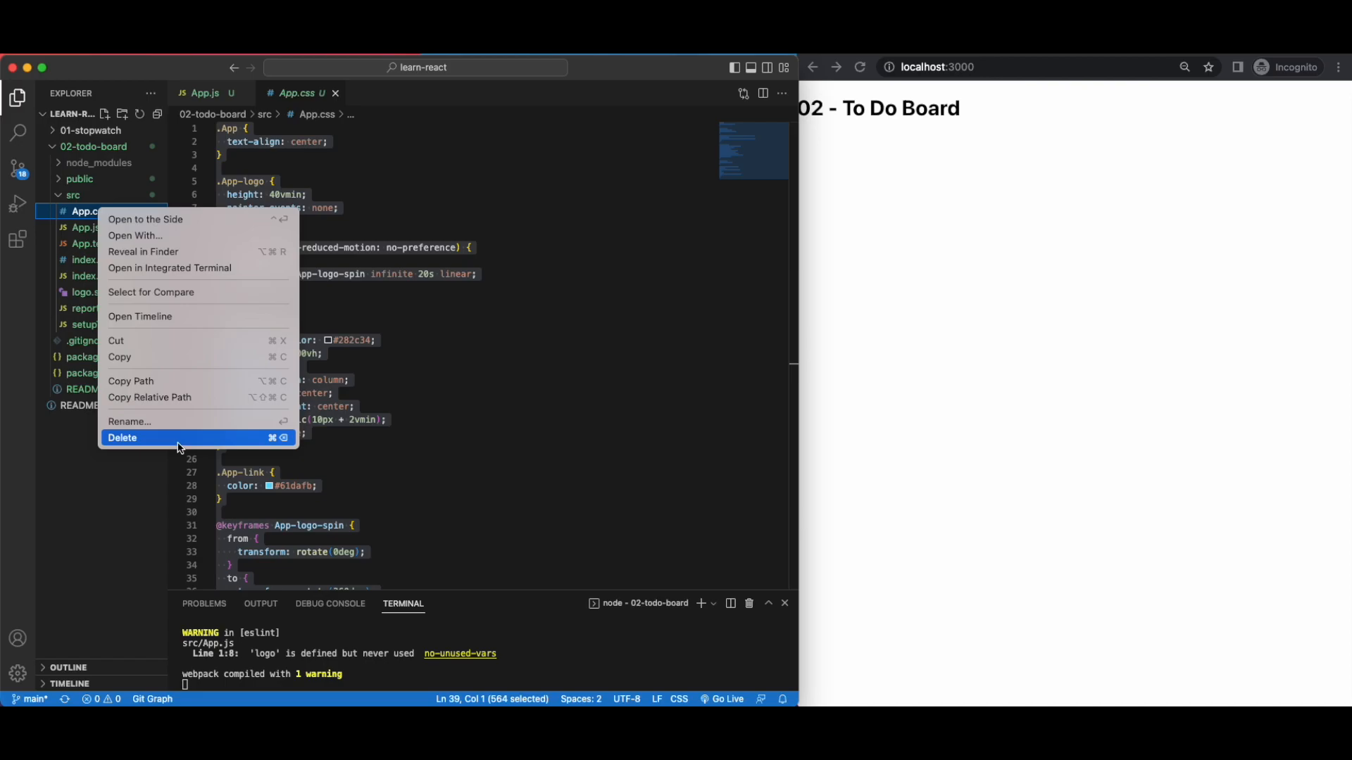
click(123, 437)
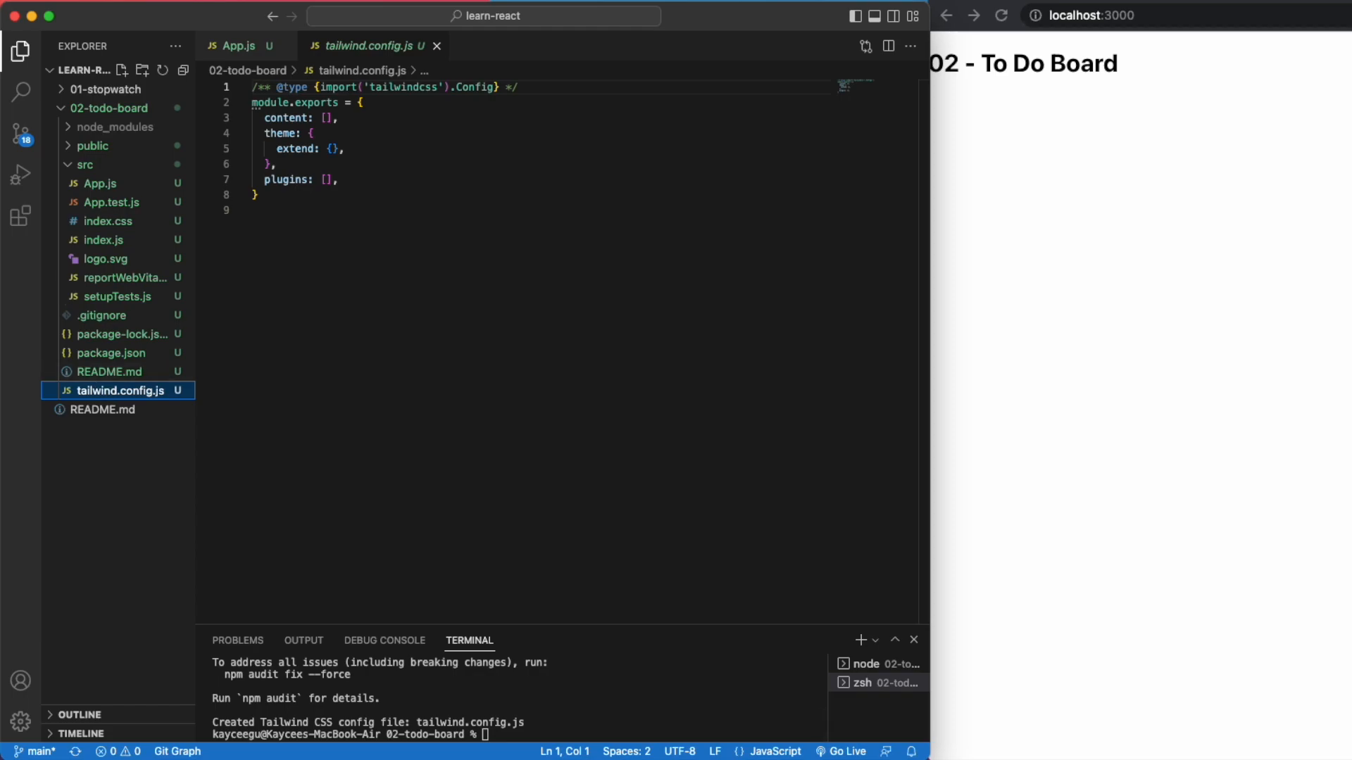
text("./src/**/*.{html,js,jsx}")
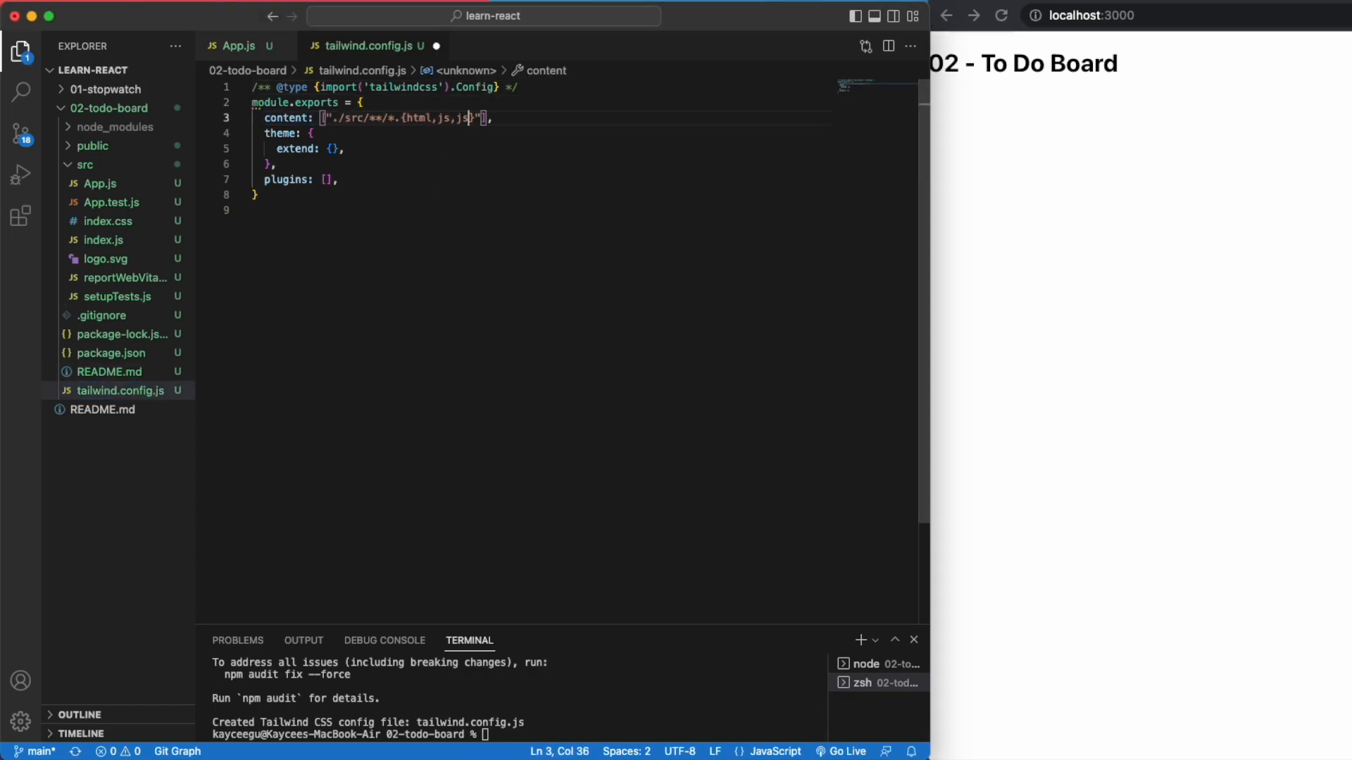
text(x)
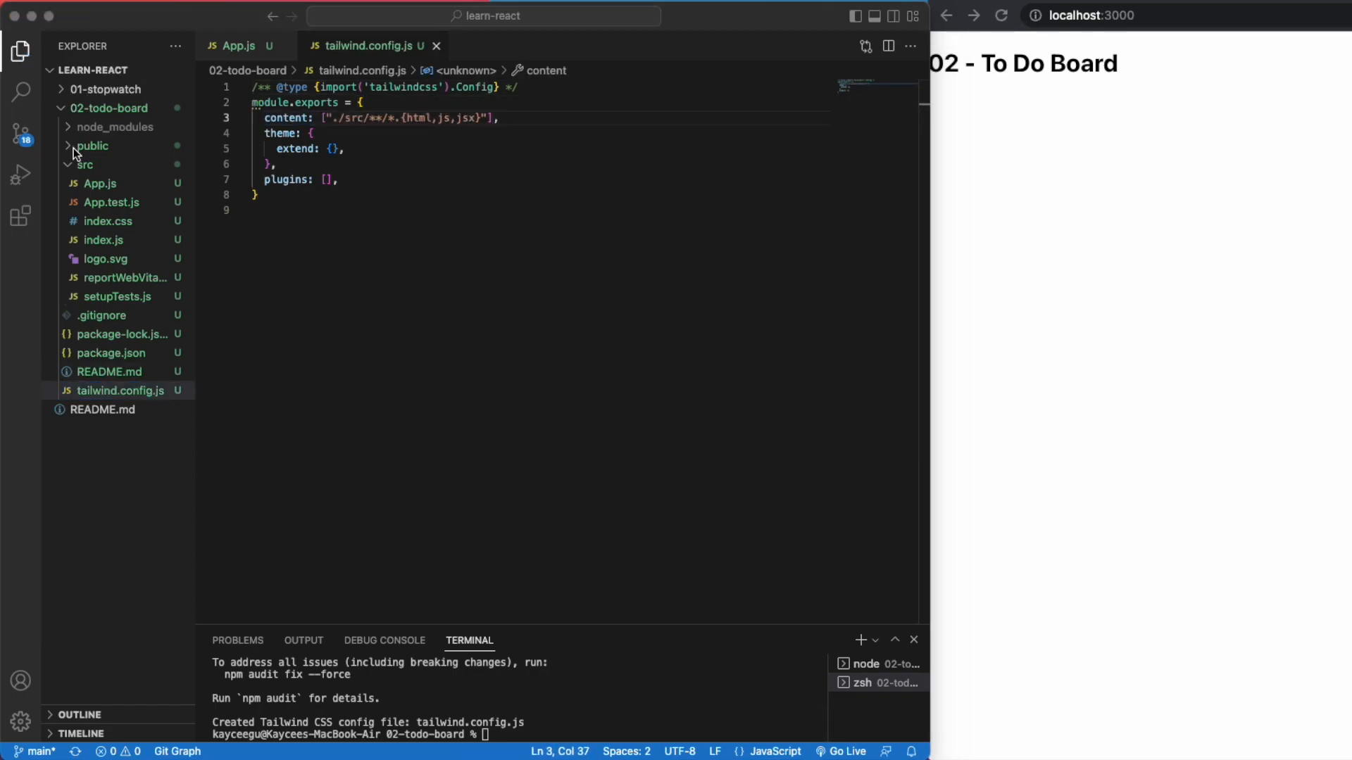
click(109, 221)
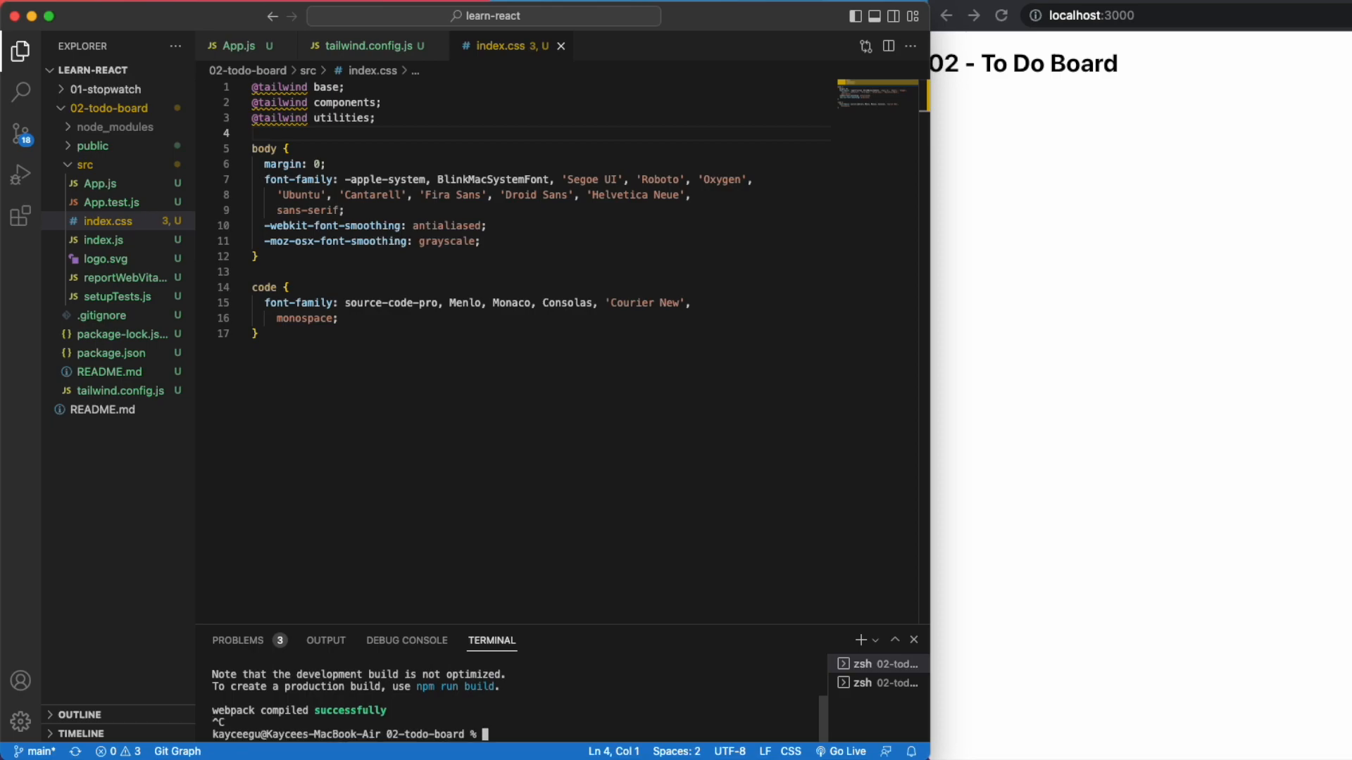
click(362, 45)
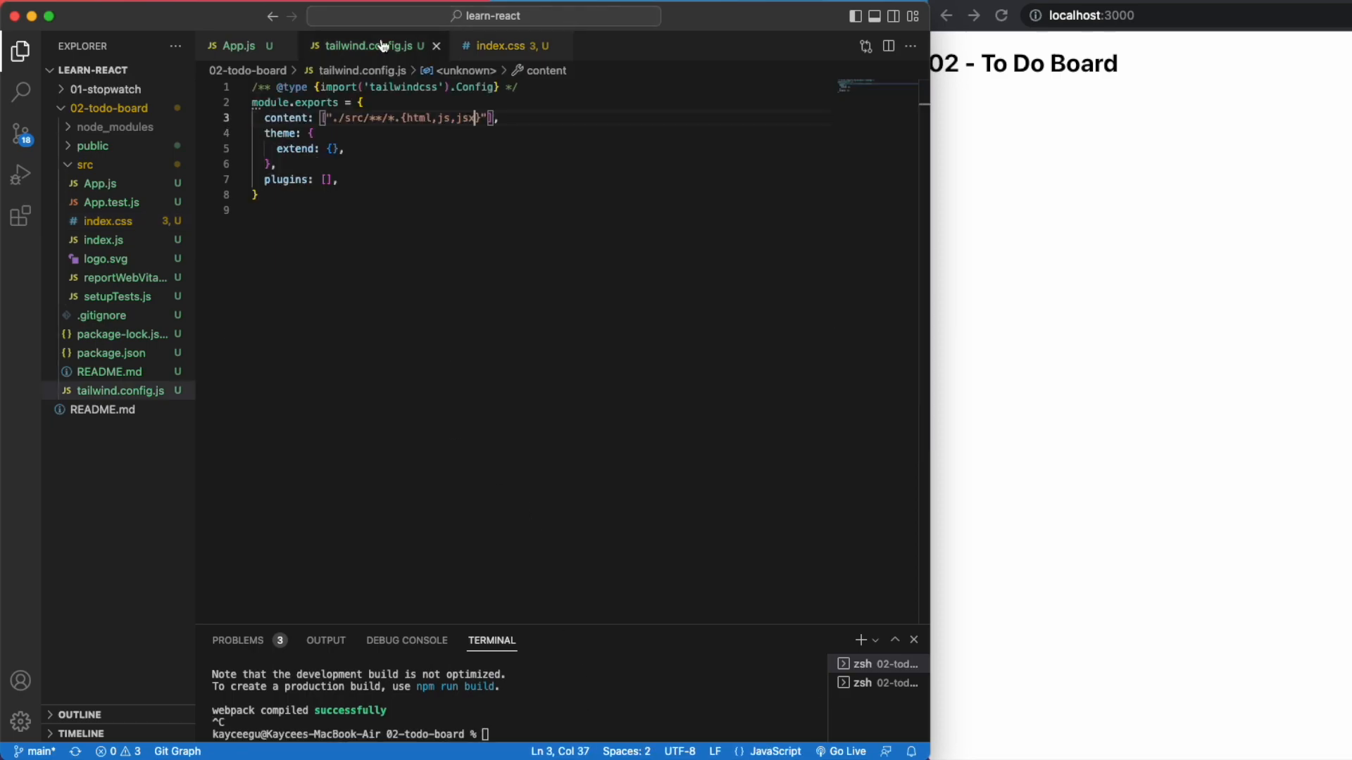
click(232, 45)
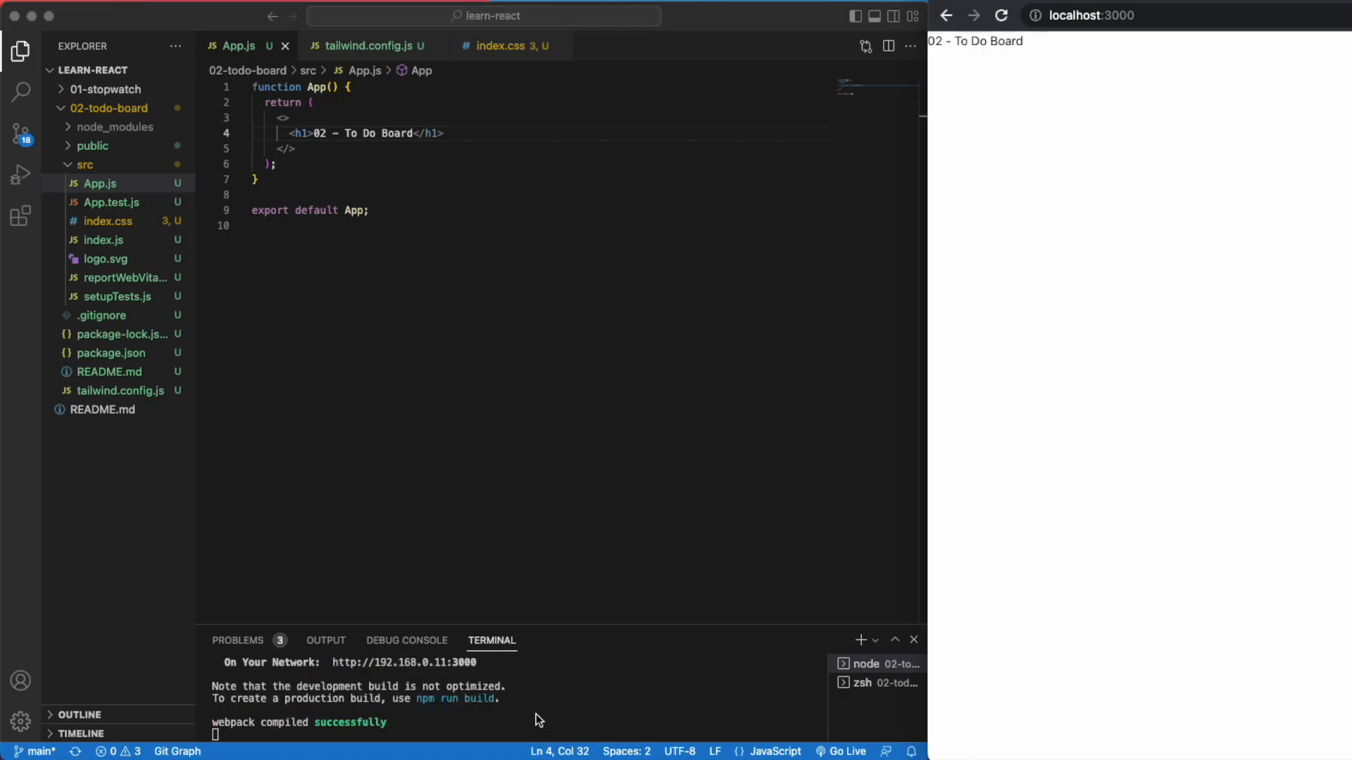
Step: Create a components folder in src with a new Input.jsx file
click(255, 226)
text(components)
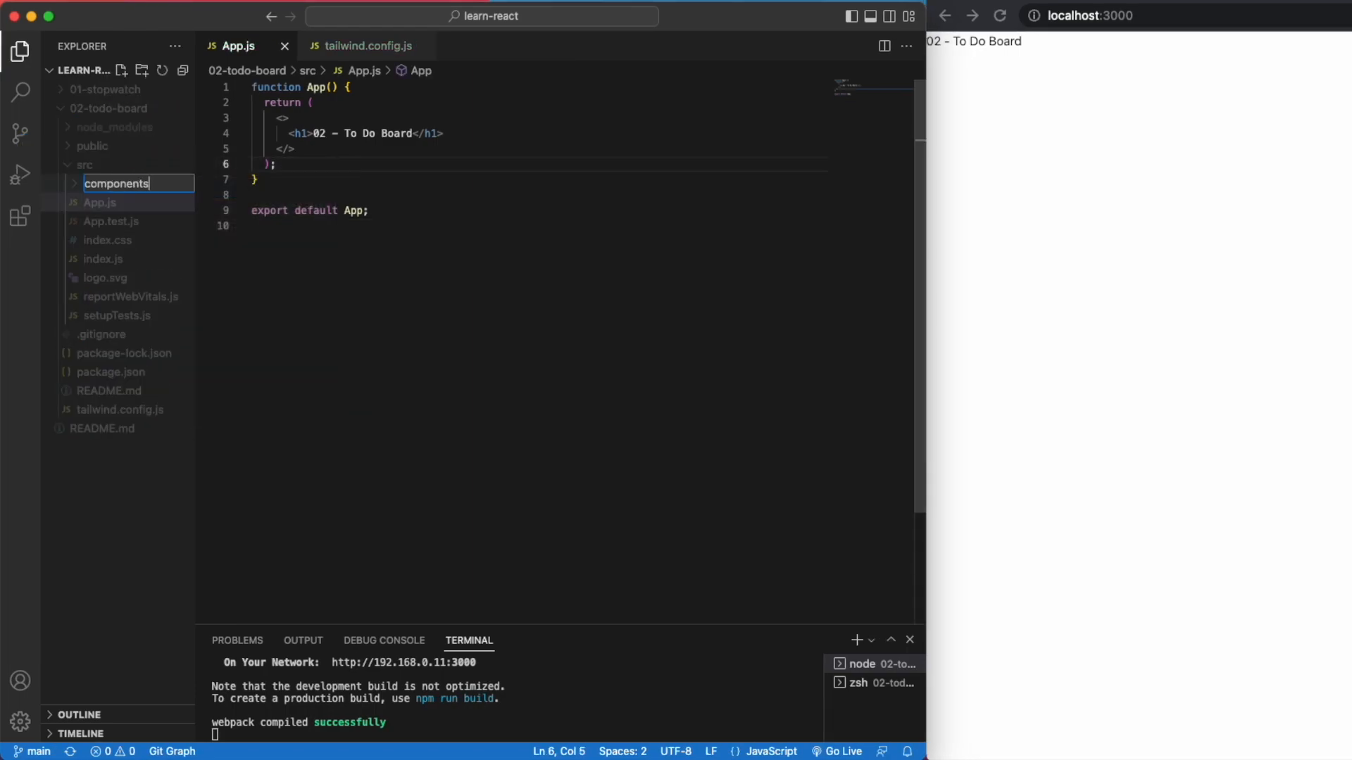
right_click(117, 183)
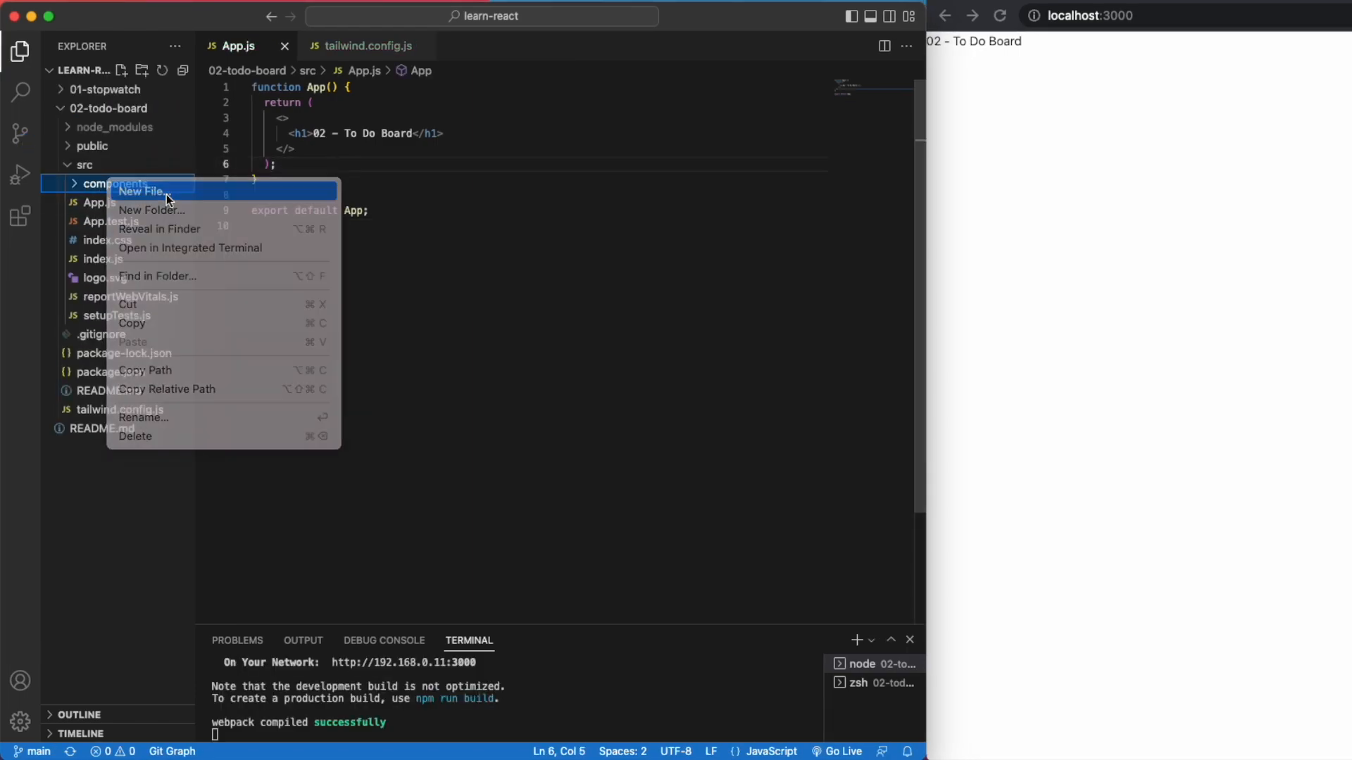
click(143, 190)
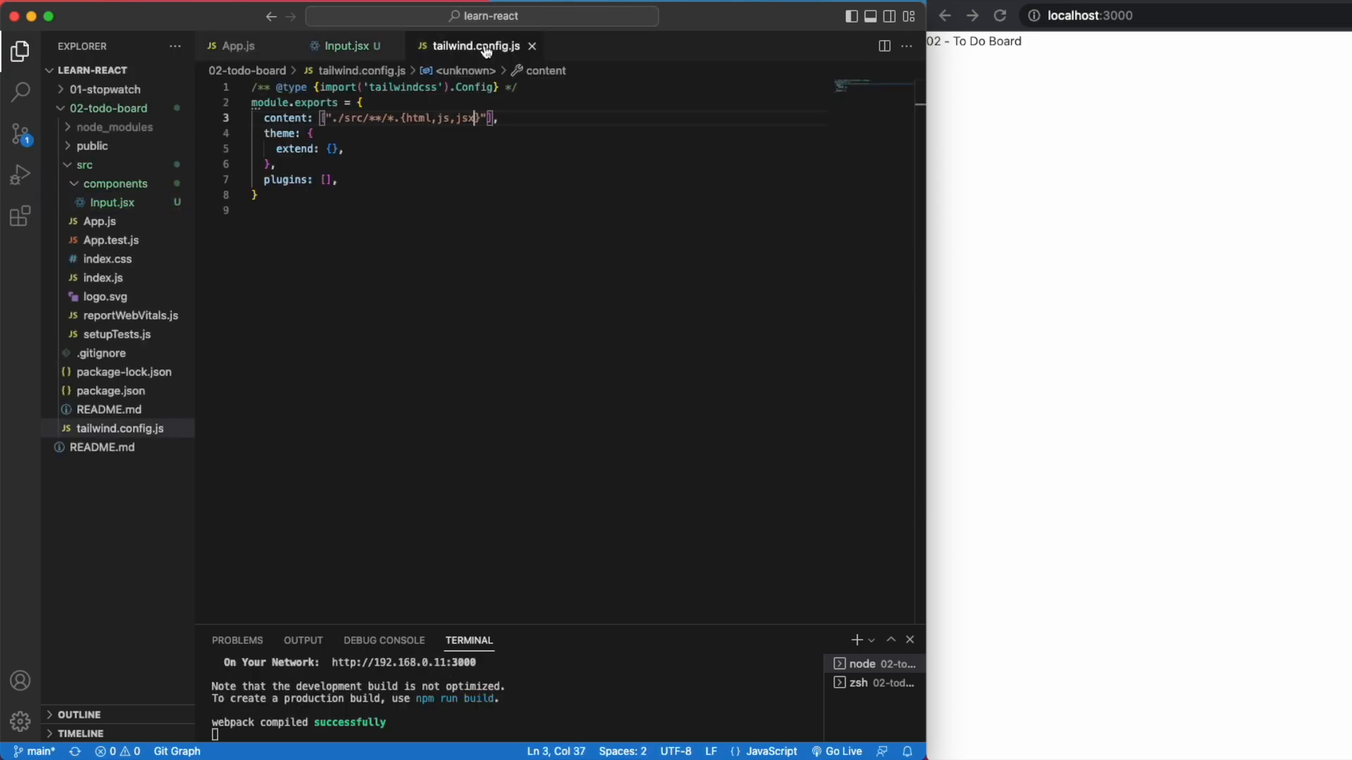
click(345, 45)
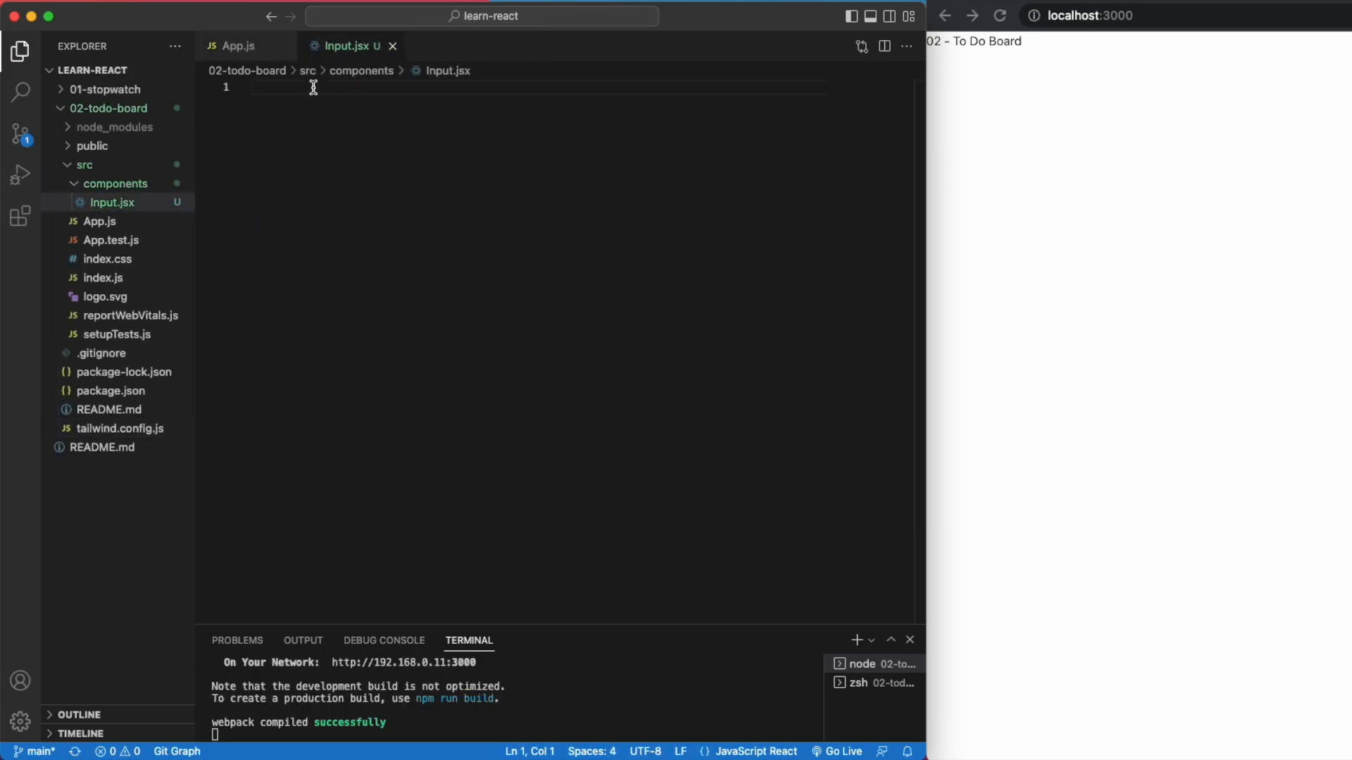
Step: Write the Input arrow component returning a fragment with an h1, exported as default
text(const I)
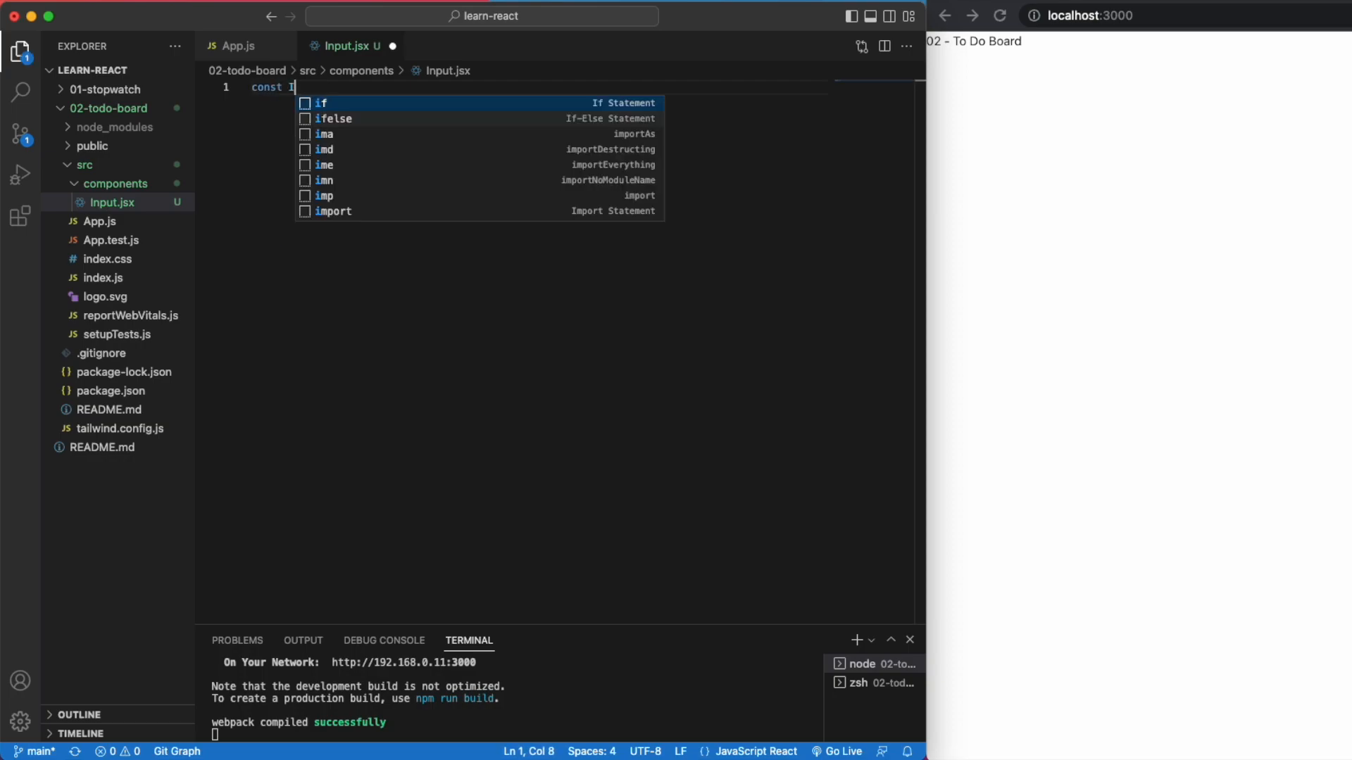
text(Input = {})
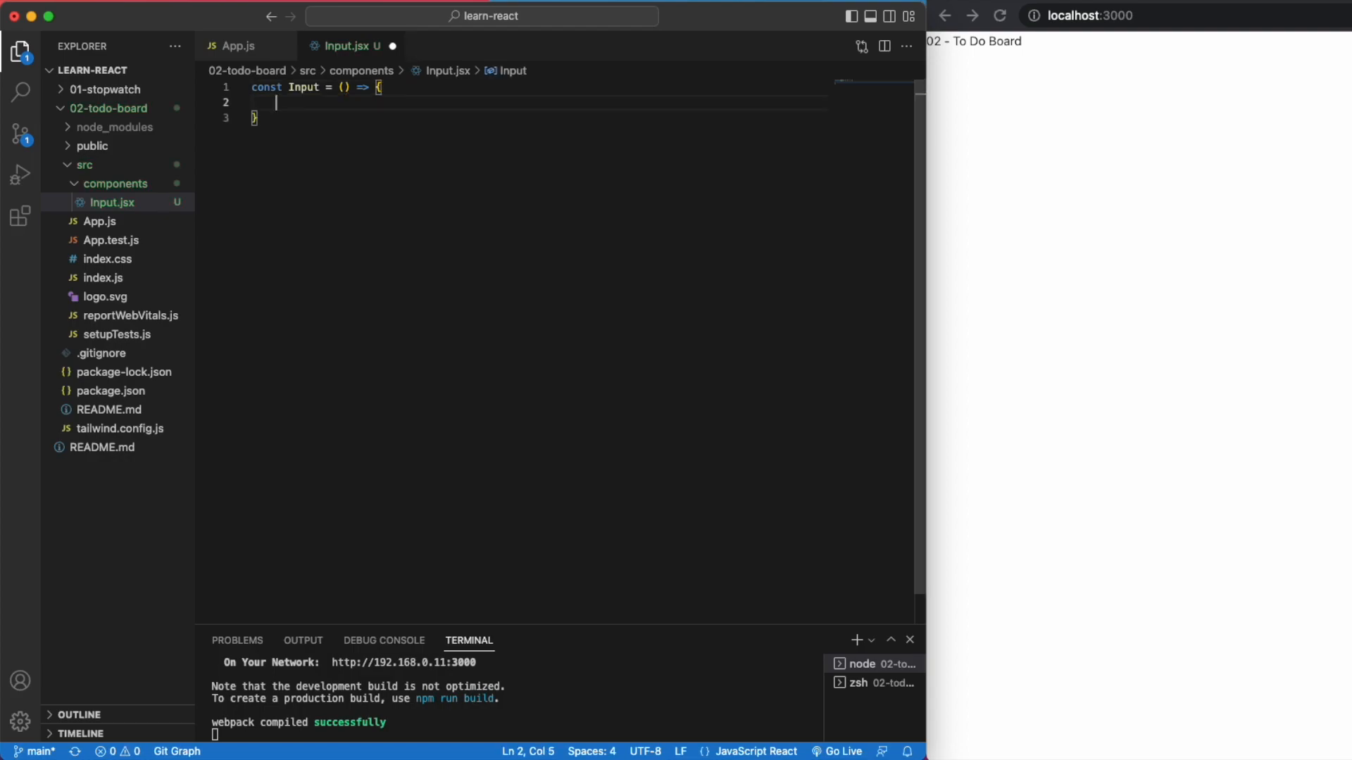
text(return ()
text(<>)
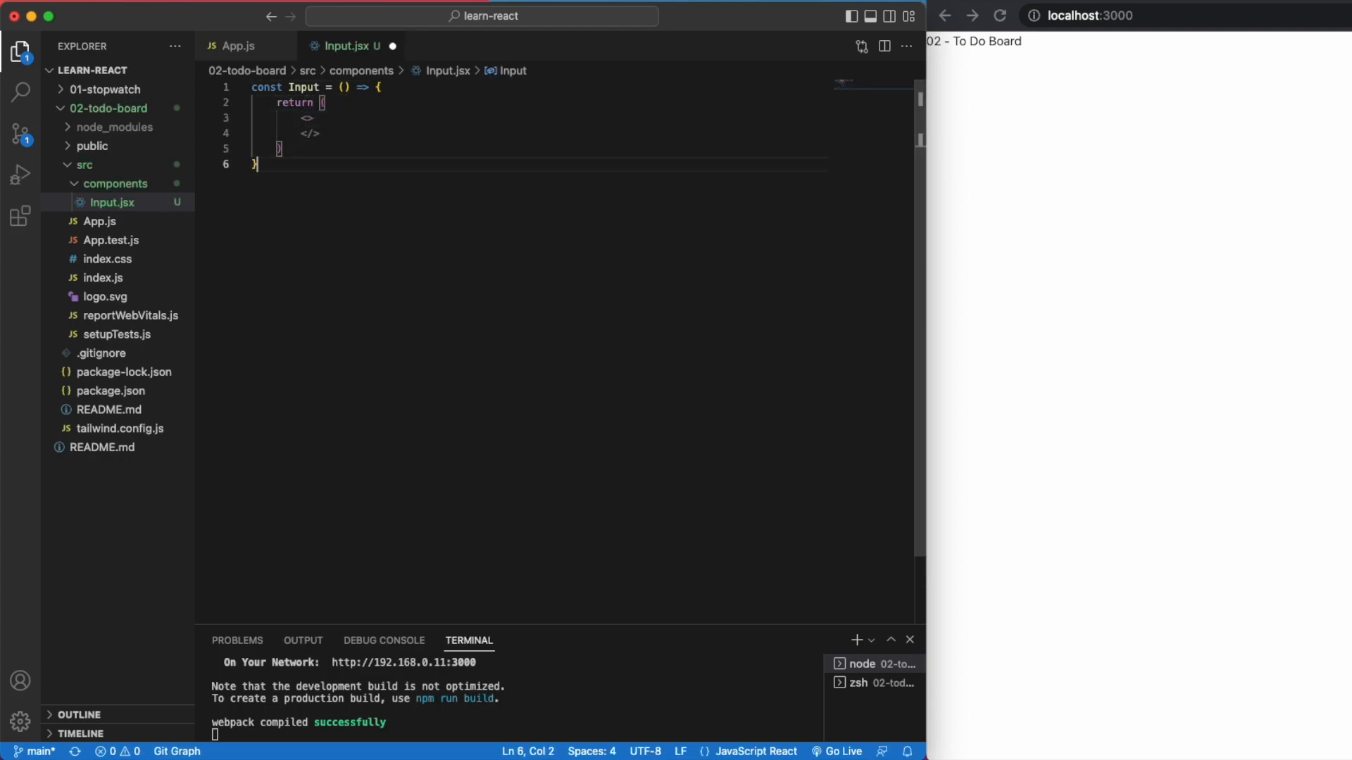
text(export default Input)
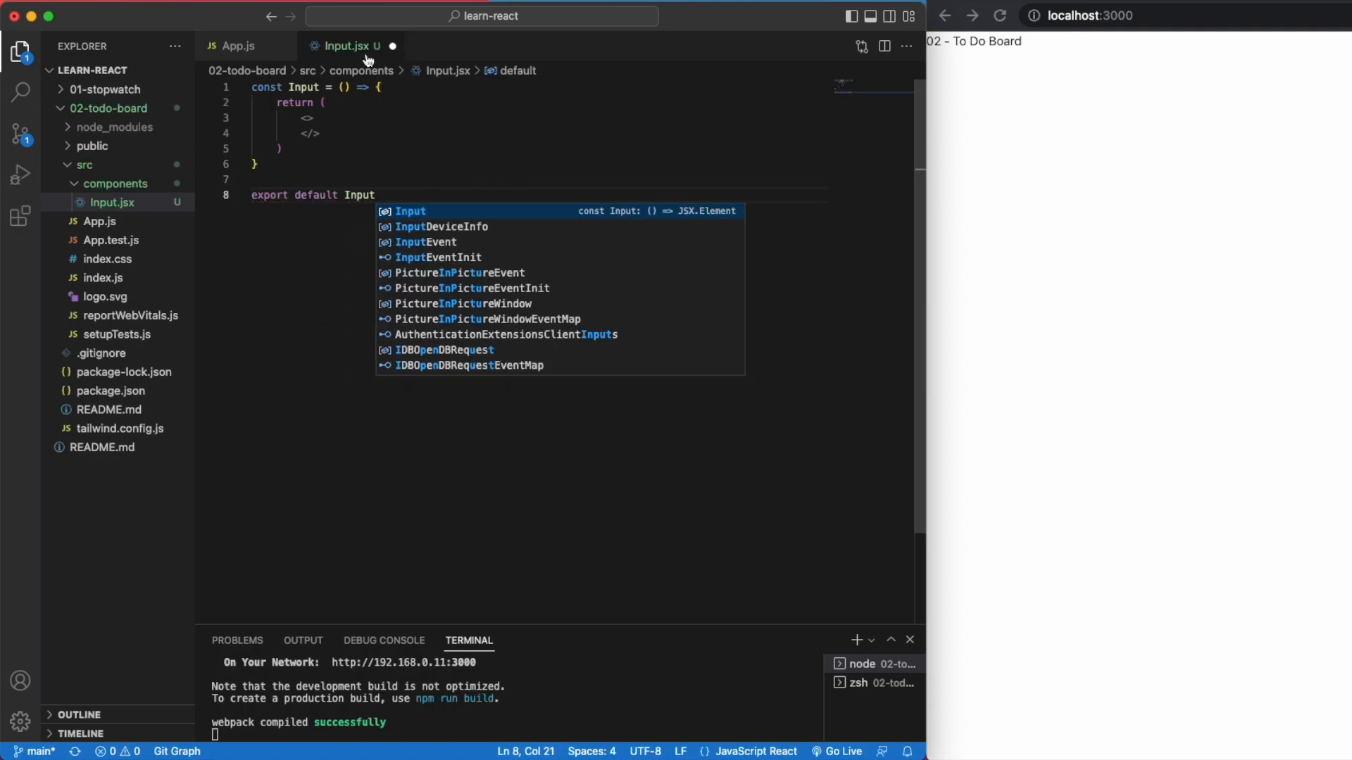
text(<h1)
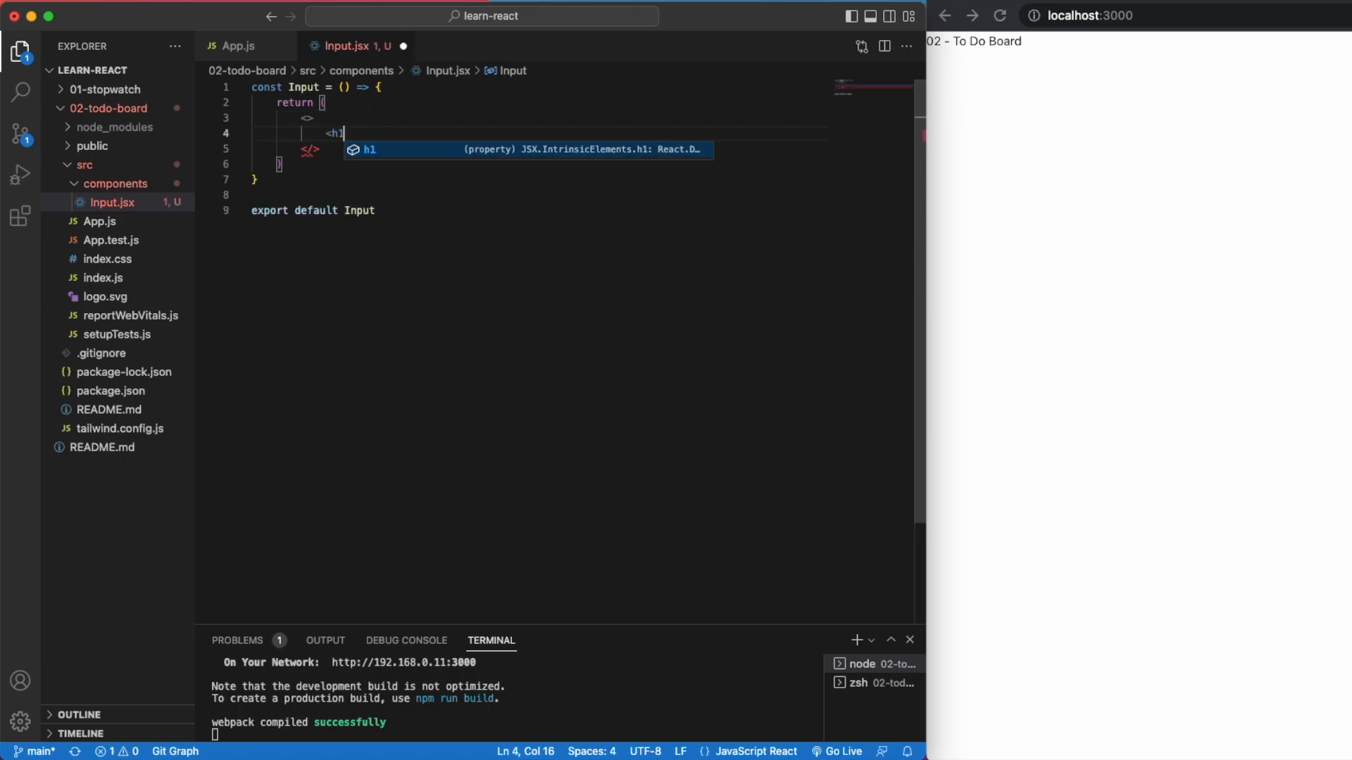
Step: Finish the 'Add a task' heading and render <Input /> in App.js below the title
text(>Add a tas</h1>)
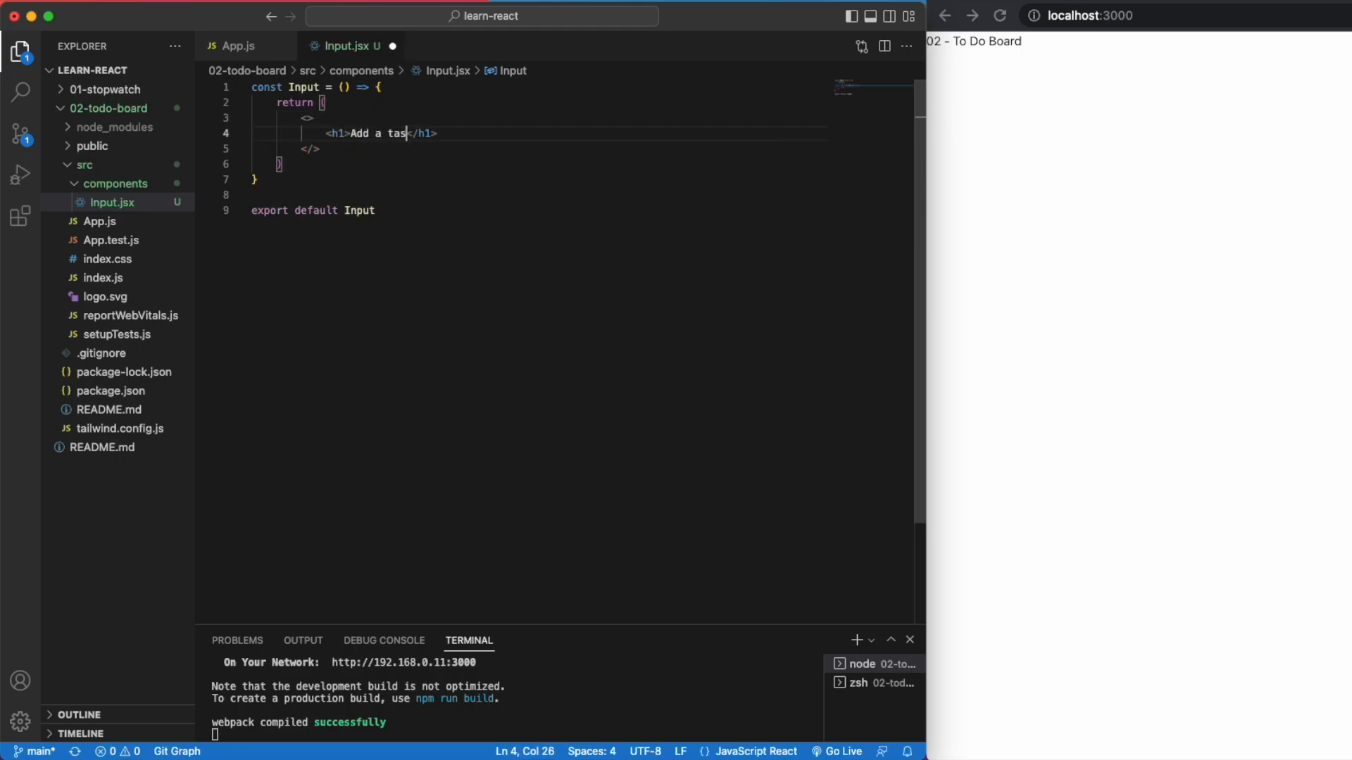
click(240, 45)
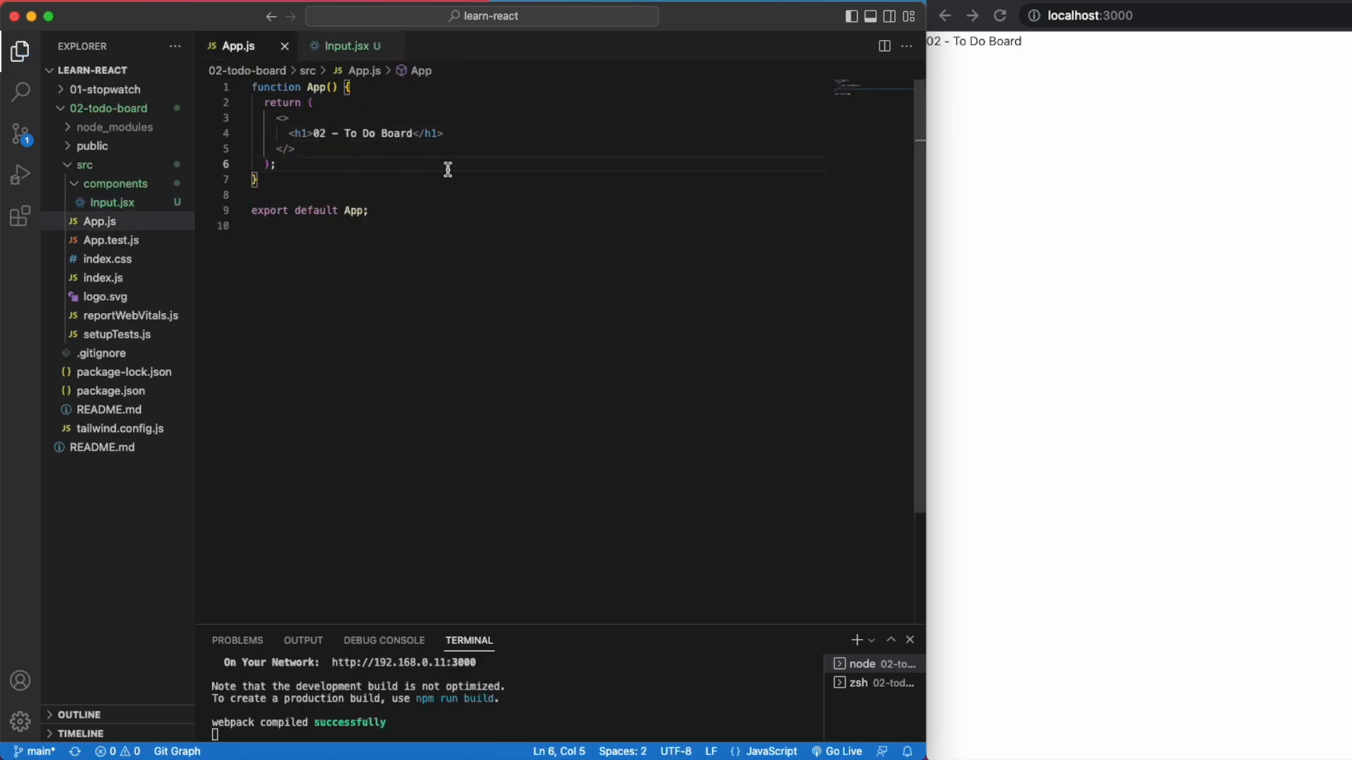
text(<Input)
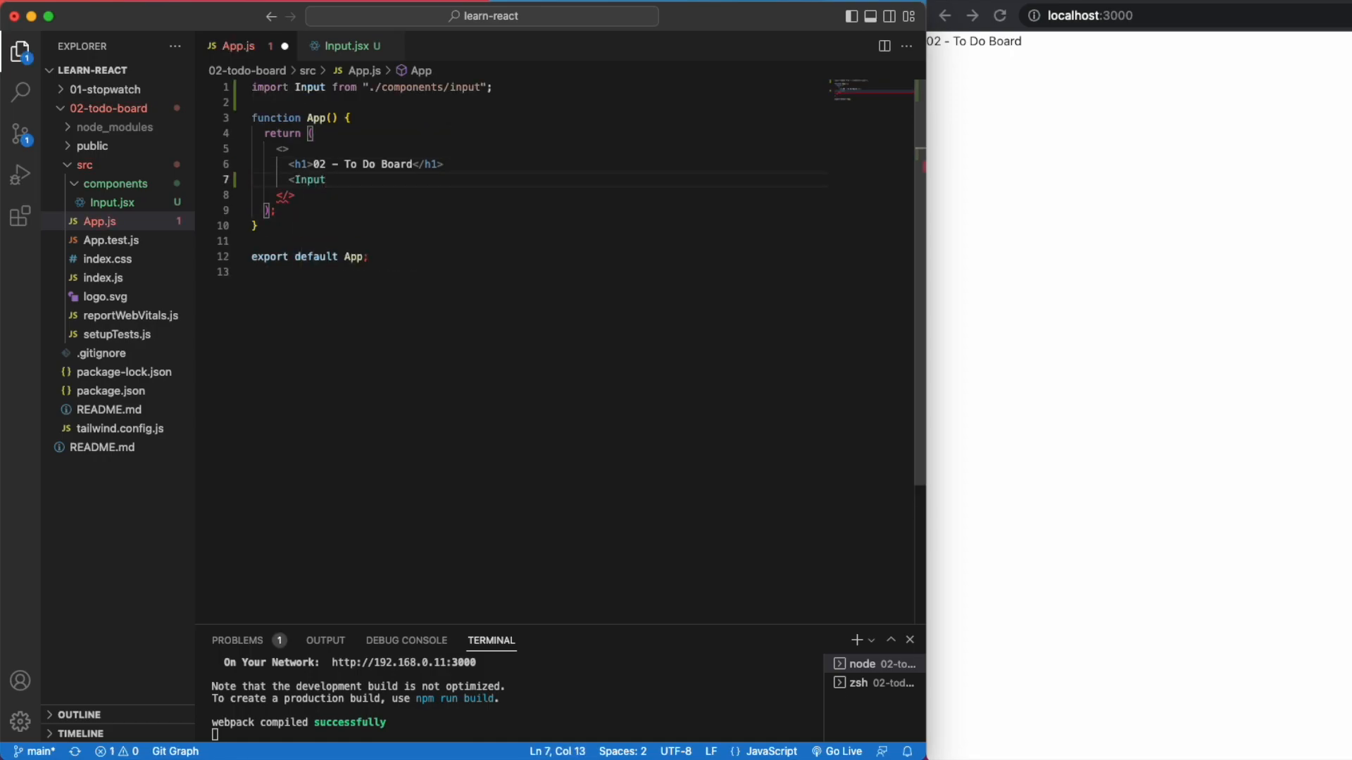
text(/>)
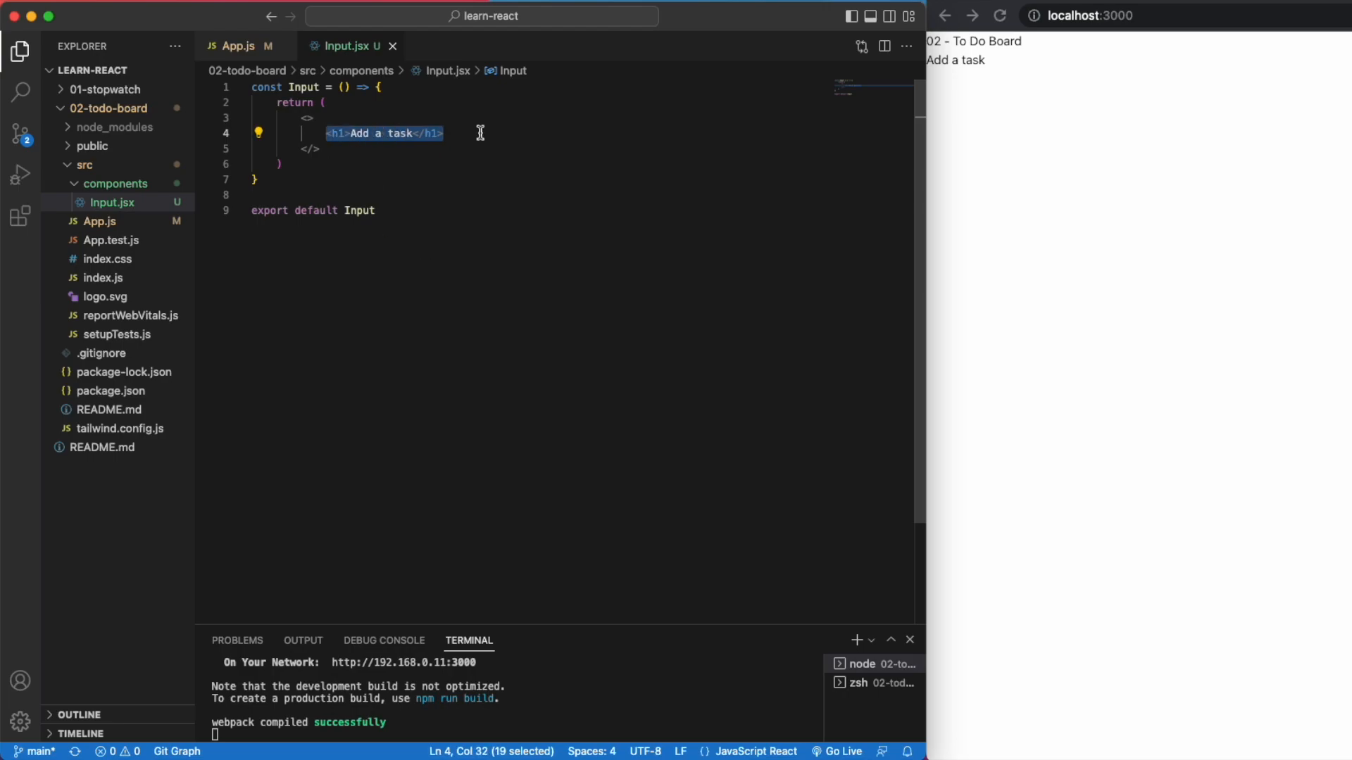
Step: Replace the heading with a form holding a text input with 'Add a task' placeholder and an Add button
text(<form></form>)
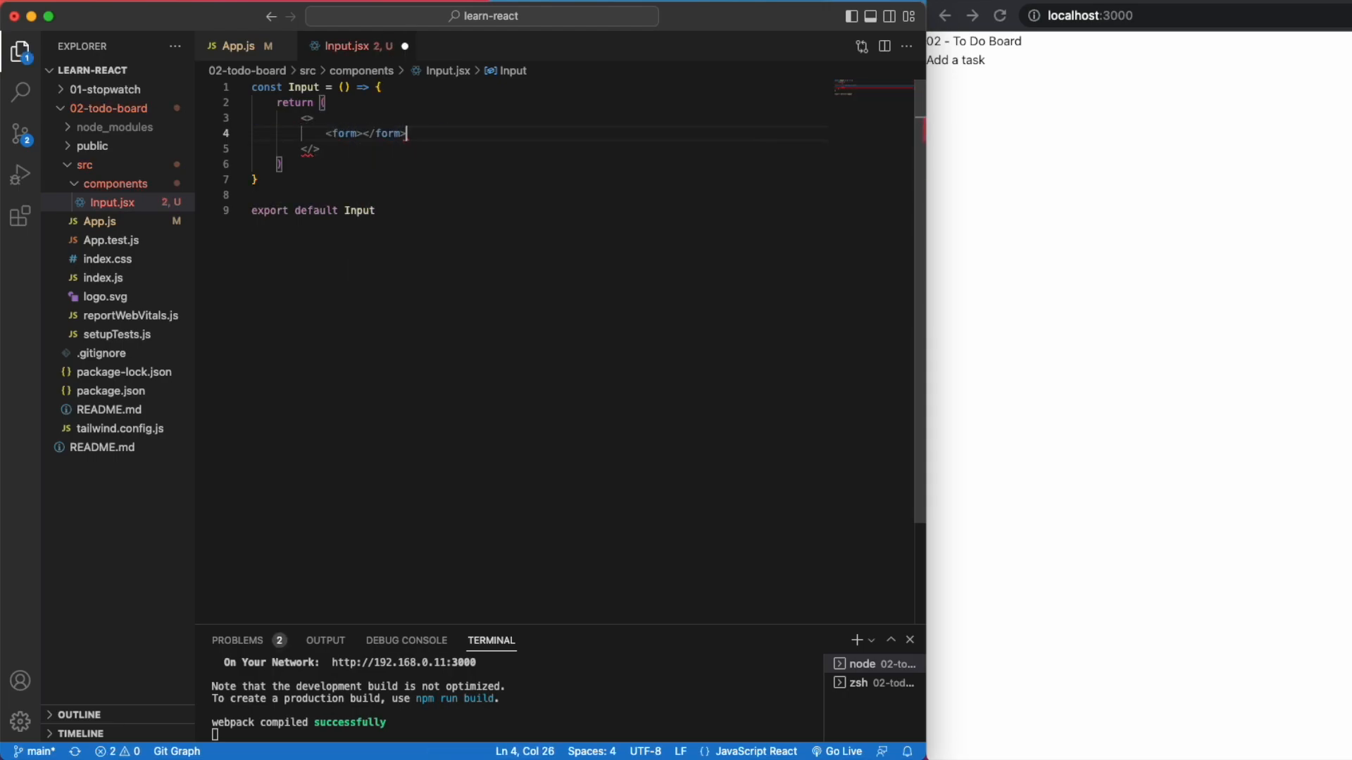
text(input /)
text(<button)
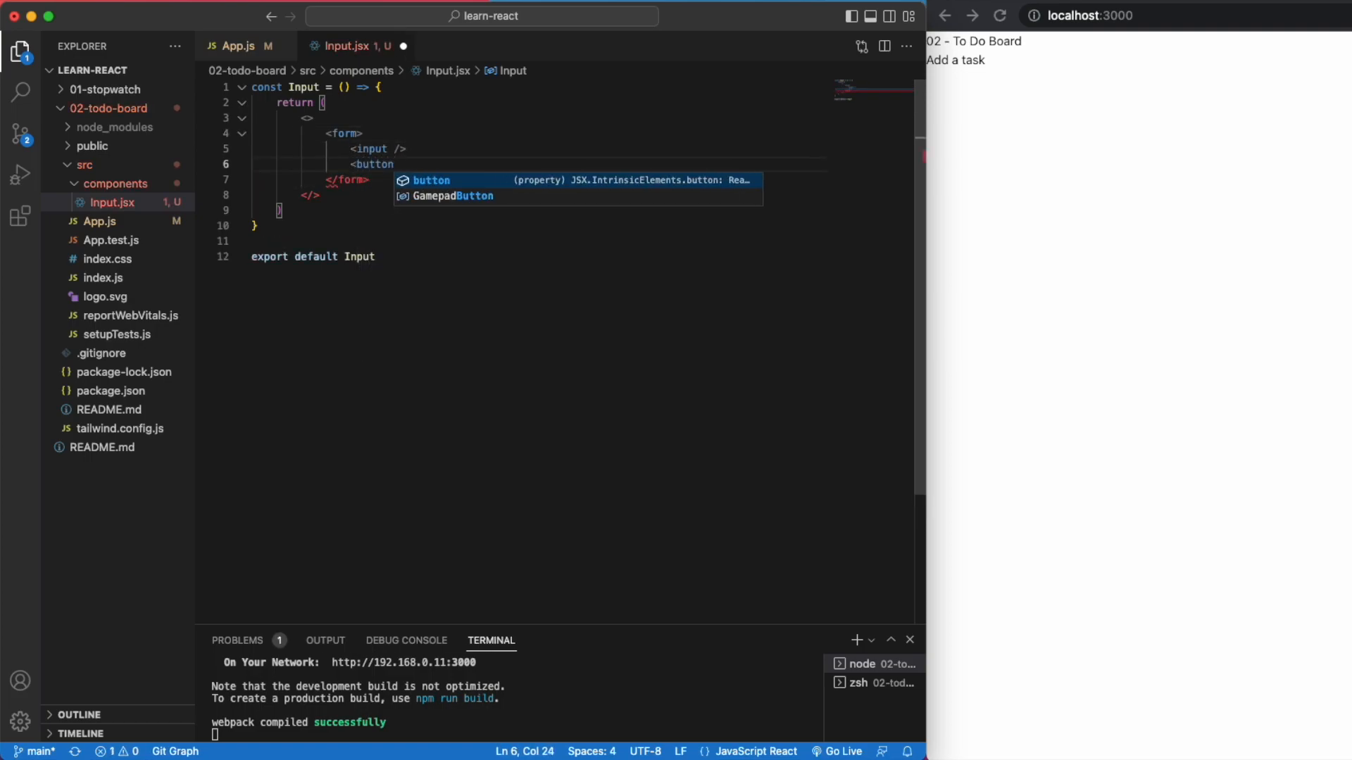
text(>Add</button>)
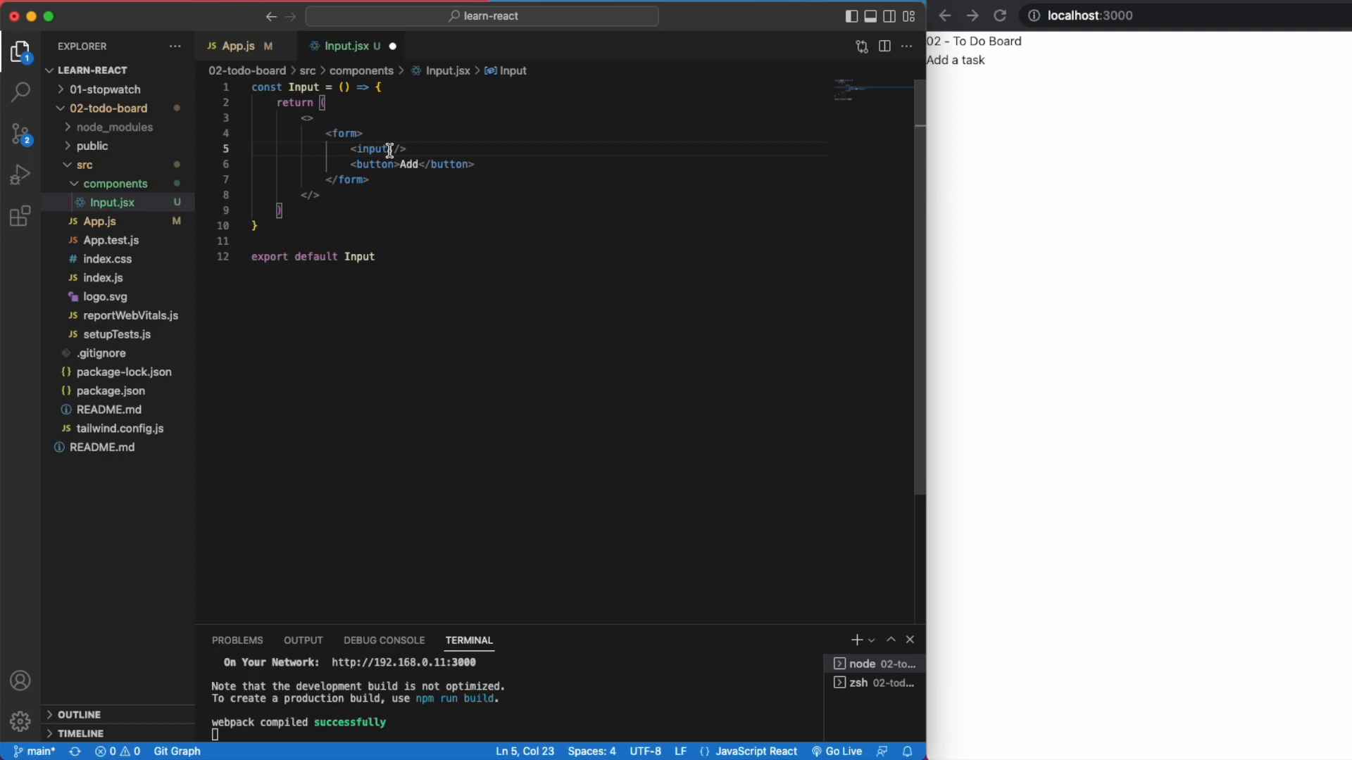
text(type="text)
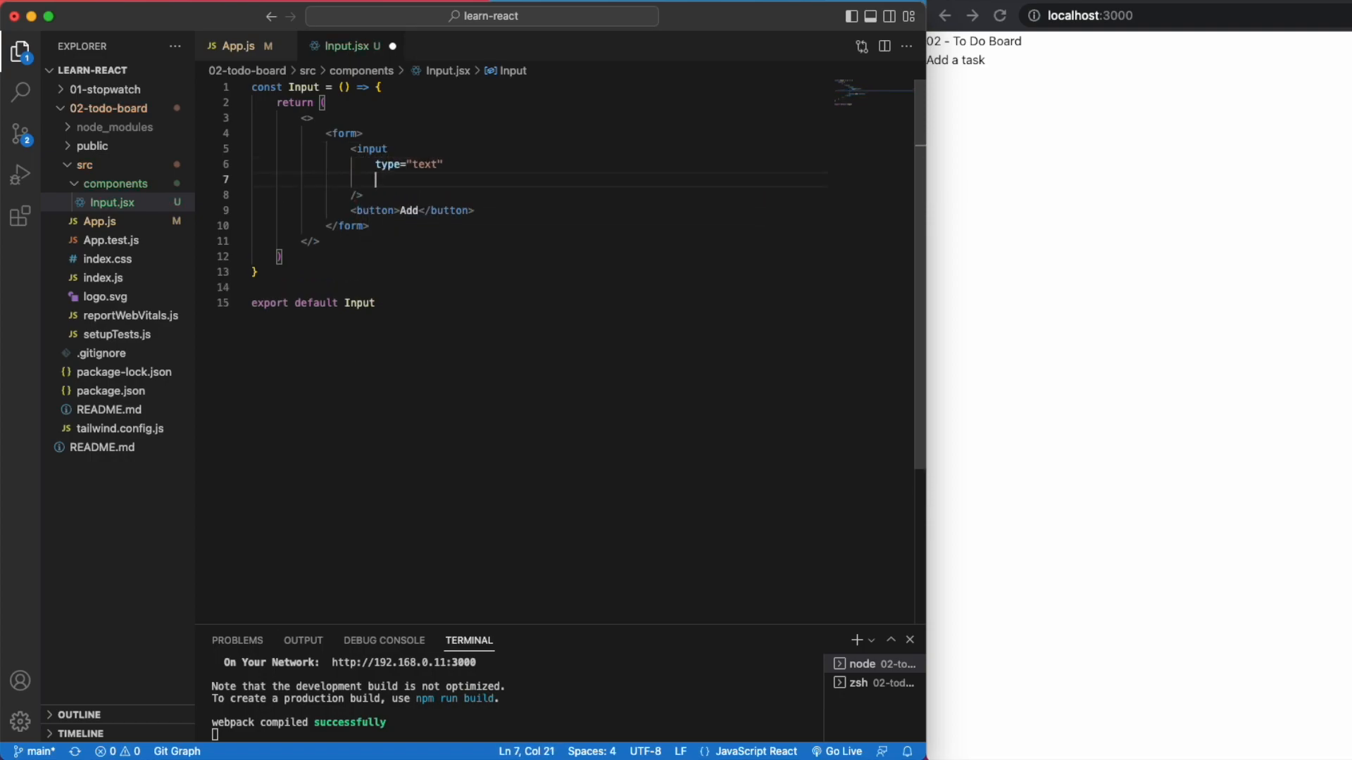
text(placeholder=")
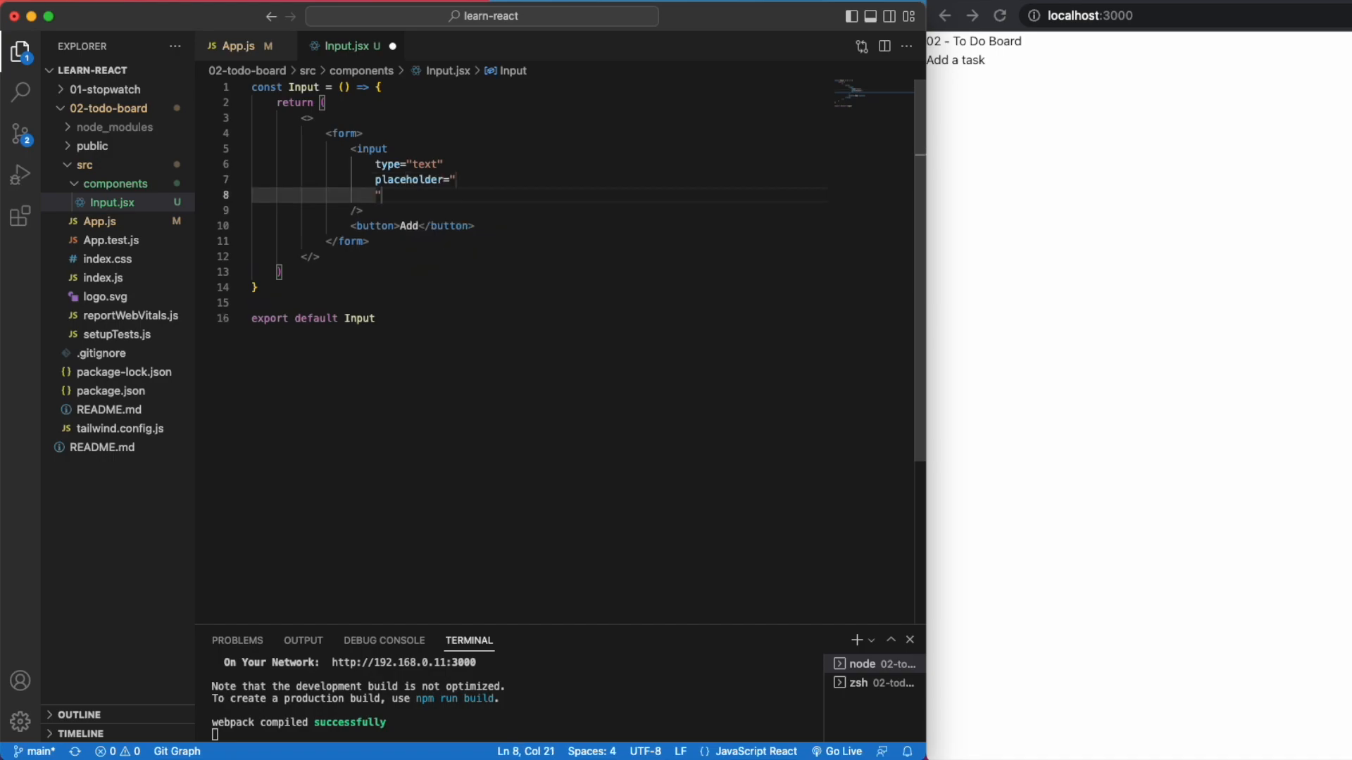
text(Add a task)
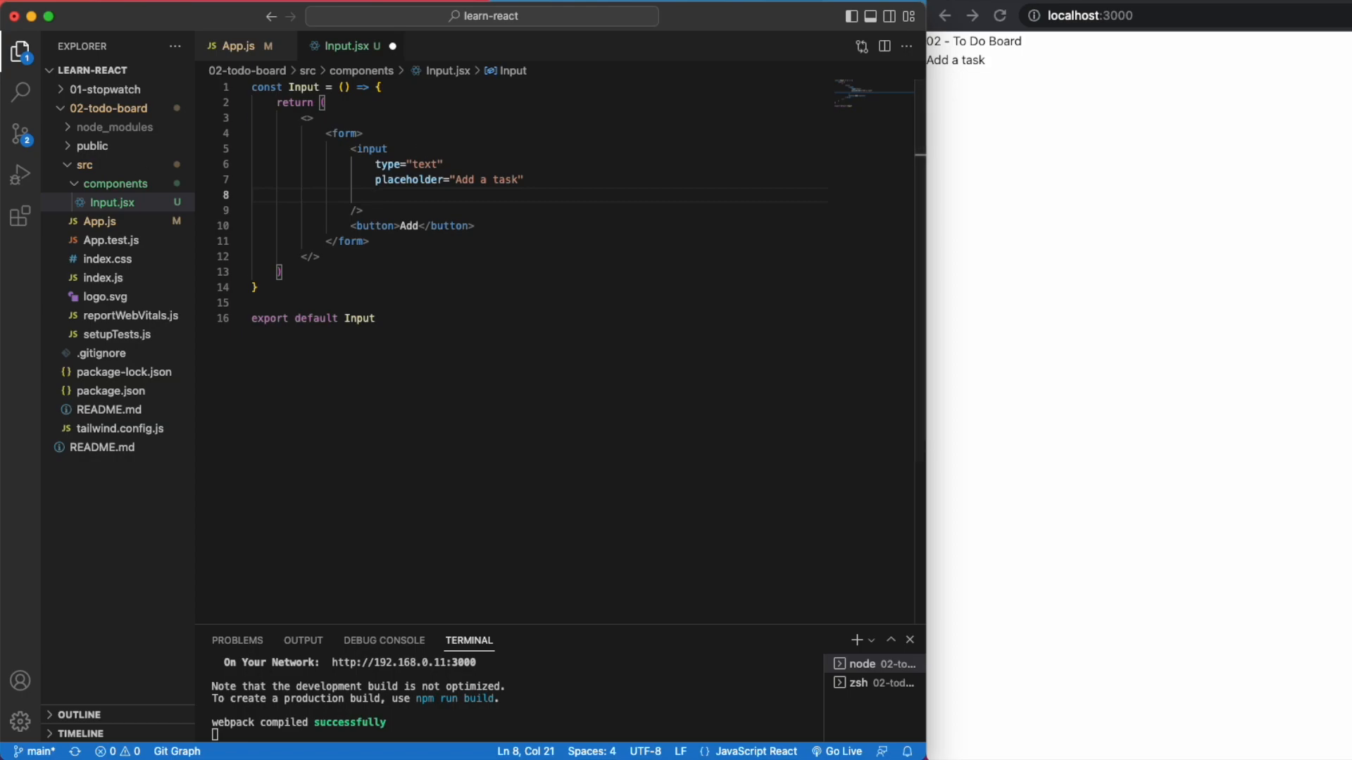
mouse_move(236, 89)
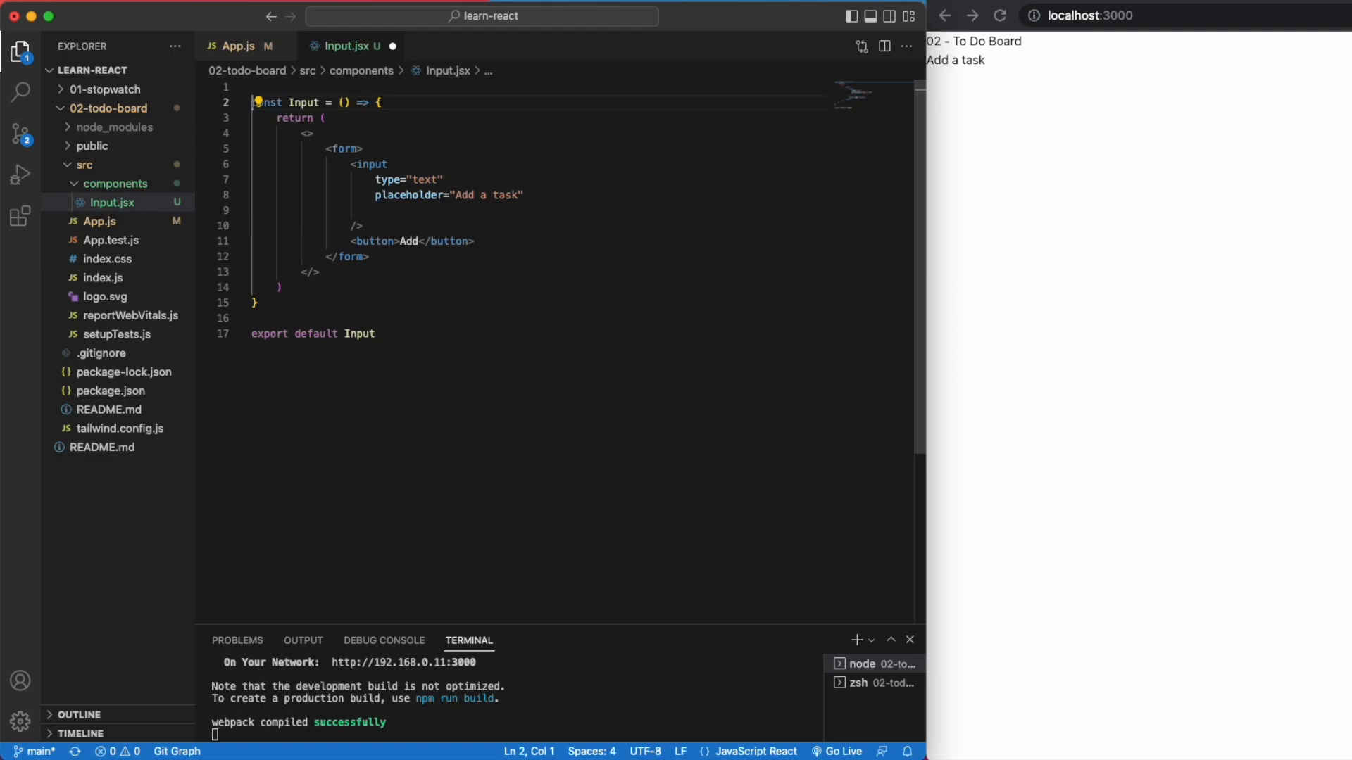
Step: Import useState from react and declare the input state
text(import)
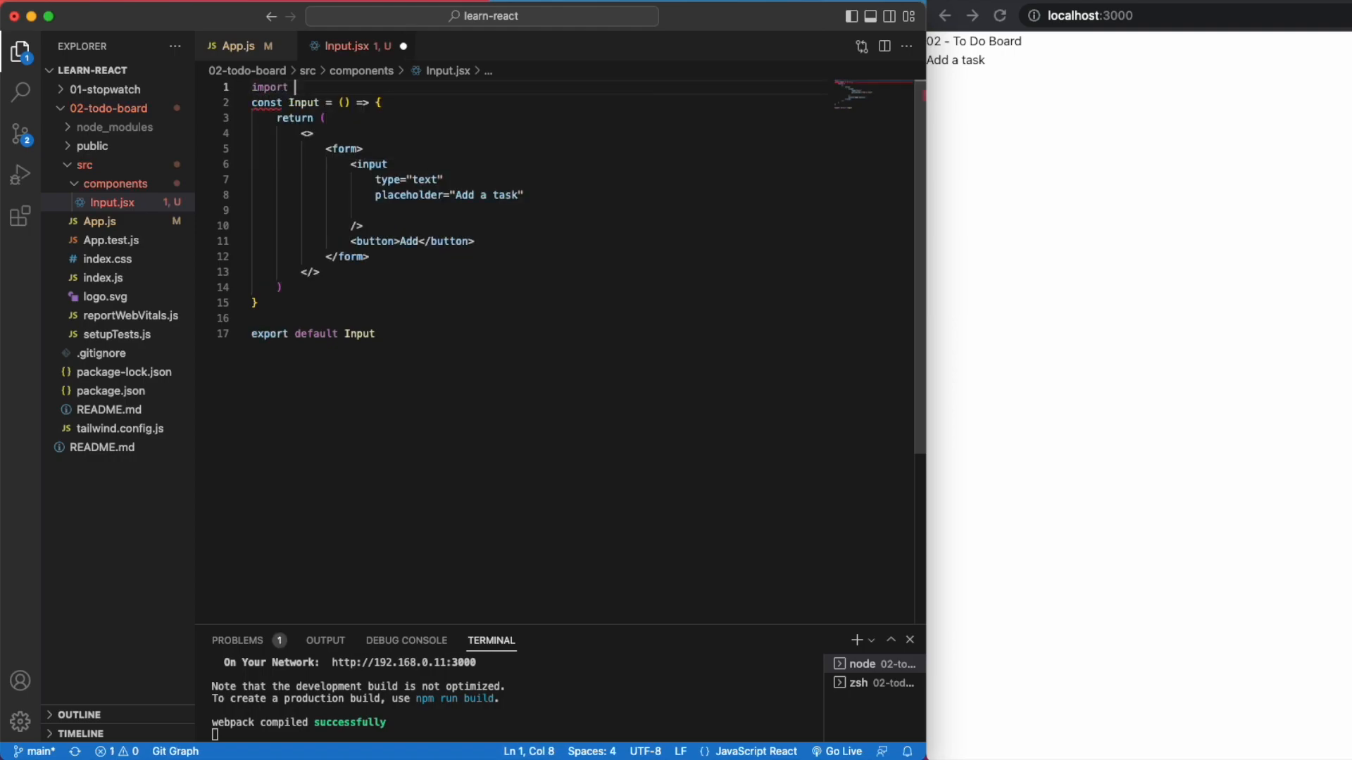
text({ useState } from "react")
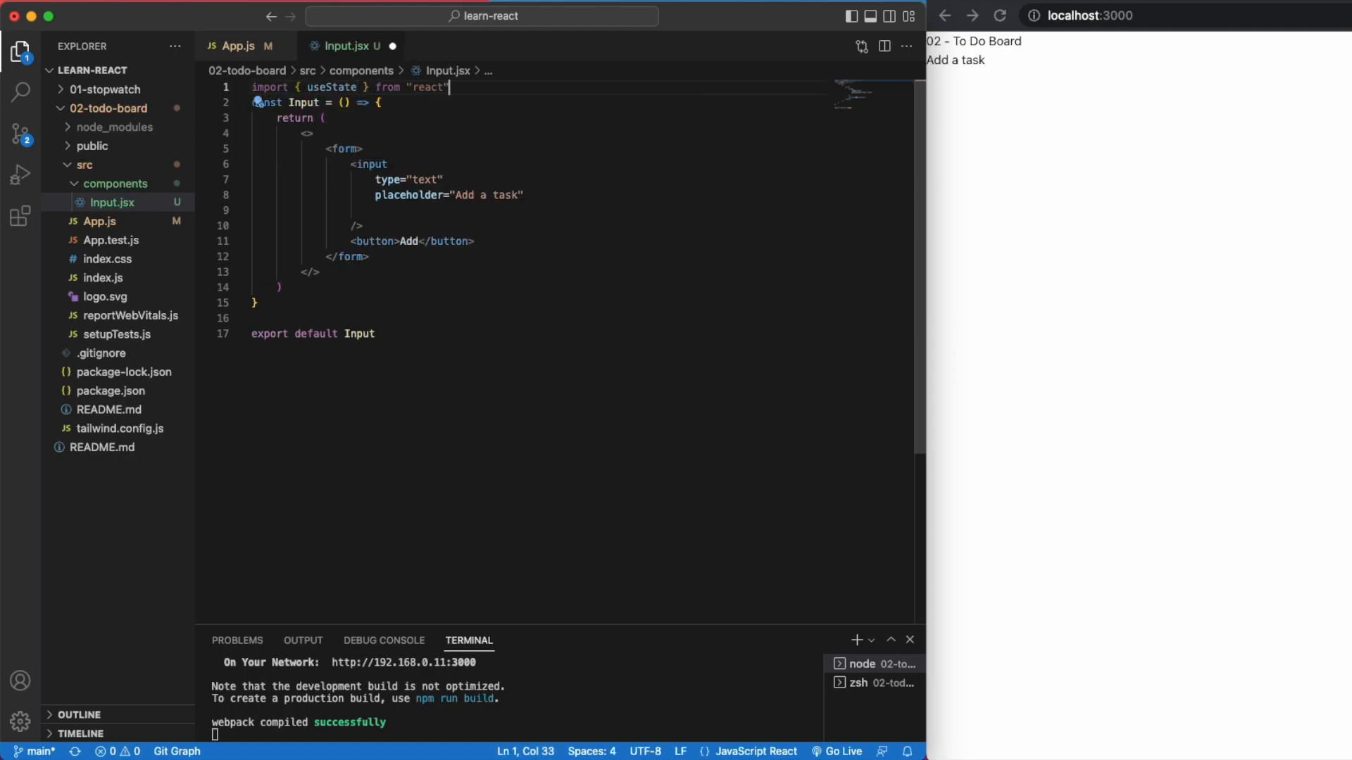
key(enter)
text(value={in)
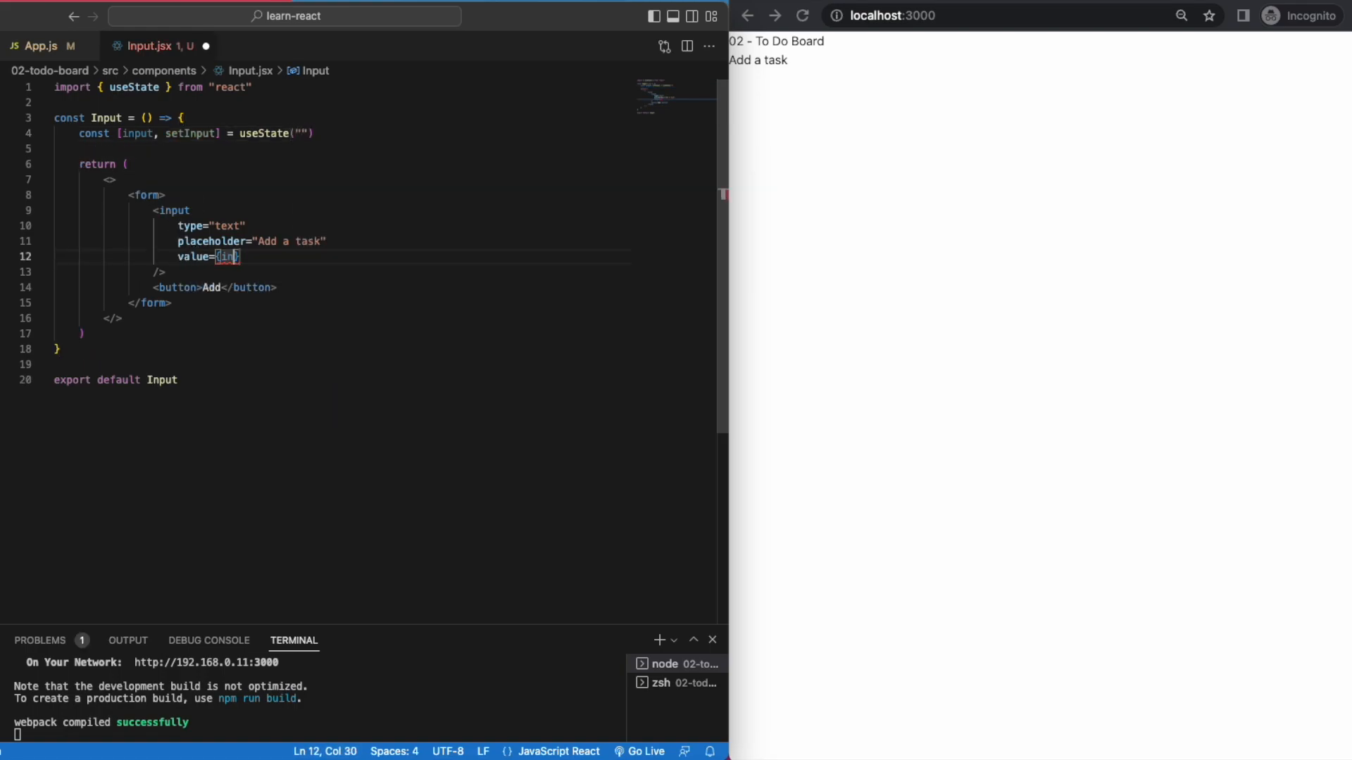
Step: Give the input an onChange handler calling setInput(e.target.value)
text(onChange=)
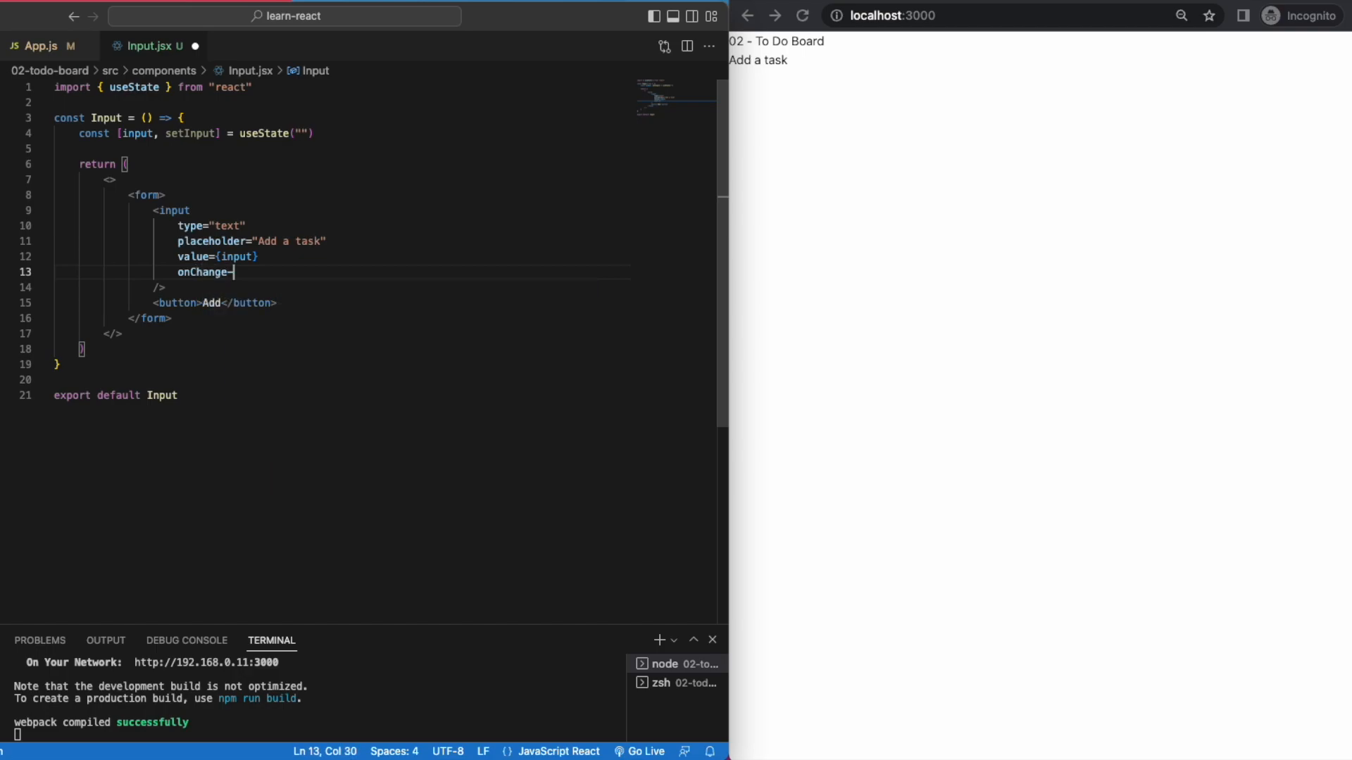
text(={(e)})
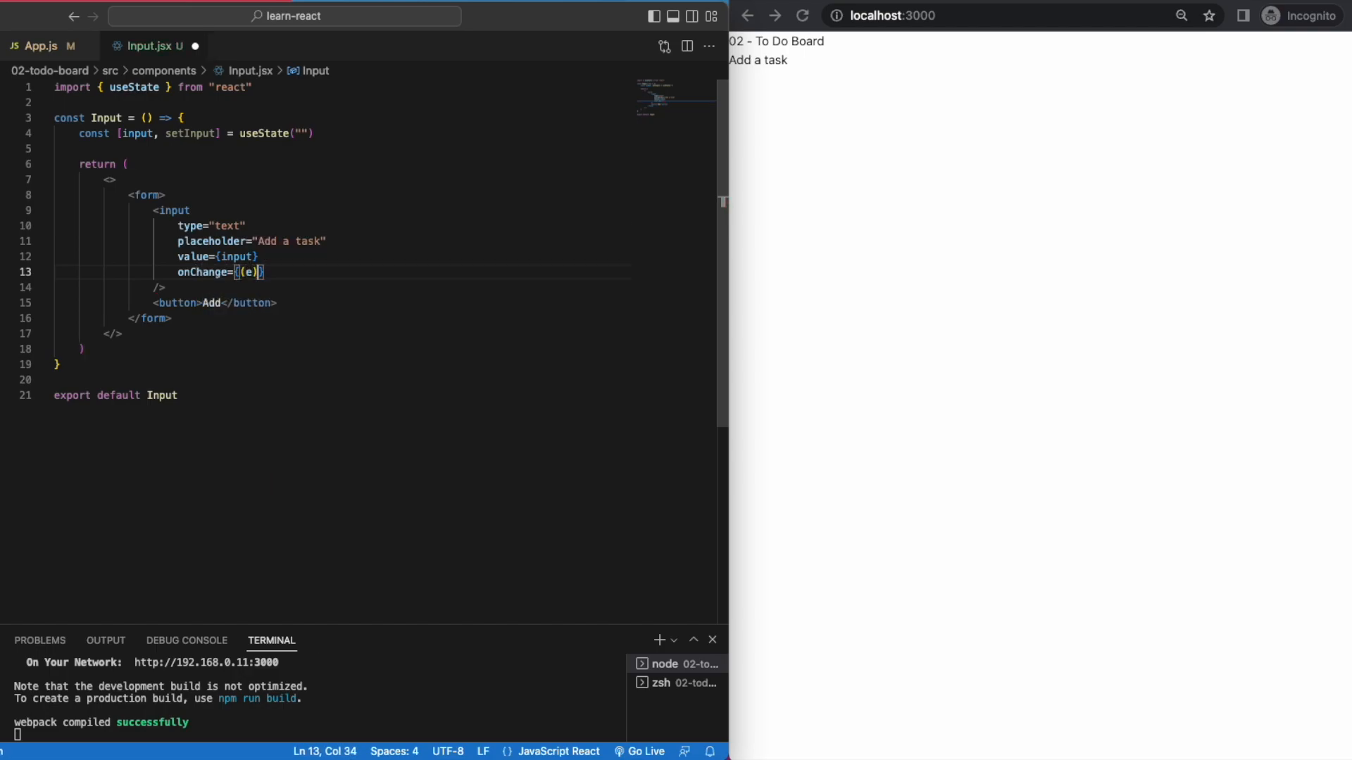
text(=> setInput)
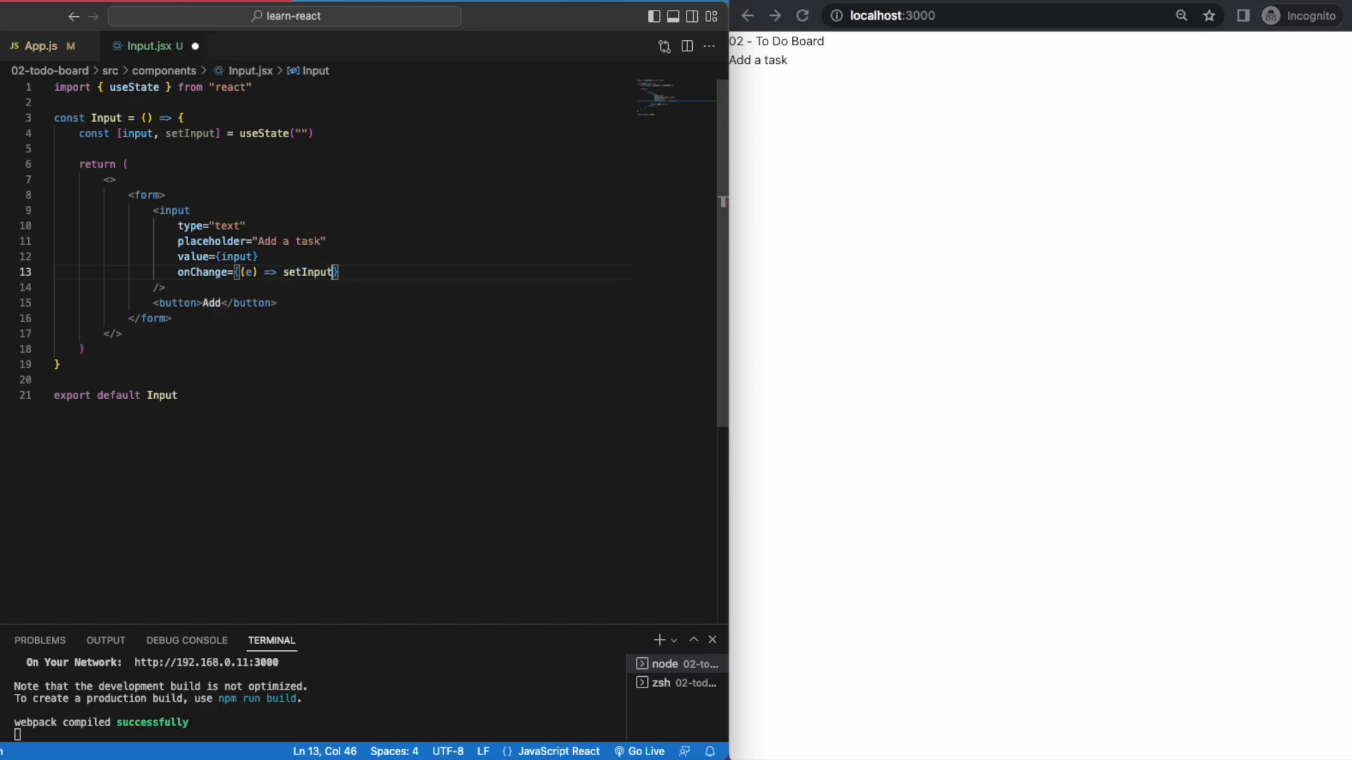
text(e.target.value))
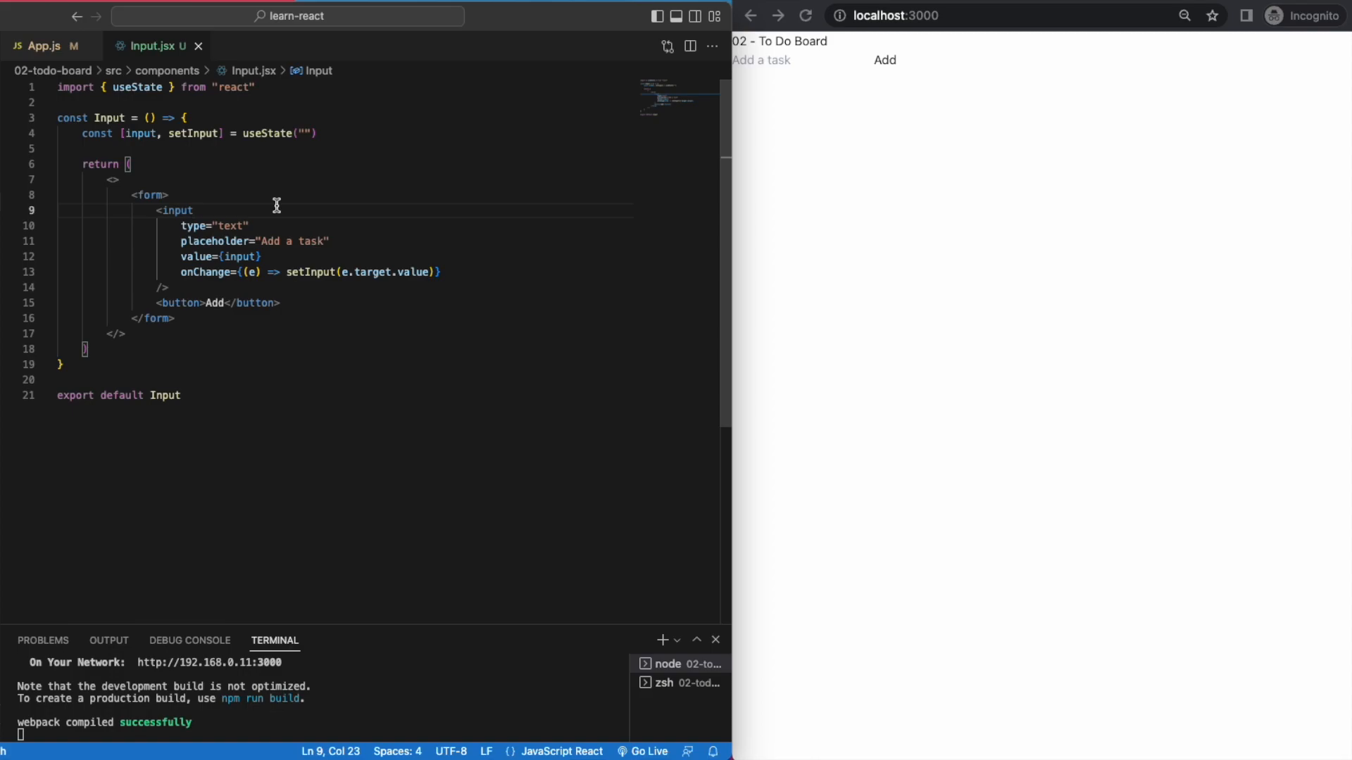
Step: Style the input with border rounded px-2 classes and start an onClick on the Add button
text(className="border ")
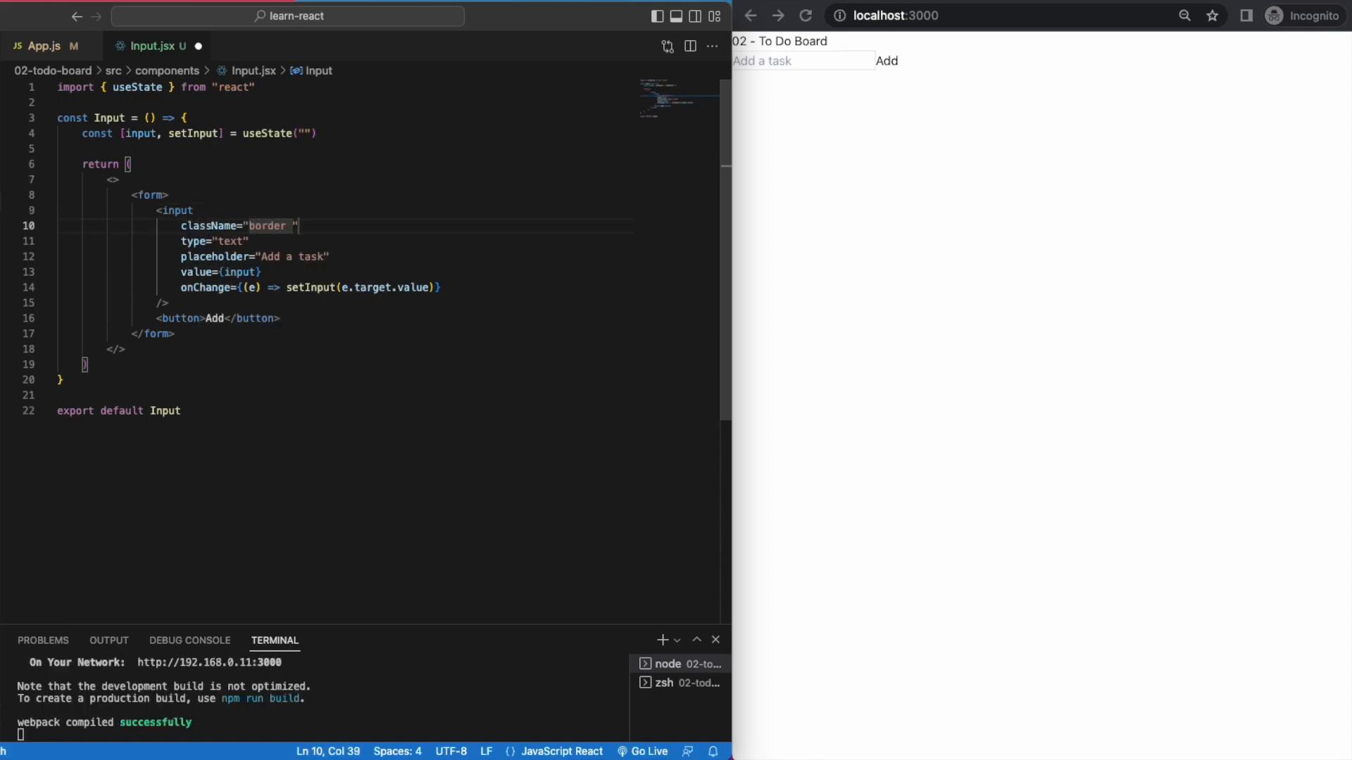
text(rounded py)
text(console.log(input);)
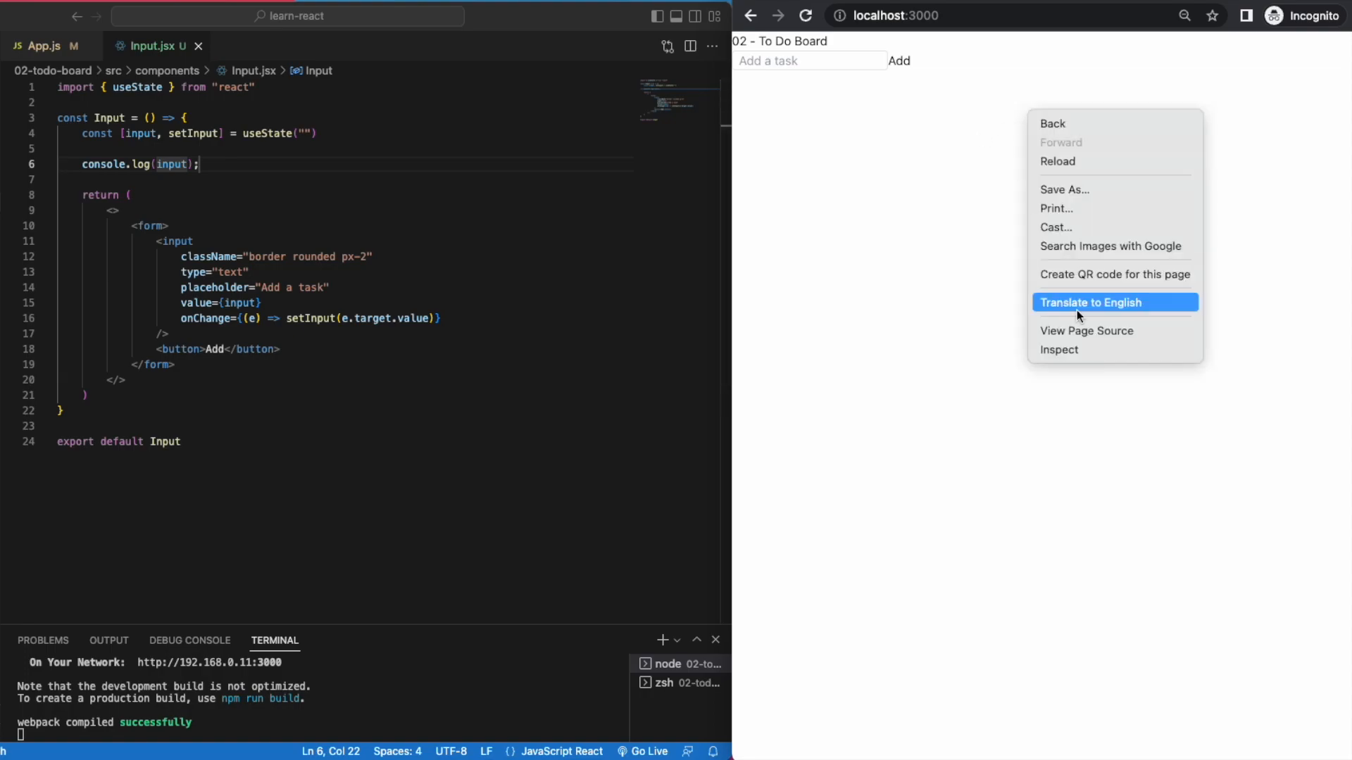
click(1059, 349)
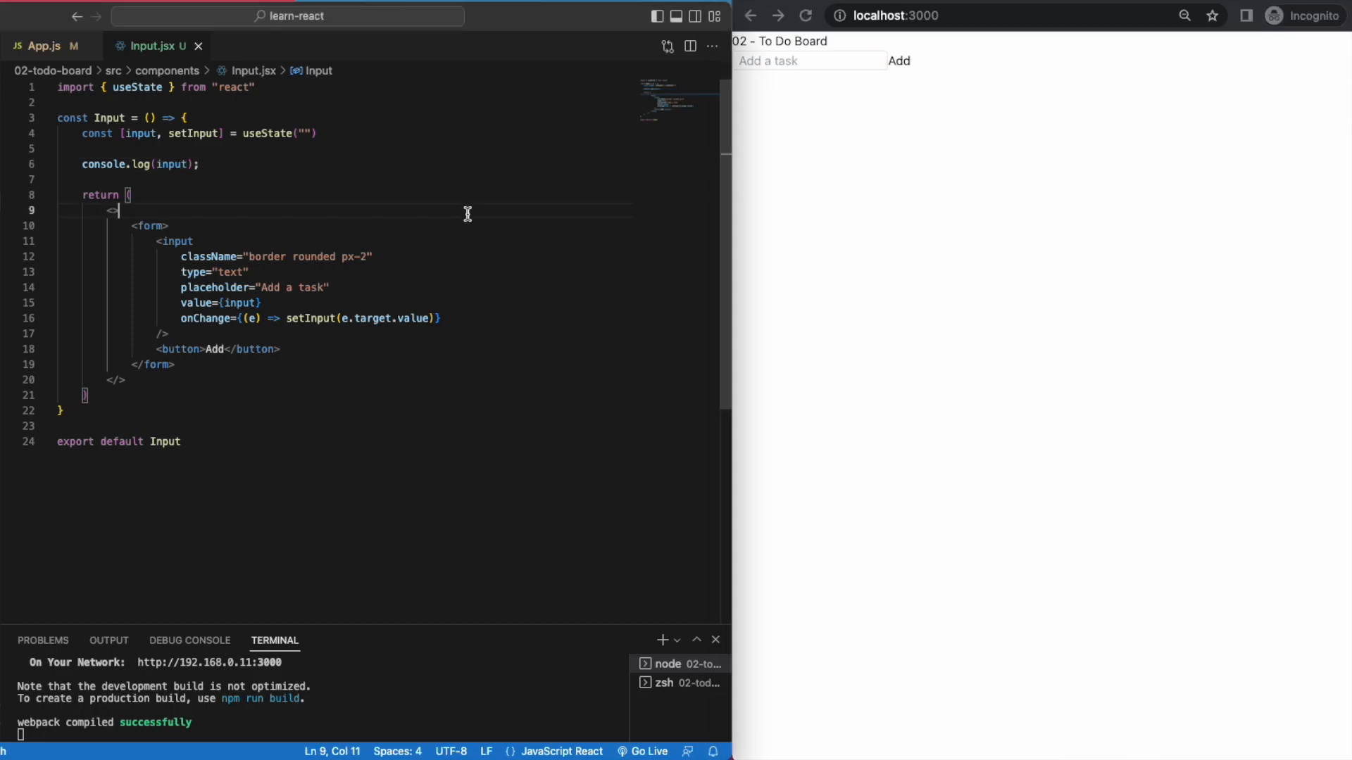
click(124, 379)
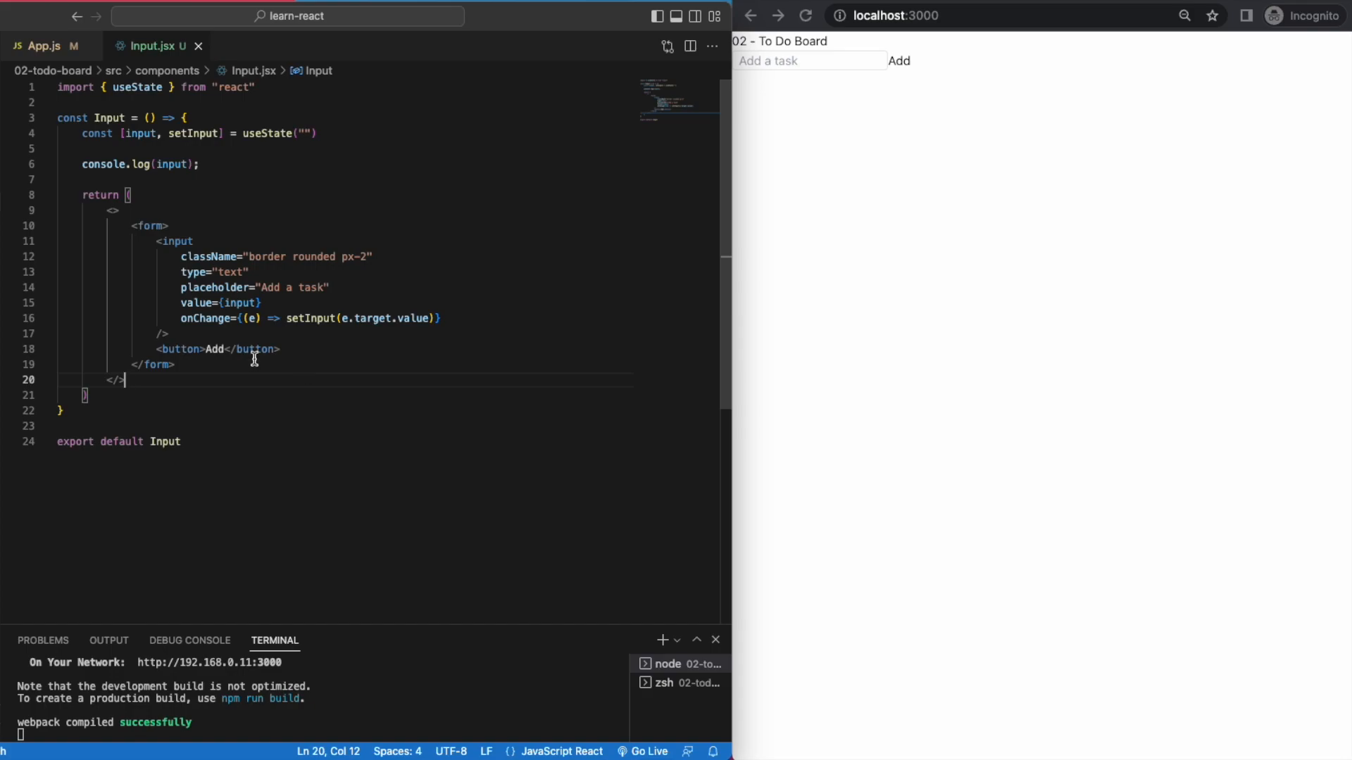
text(onc)
text(e.preventDefault())
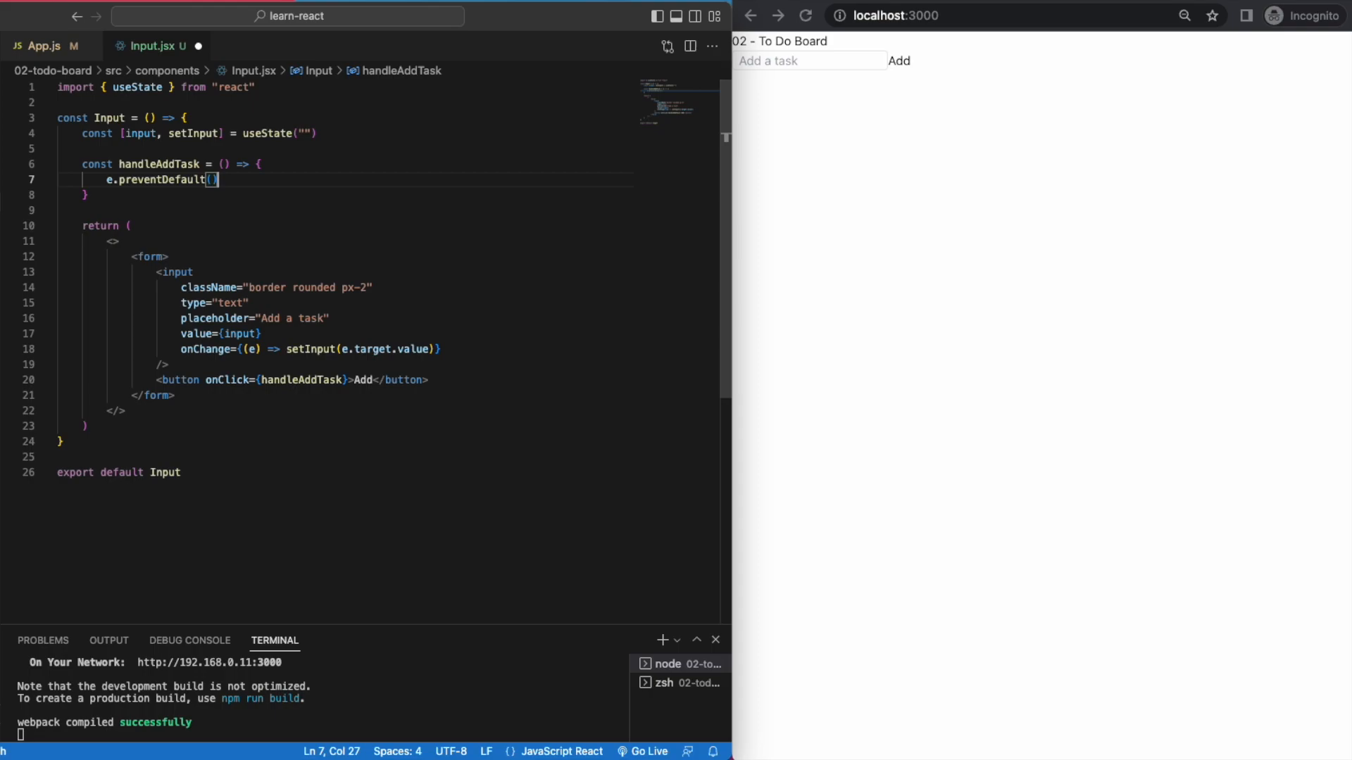
Step: Give handleAddTask the e parameter so e.preventDefault() compiles, then move to App.js
key(Enter)
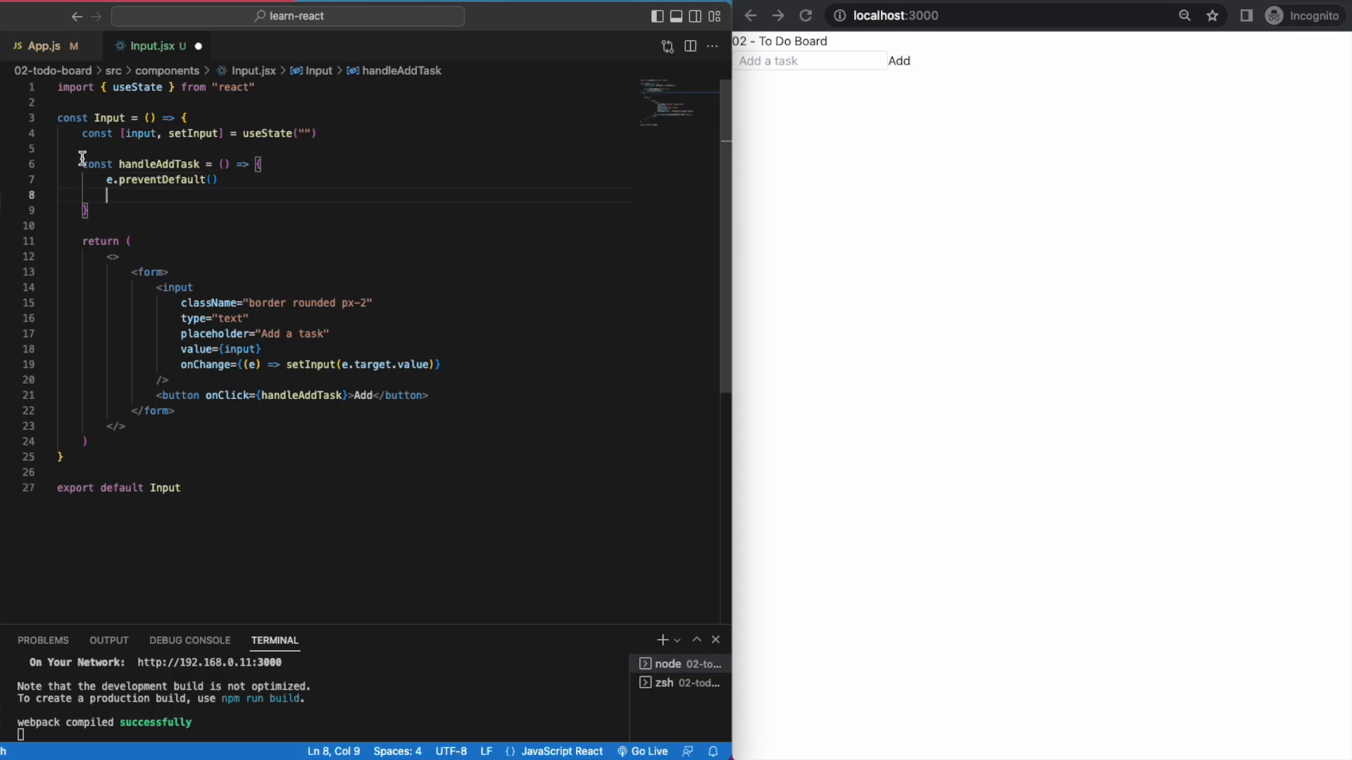
key(Backspace)
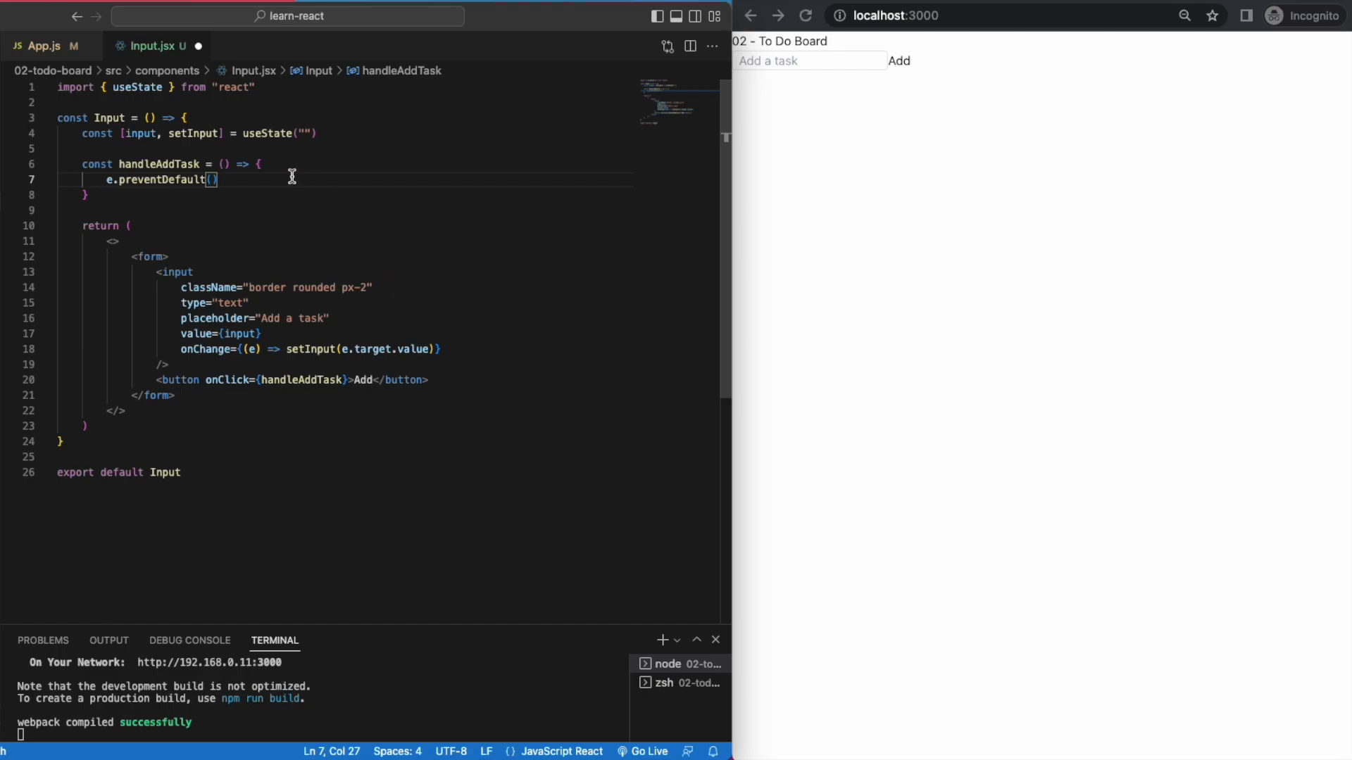
click(44, 45)
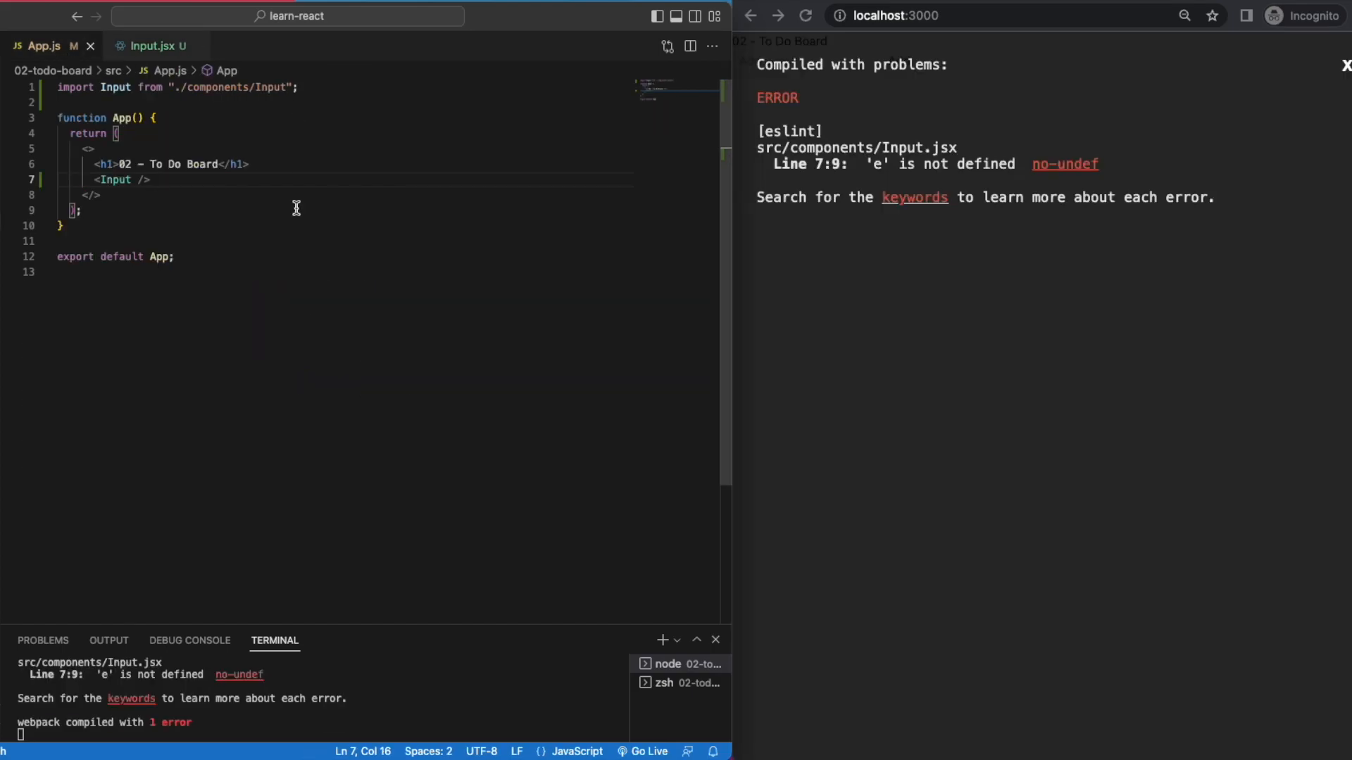
click(154, 45)
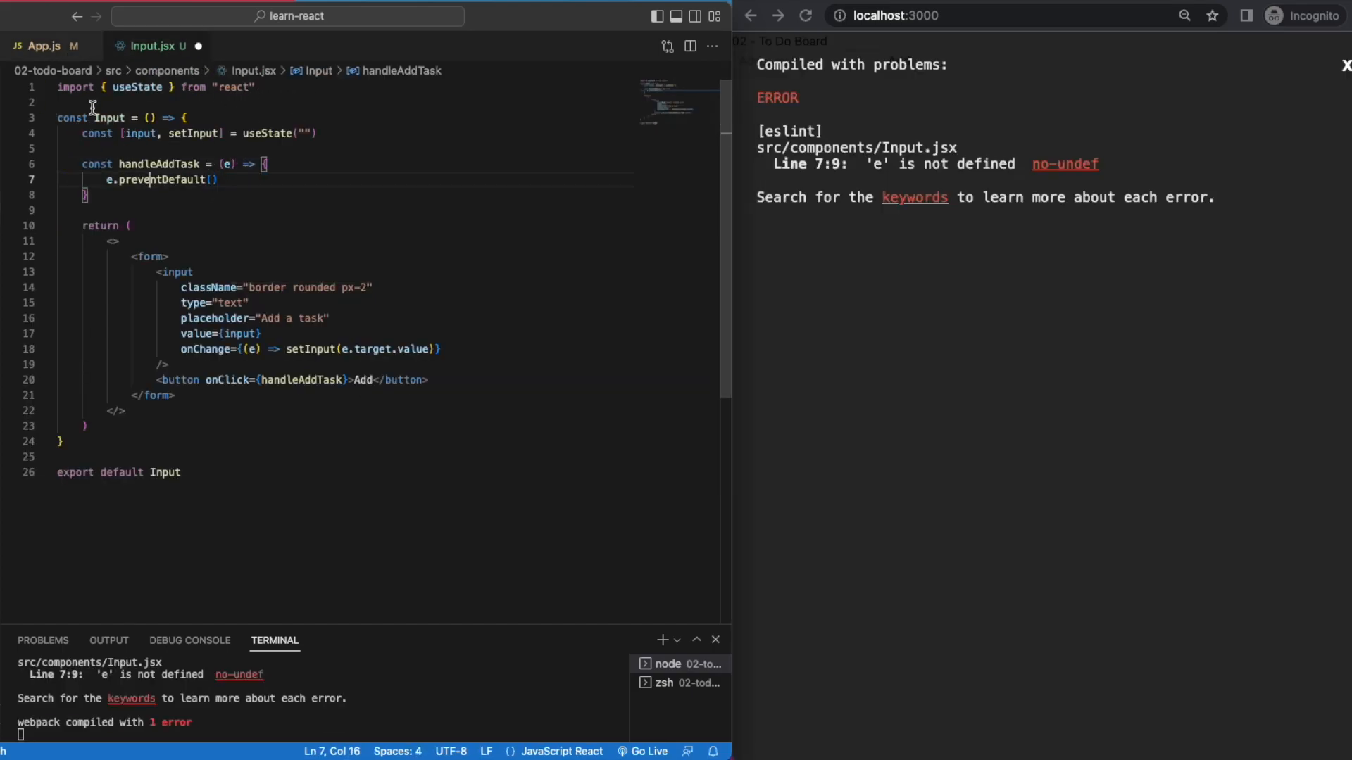
click(41, 45)
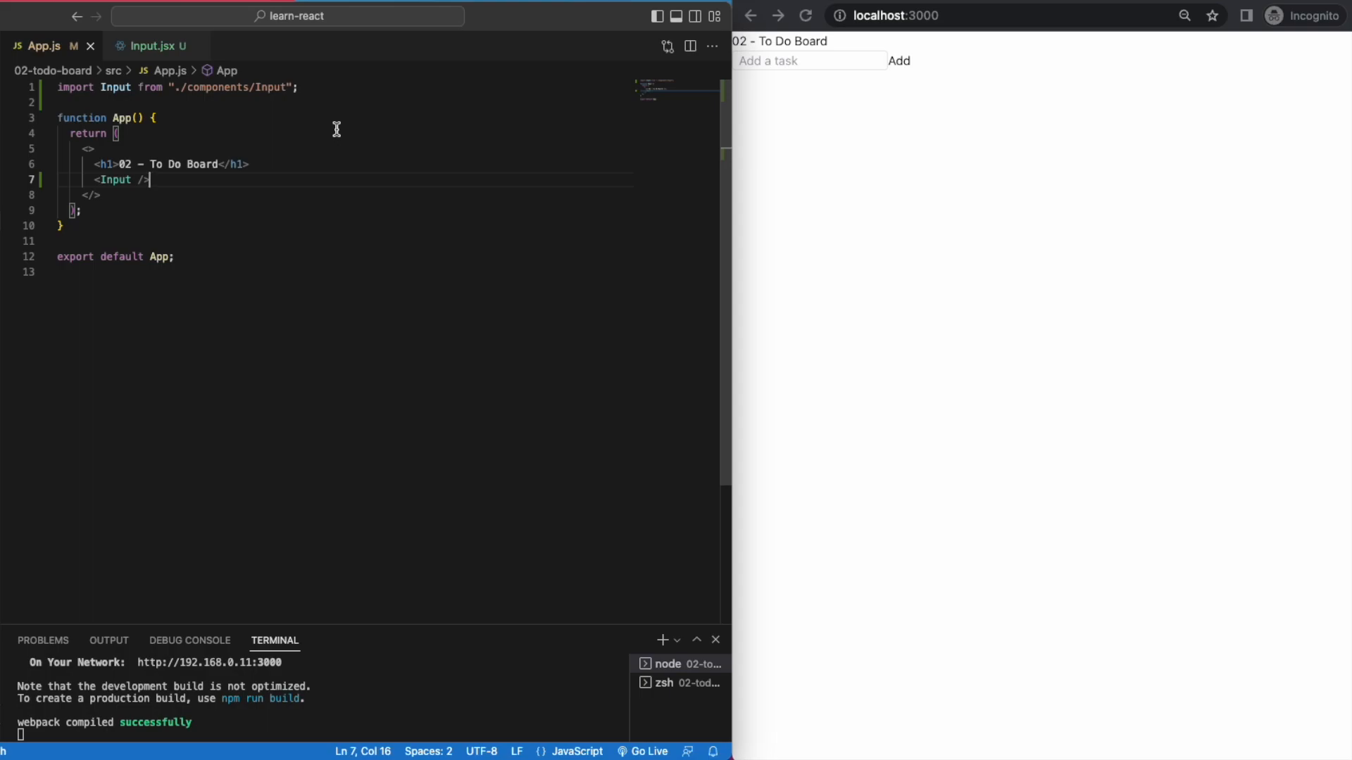
Step: Import useState, declare const [taskList, setTaskList] = useState([]), and pass both to <Input />
text(import {useState } from "react";)
text(const [task)
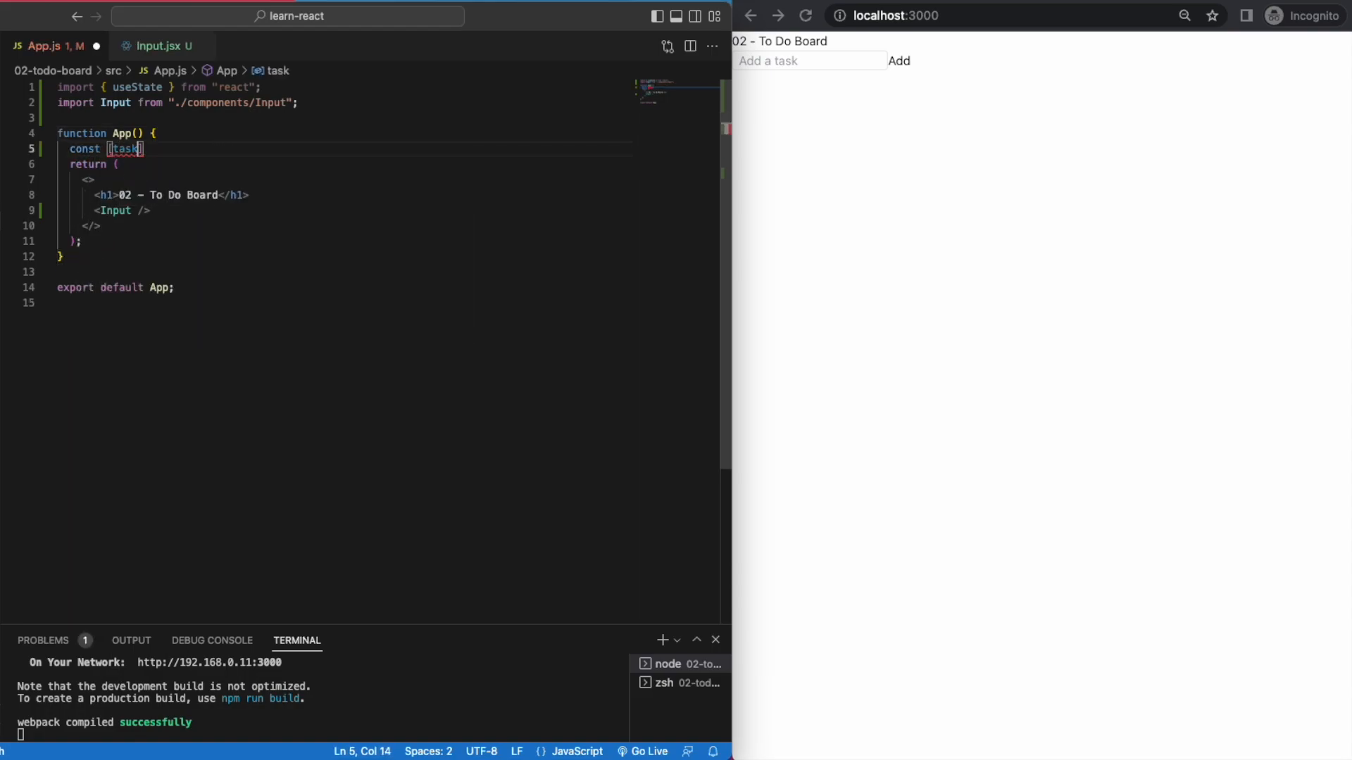
text(List, setTask)
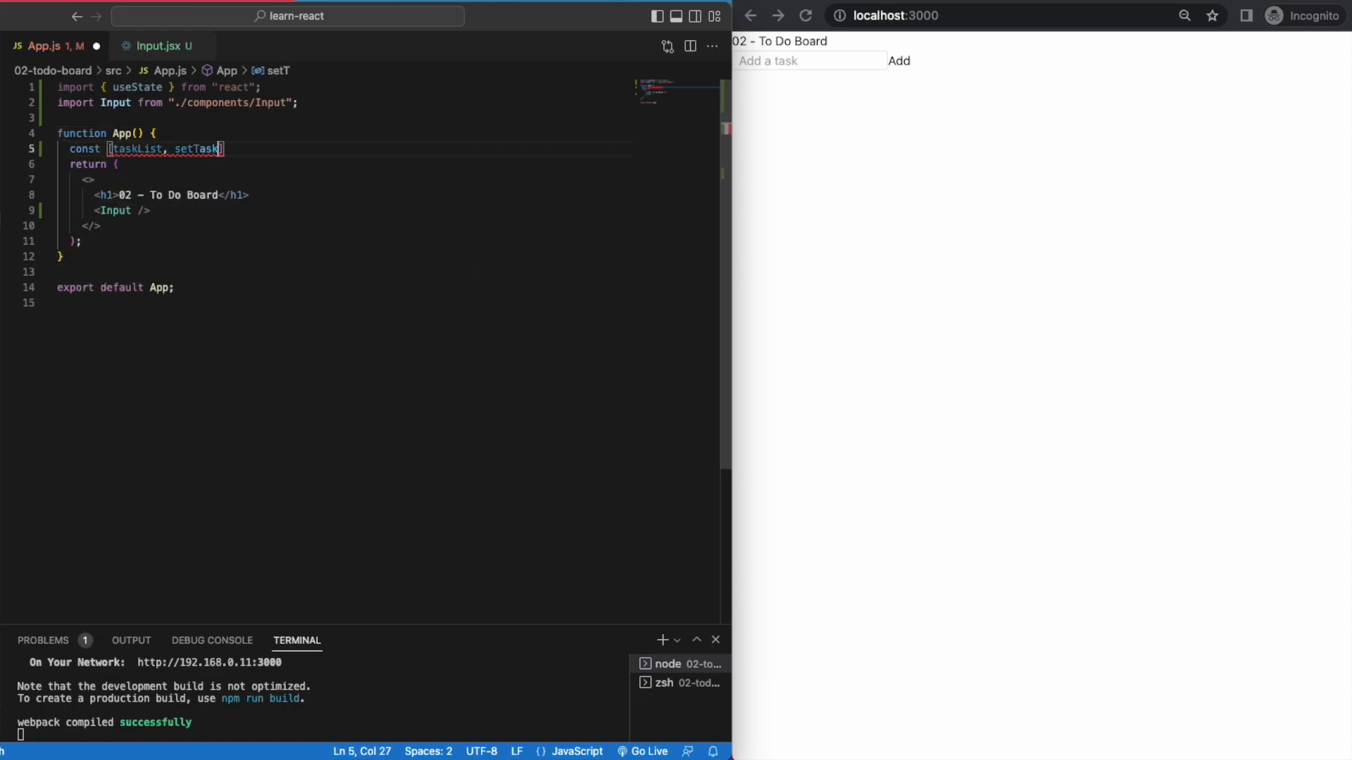
text(List] = useS)
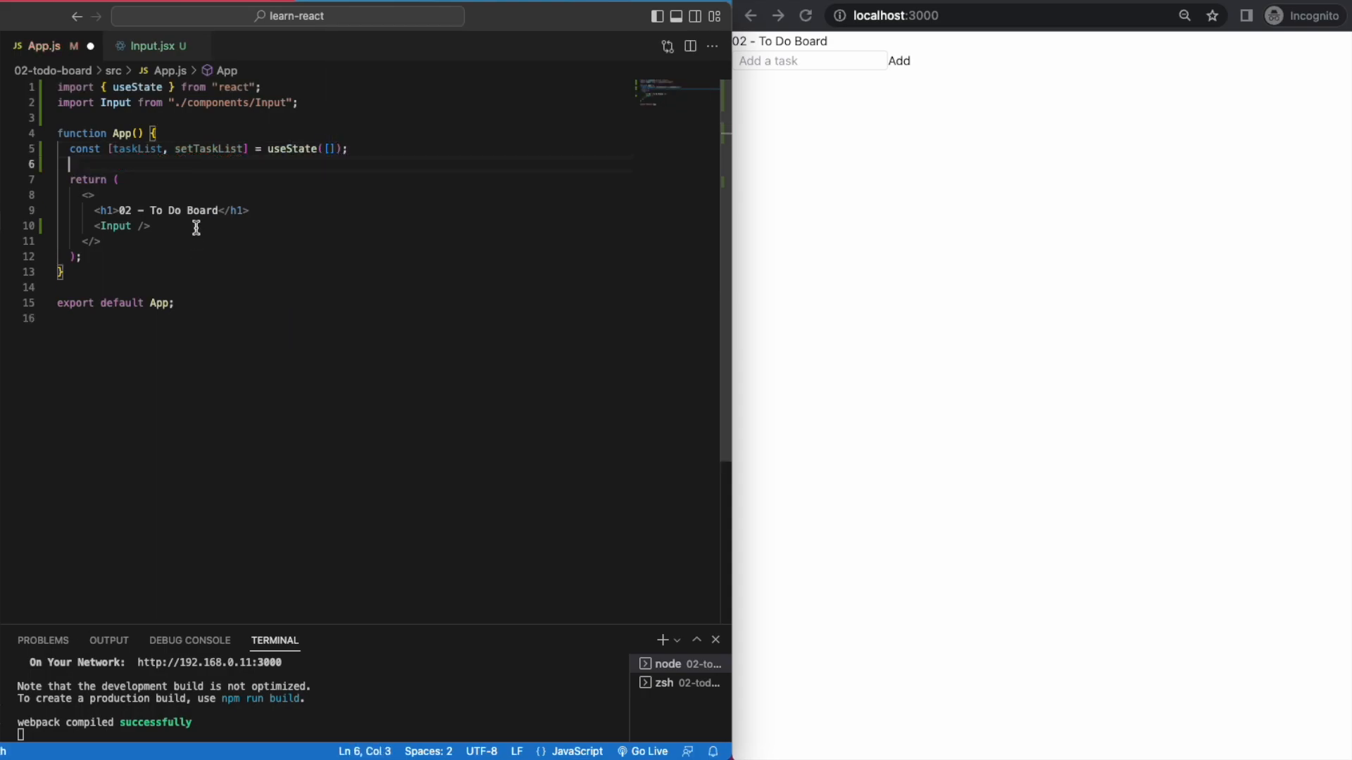
text(ta)
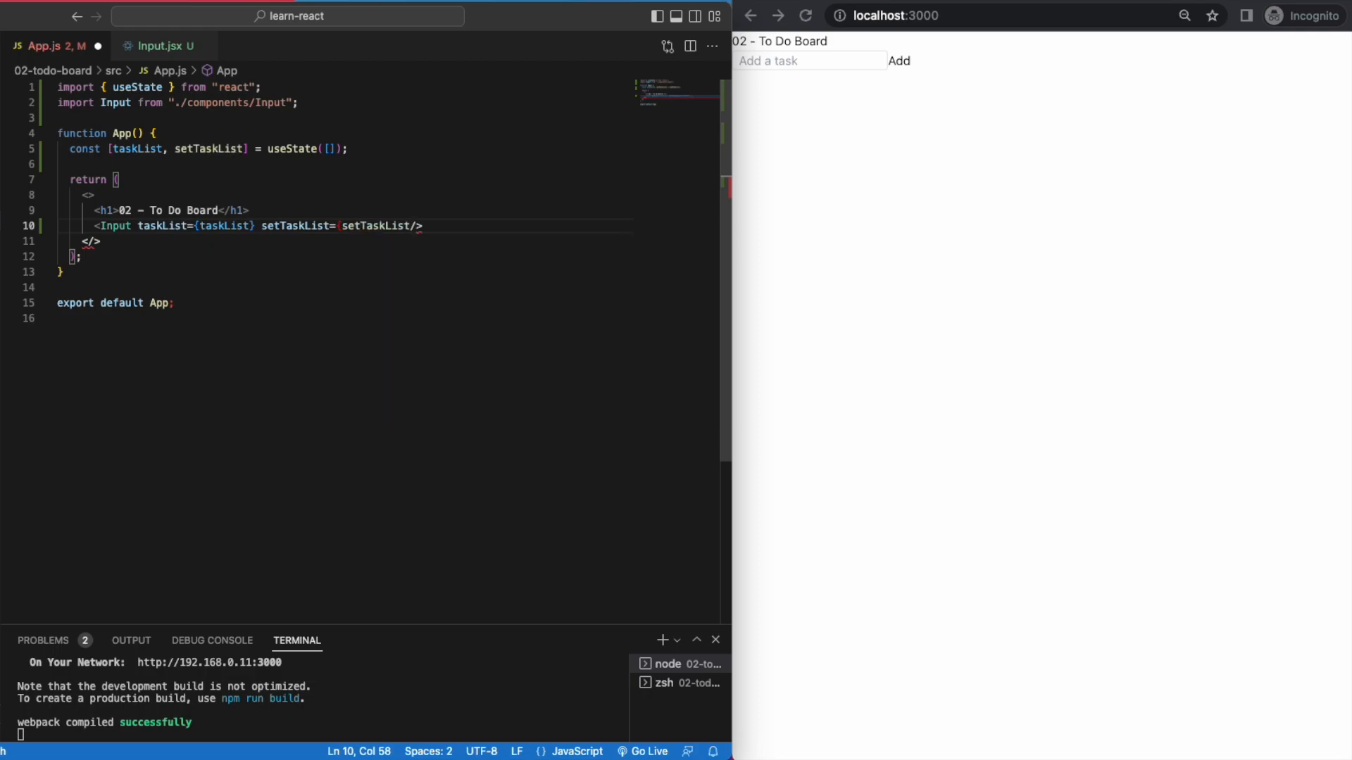
Step: In Input.jsx destructure { taskList, setTaskList } and add setTaskList([...taskList, input]); to handleAddTask
click(158, 45)
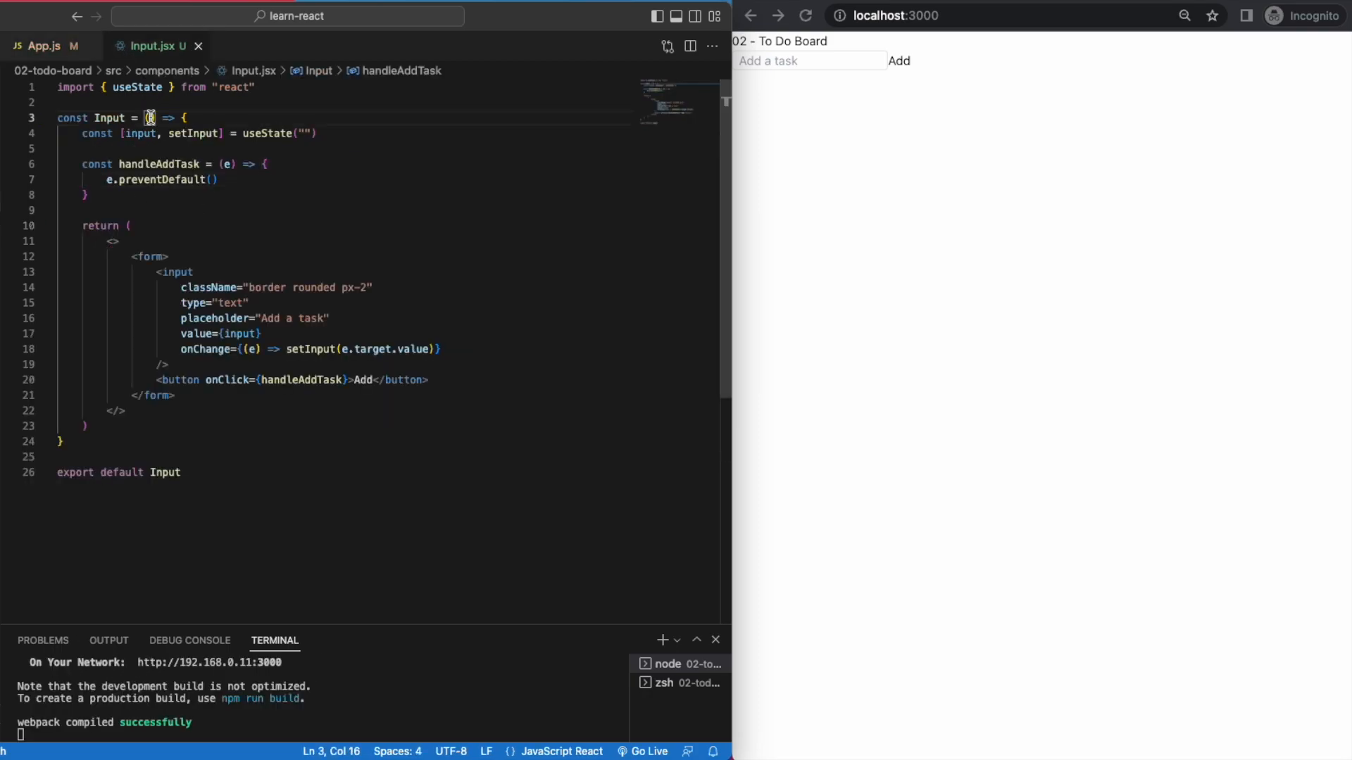
text(taskList, setTaskList})
text(setTaskList([)
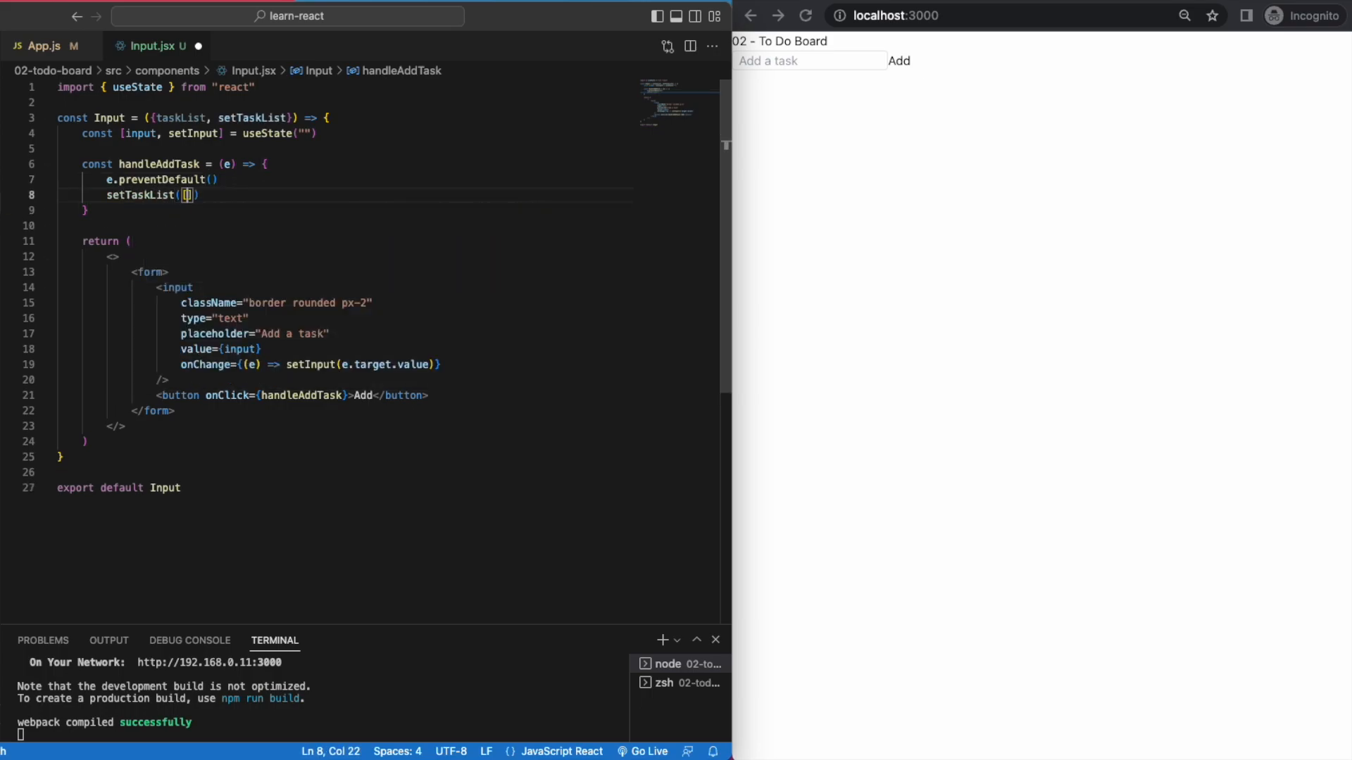
text(...taskList)
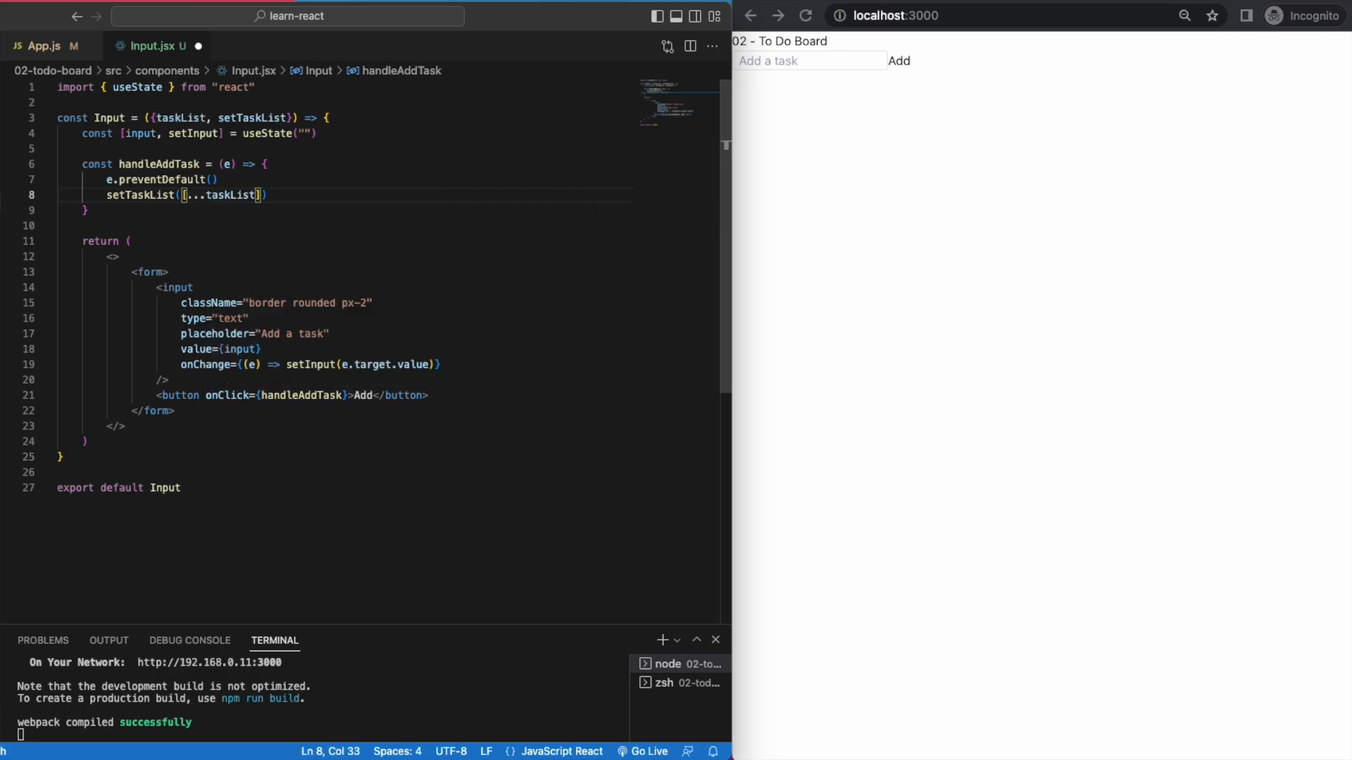
text(, input)
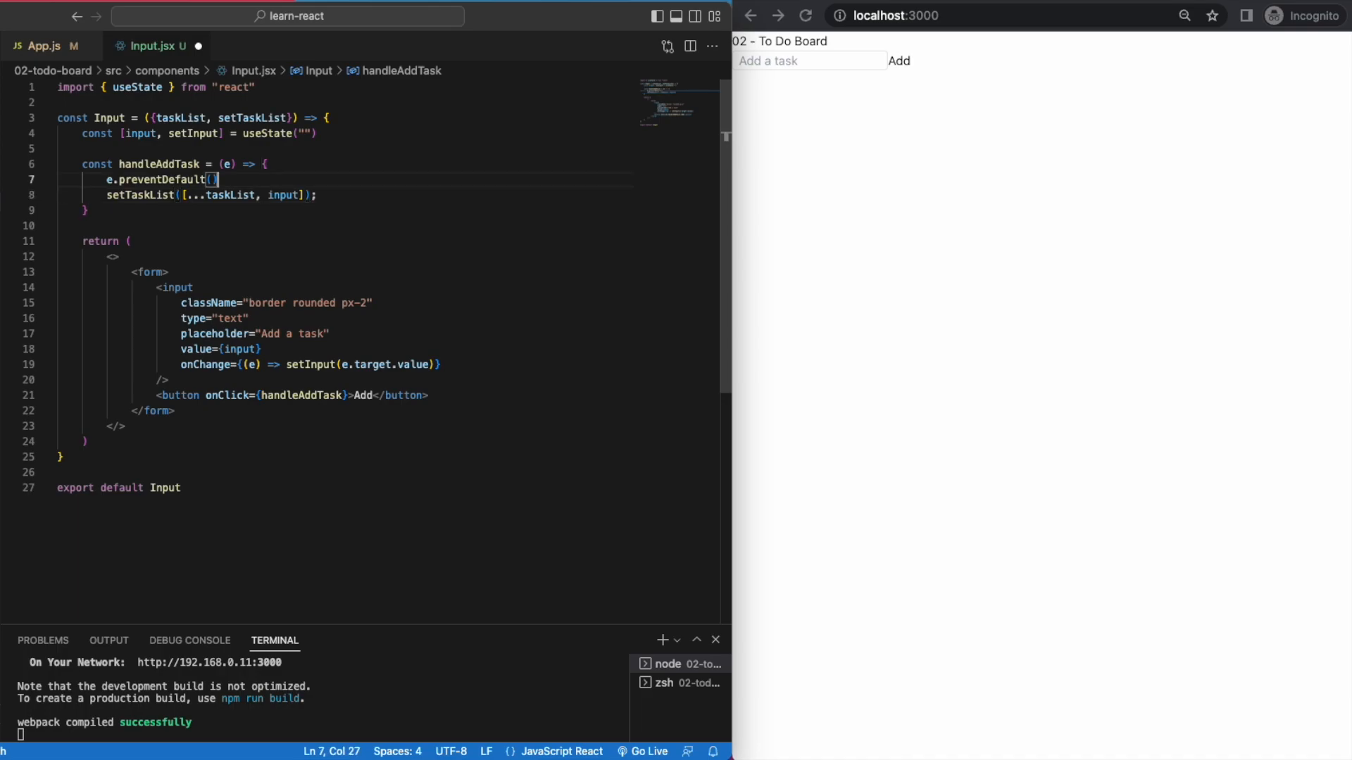
text(;)
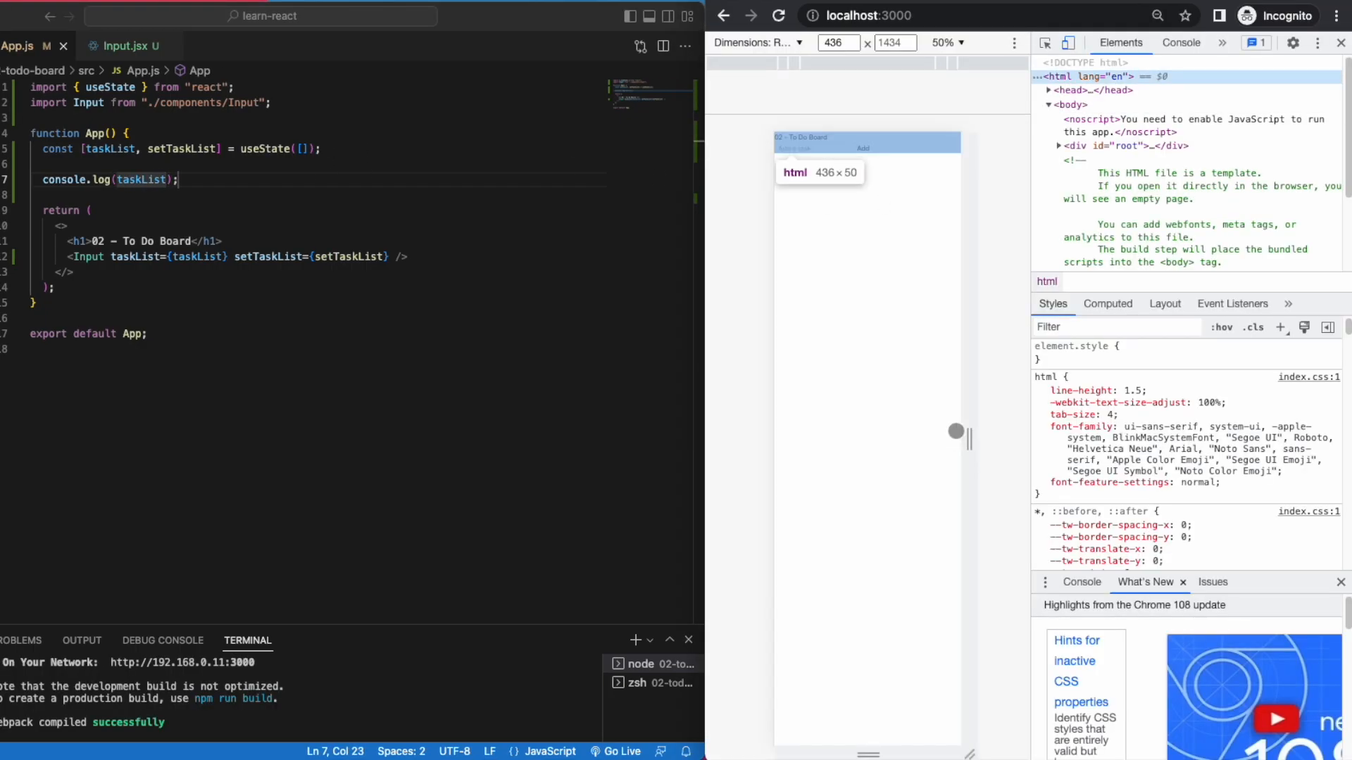
Step: Log taskList in App.js, add test tasks in the browser console, and reset the input with setInput("")
click(1180, 43)
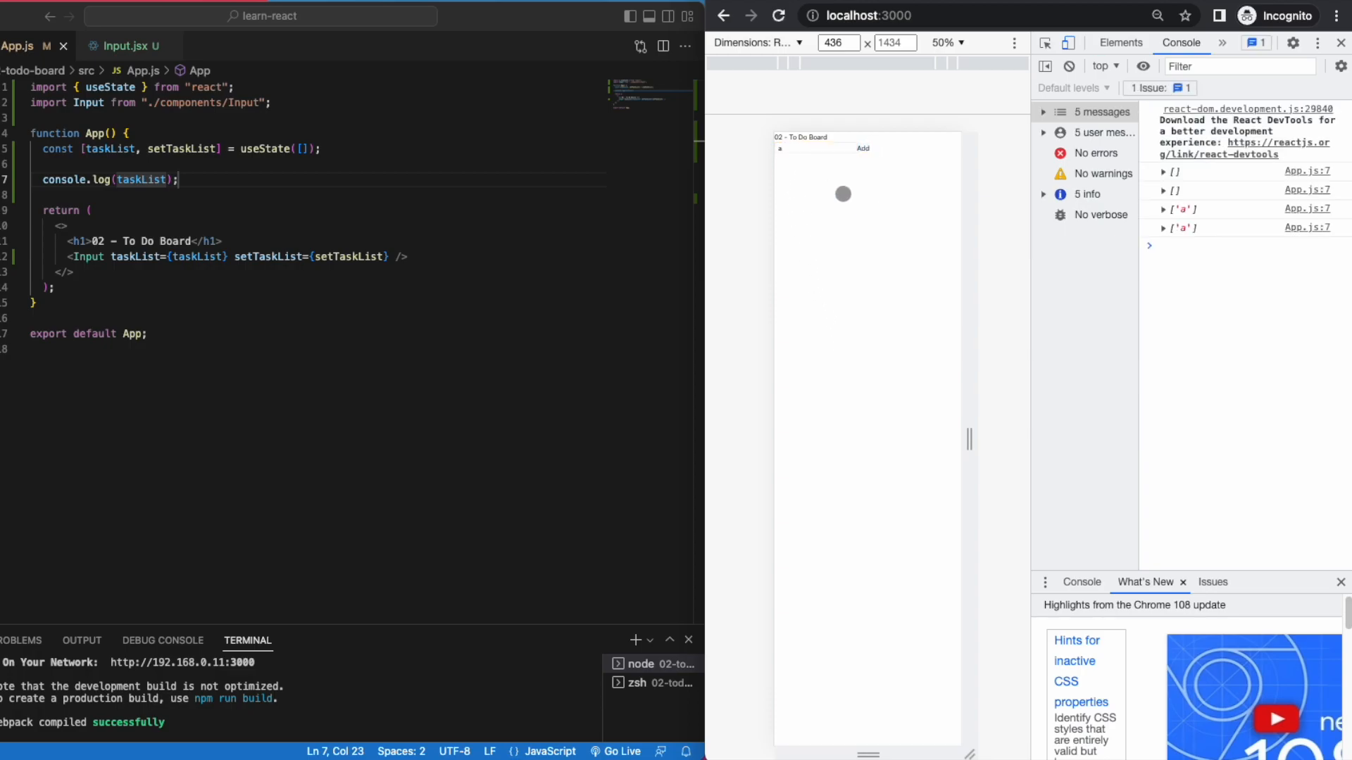
click(863, 148)
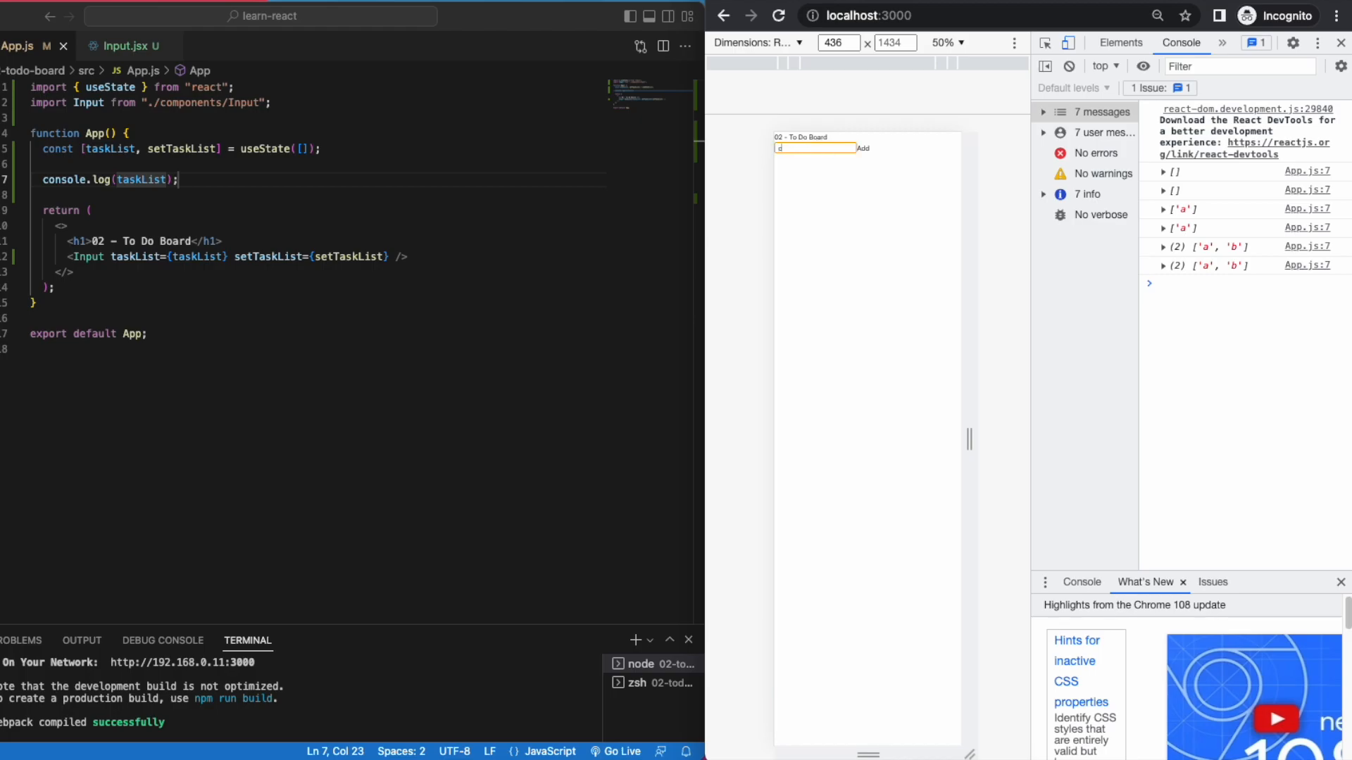
click(862, 148)
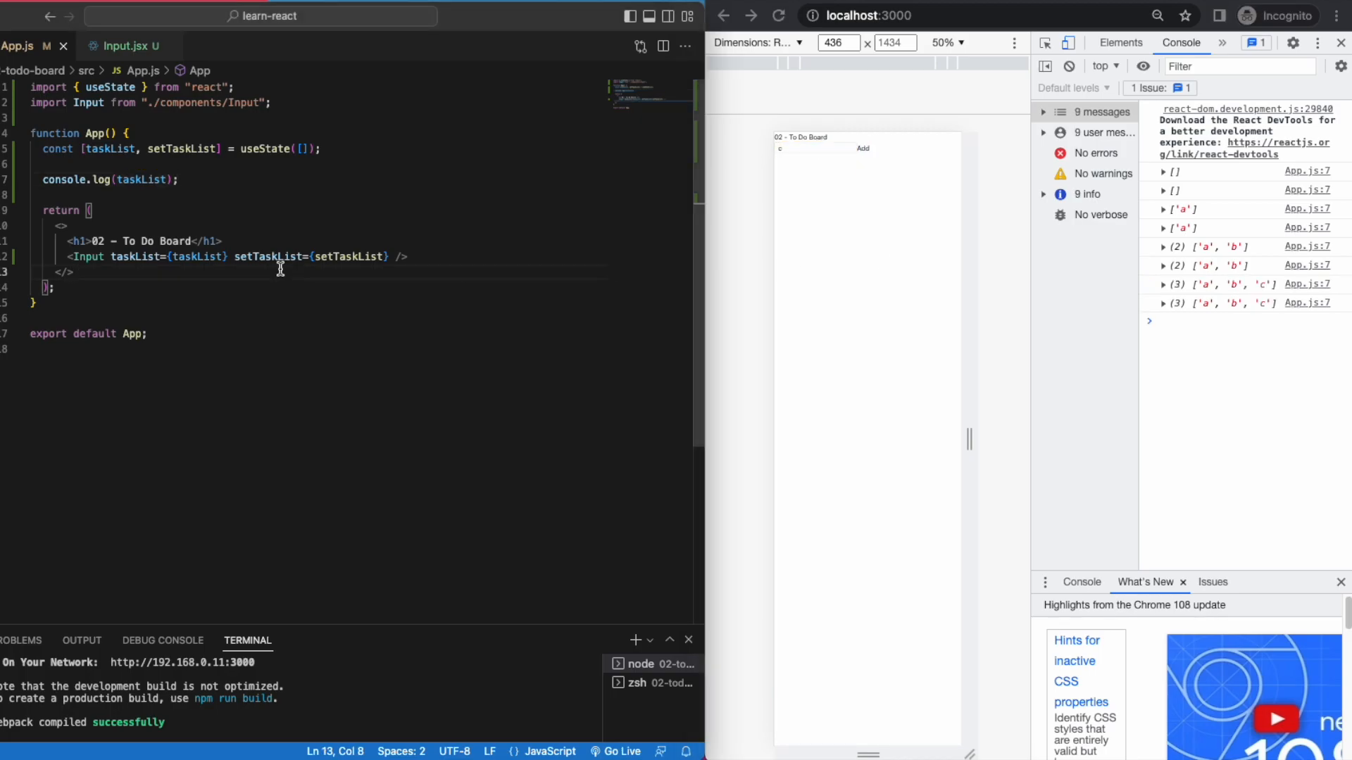
click(134, 45)
text(setInput(""))
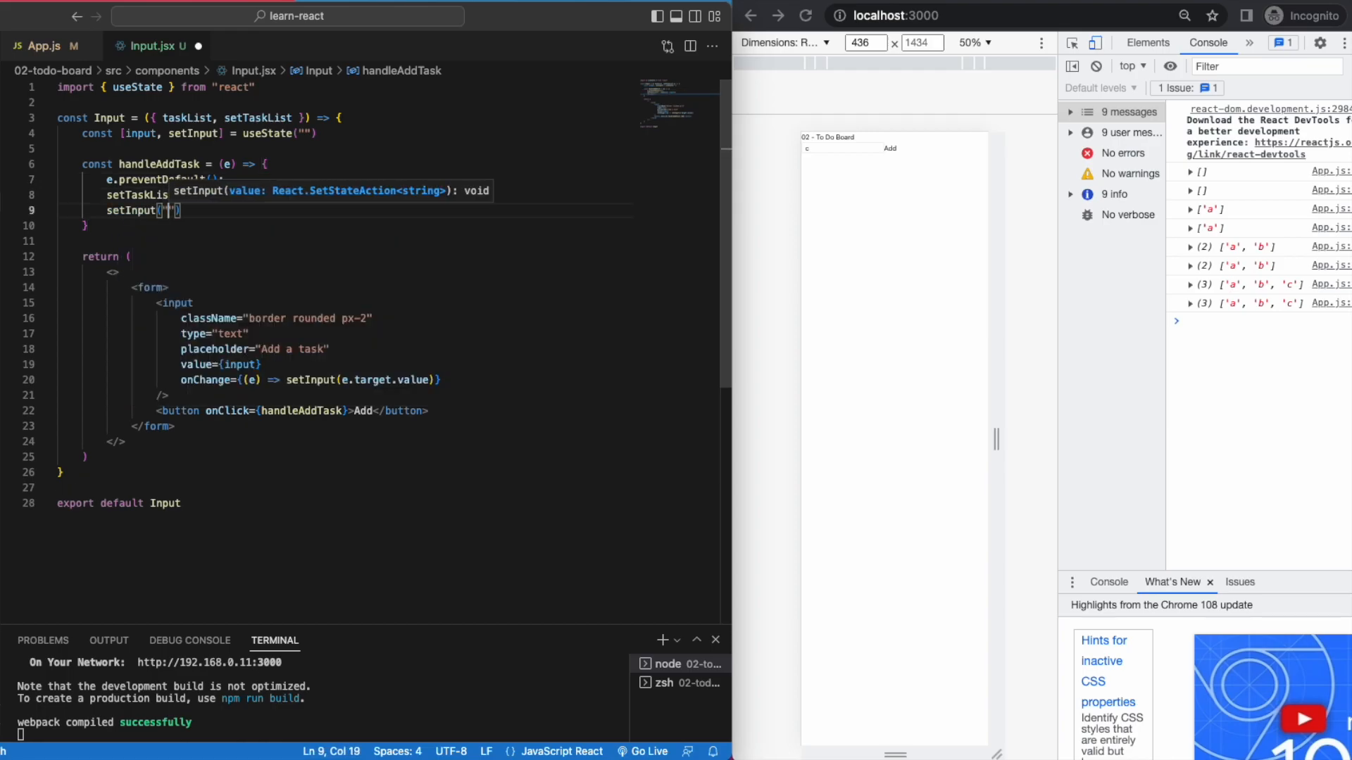
click(41, 45)
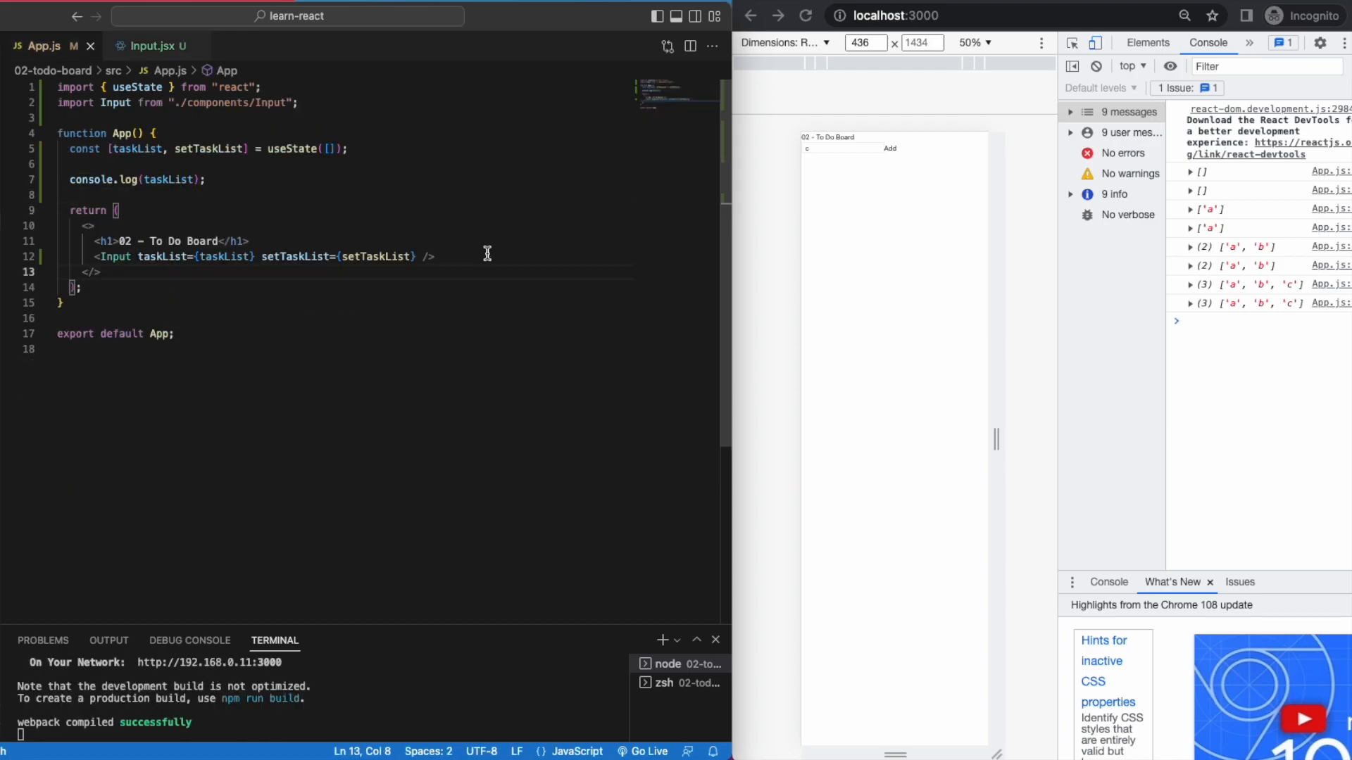
Step: Map taskList to <li key={index}>{task}</li> inside a div and remove the console.log
text(<div>)
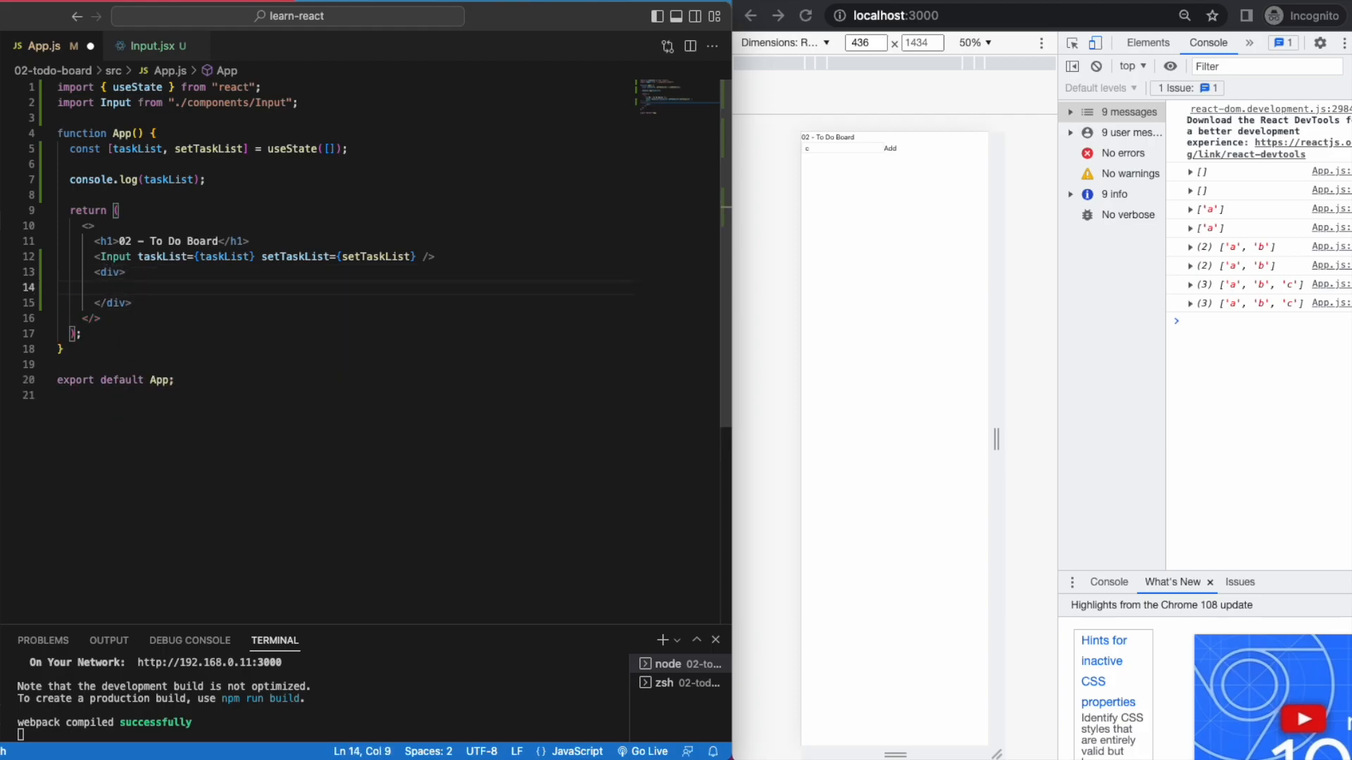
text({taskList.map((task) =>)
text(<li>{task}</li>)
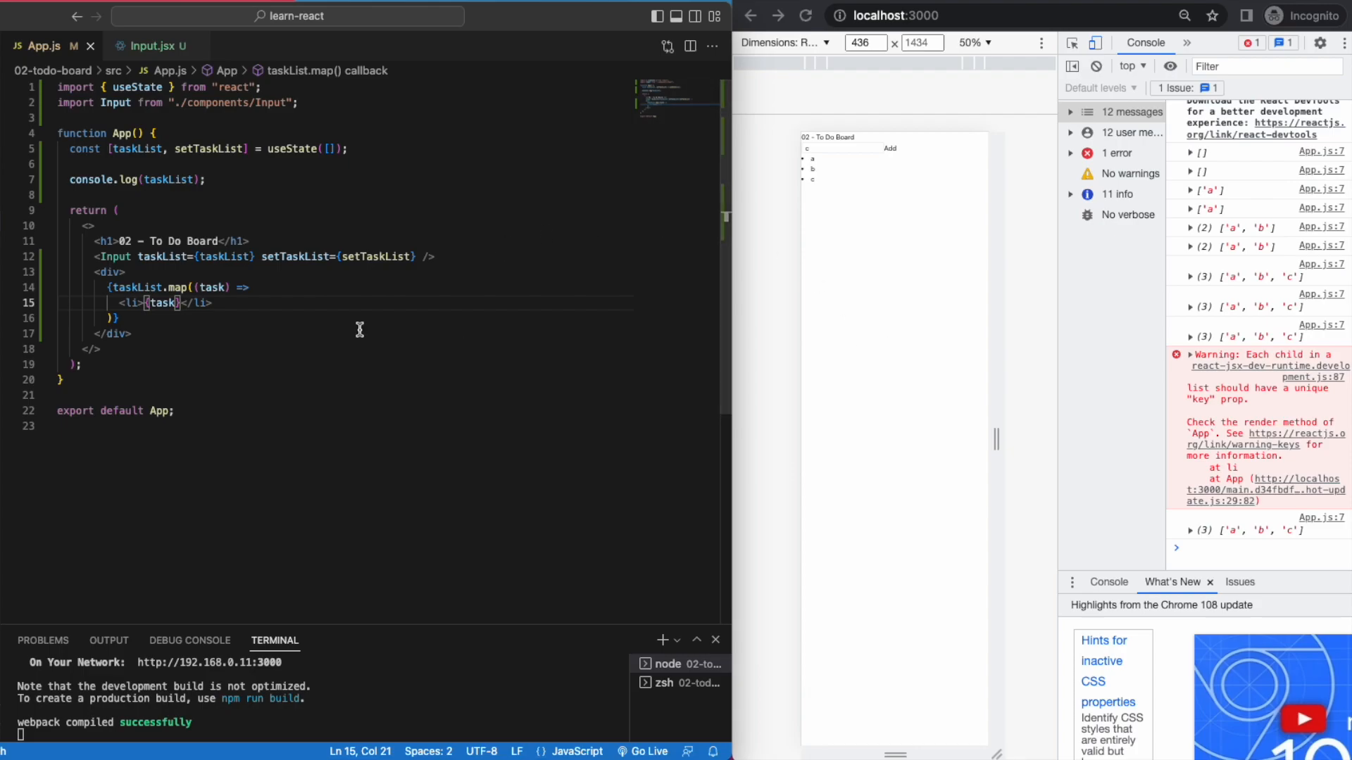
text(, index)
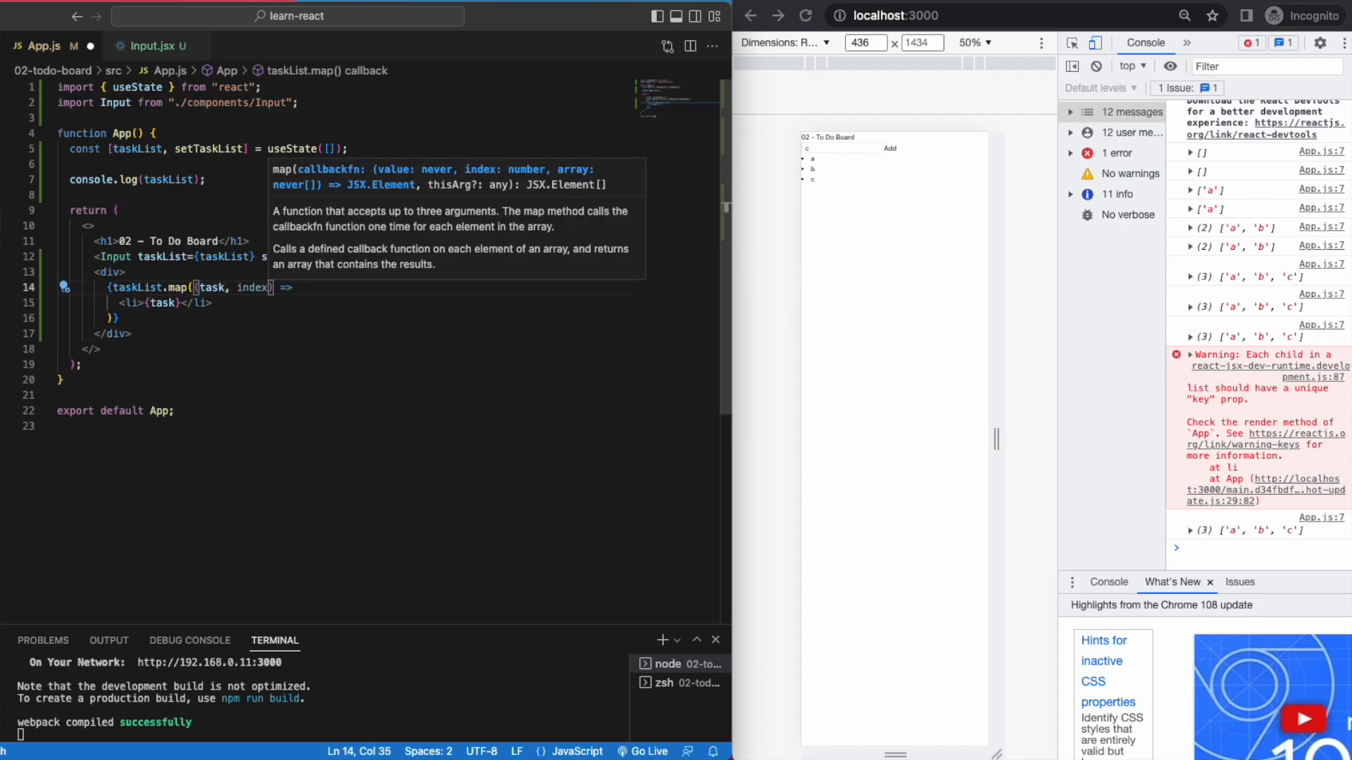
text(key={index)
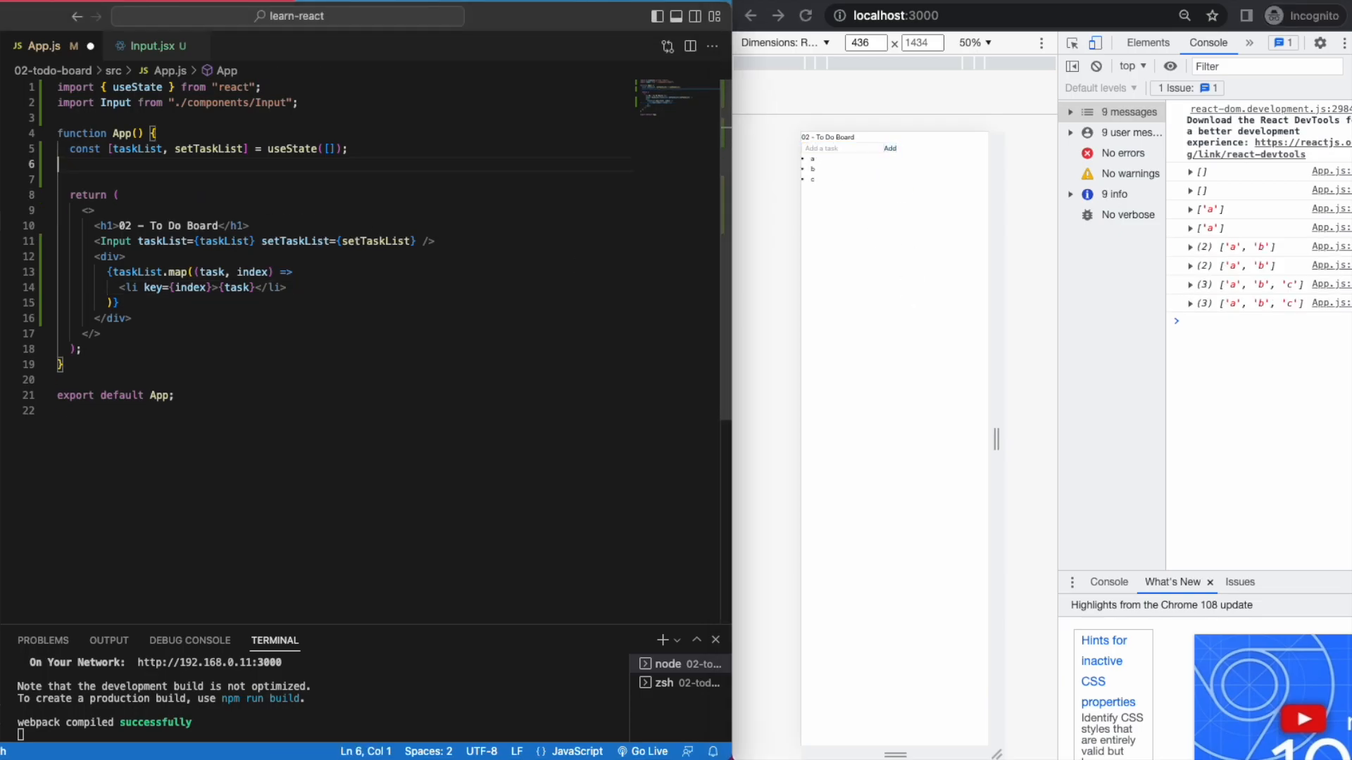
click(1148, 42)
text(div className=")
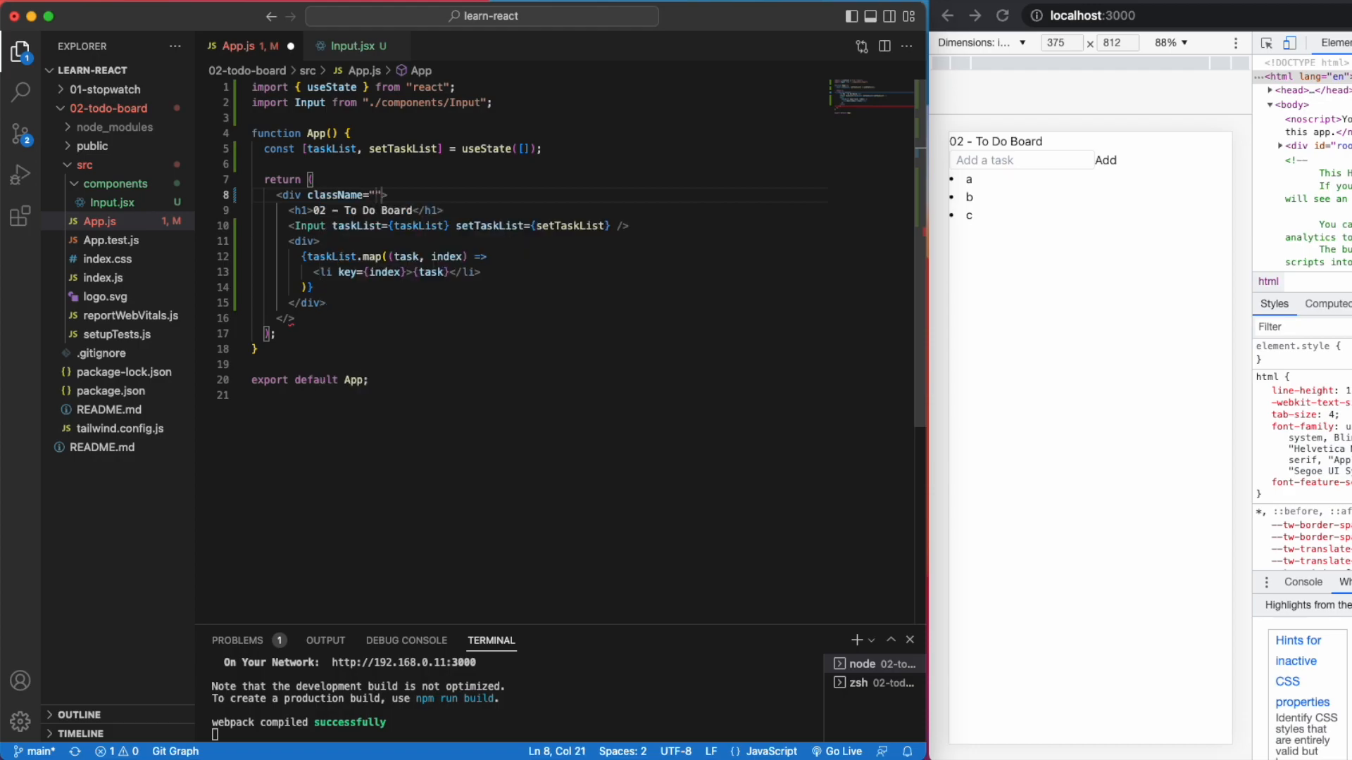
Step: Wrap App in flex flex-col items-center justify-center py-8 and make the h1 text-xl font-semibold
text(flex flex-col)
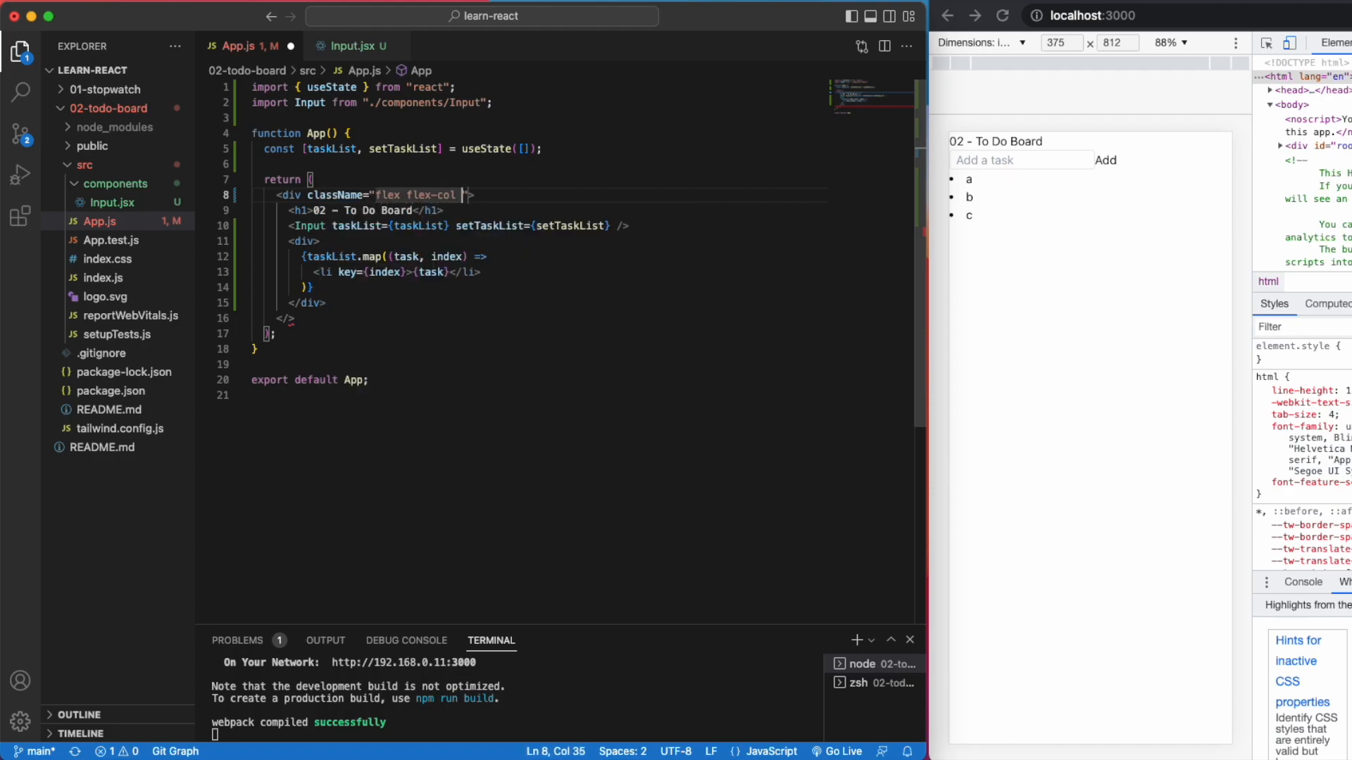
text(items-center)
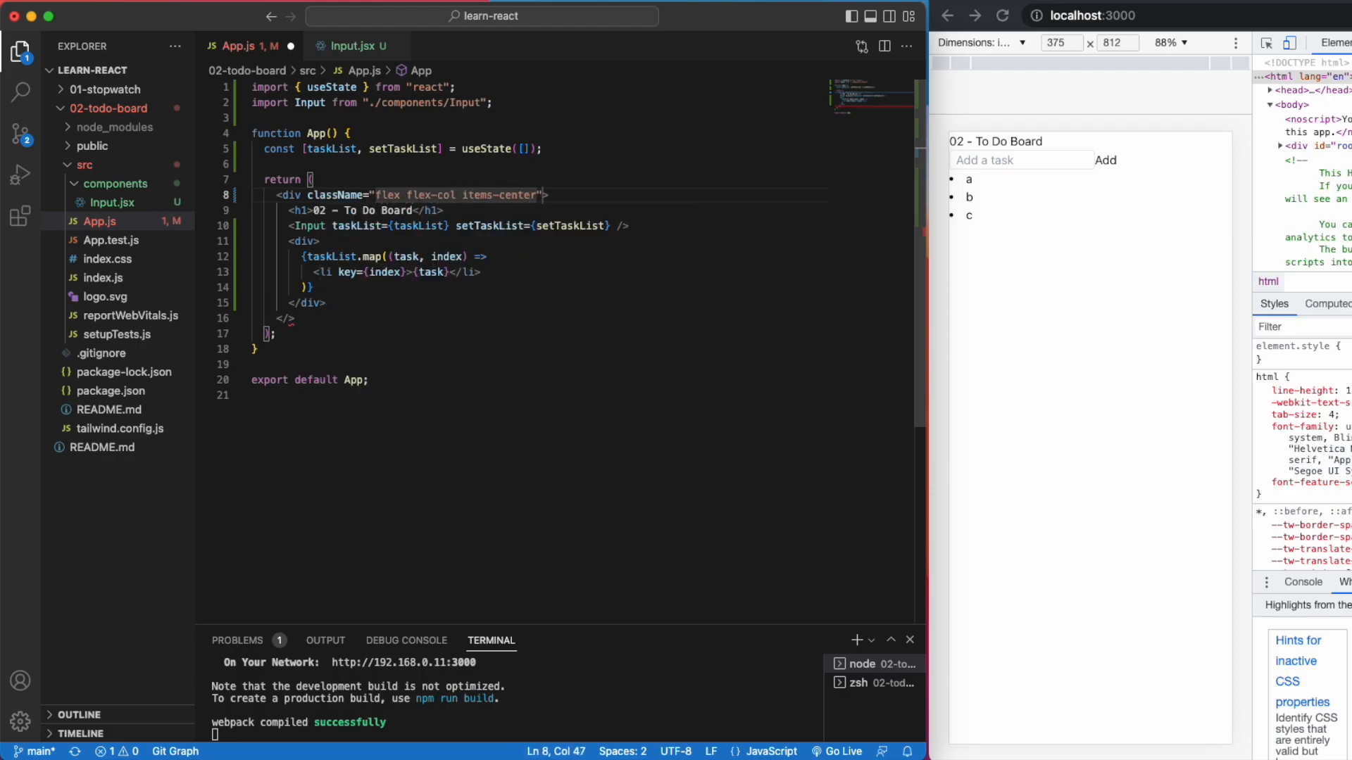
text(justify-center)
click(366, 210)
text( className="font-semibold)
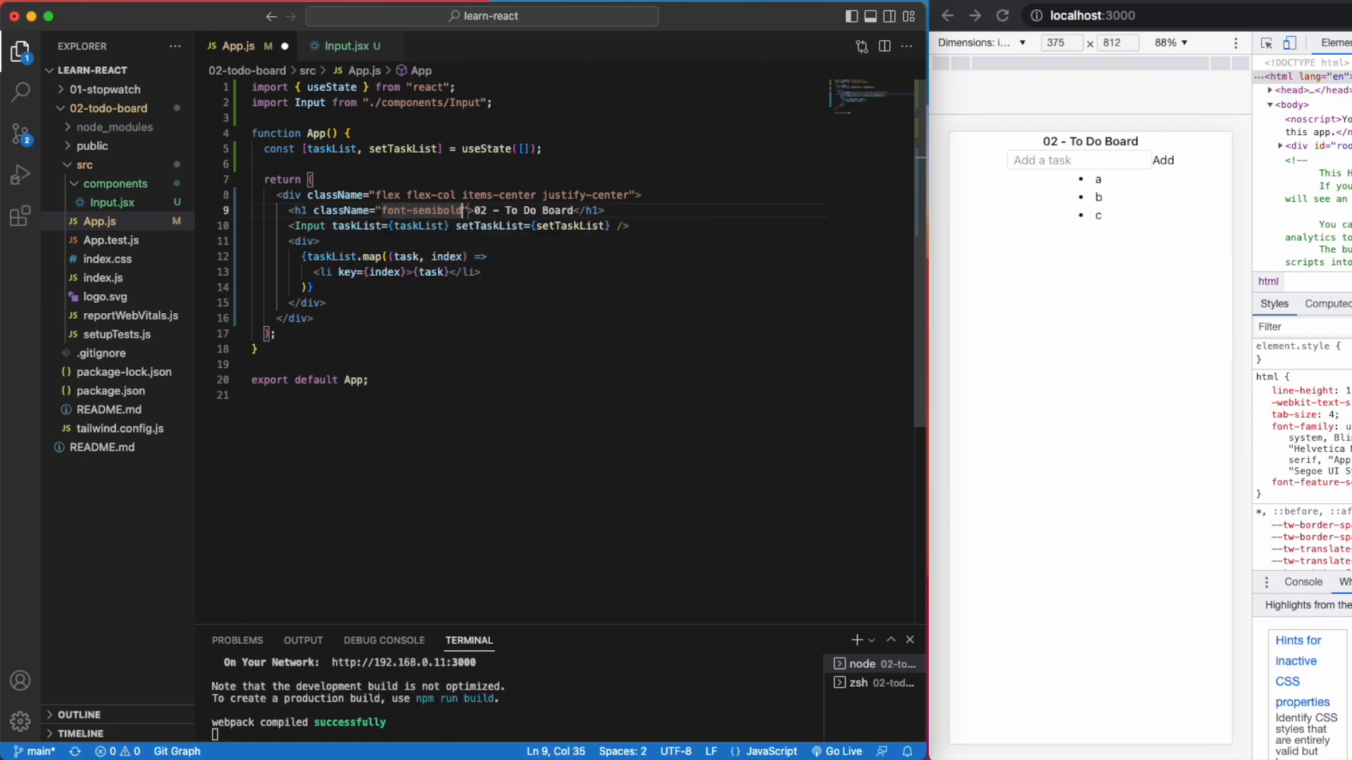
text(text-xl)
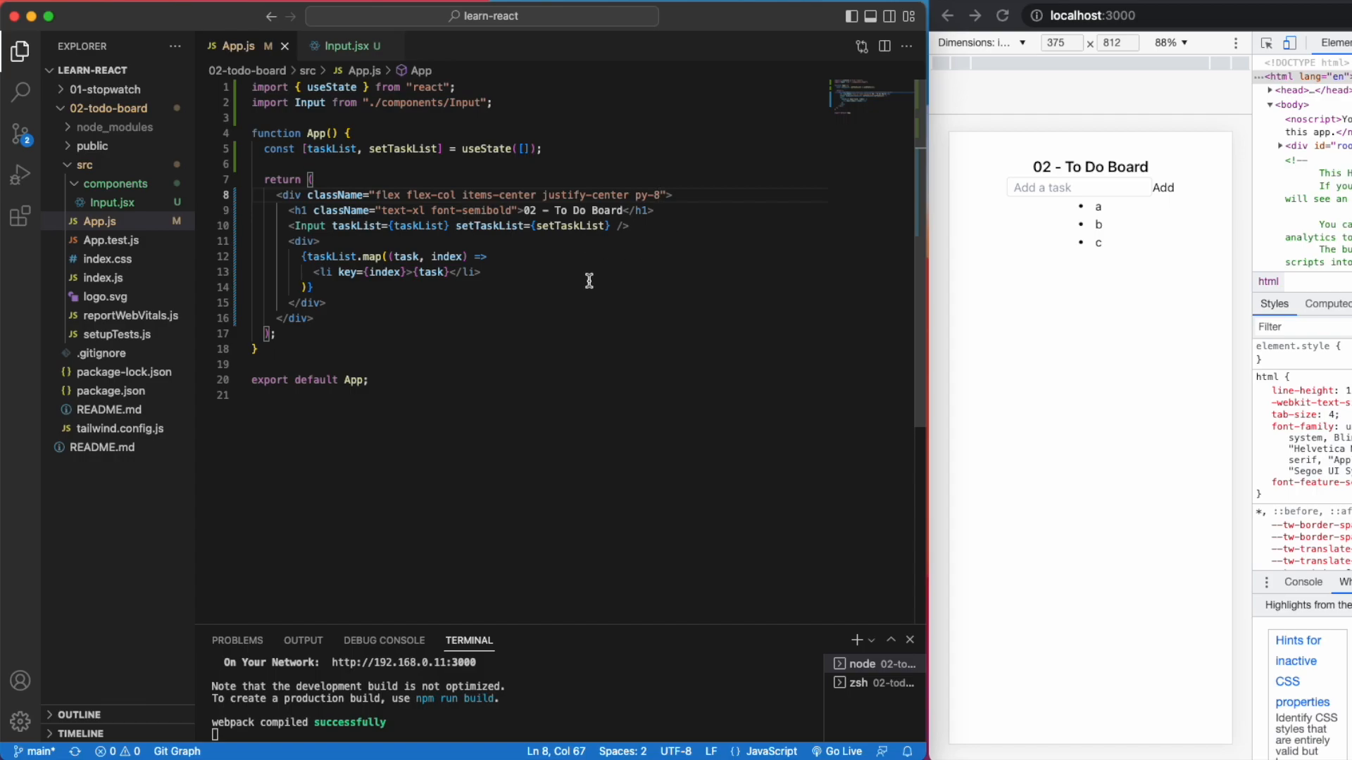
Step: Give the Input form flex flex-row items-center with a gap class
text(gap-4)
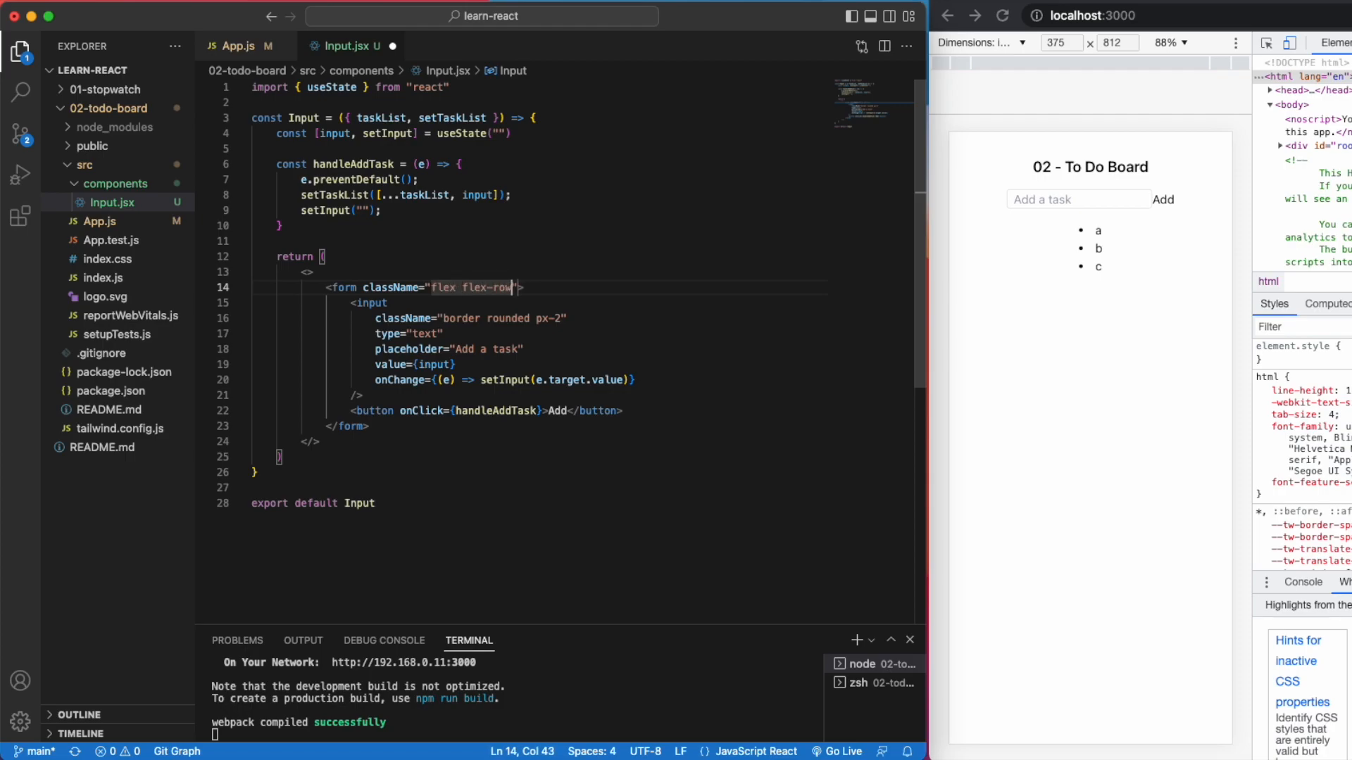
text(items-center gap)
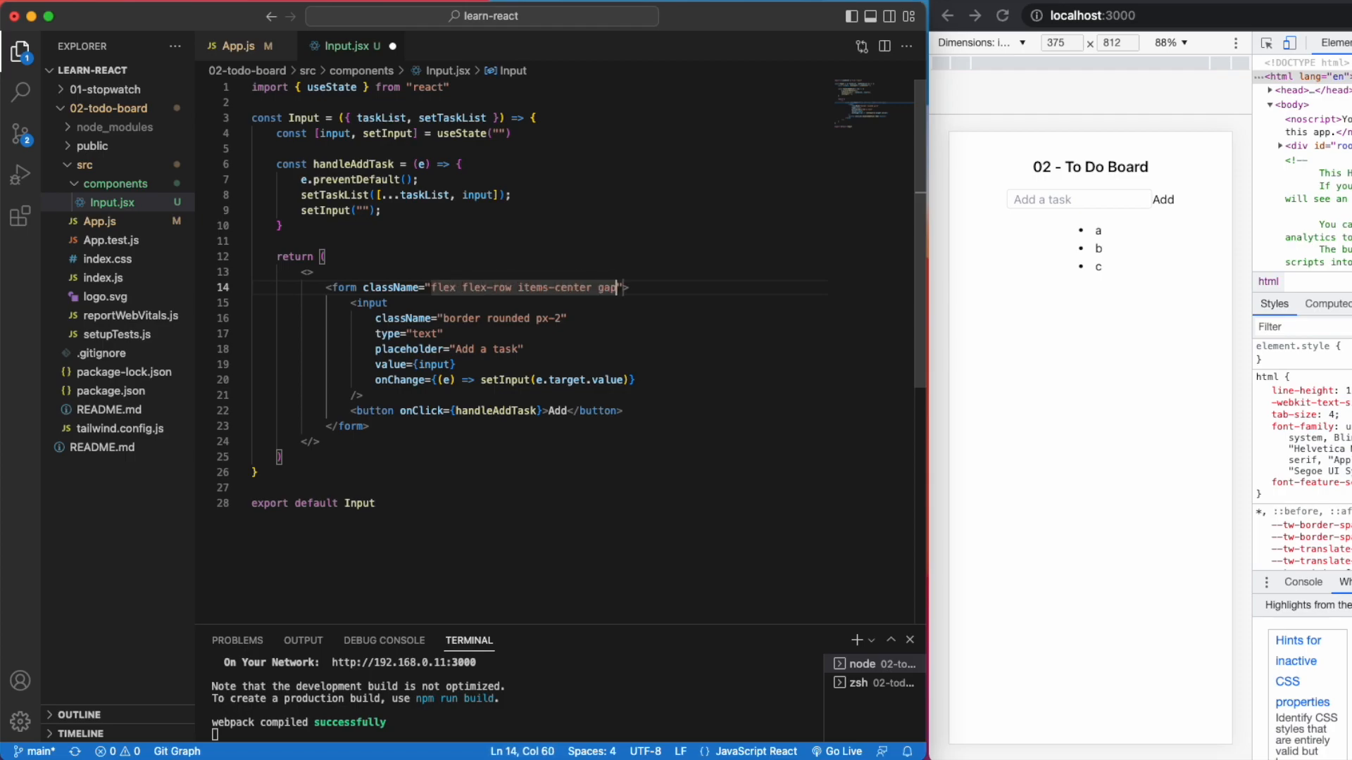
Step: Style the task input with rounded-lg, padding and text-lg classes
text(-3)
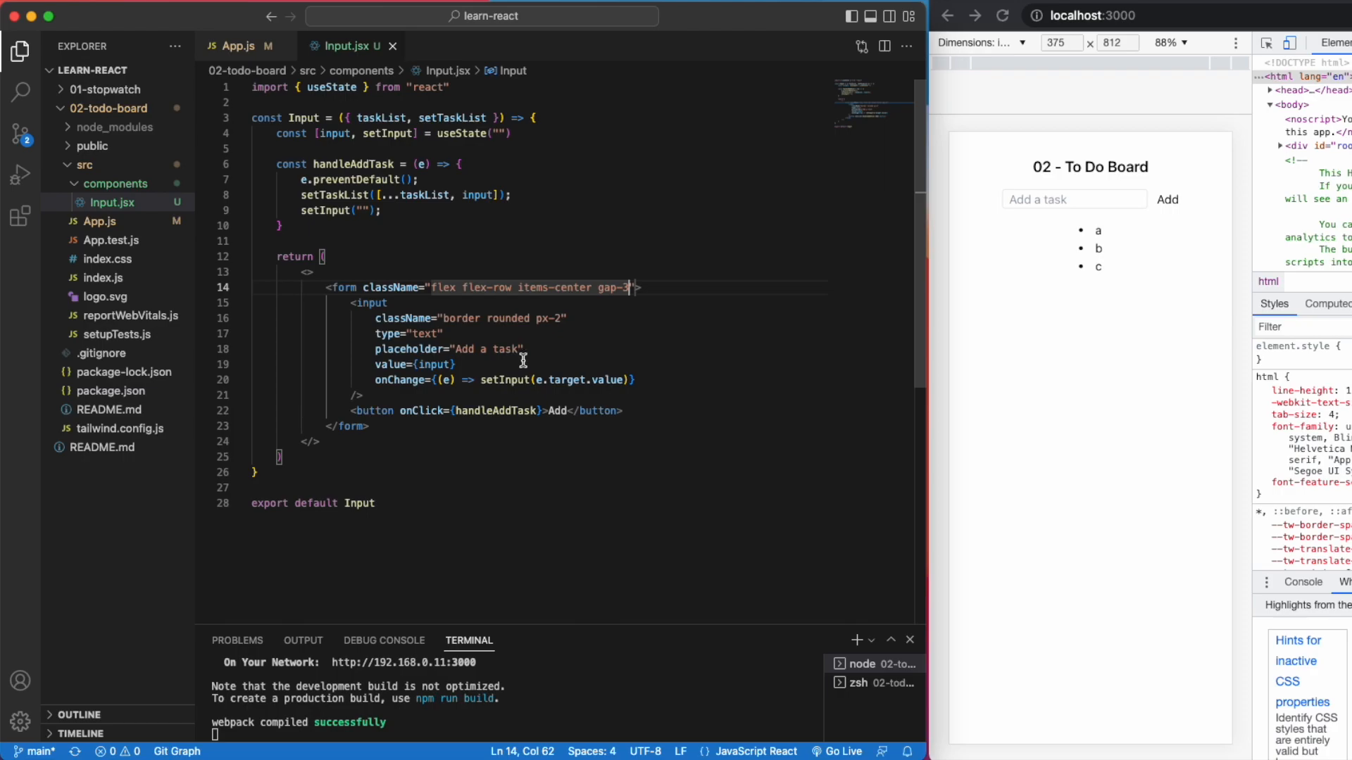
text(text)
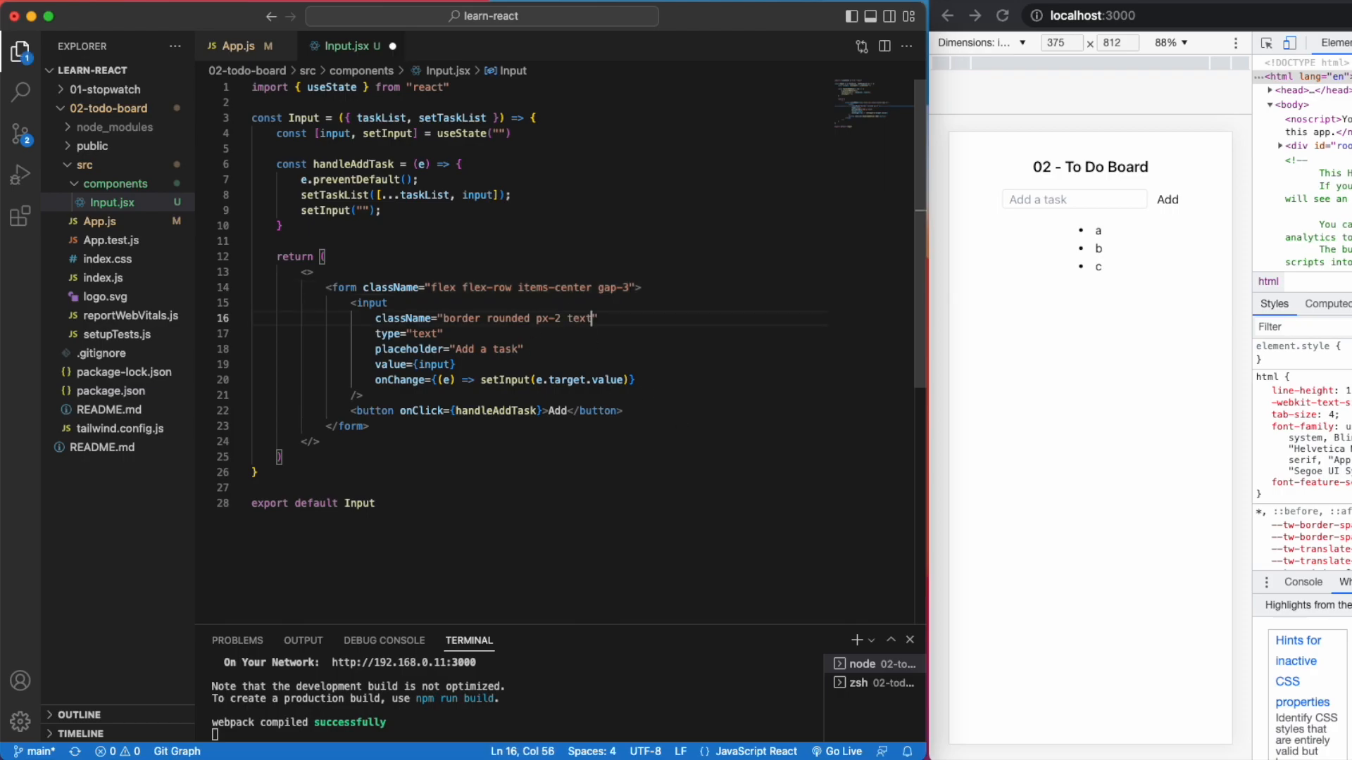
text(-lg py-1.5)
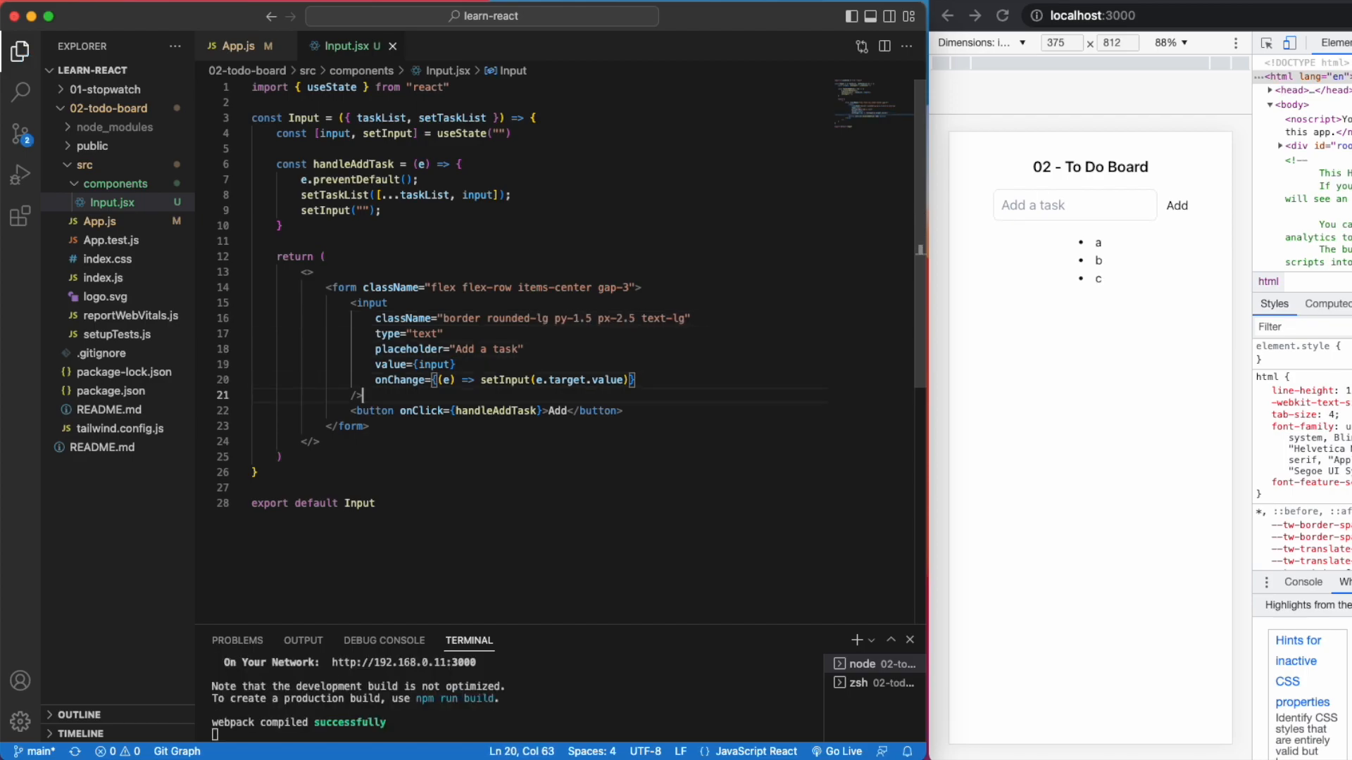
Step: Style the Add button bg-violet, text-white, py-1 px-2, rounded-lg, font-semibold with hover:opacity-70
text(className=")
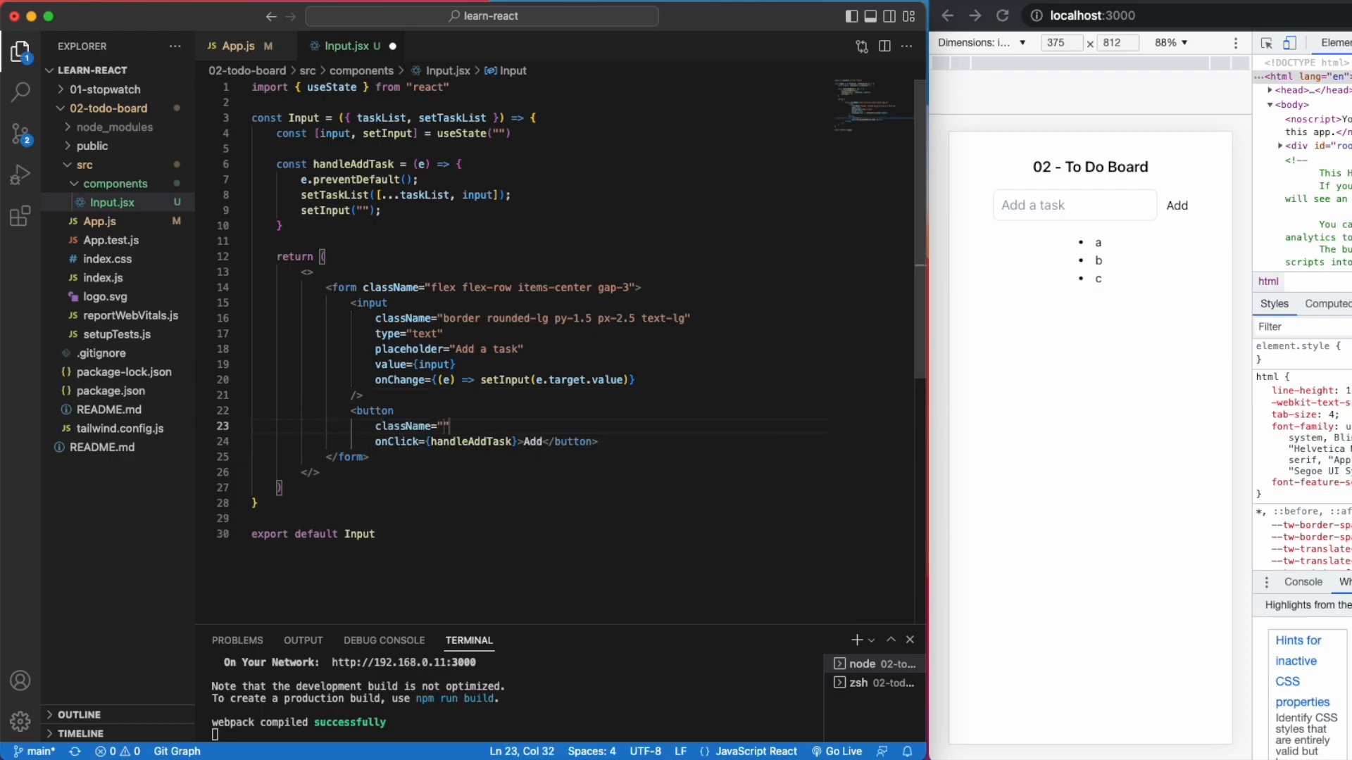
text(bg-violet-200)
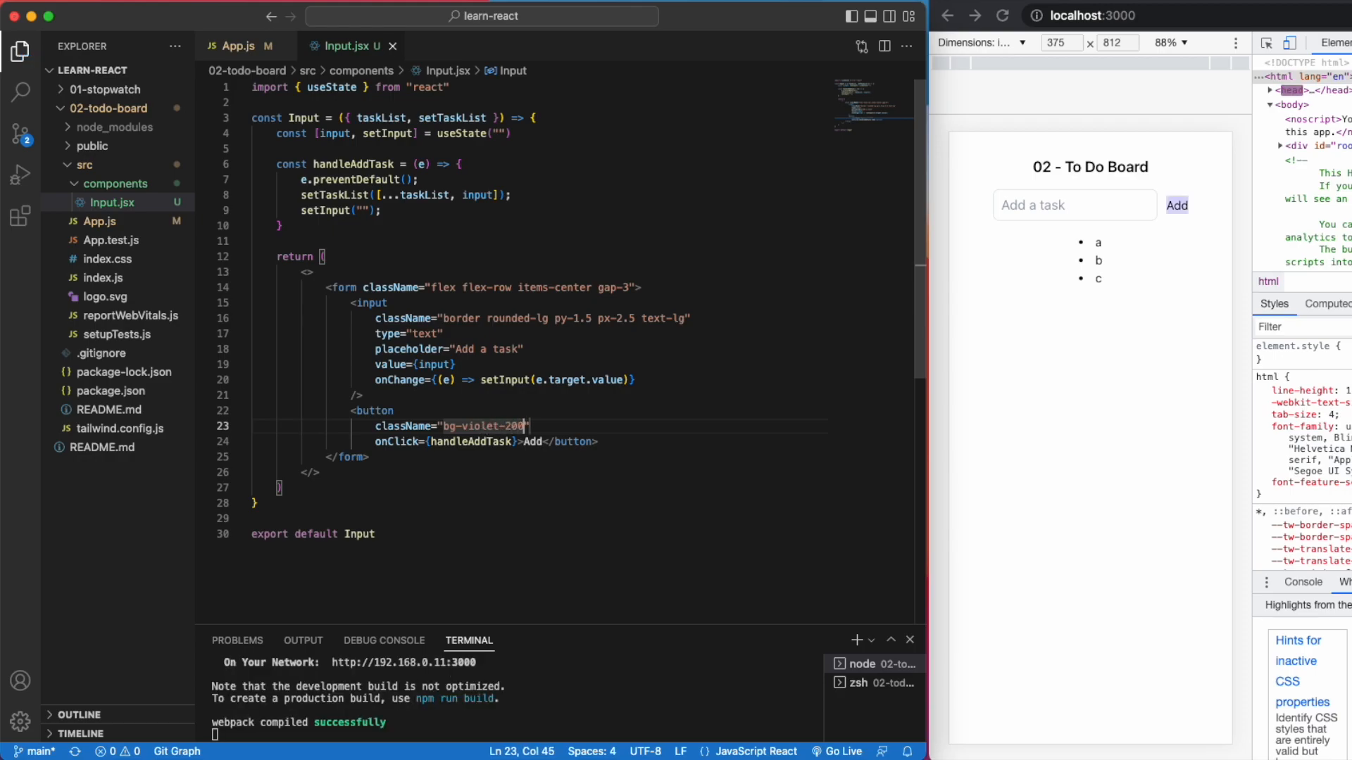
text(text-white)
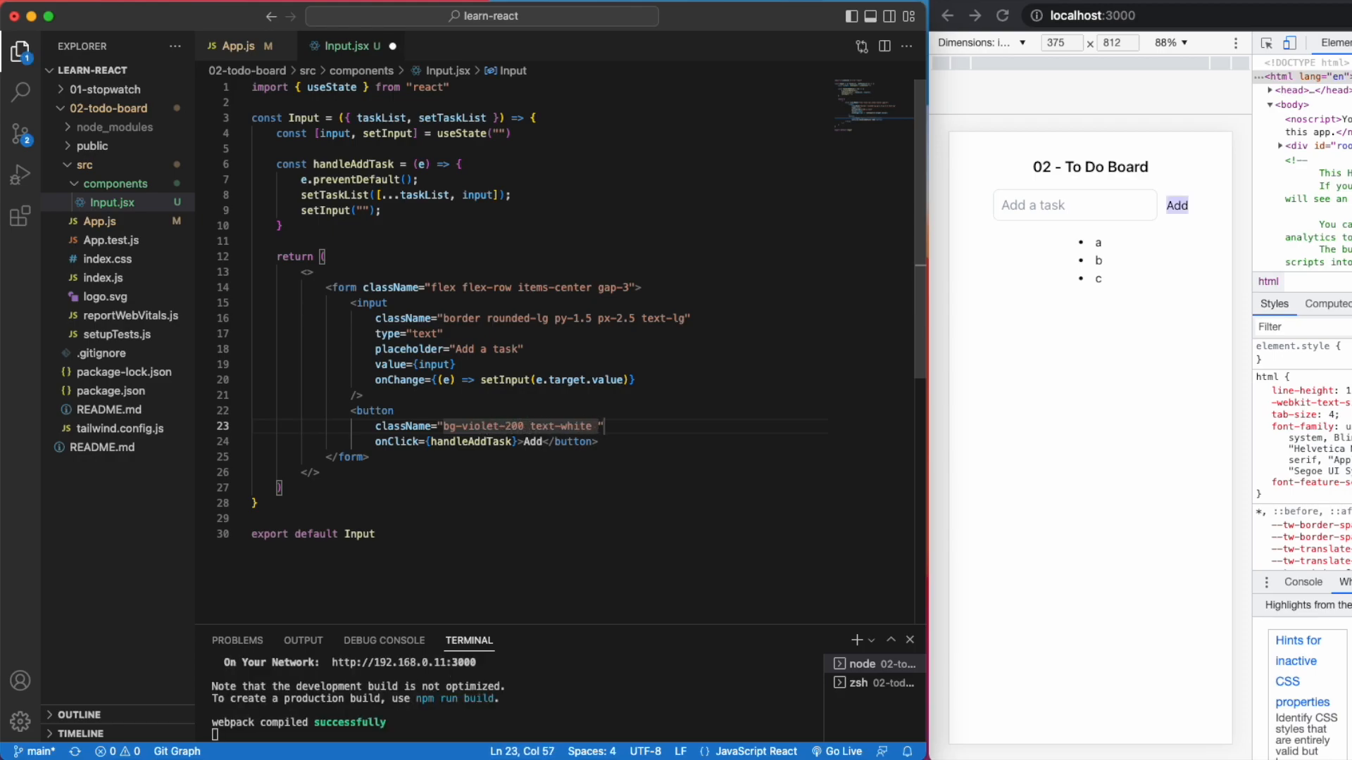
text(py-1 px-2)
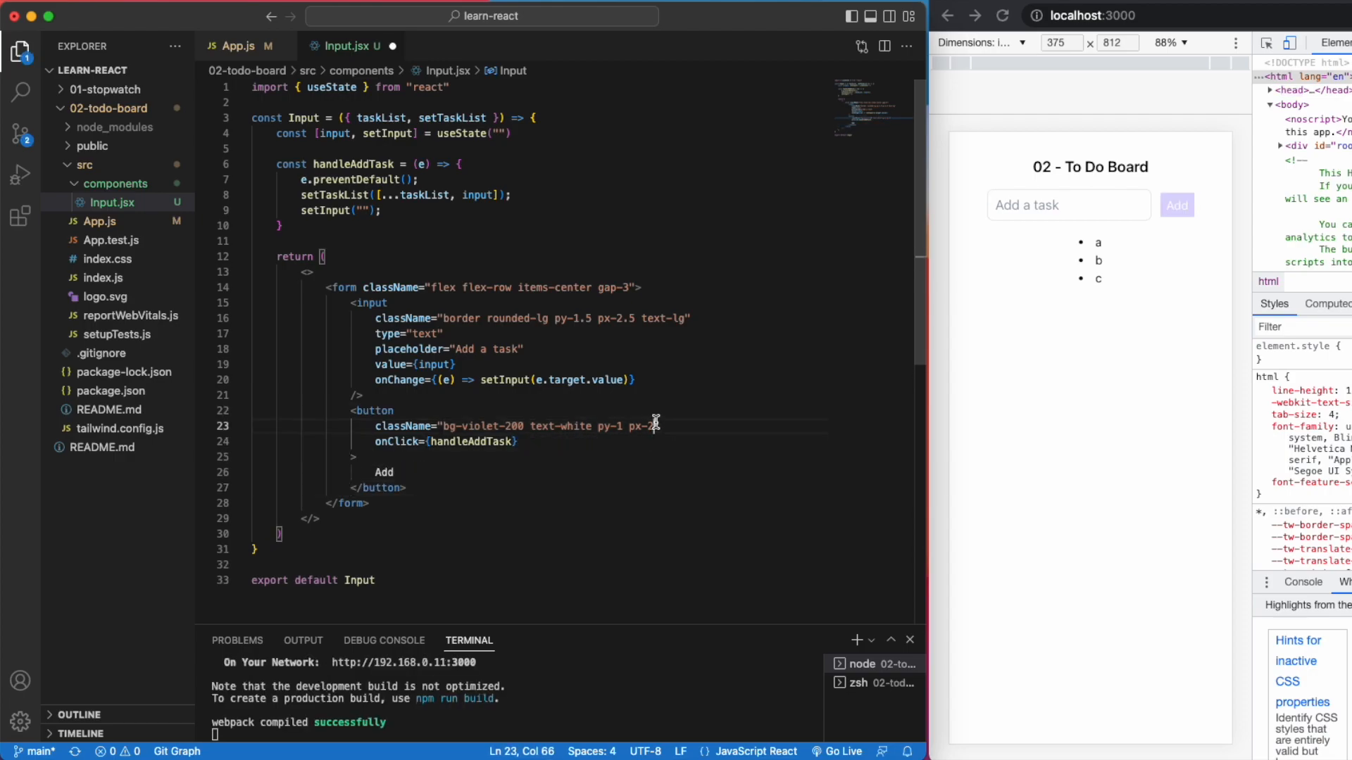
text(rounded)
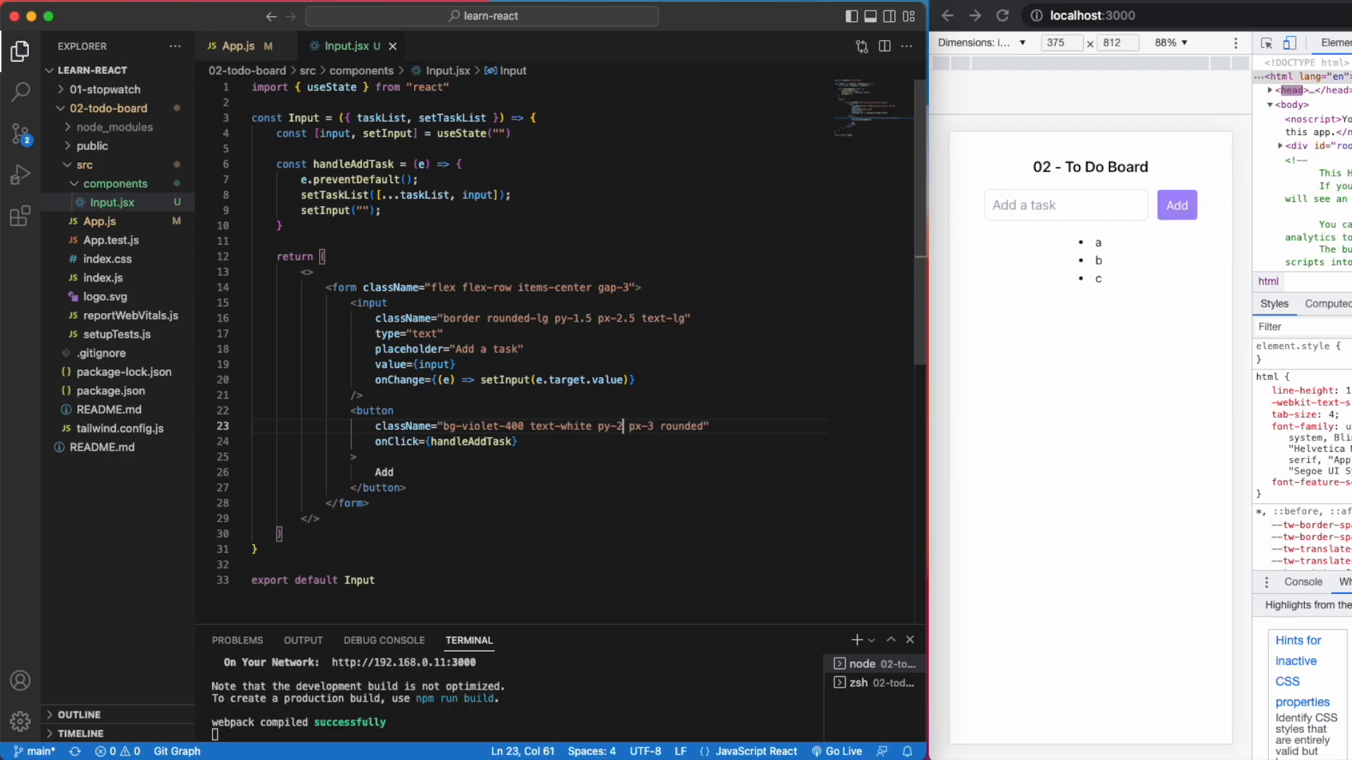
text(4)
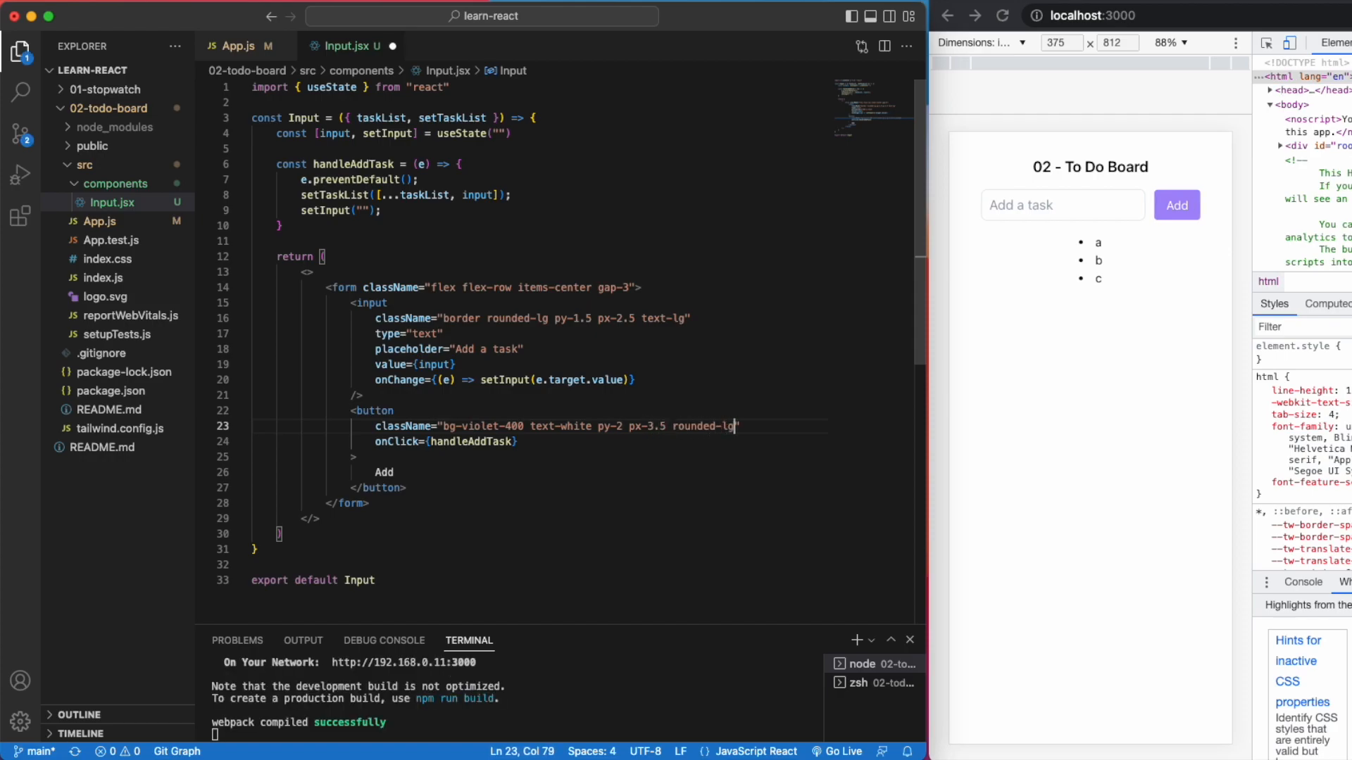
click(239, 45)
text( font-semibold hover:opacity-70)
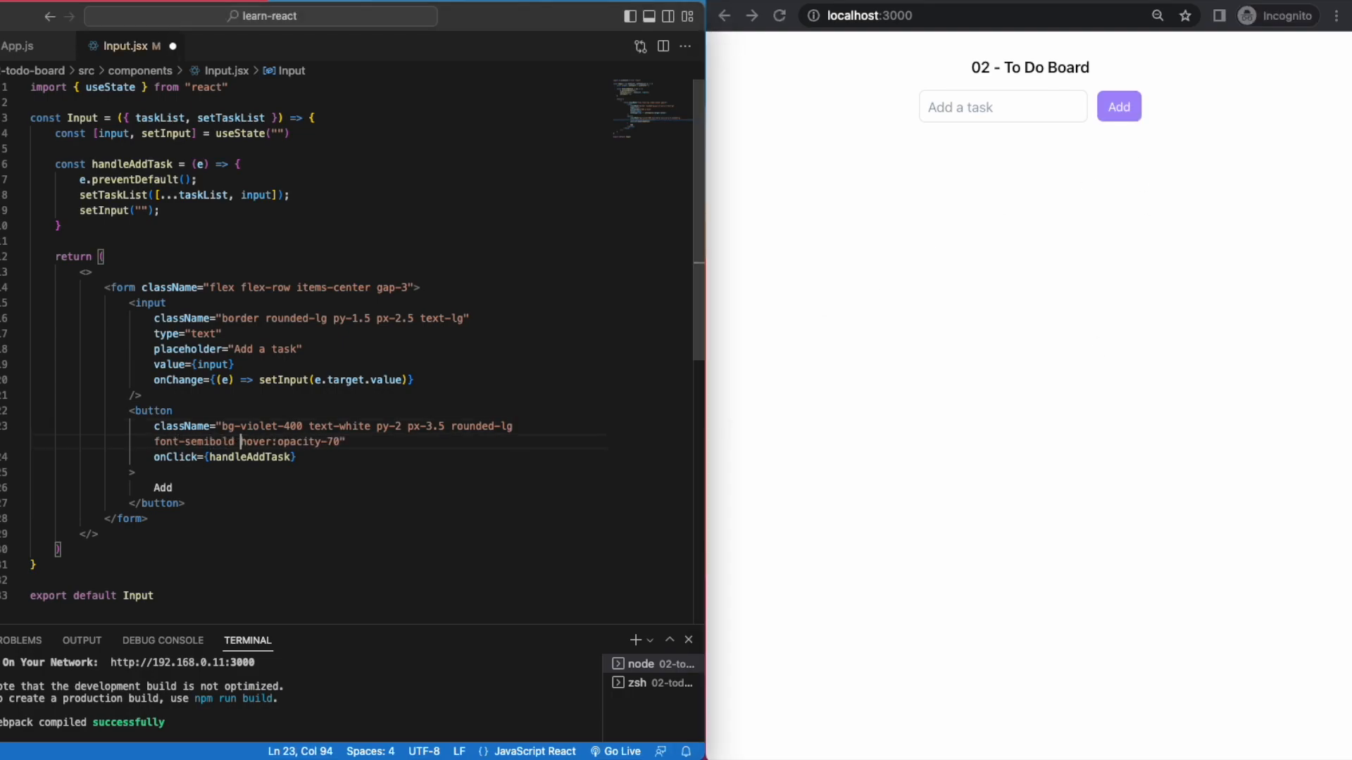
Step: Add a test task 'a' to the board in the Chrome preview
text(a)
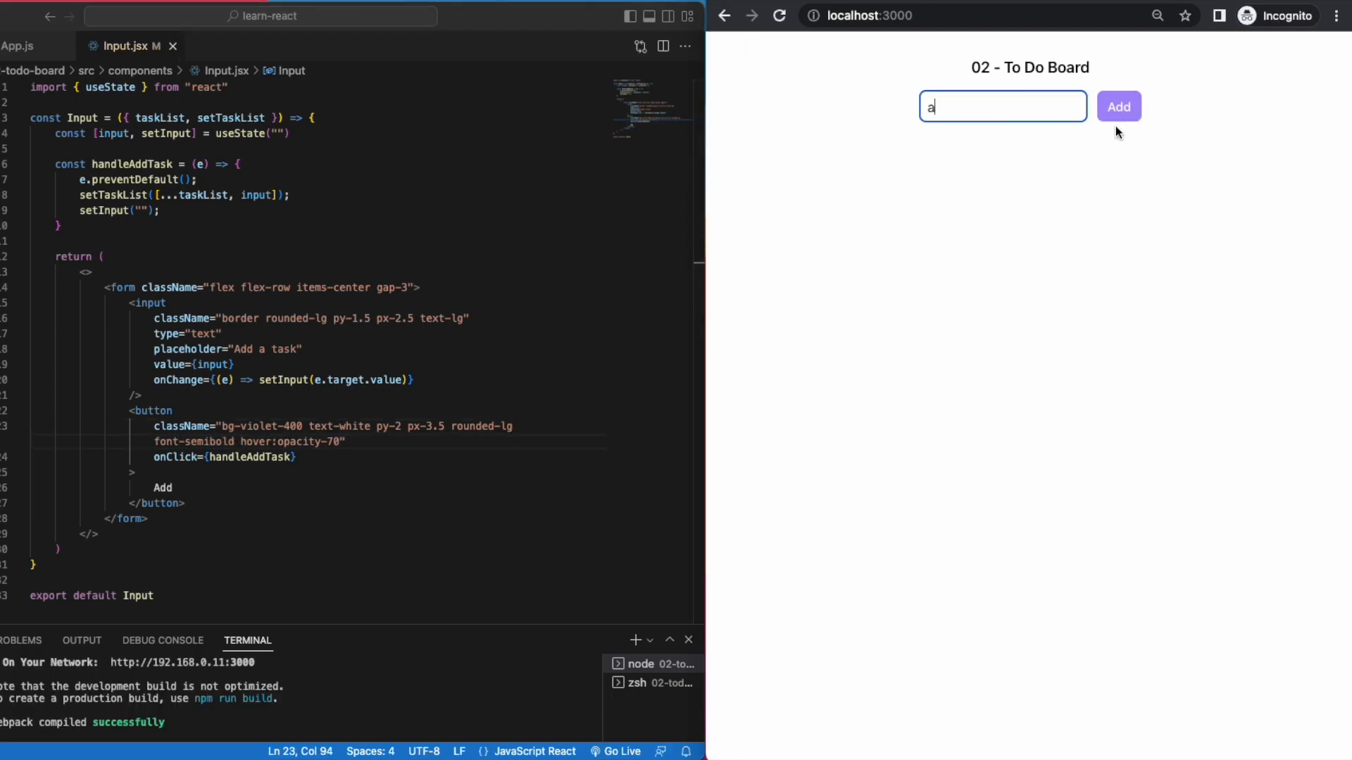
click(1118, 106)
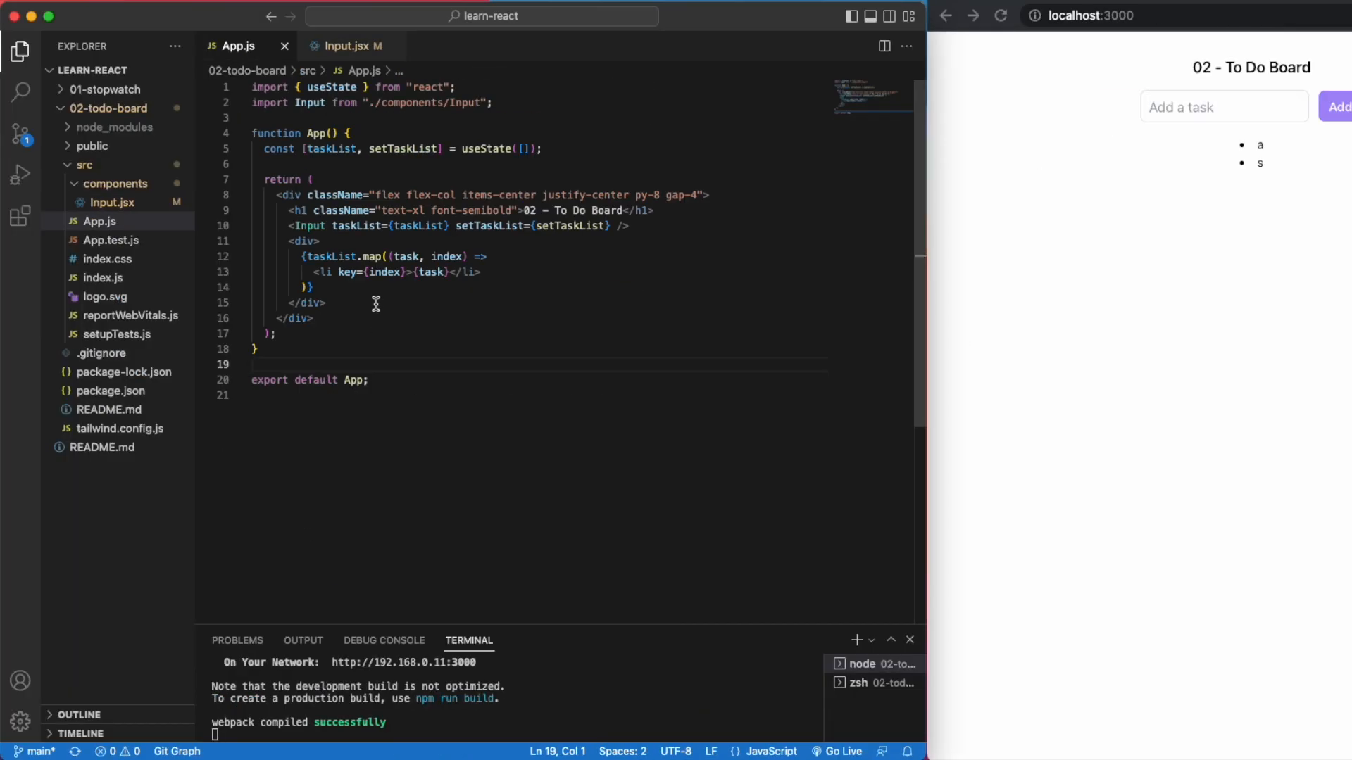
Step: Create components/Board.jsx with an arrow component returning a fragment and export default Board
click(121, 71)
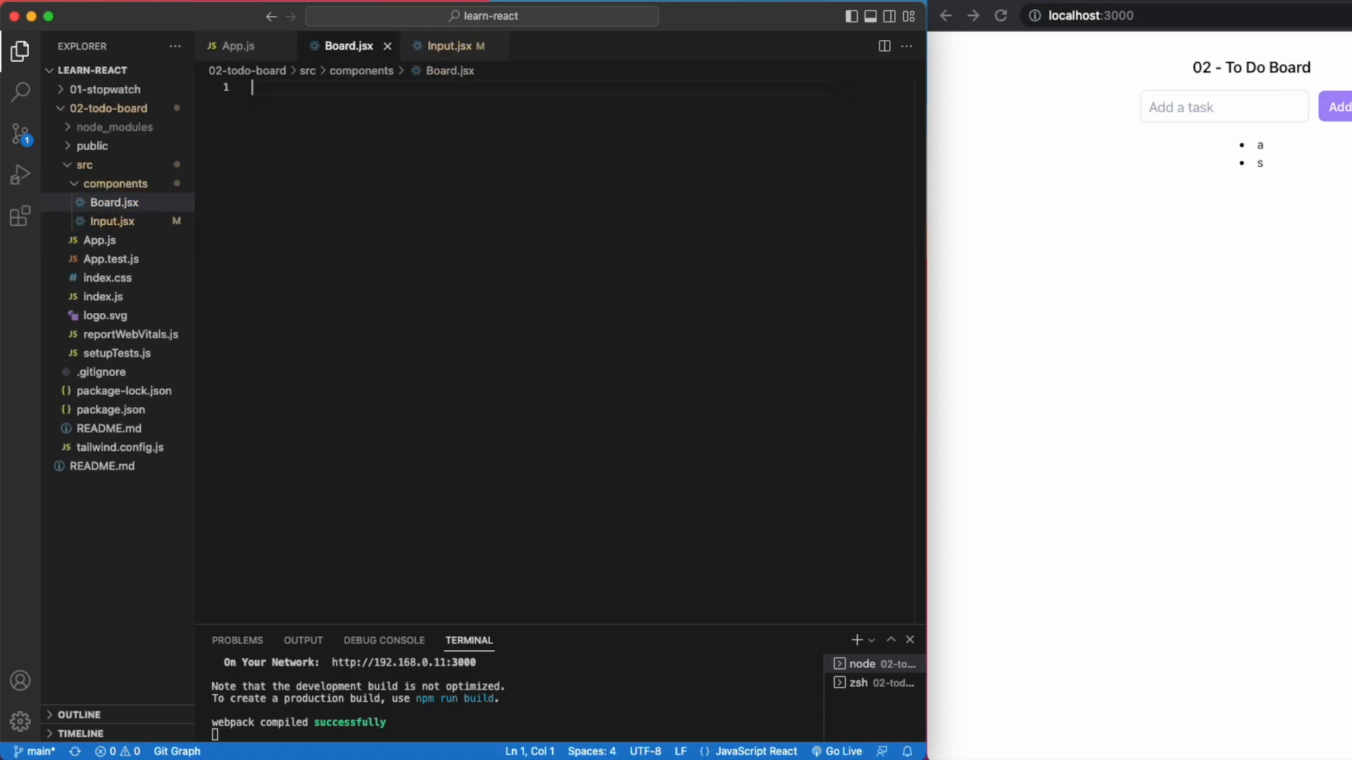
text(const Board)
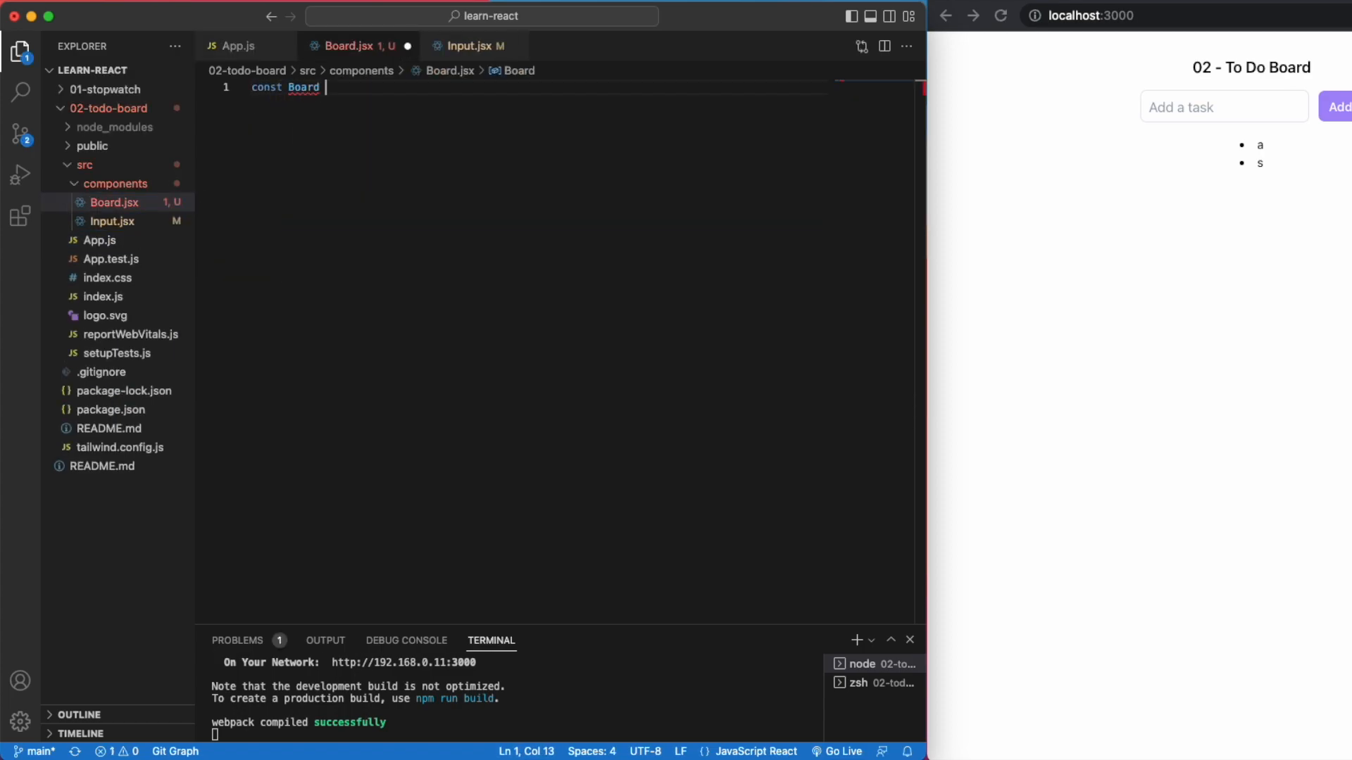
text(= () => {)
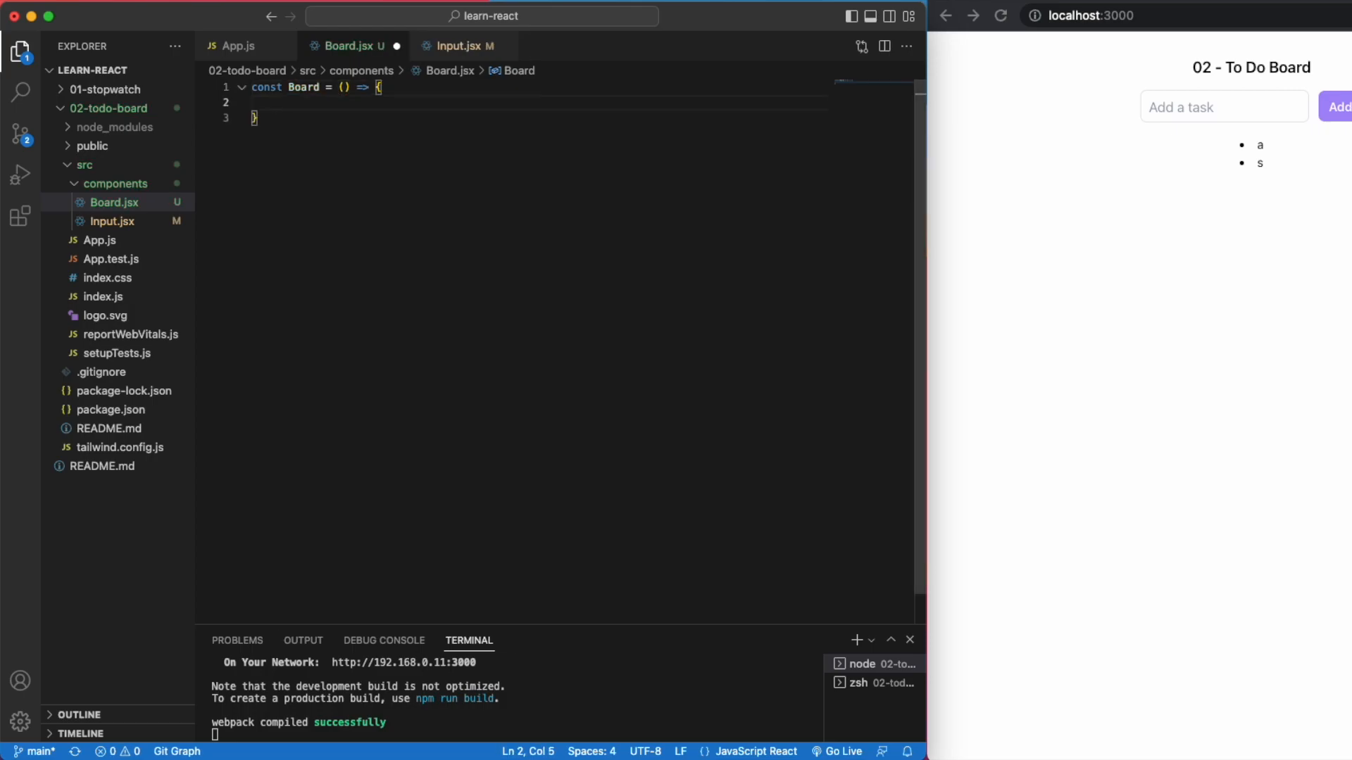
text(return ()
text(export default)
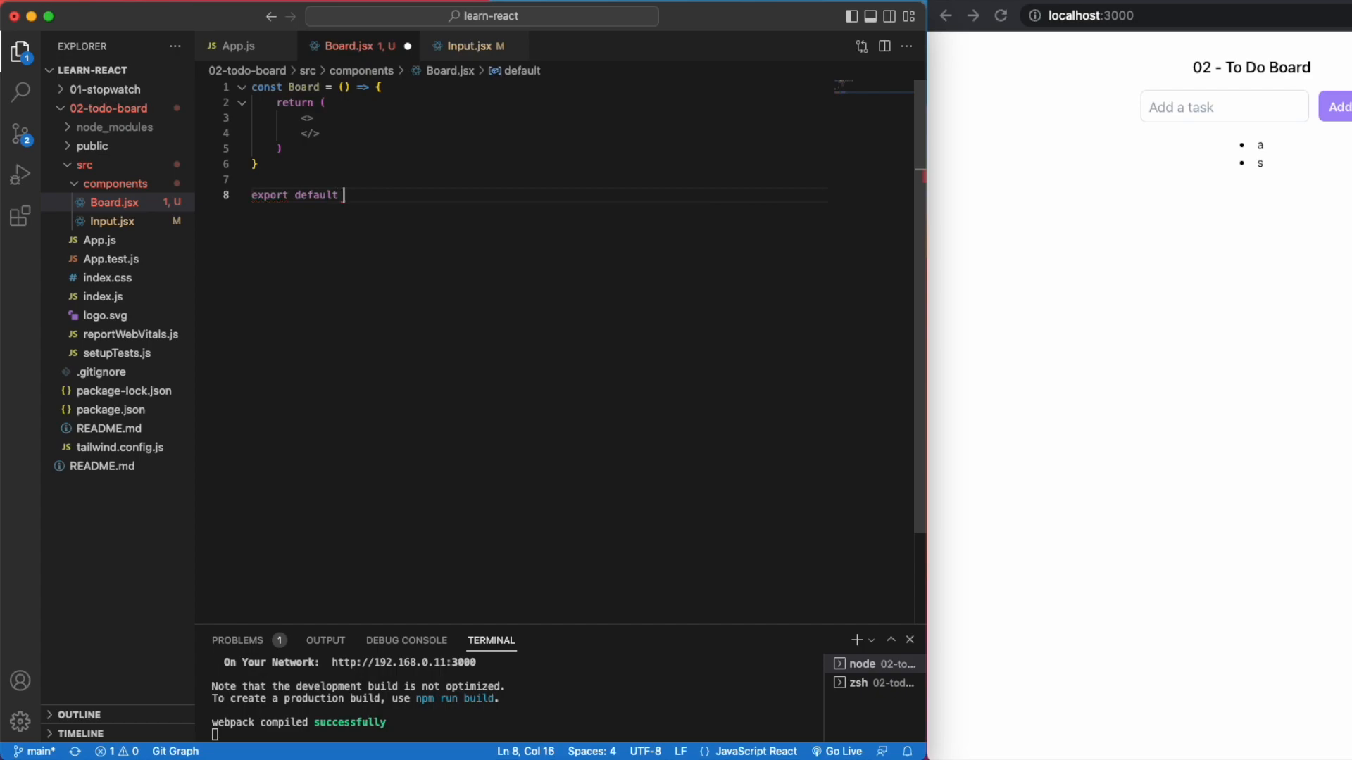
text(Board;)
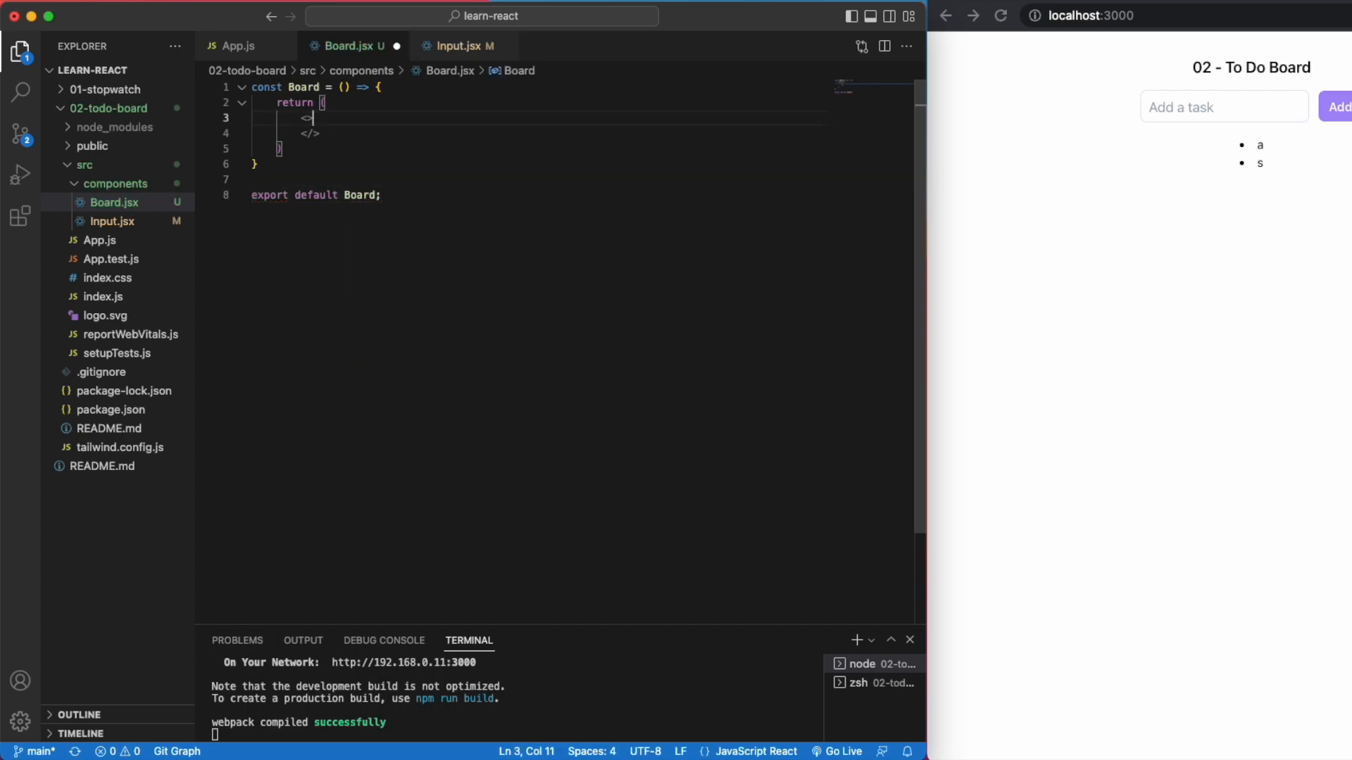
Step: Back in App.js, select the div that maps the task list for replacement
click(236, 45)
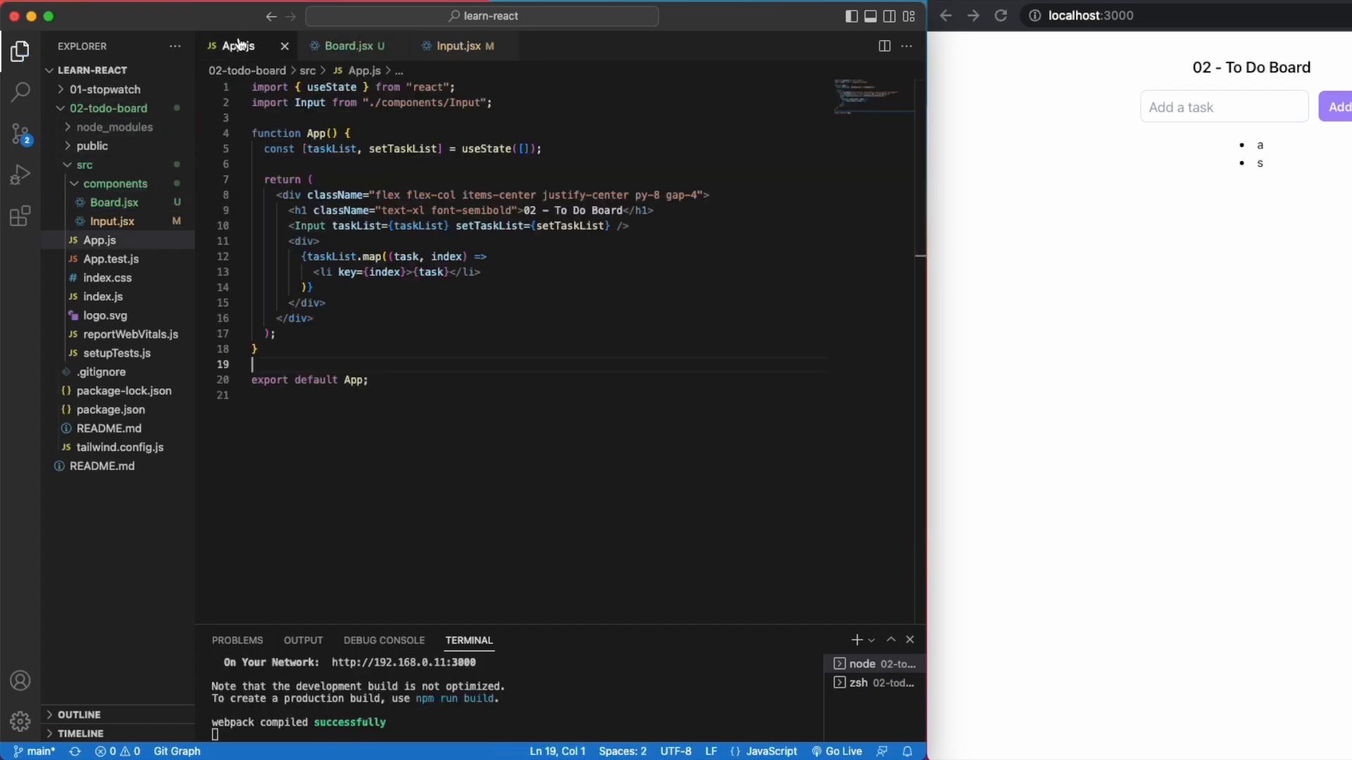
click(319, 241)
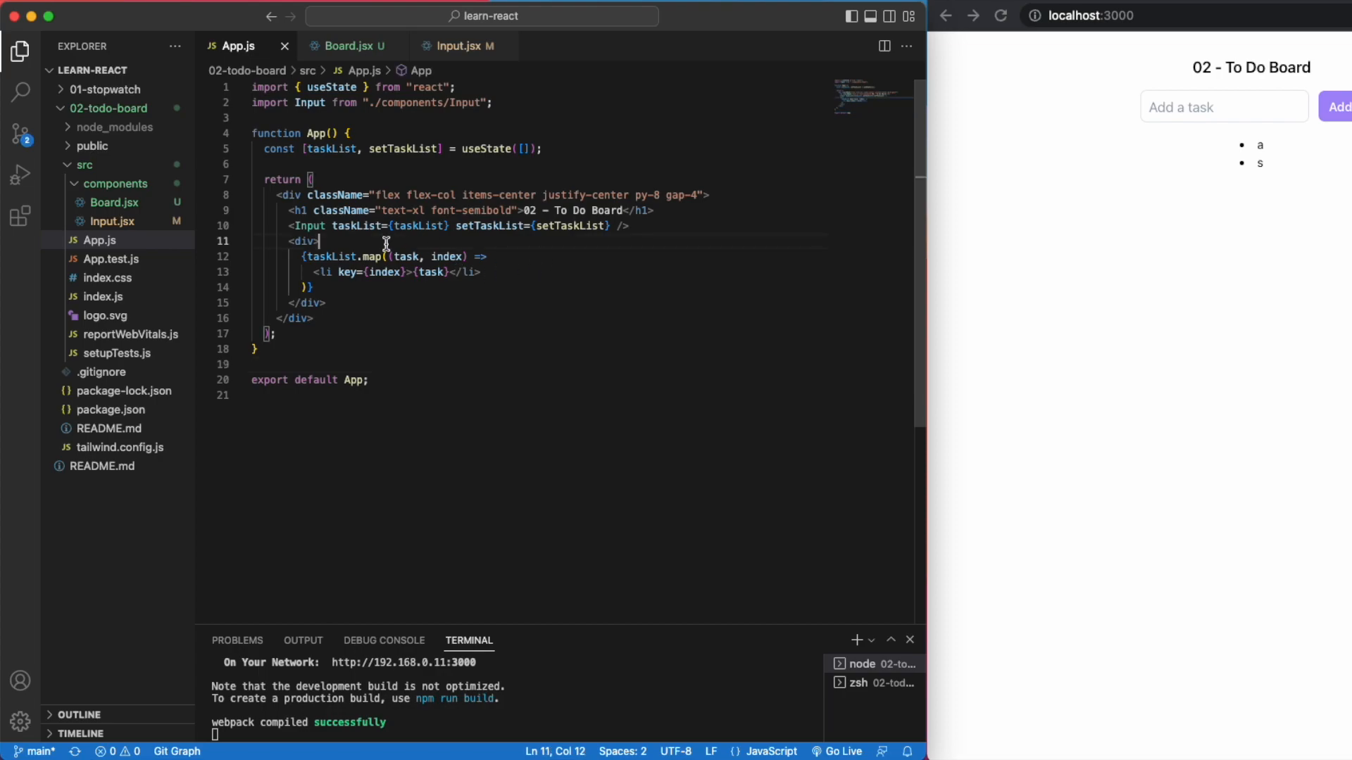
drag(318, 241, 326, 303)
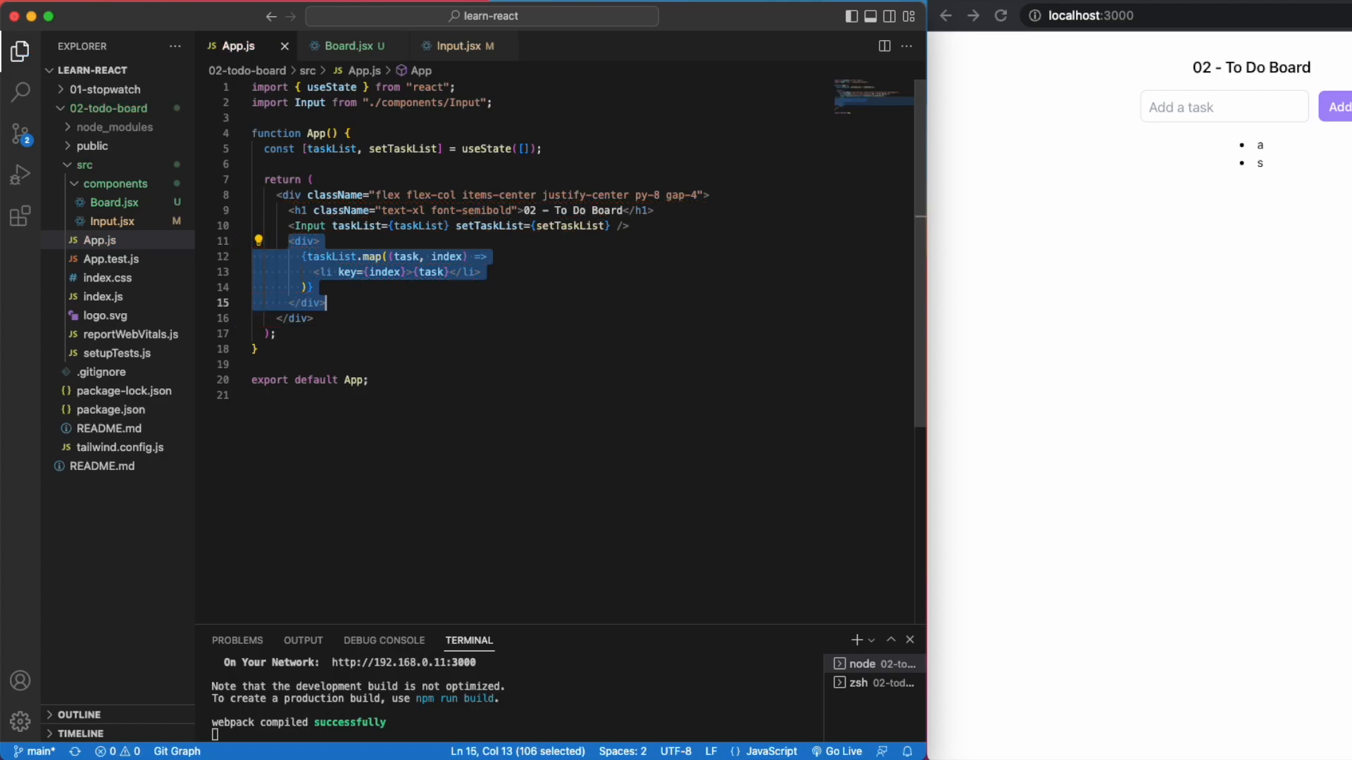
click(312, 179)
text(<Board />)
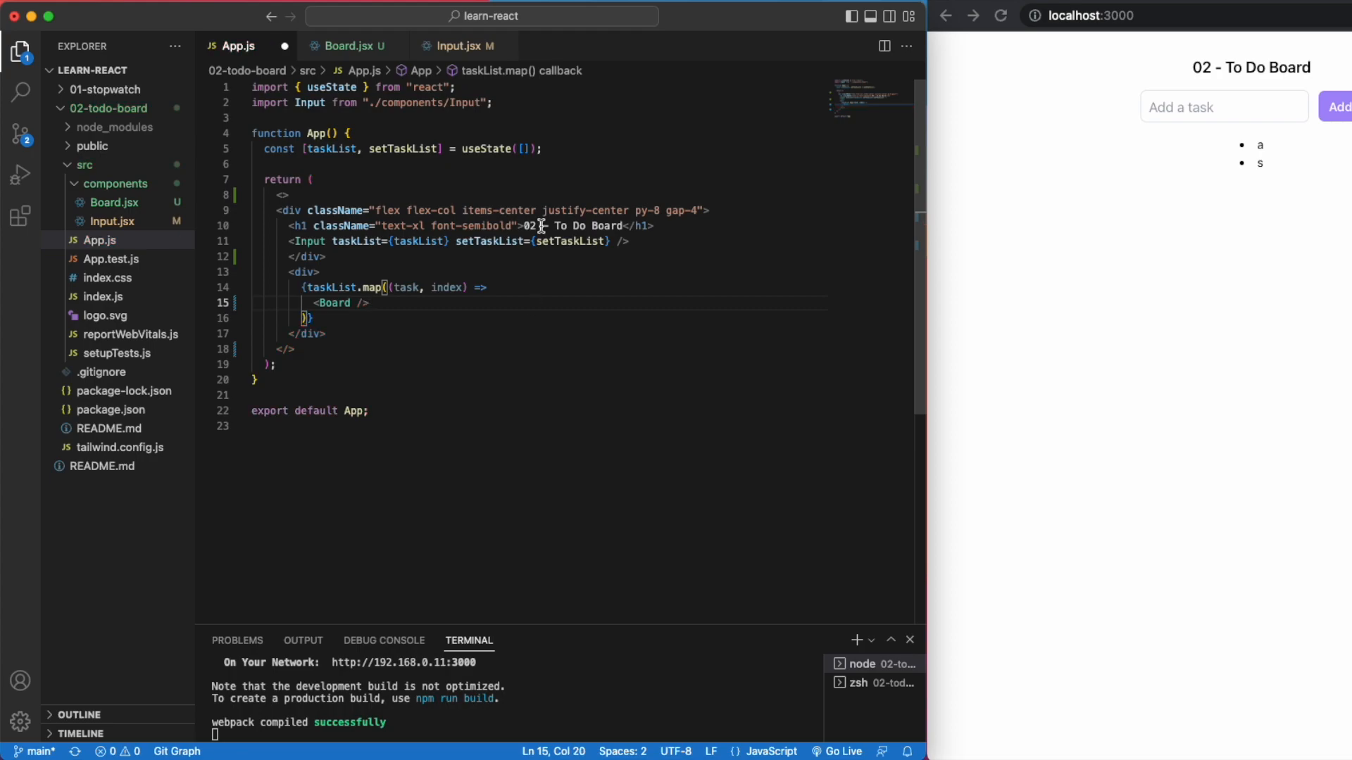
Step: Import Board in App.js and map tasks to <Board key={index} task={task} />
text(import Board from "./components/Board";)
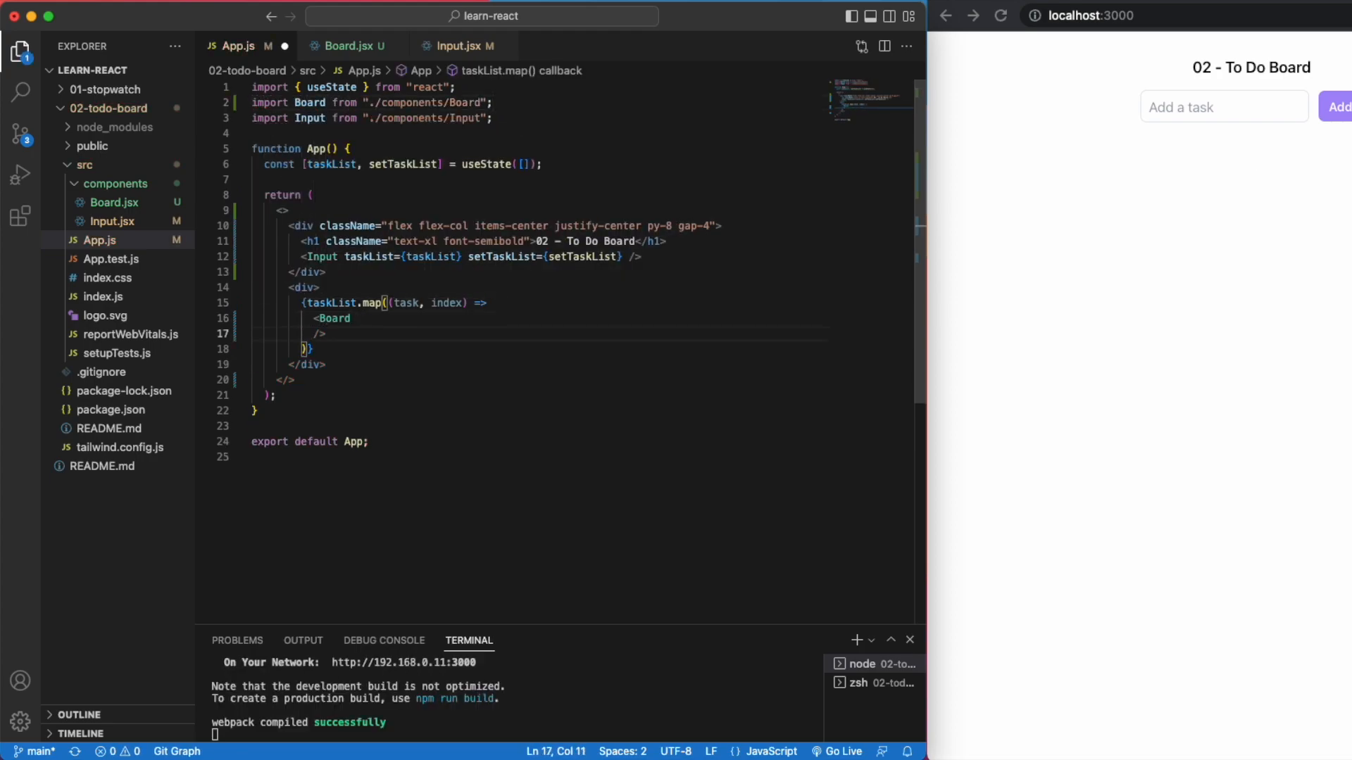
text(key =)
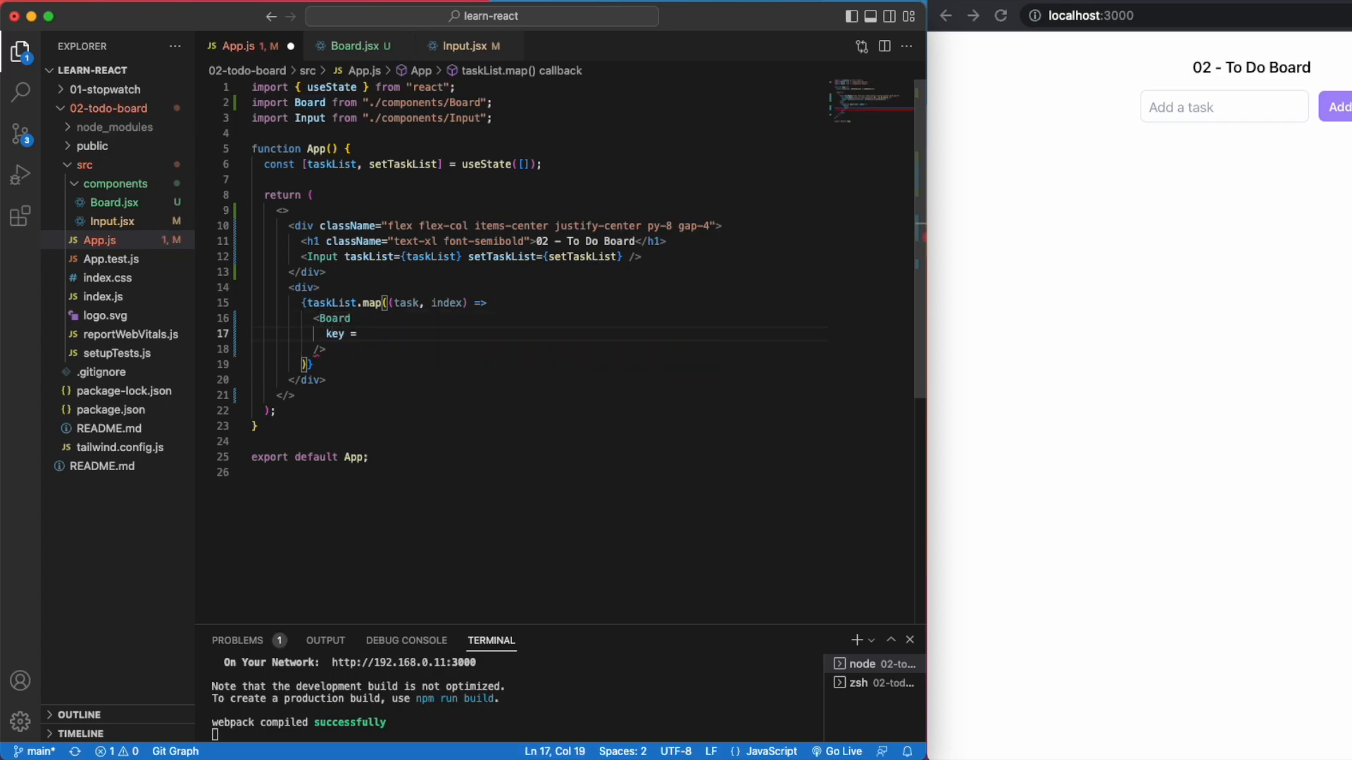
text({index)
text(task={task})
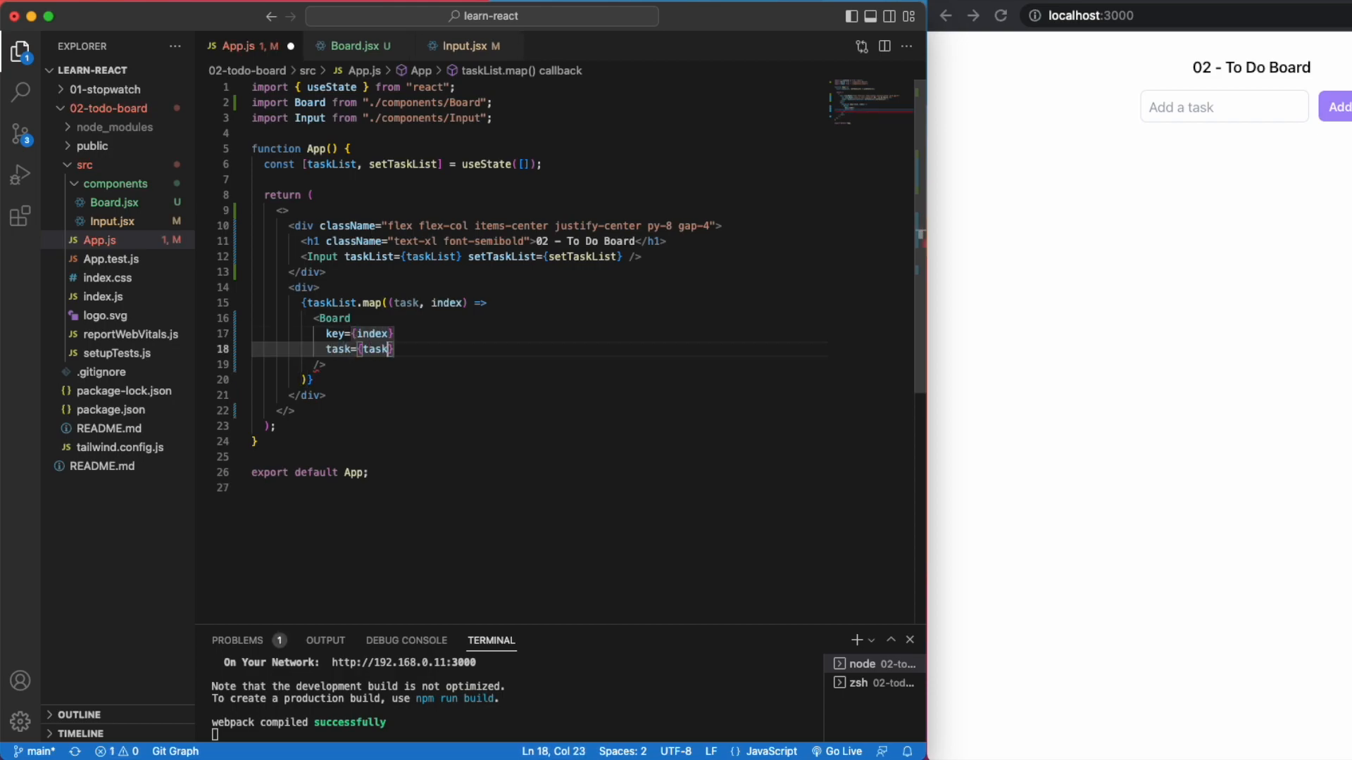
Step: In Board.jsx destructure { task } and render <p>{task}</p> inside a div
click(352, 45)
text(<p></p>)
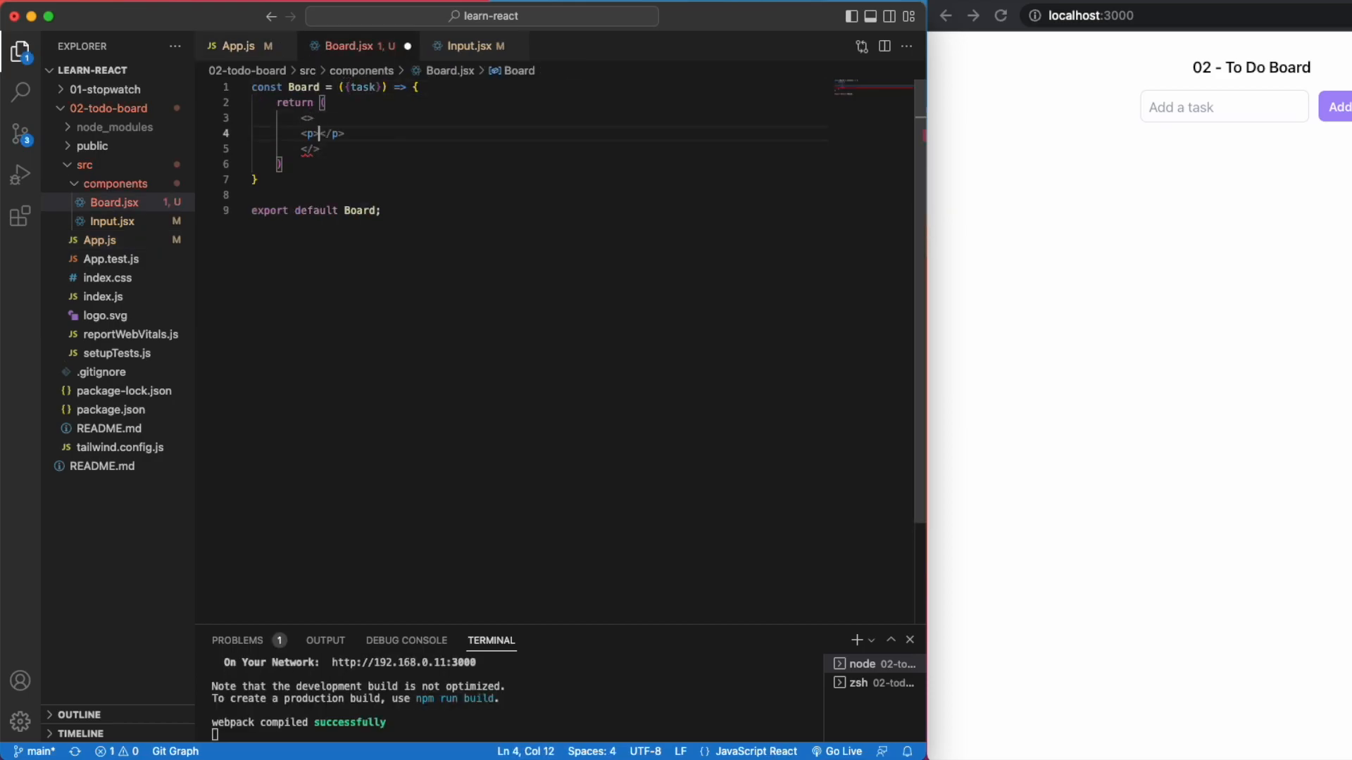
text({task})
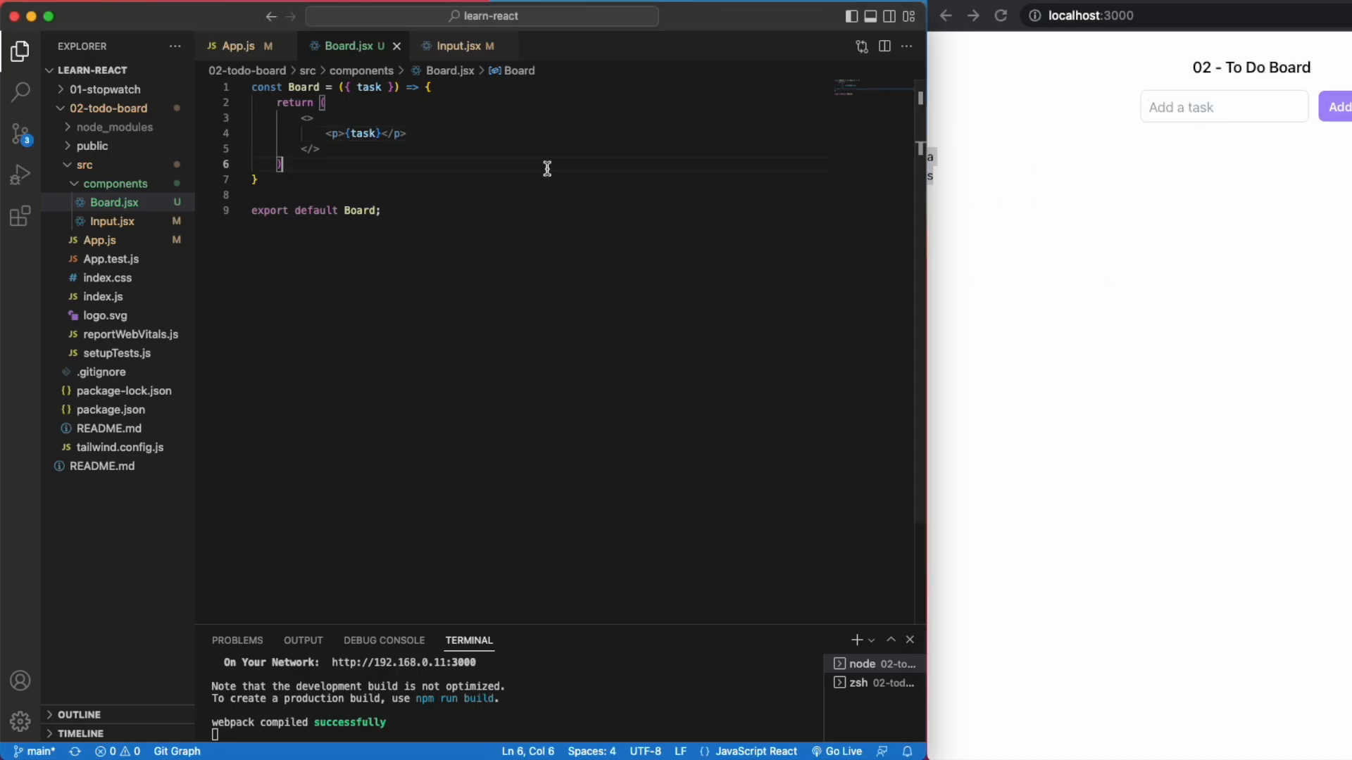
text(<div>)
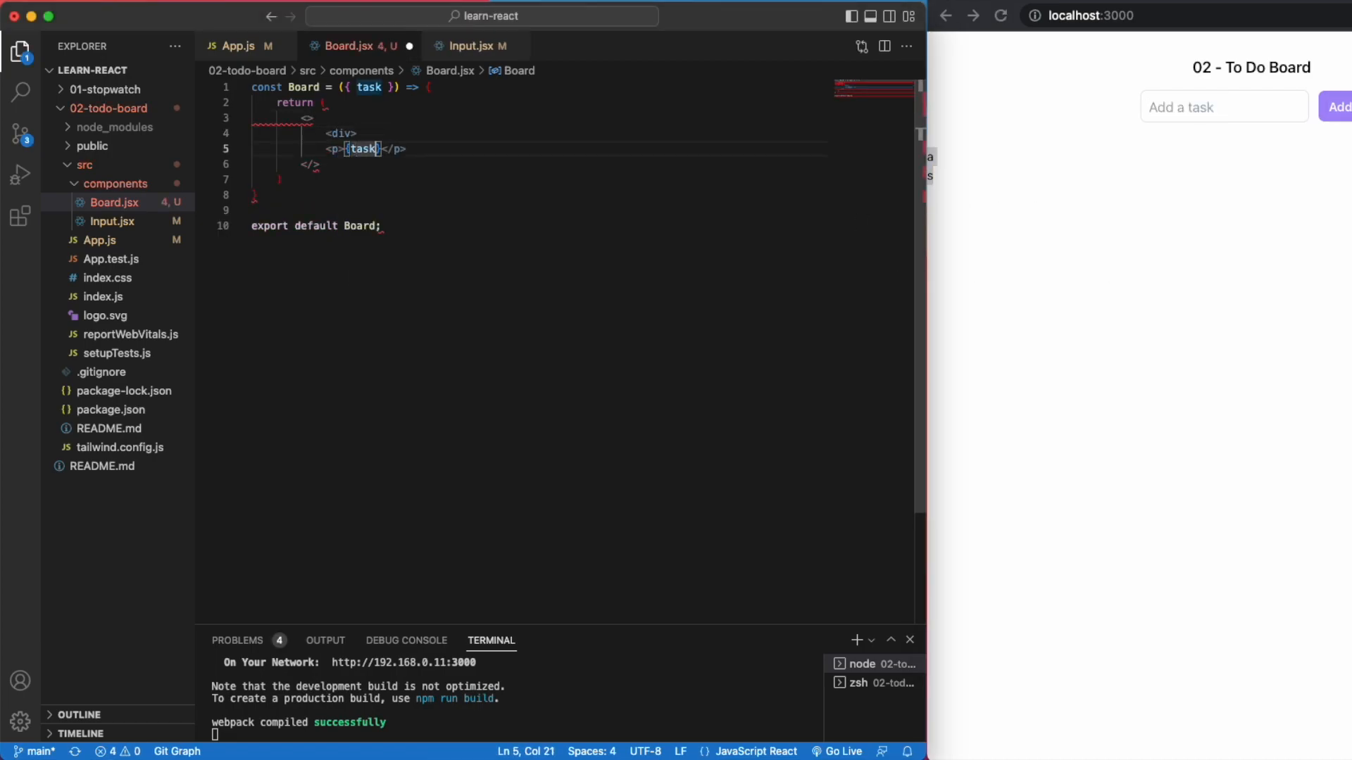
click(240, 45)
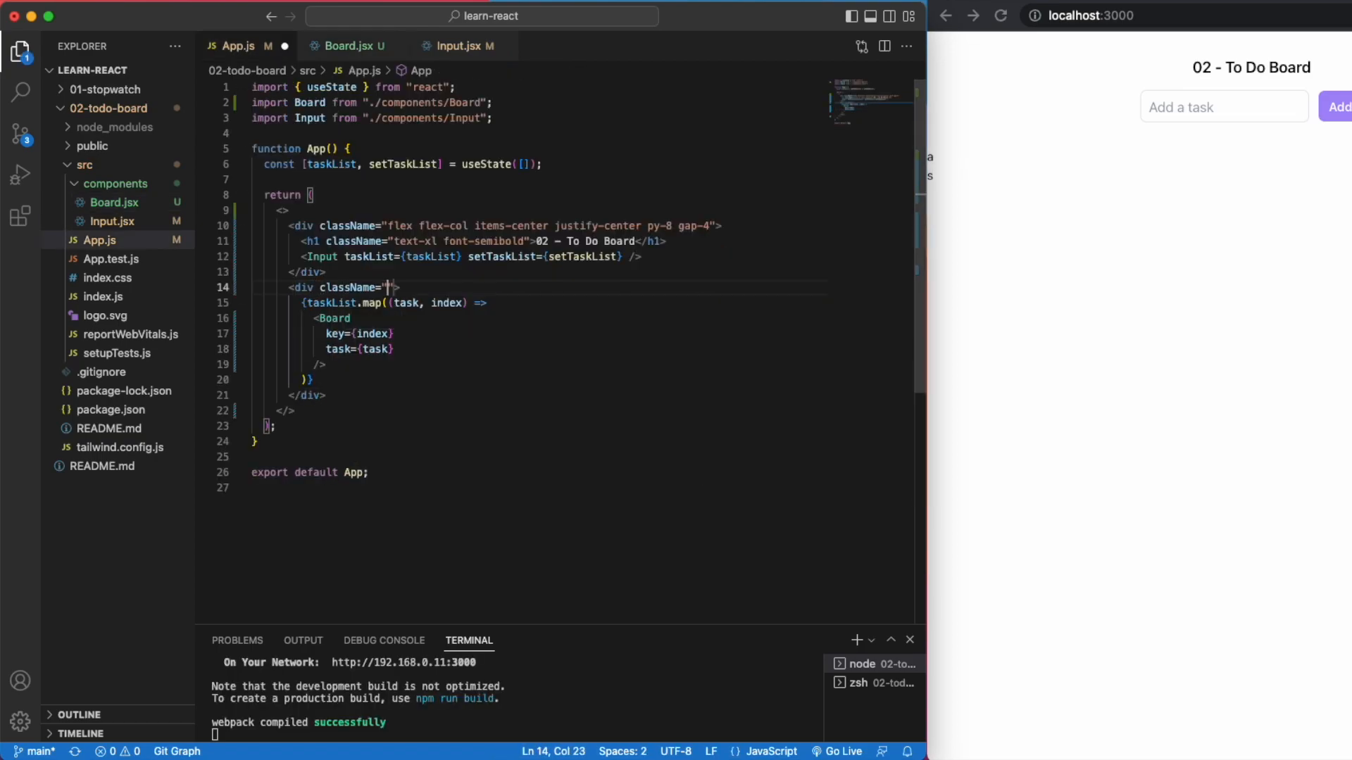
Step: Start a grid grid-cols div in App.js and give the Board card border flex flex-col items-center max-w-xl
text(grid grid-cols-)
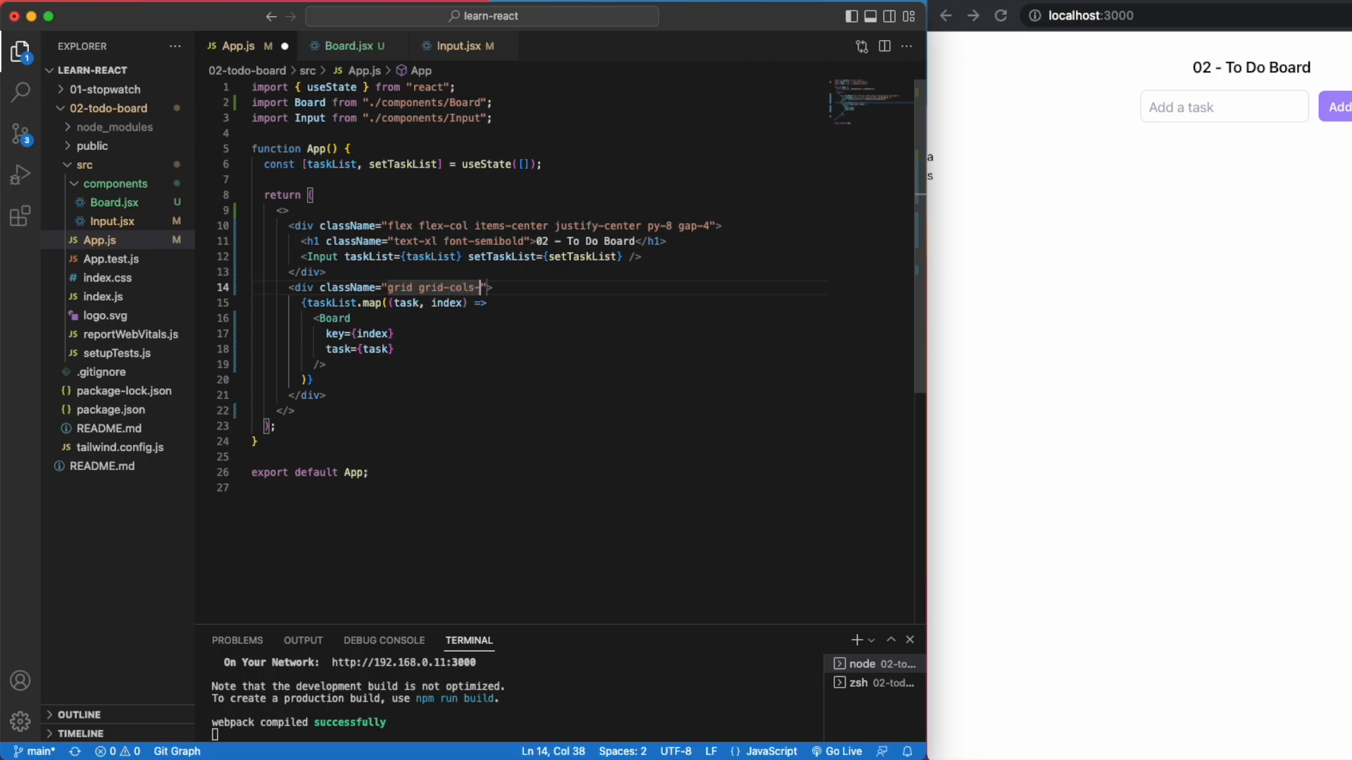
click(348, 45)
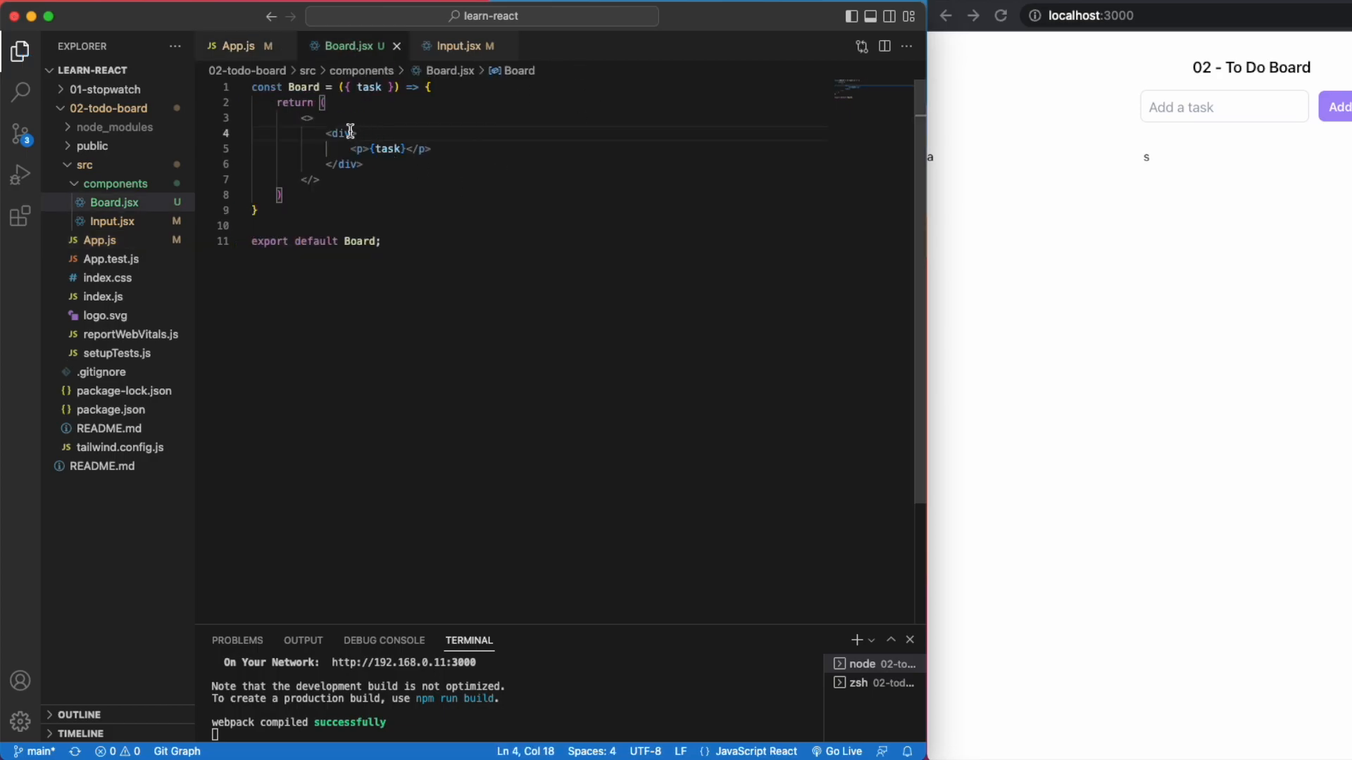
text(className="border")
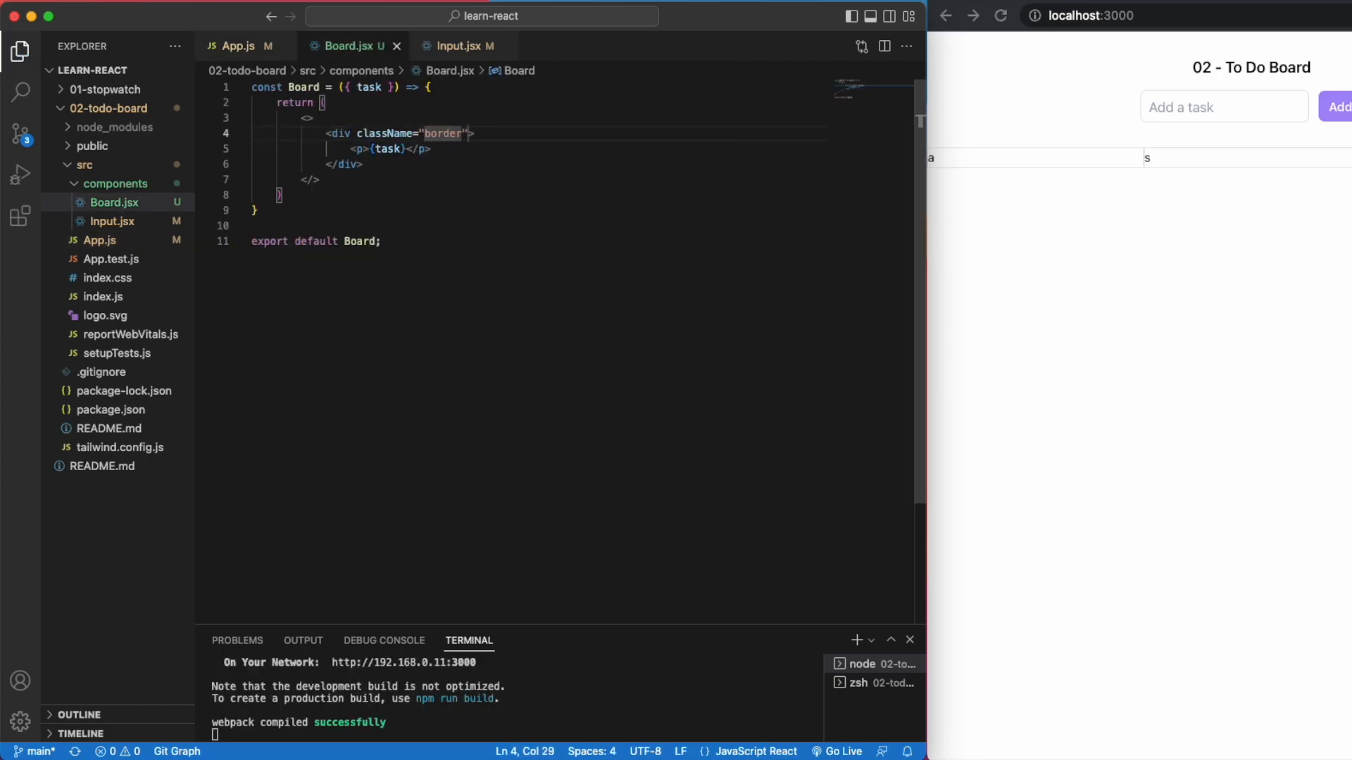
text(flex flex-col items-center justify-center)
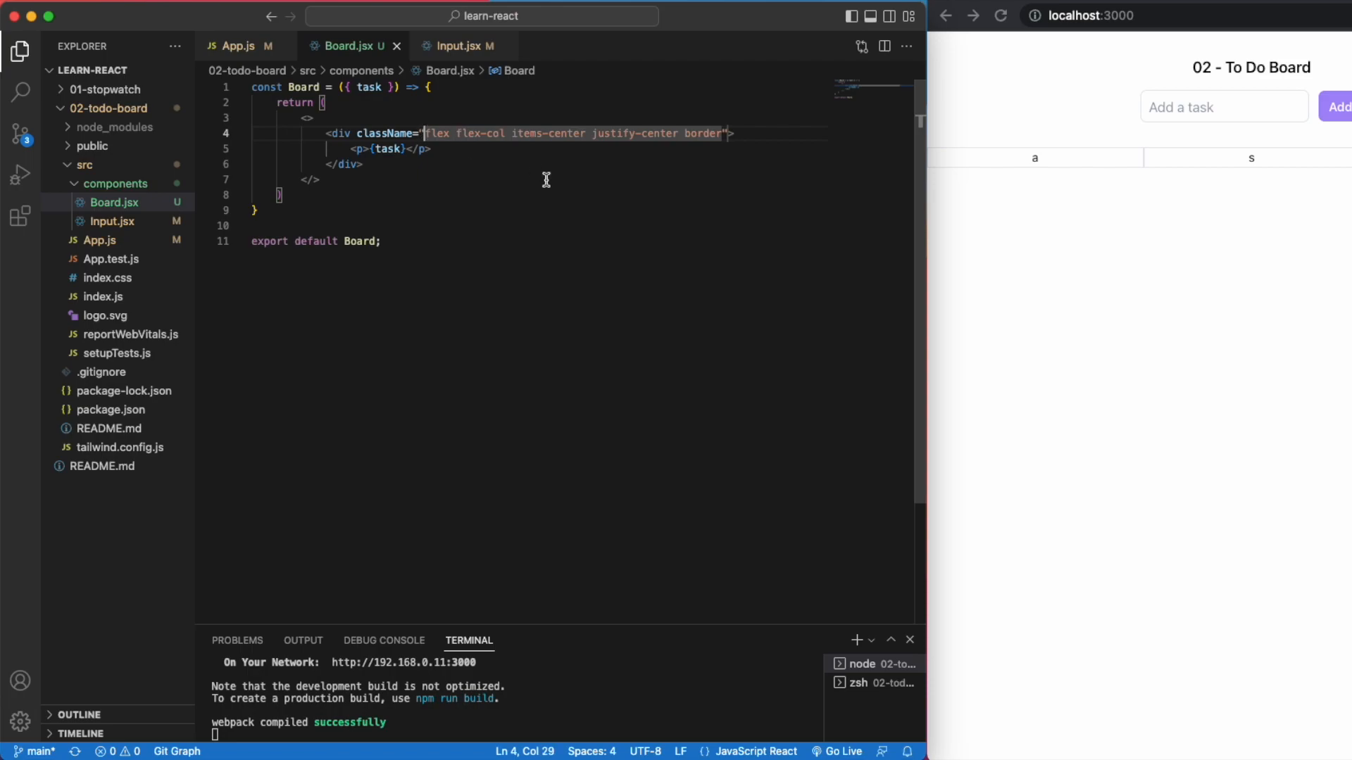
text(max-w-xl)
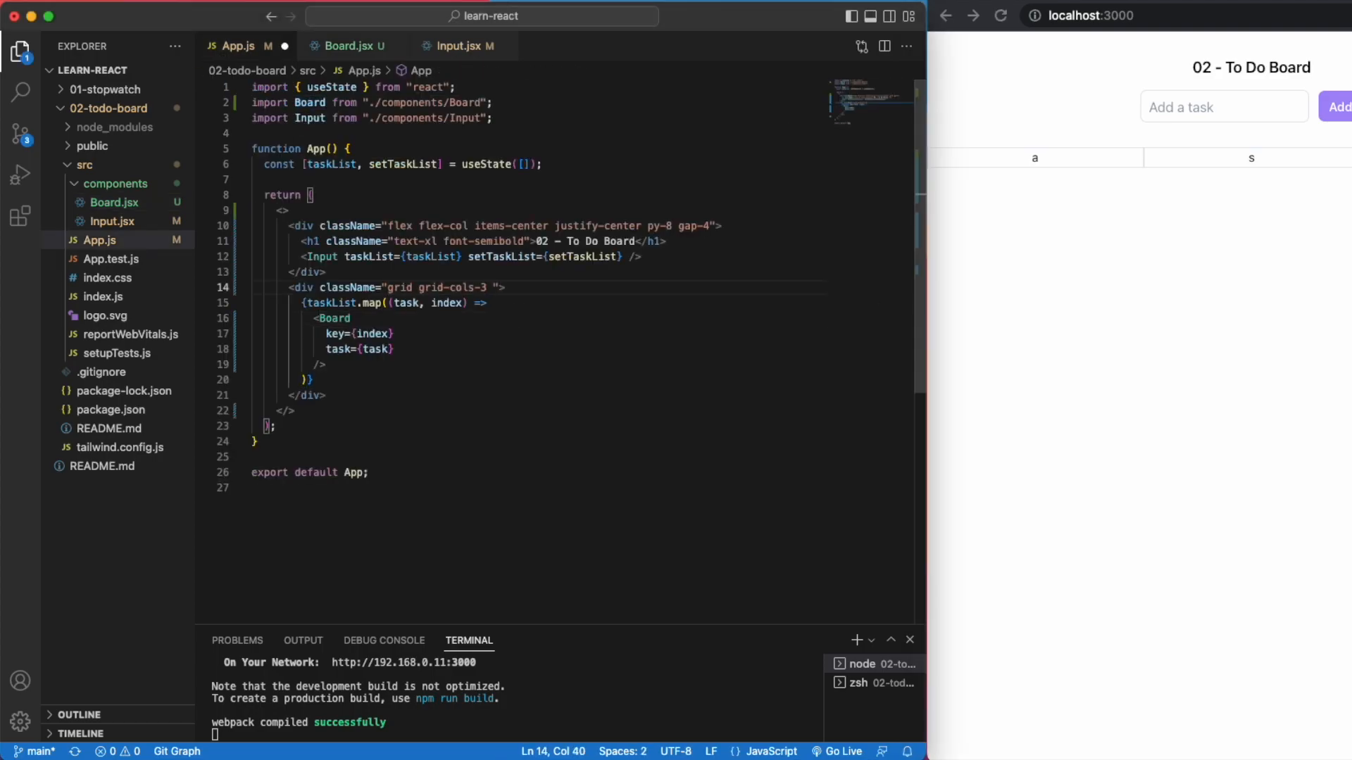
Step: Add responsive px-4 sm:px- md:px- padding classes to the task grid div
text(px-4 sm:px-)
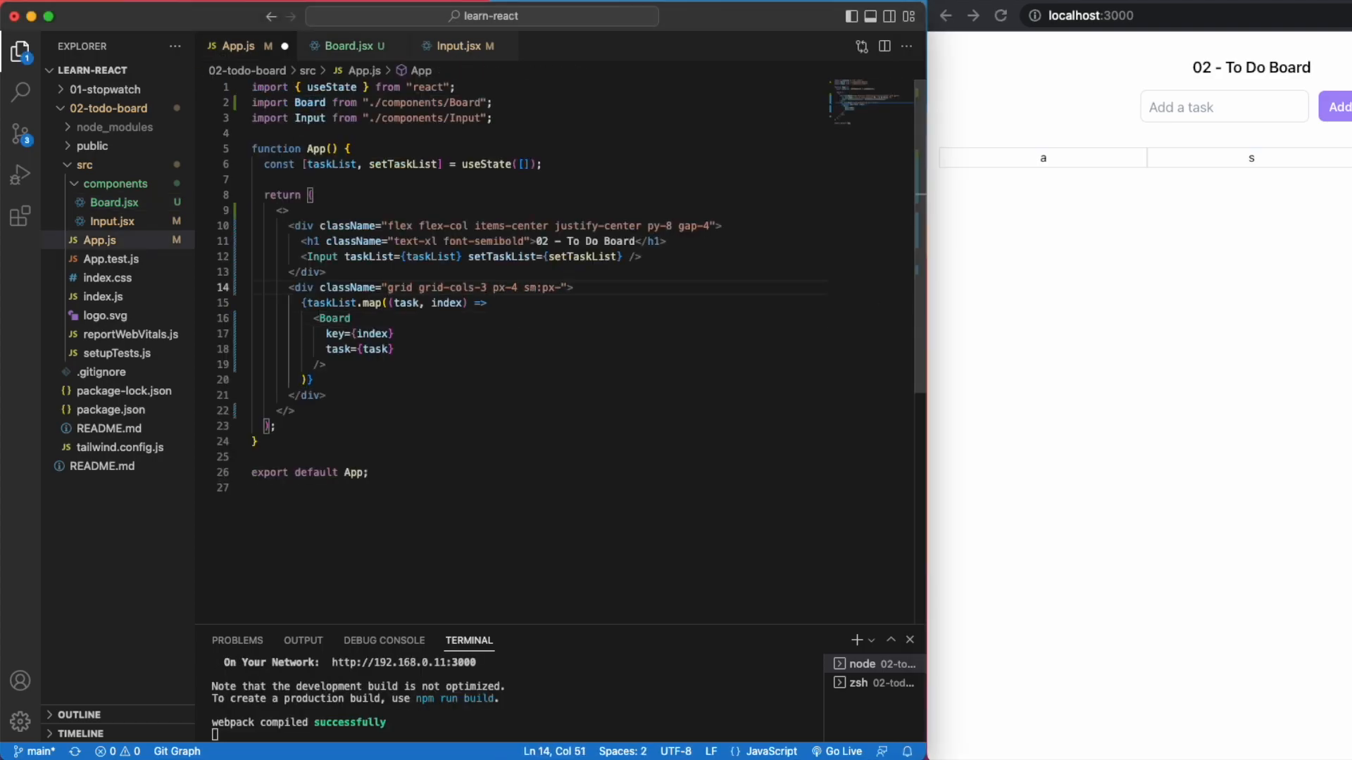
text(md:px-10 lg:px-12)
click(1224, 107)
text(lea)
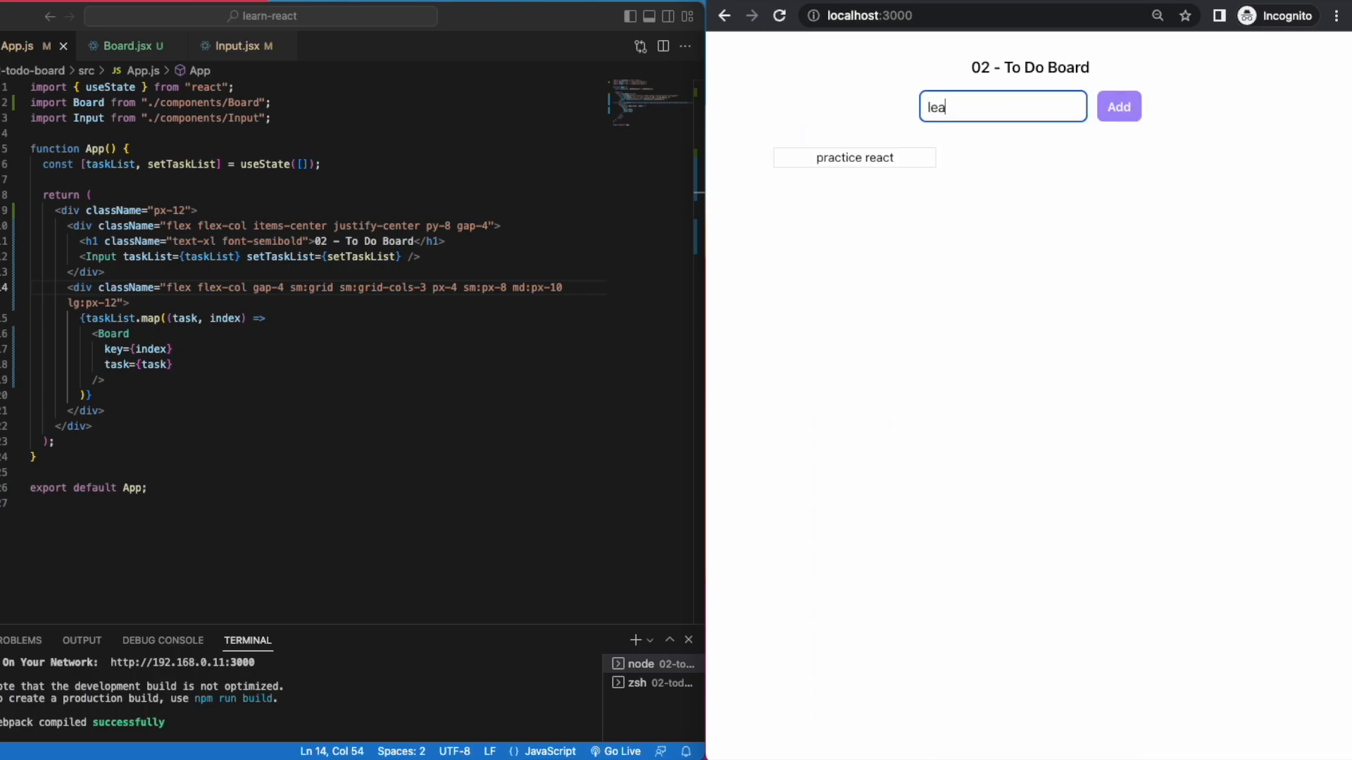
Step: Add learn tailwind and run 5k tasks in the preview, then type 'watch lord of the rings'
click(1118, 105)
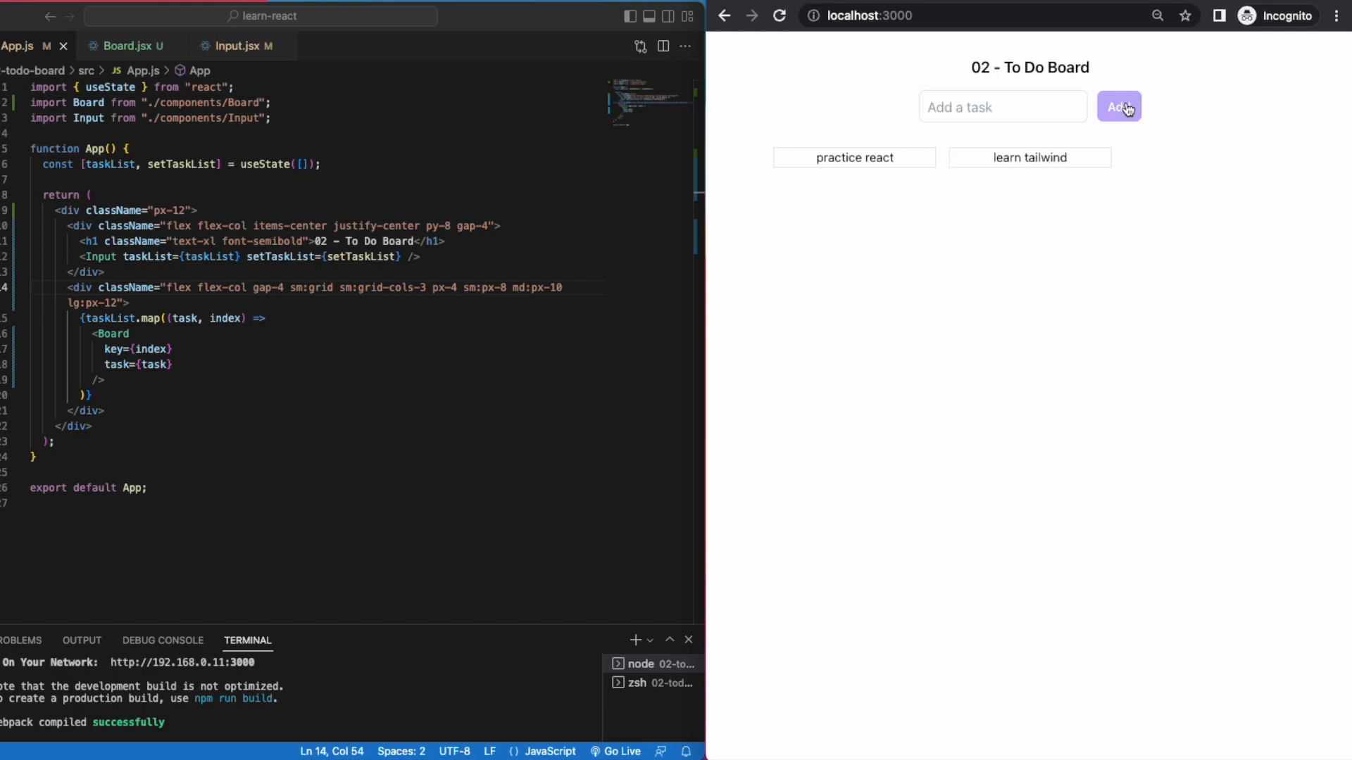
click(1118, 106)
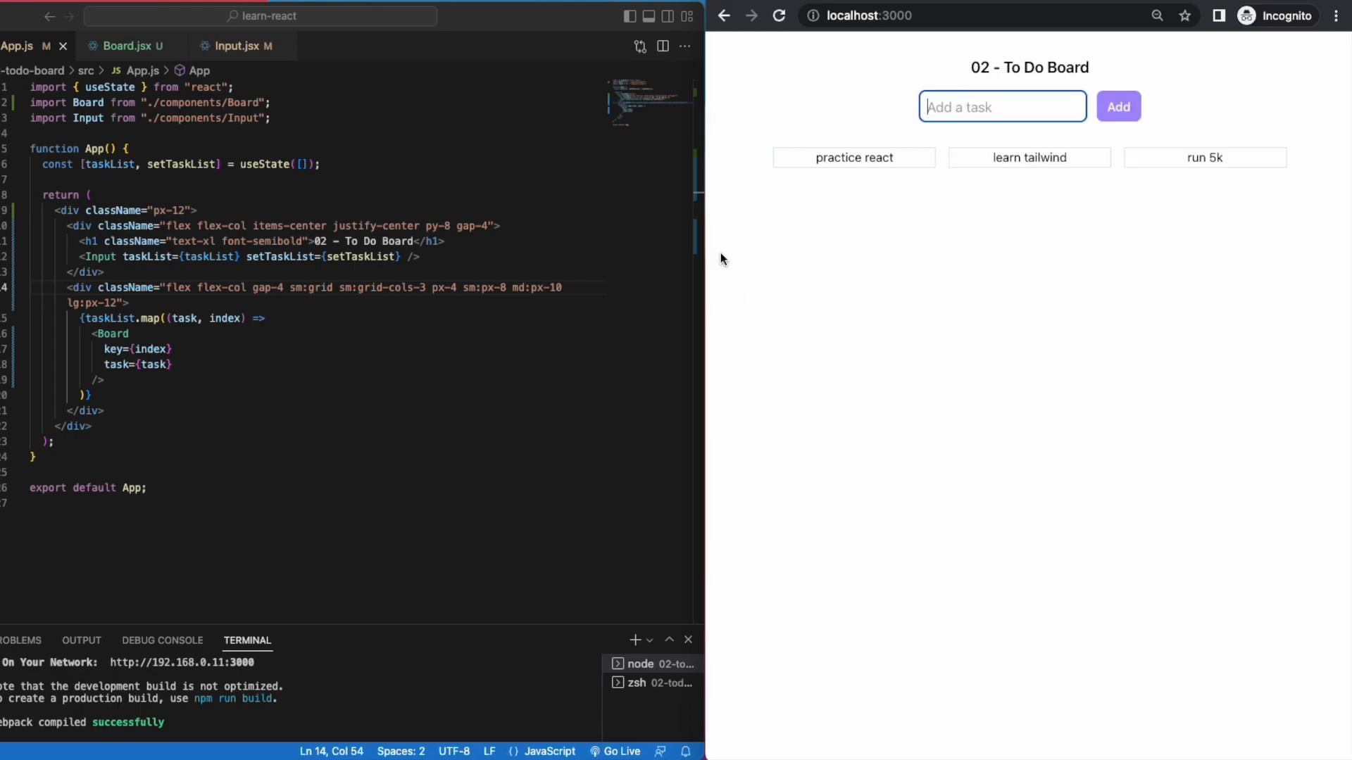
mouse_move(695, 274)
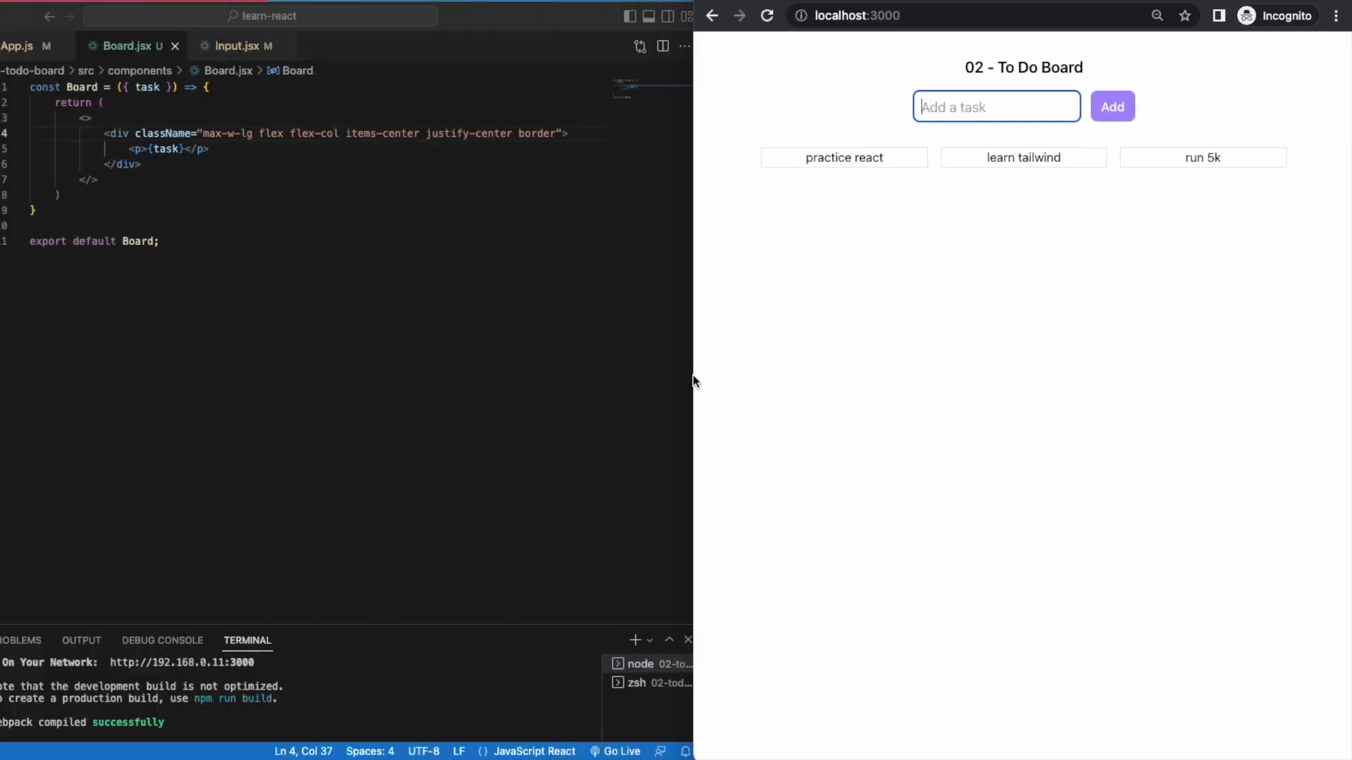
click(271, 223)
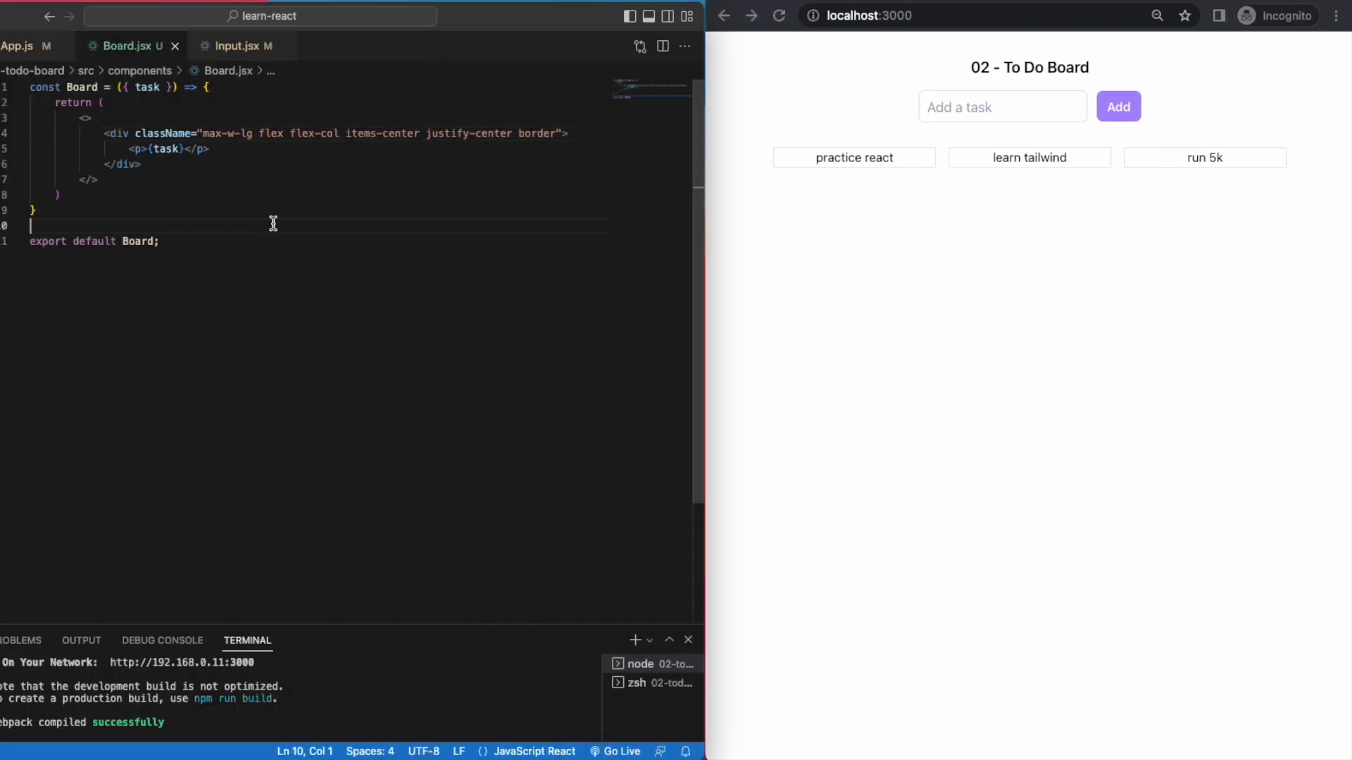
text(watch lord of the rings)
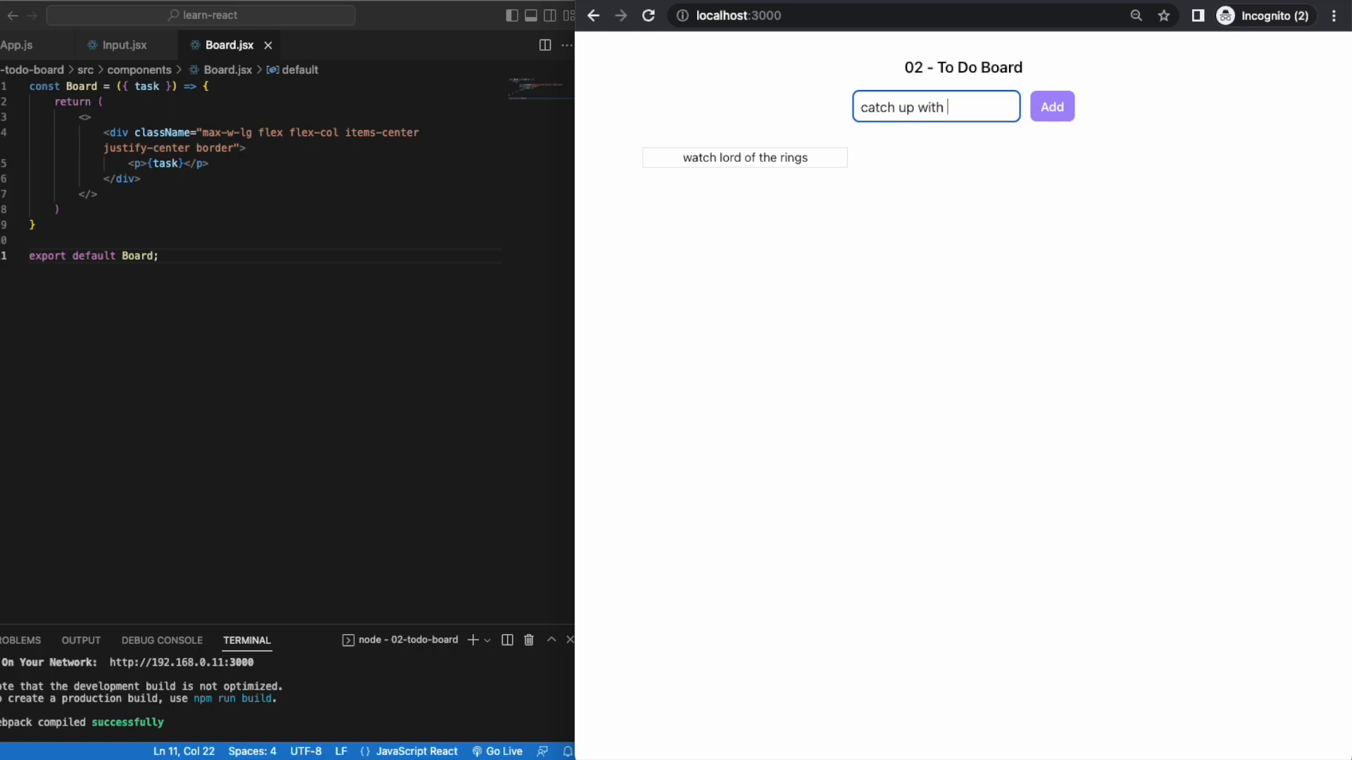
Step: Add two test tasks, then style the card div with max-w-md rounded-xl text-center text-lg
click(1051, 106)
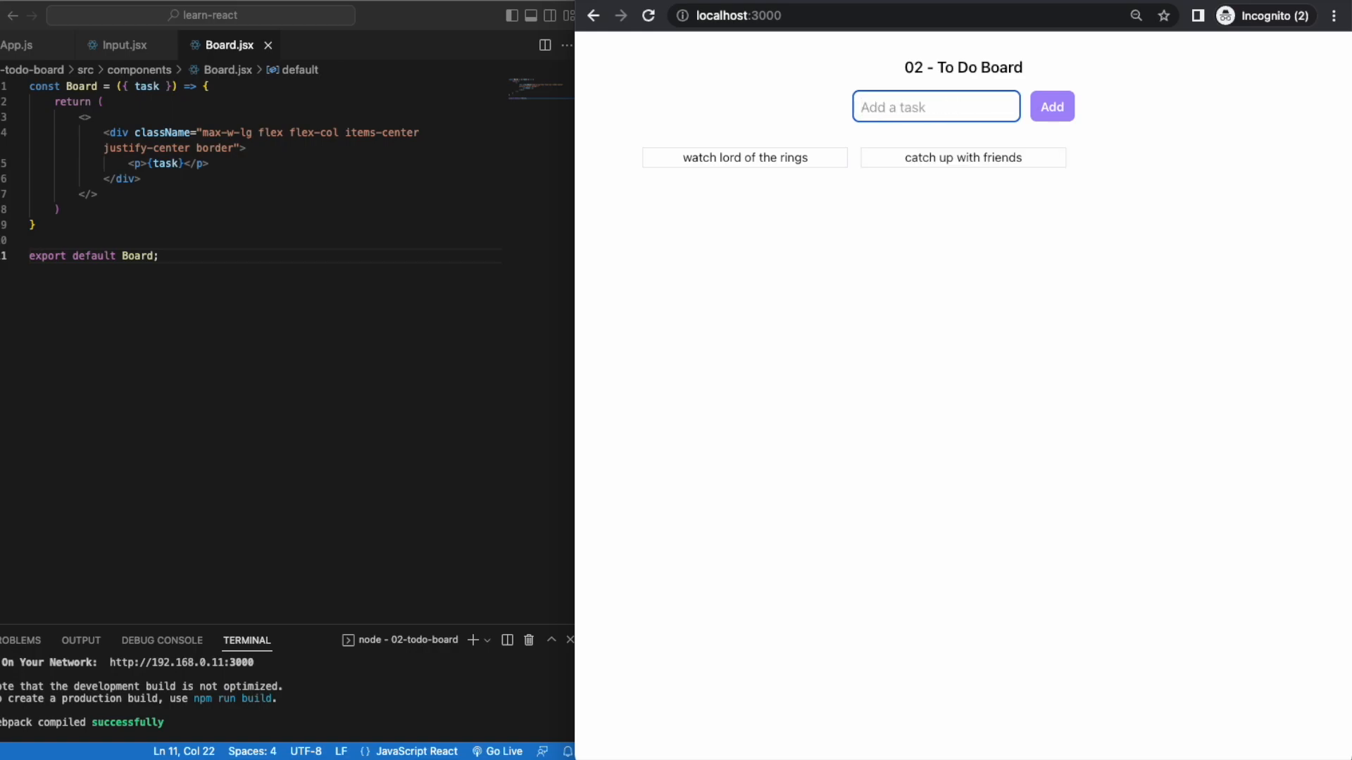
click(1050, 105)
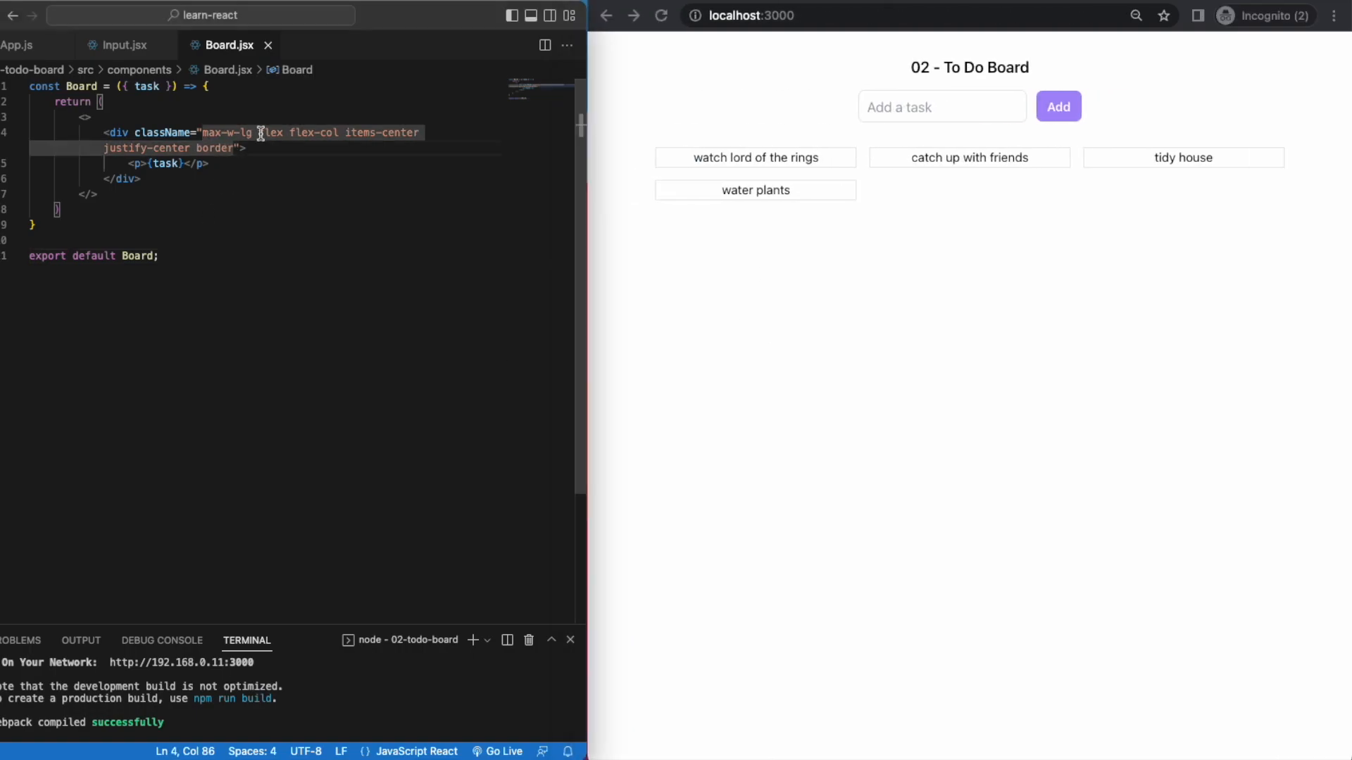
text(md)
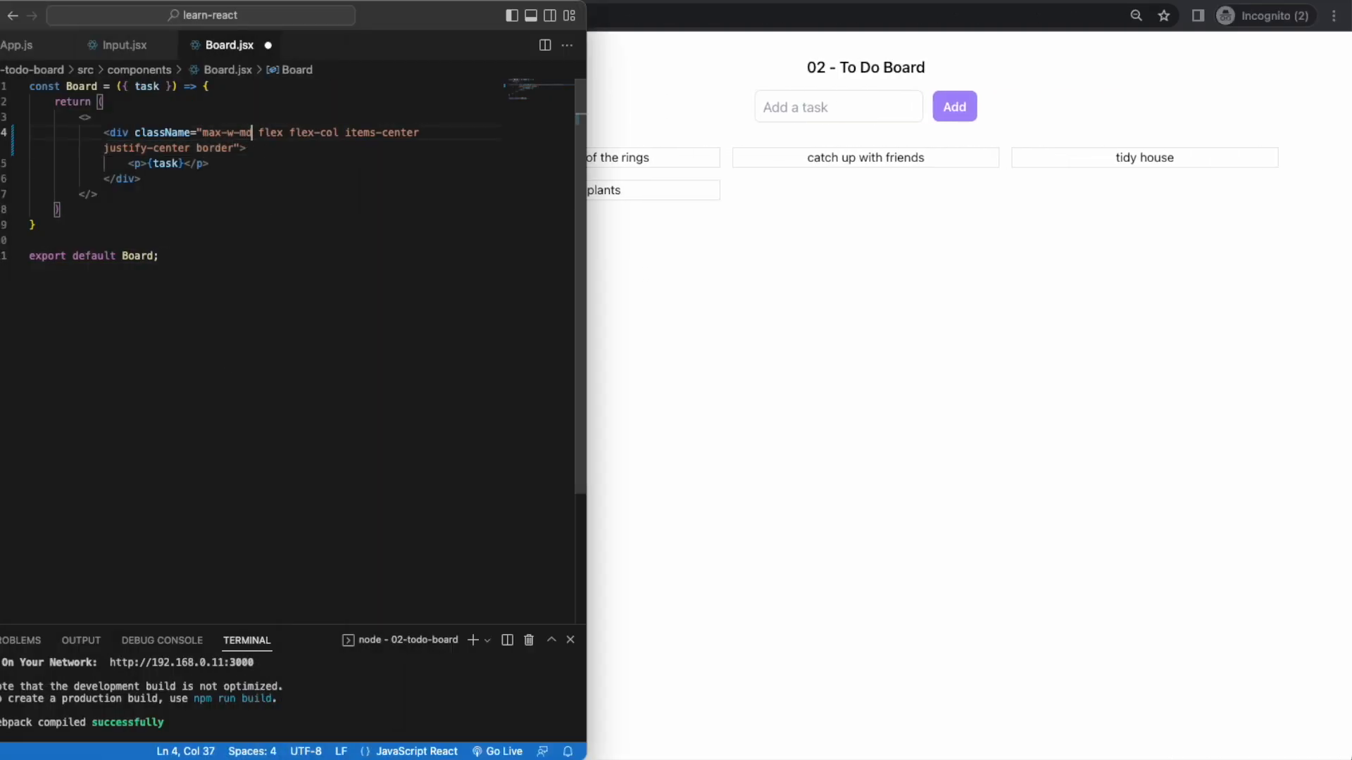
text(rounded-xl)
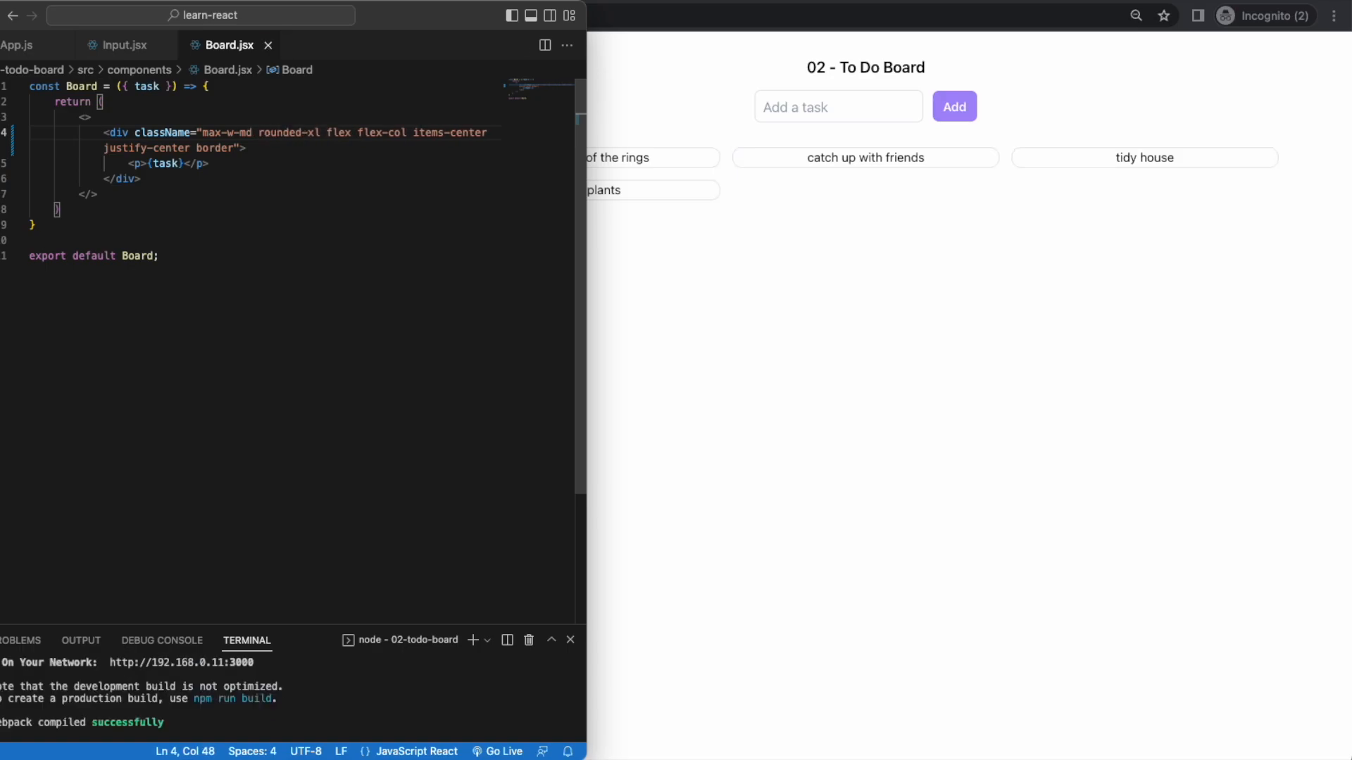
text(text-center text-lg)
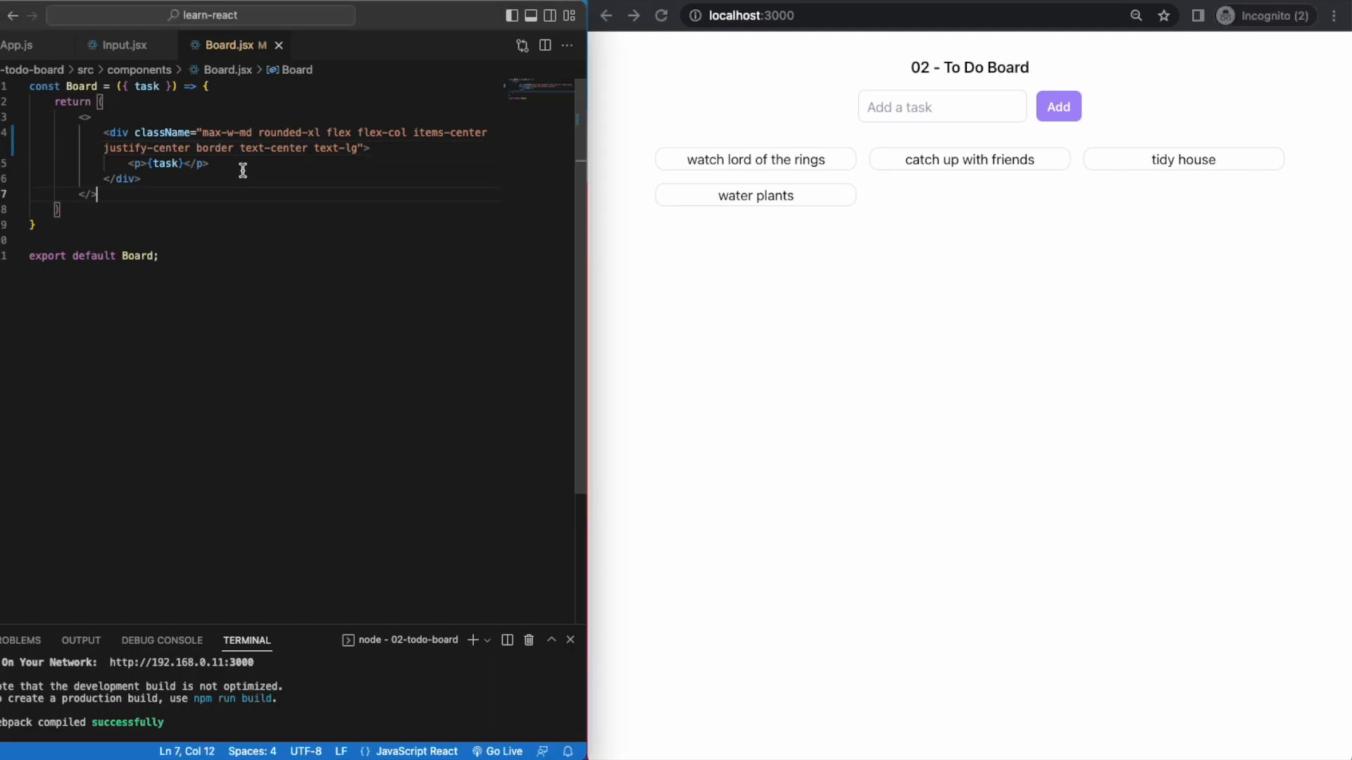
Step: Add a Delete button with bg-red-500 text-white rounded-lg py-1 px-2 mt-4 and card padding
text(<button></button>)
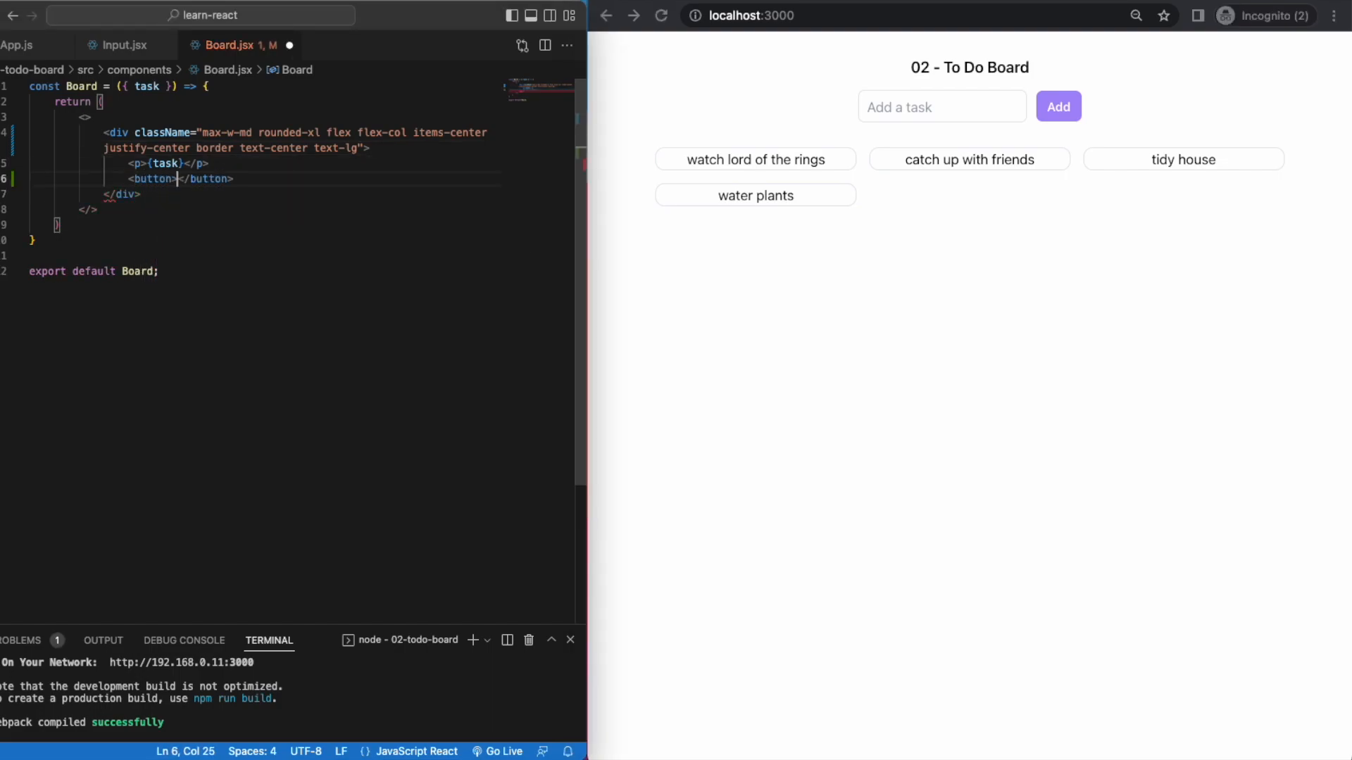
text(Delete)
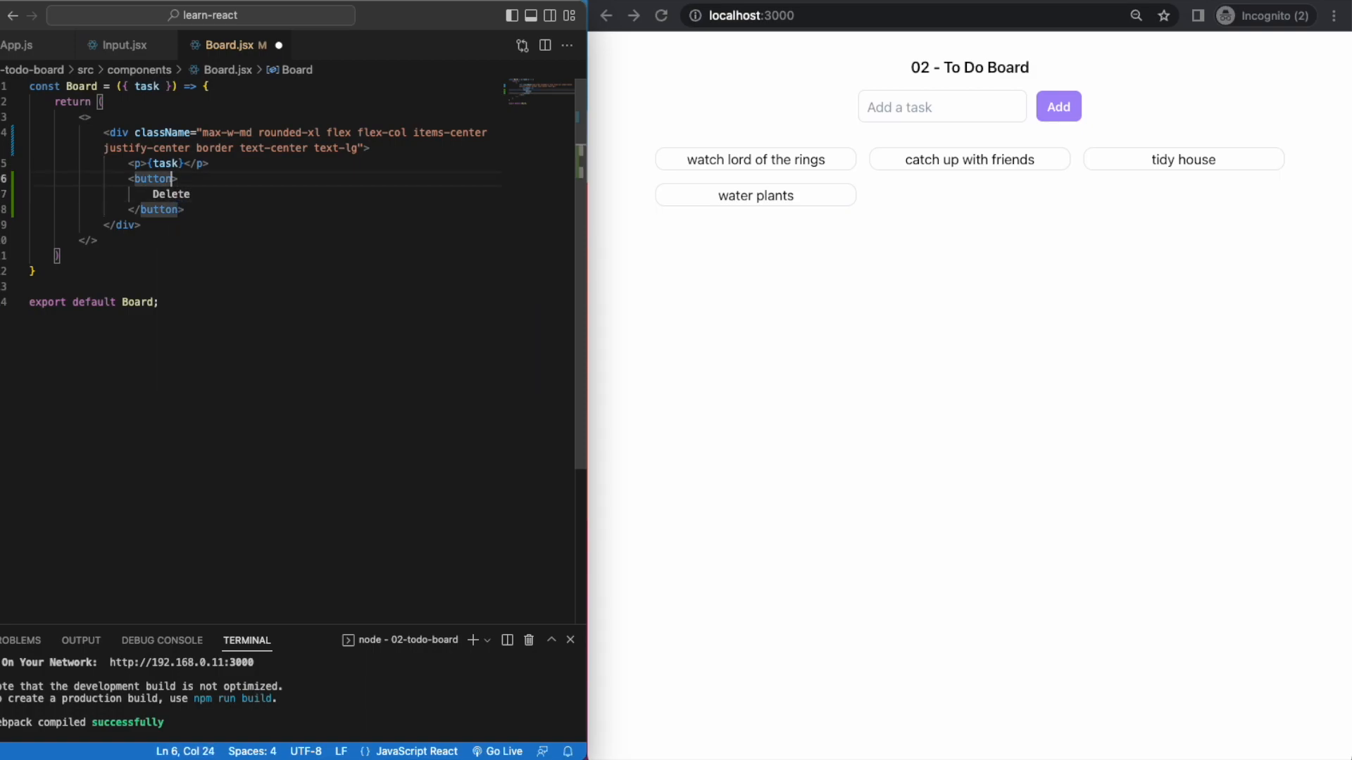
key(enter)
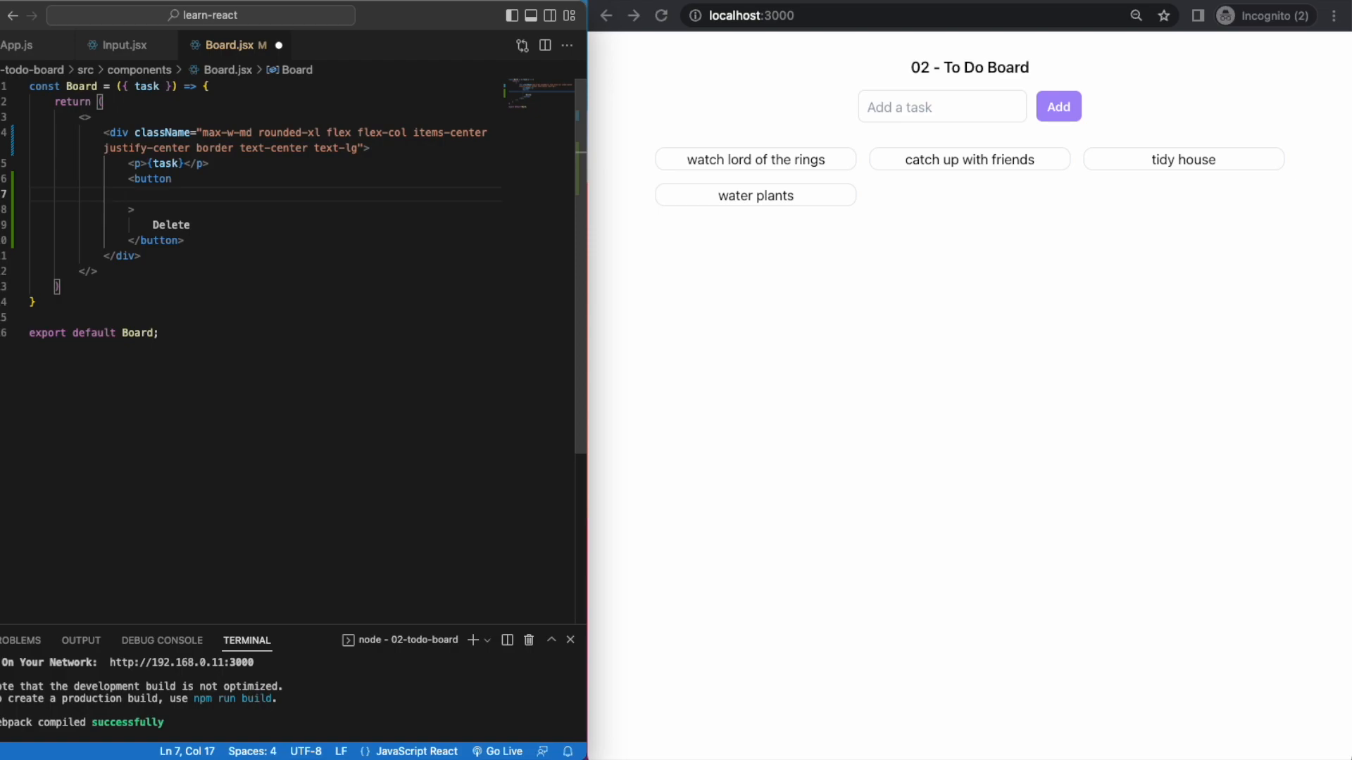
text(className="bg-re)
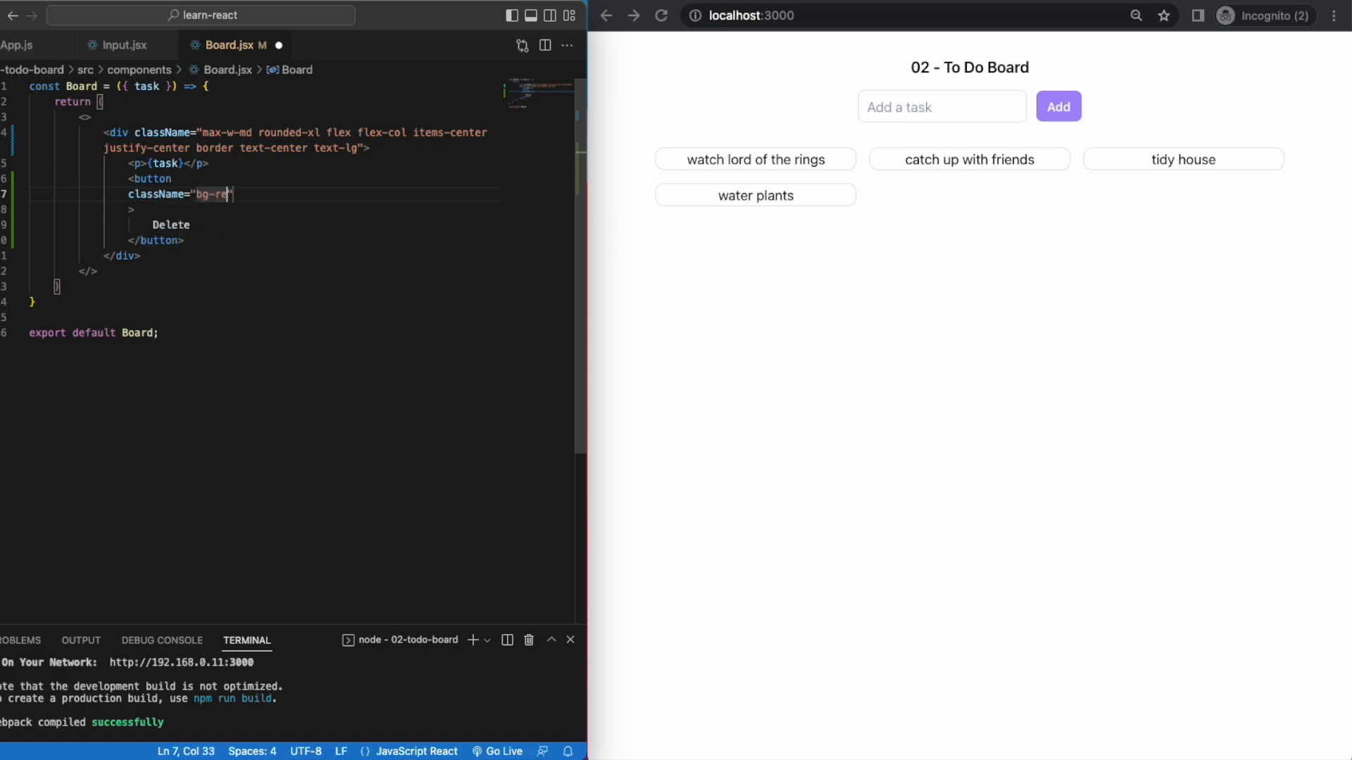
text(d-500 text-white)
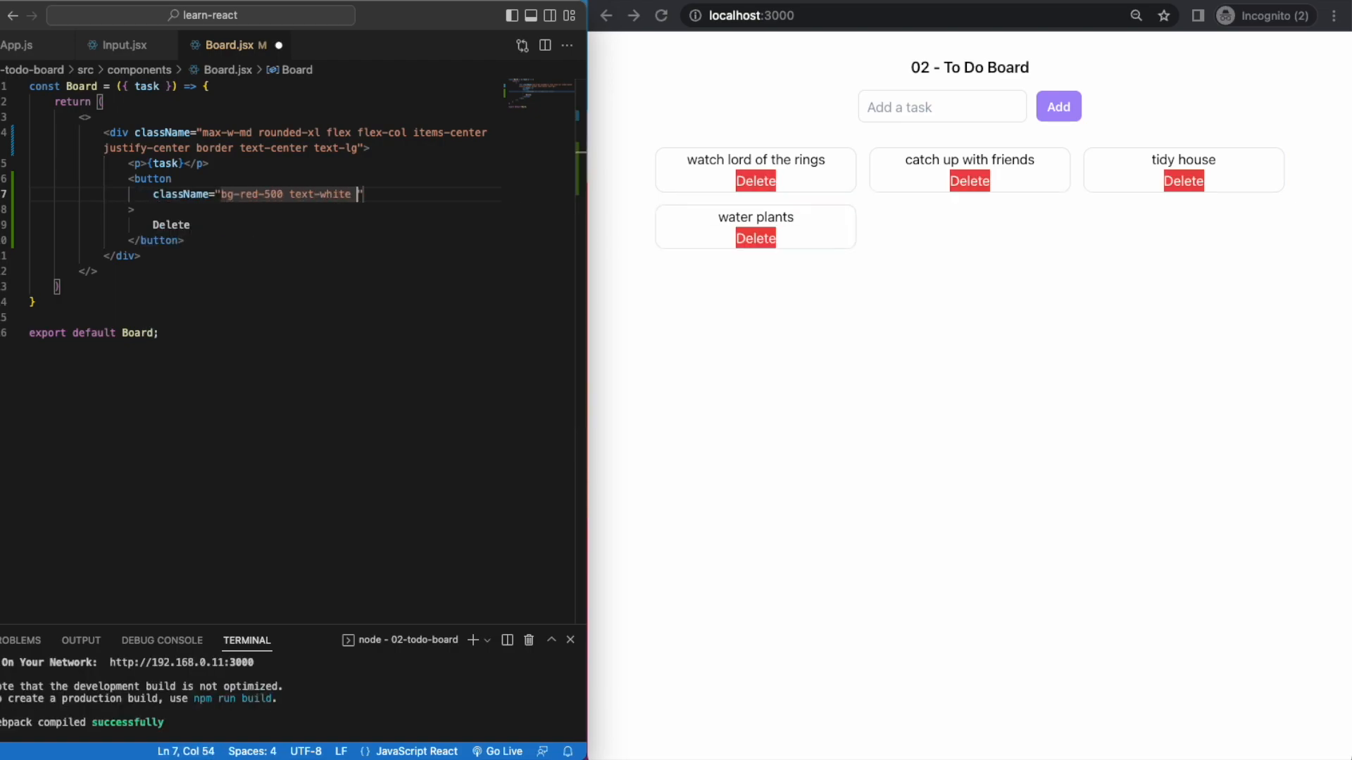
text(rounded-lg py-1 px-2 mt-4)
click(296, 139)
text( py-4)
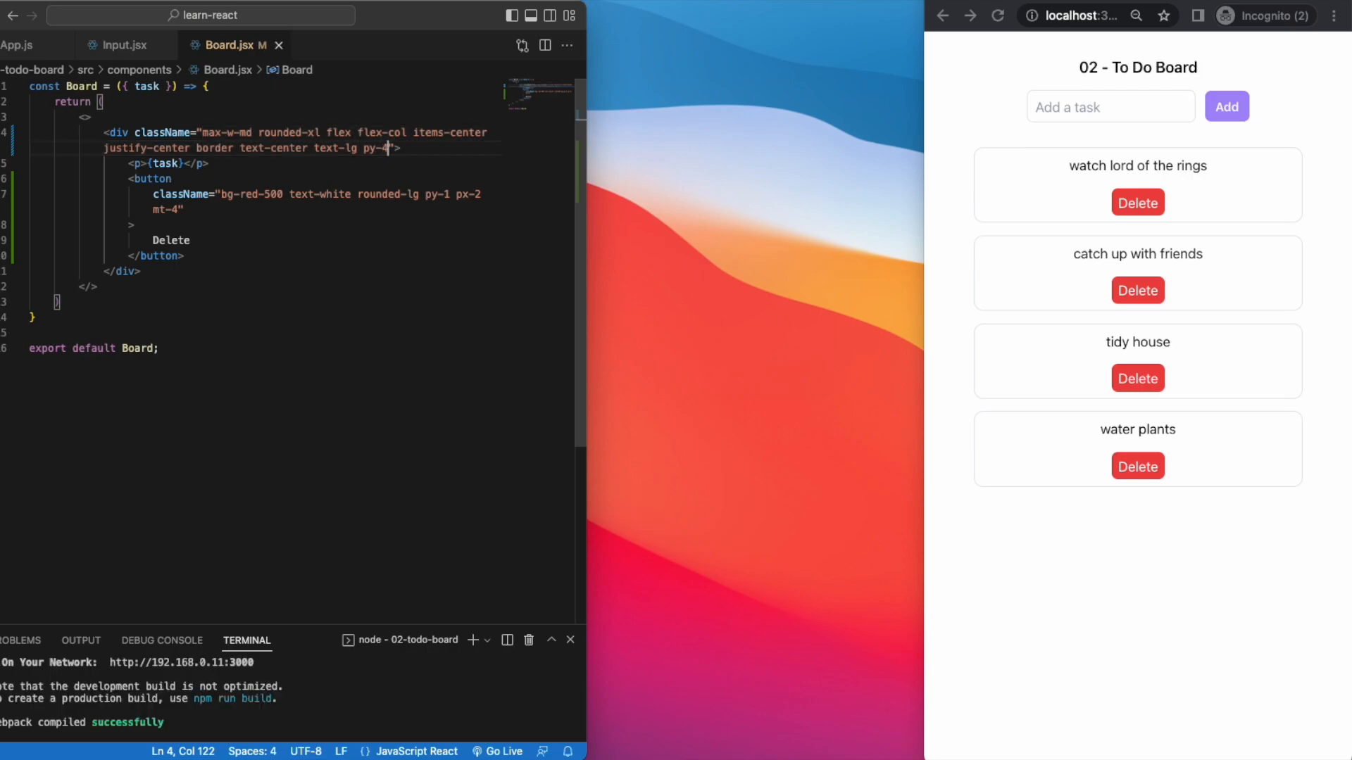
text(pt-2 pb-4)
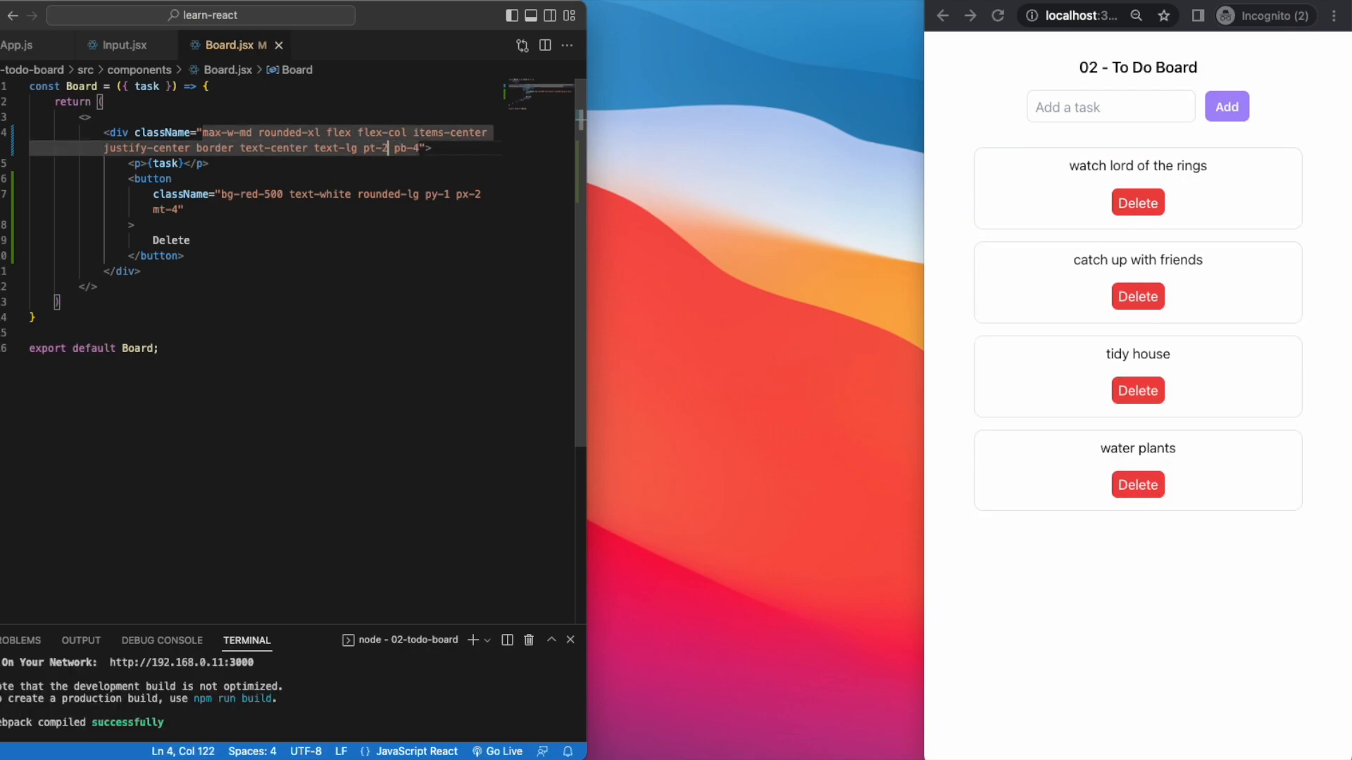
text(px-4 md:px-6)
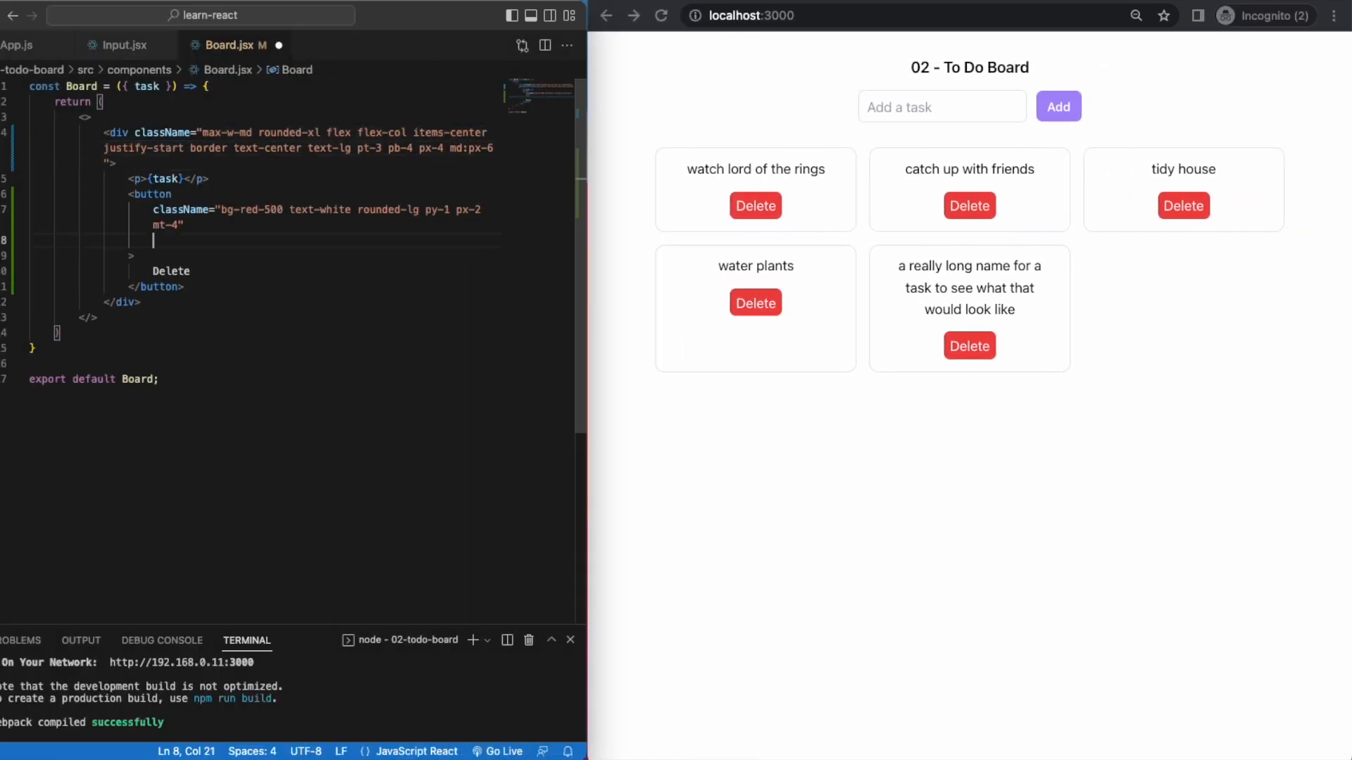
Step: Wire the Delete button to onClick={handleDelete} with an empty handleDelete, then return to App.js
text(onClick={})
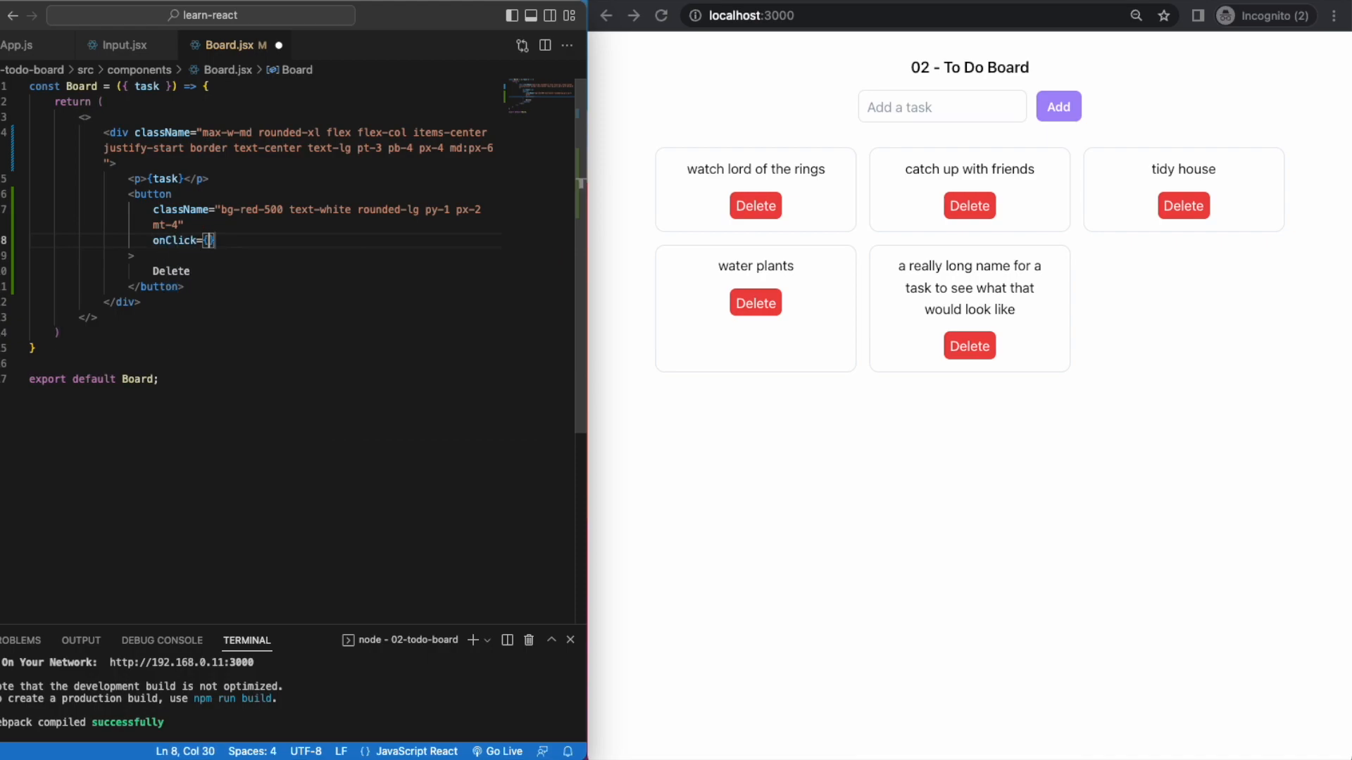
text(handleDelete)
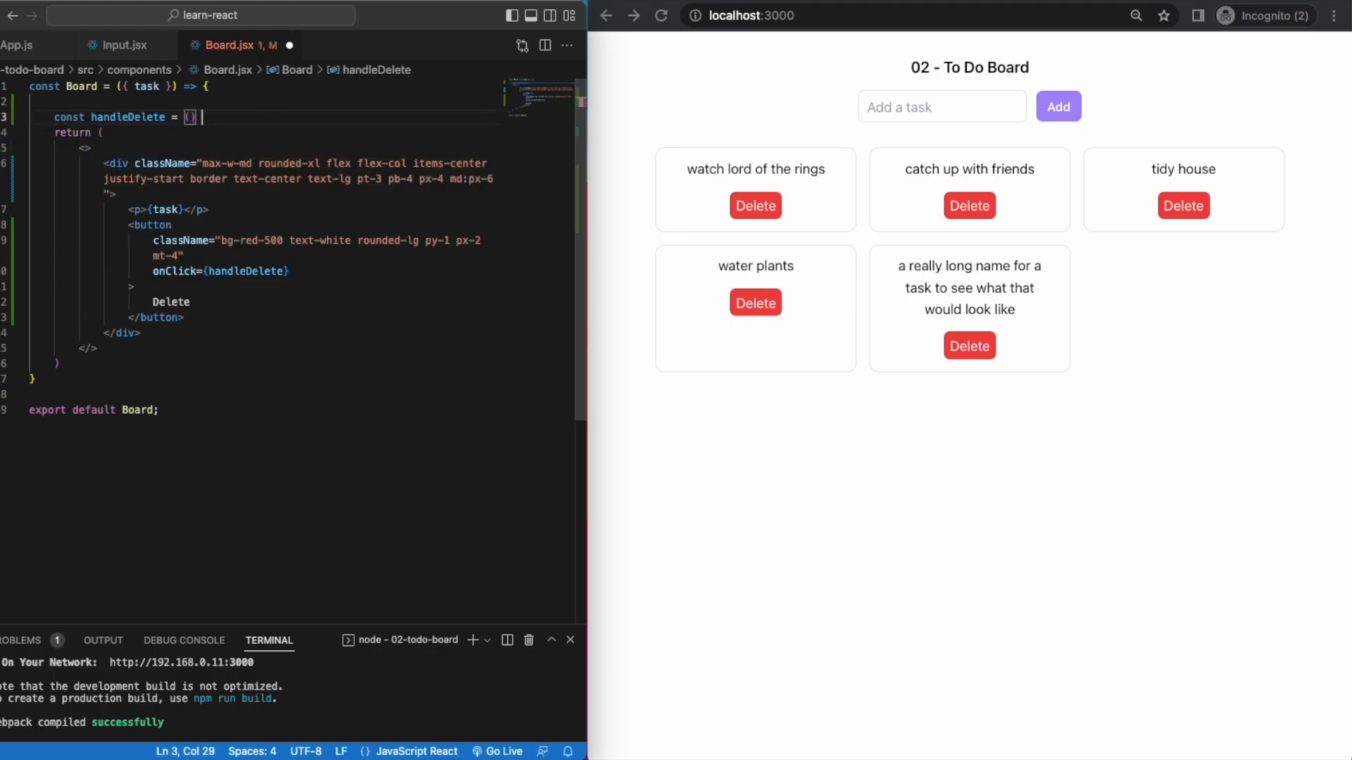
click(17, 45)
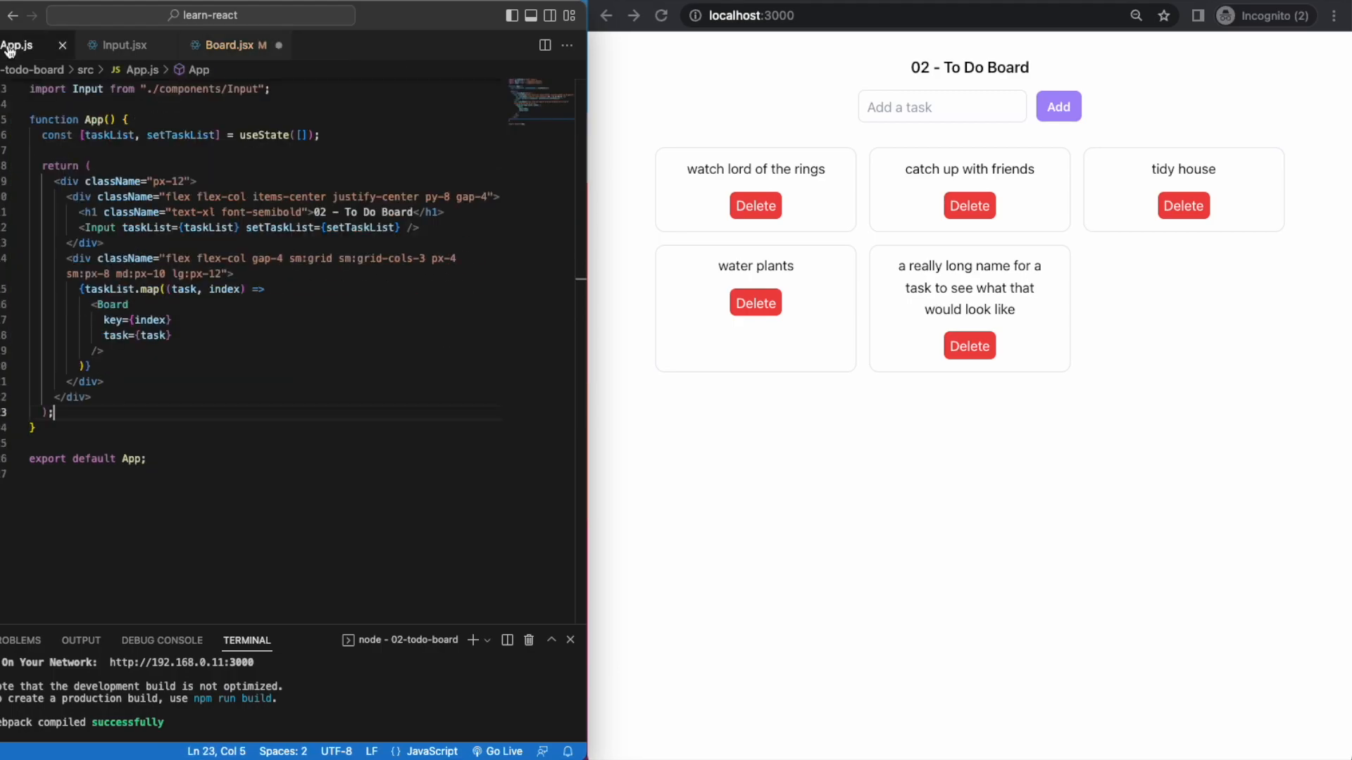
Step: Pass index={index} to each Board in App.js
click(154, 319)
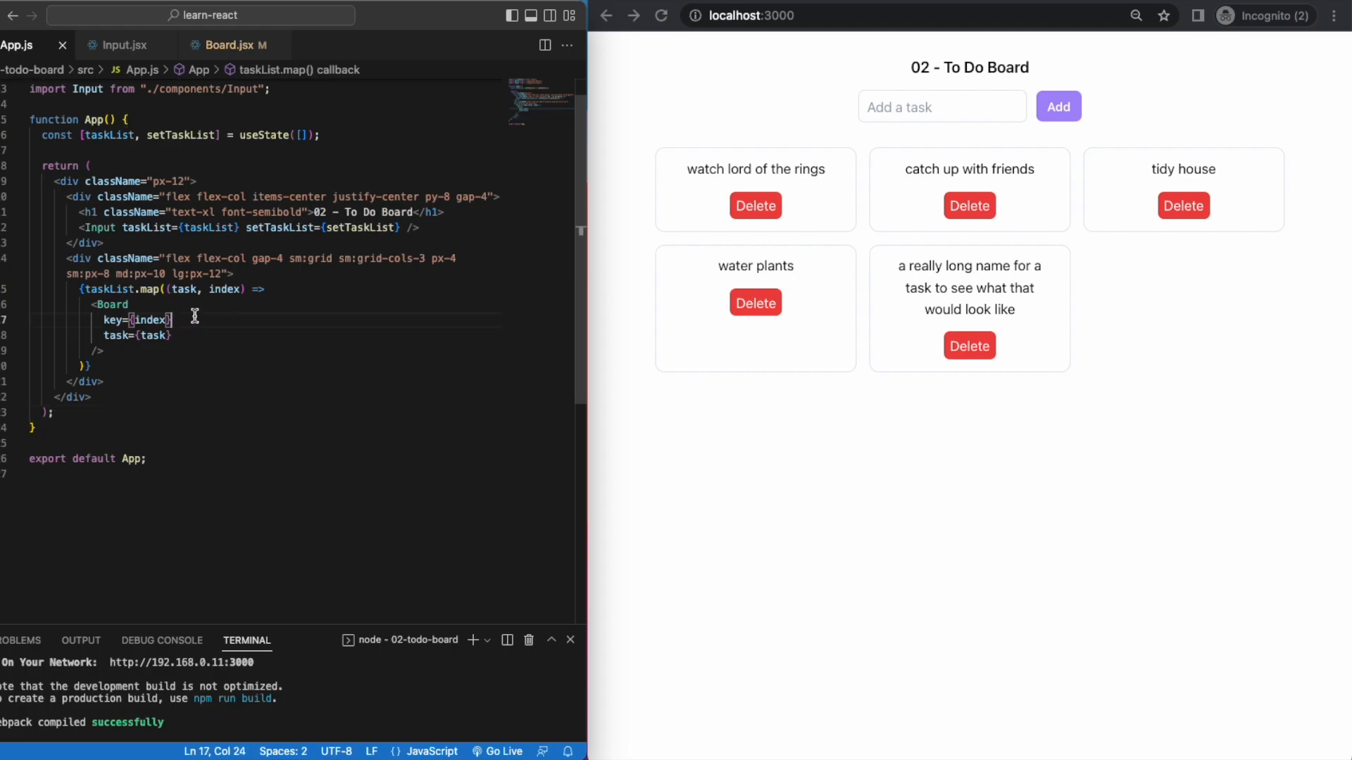
text(index)
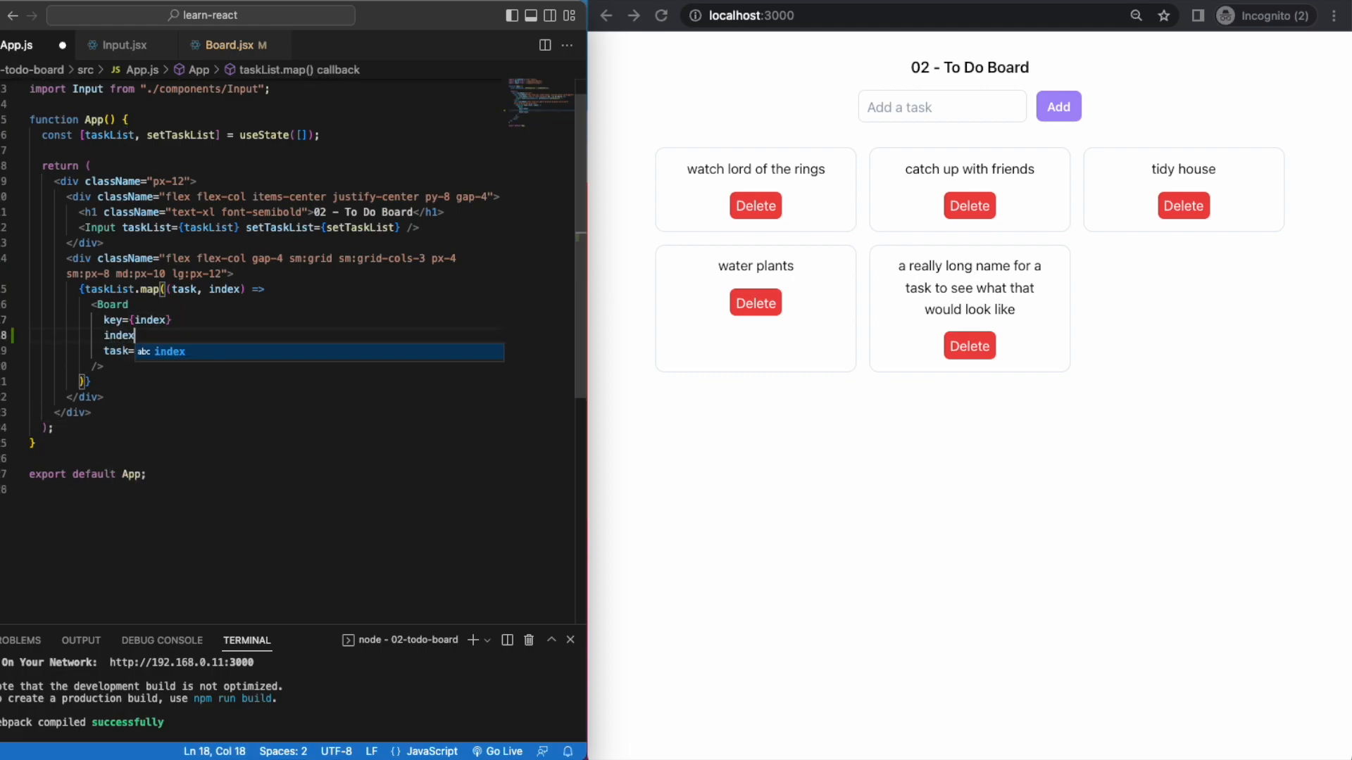
text({index})
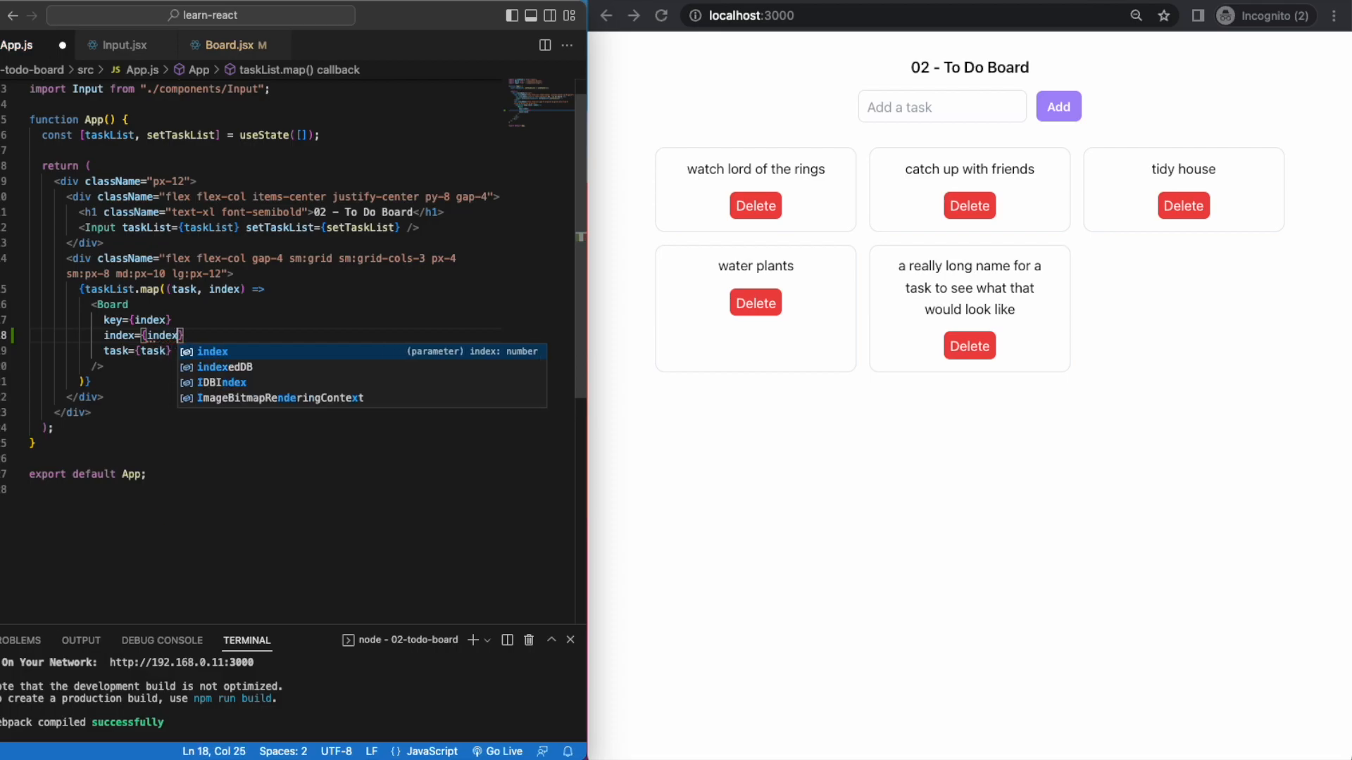
key(Escape)
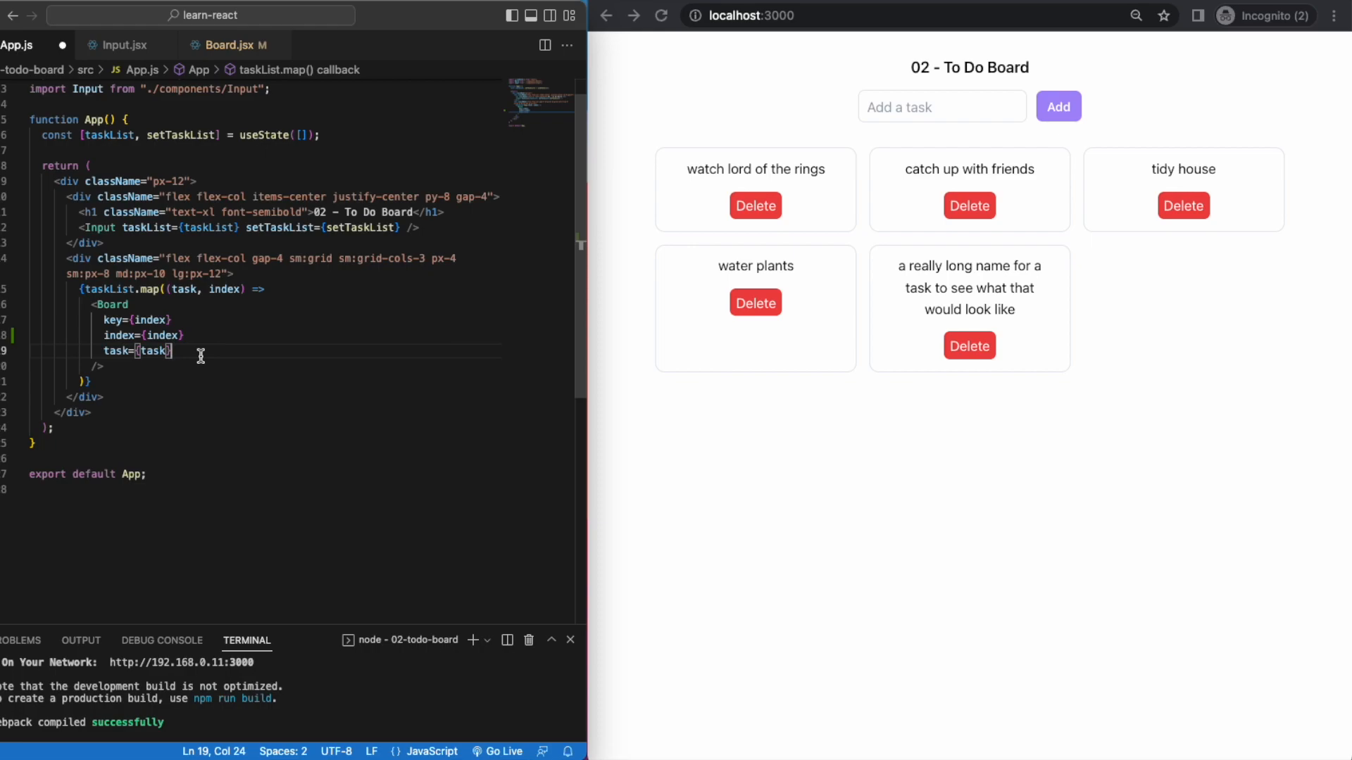
Step: Pass taskList={taskList} and setTaskList={setTaskList} to each Board
text(taskList)
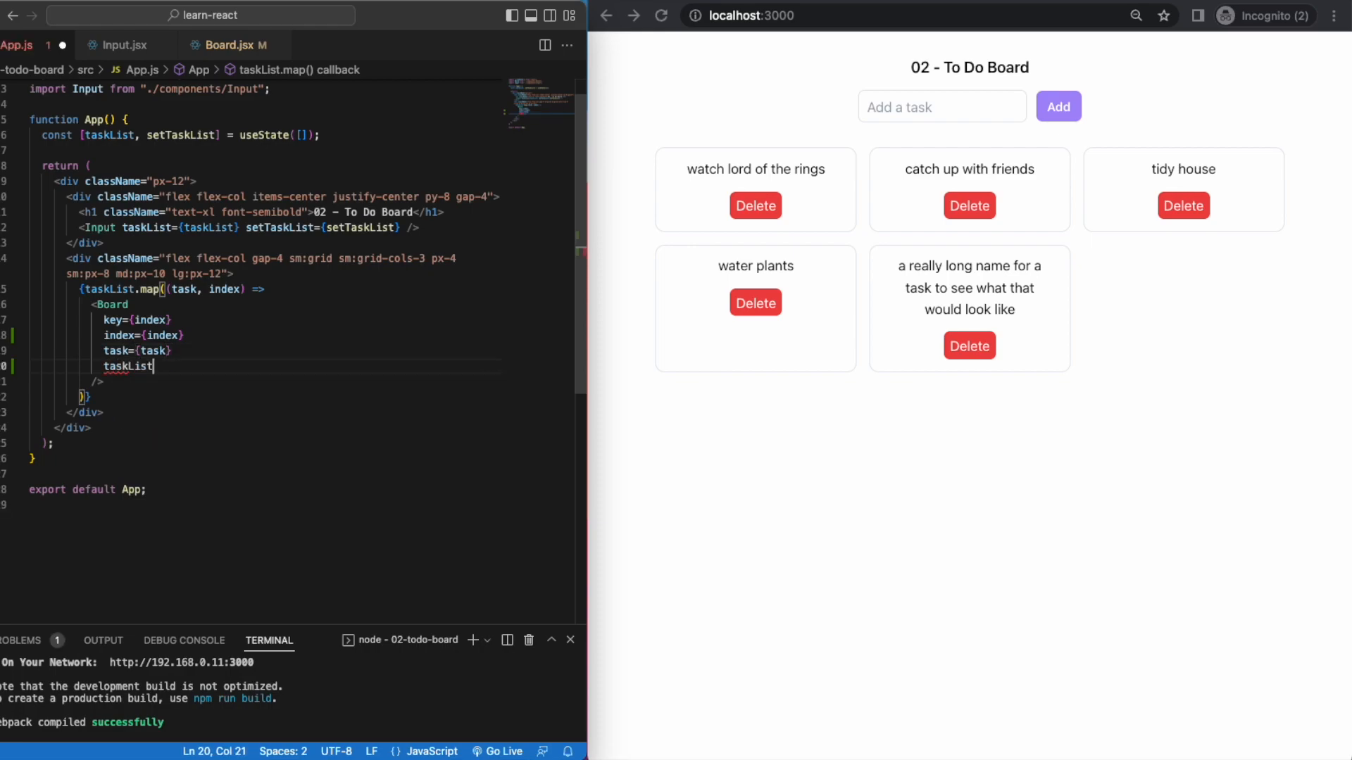
text(={taskList})
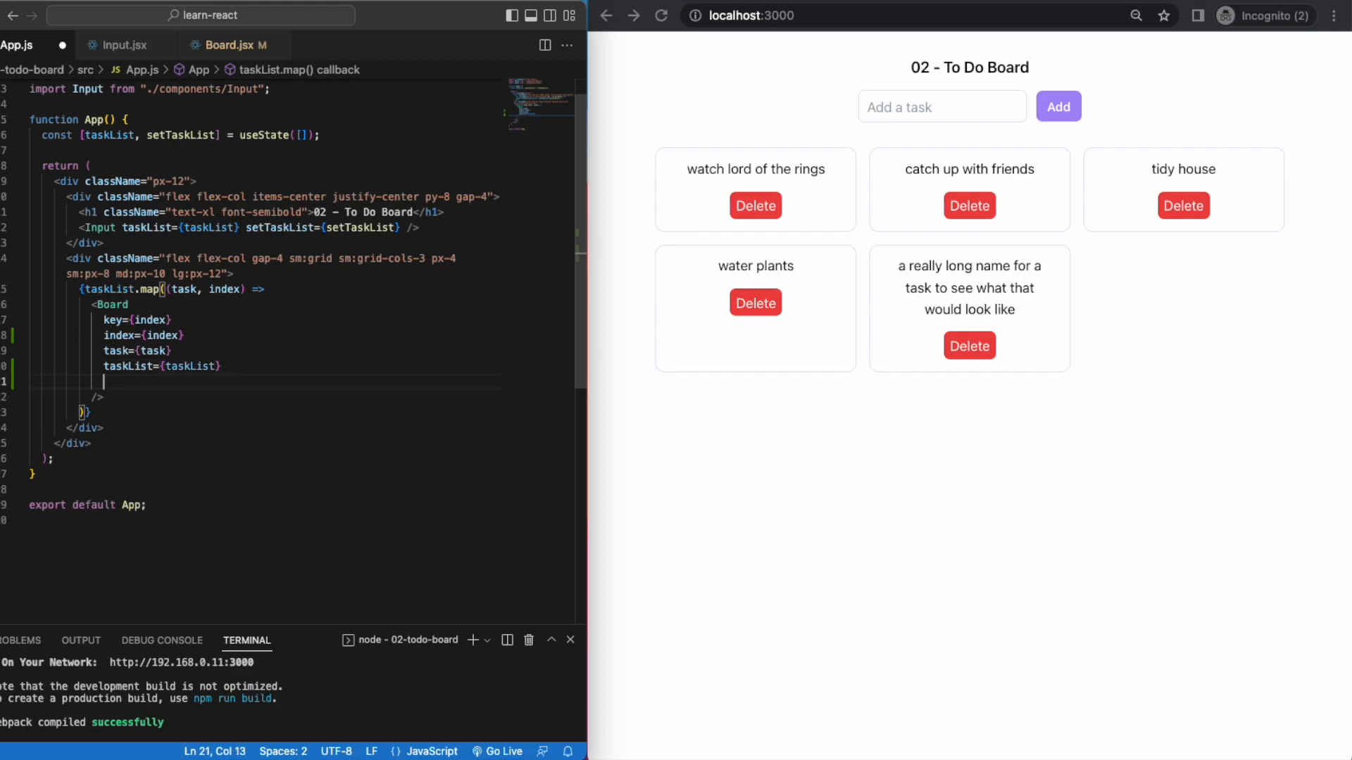
text(setTaskList)
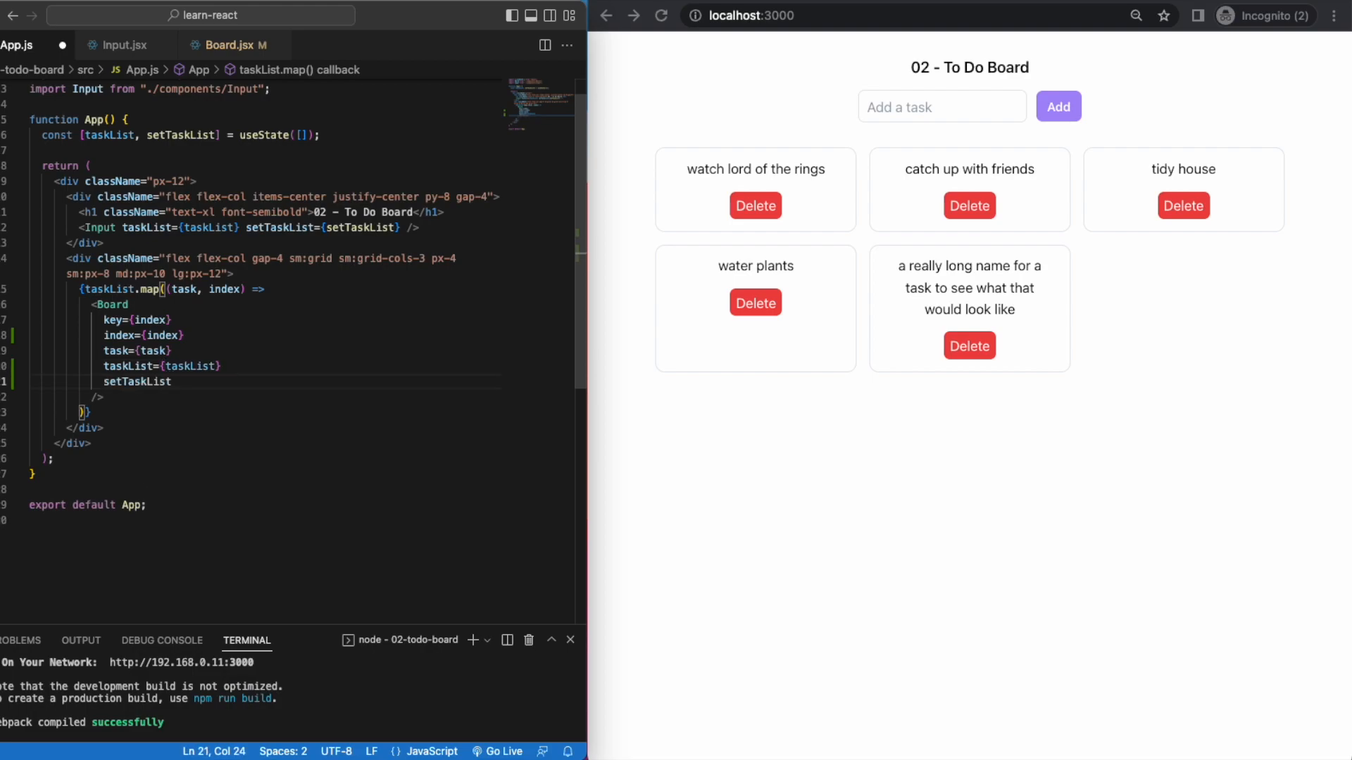
text(={setTaskList})
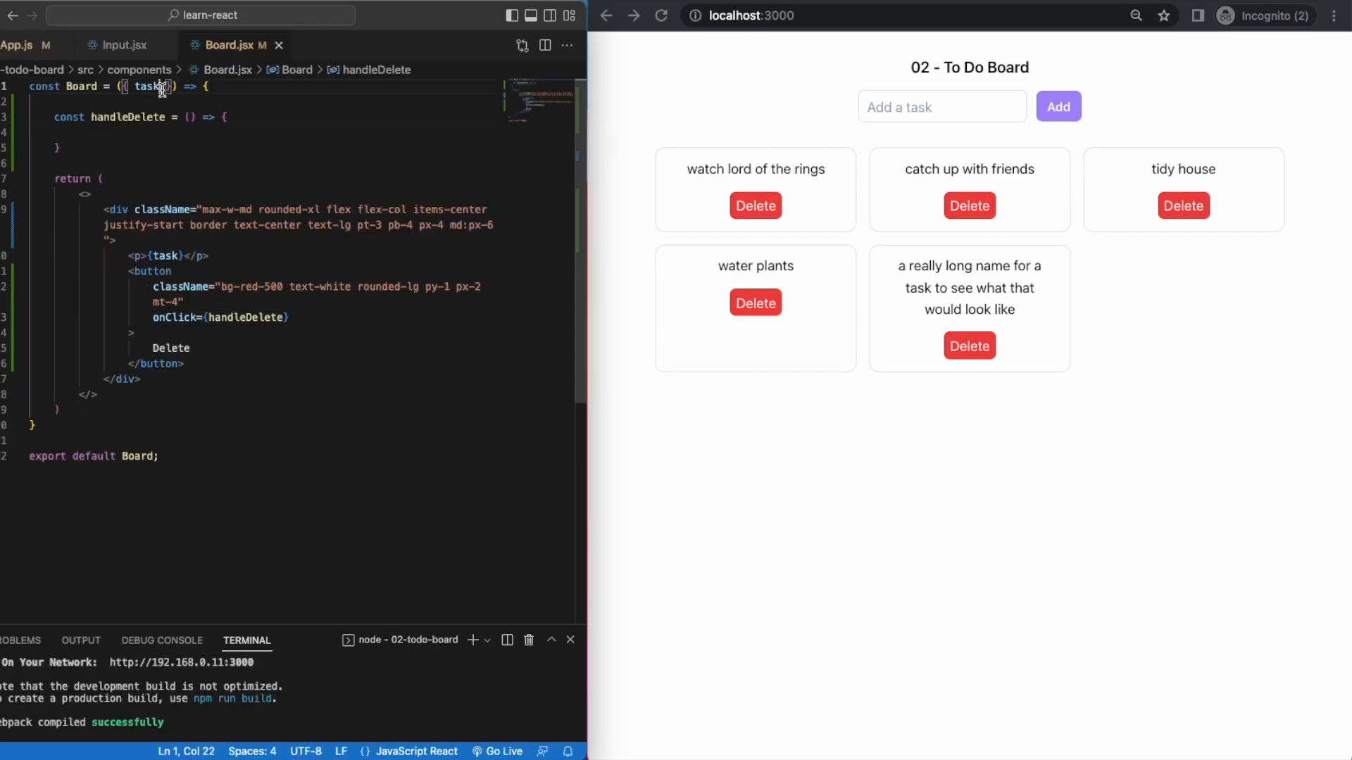
Step: Destructure index, taskList, setTaskList in Board and find and splice the task with indexOf
text(, index, taskList, setTaskList)
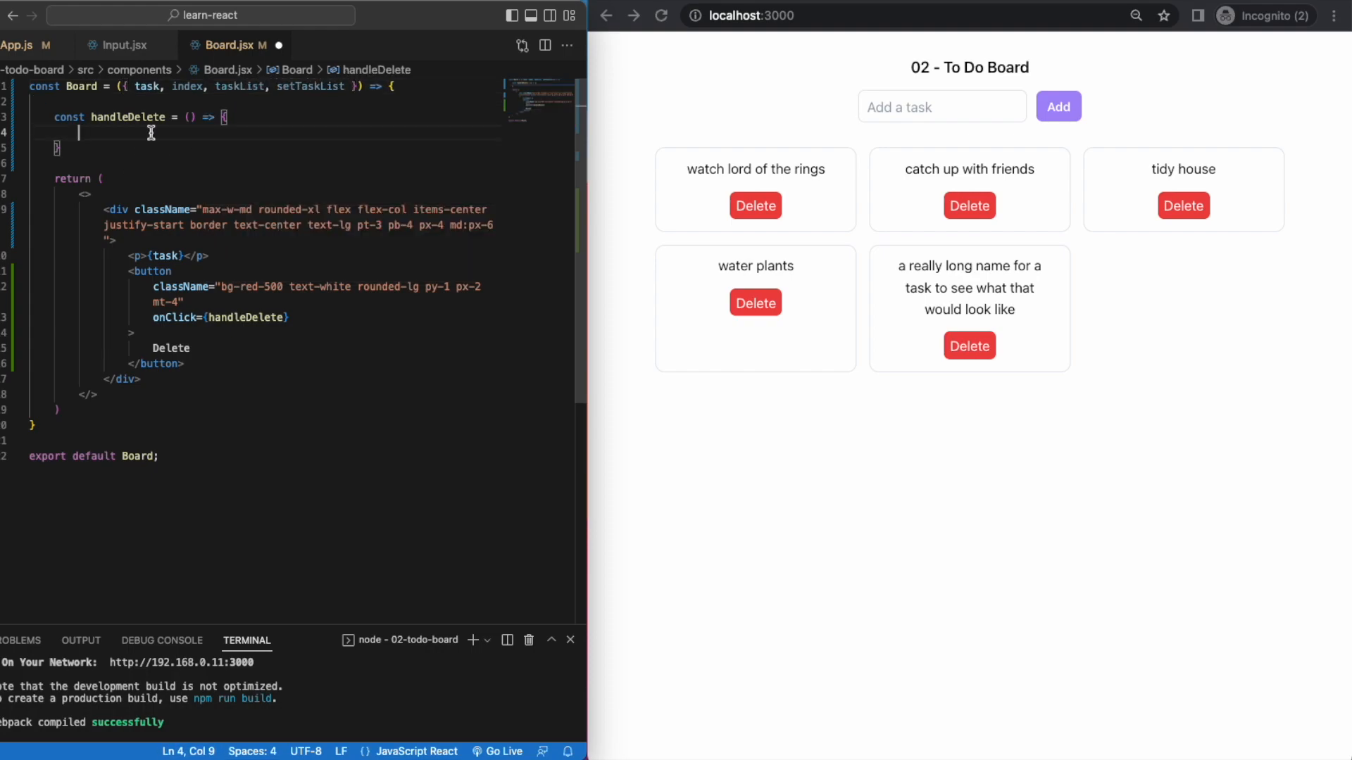
text(let removeIndex)
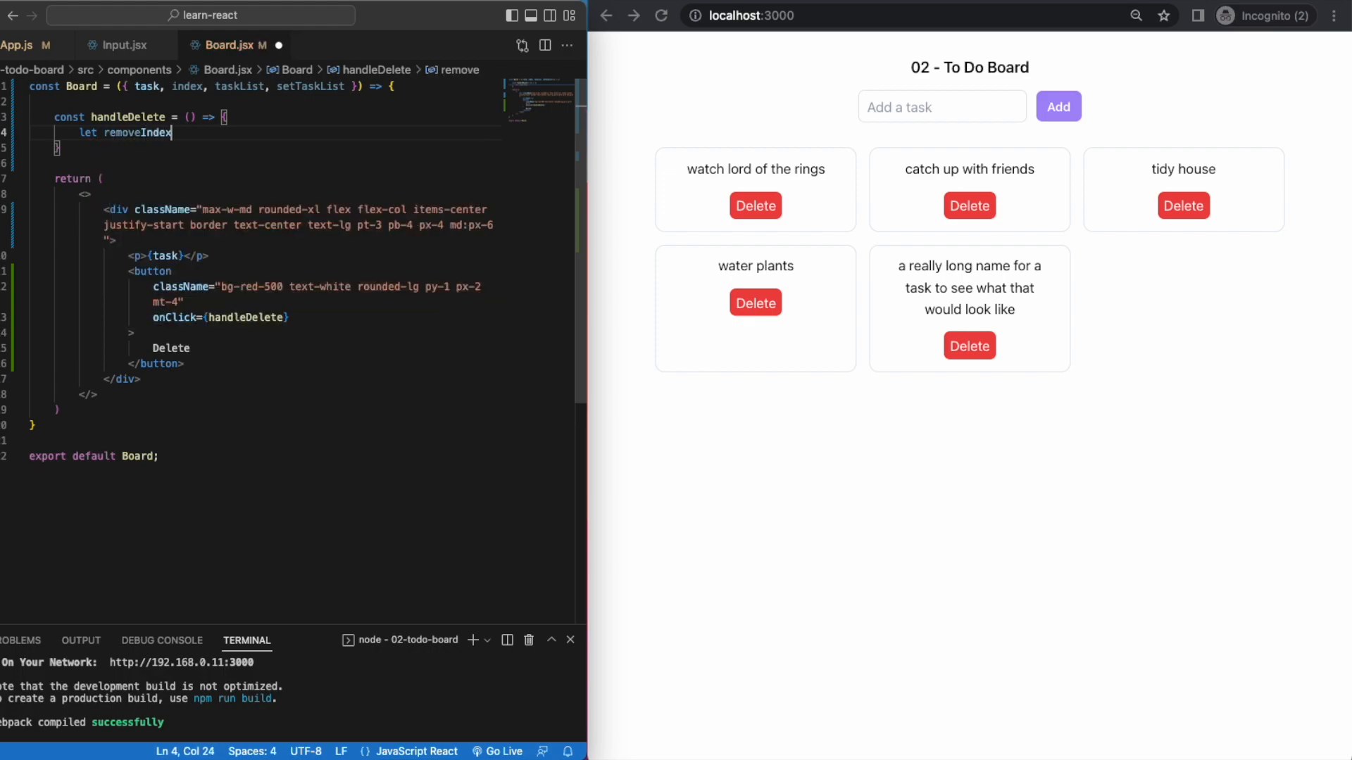
text(= taskList.indexOf(task)
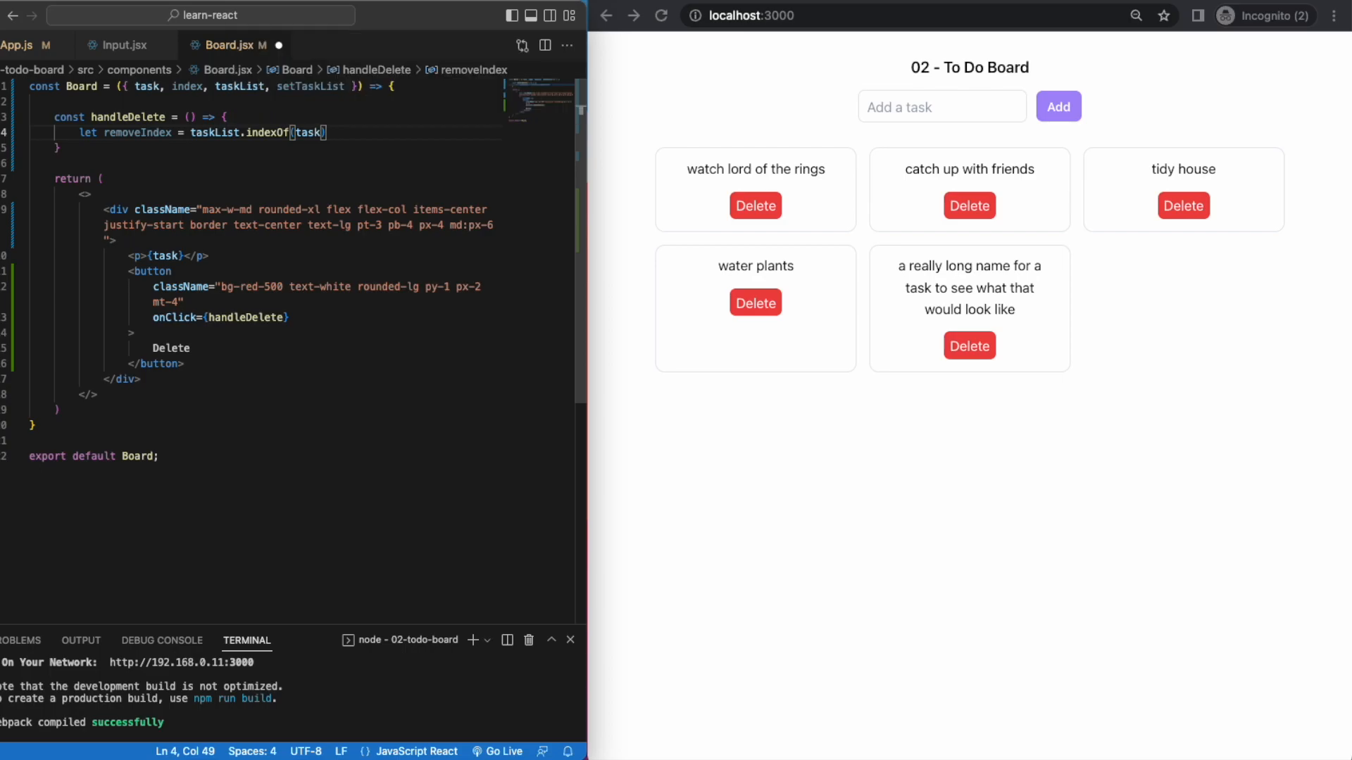
text(taskList.splice(removeIndex, 1);)
text(setTaskList([c)
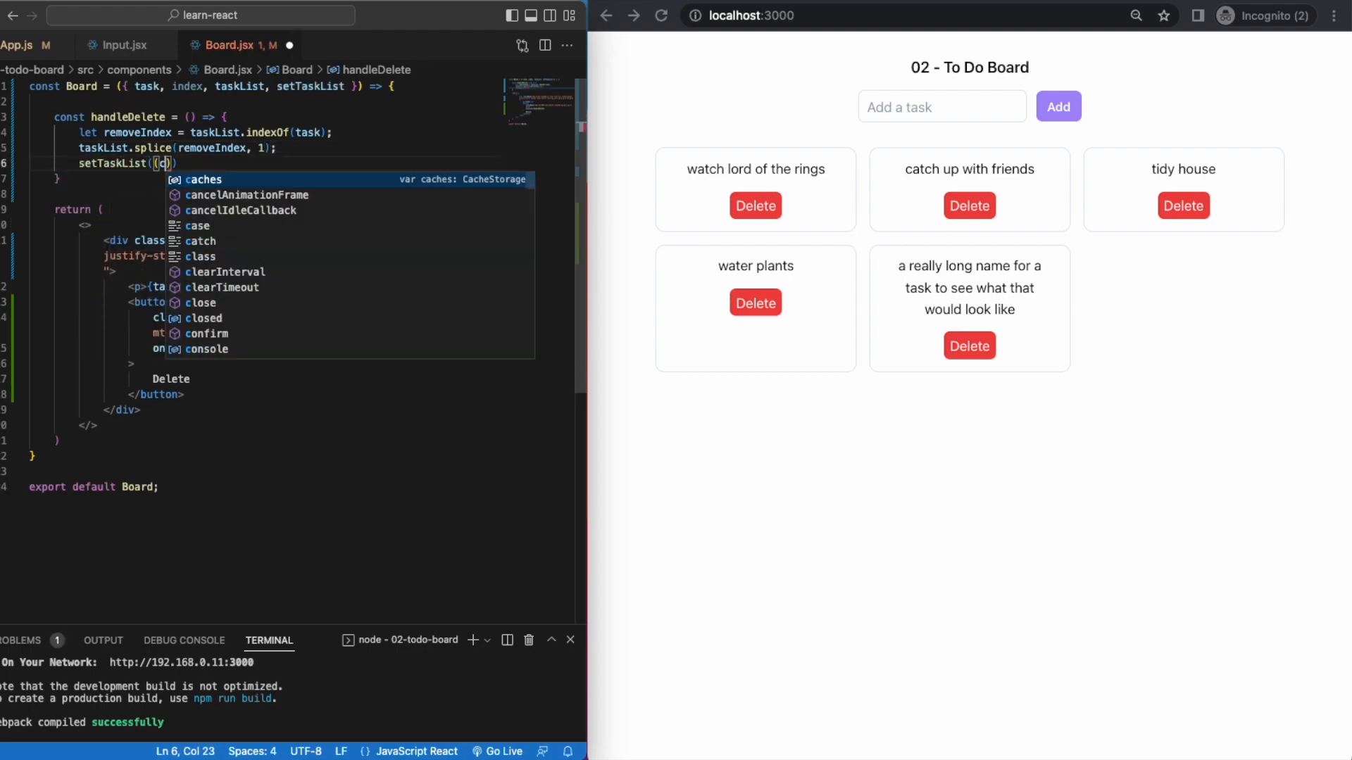
Step: Call setTaskList with currentTasks => currentTasks.filter comparing each todo's index
text(currentTasks)
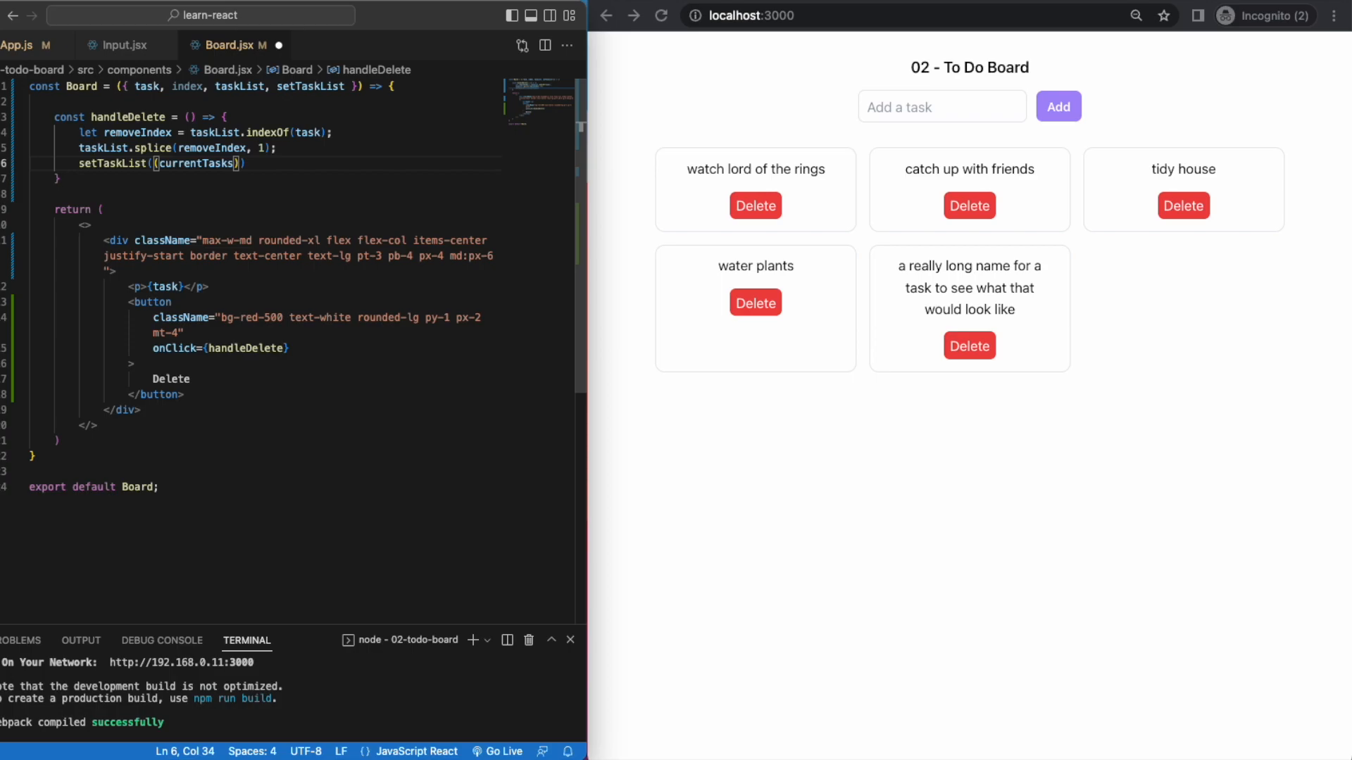
text(=> currentTasks)
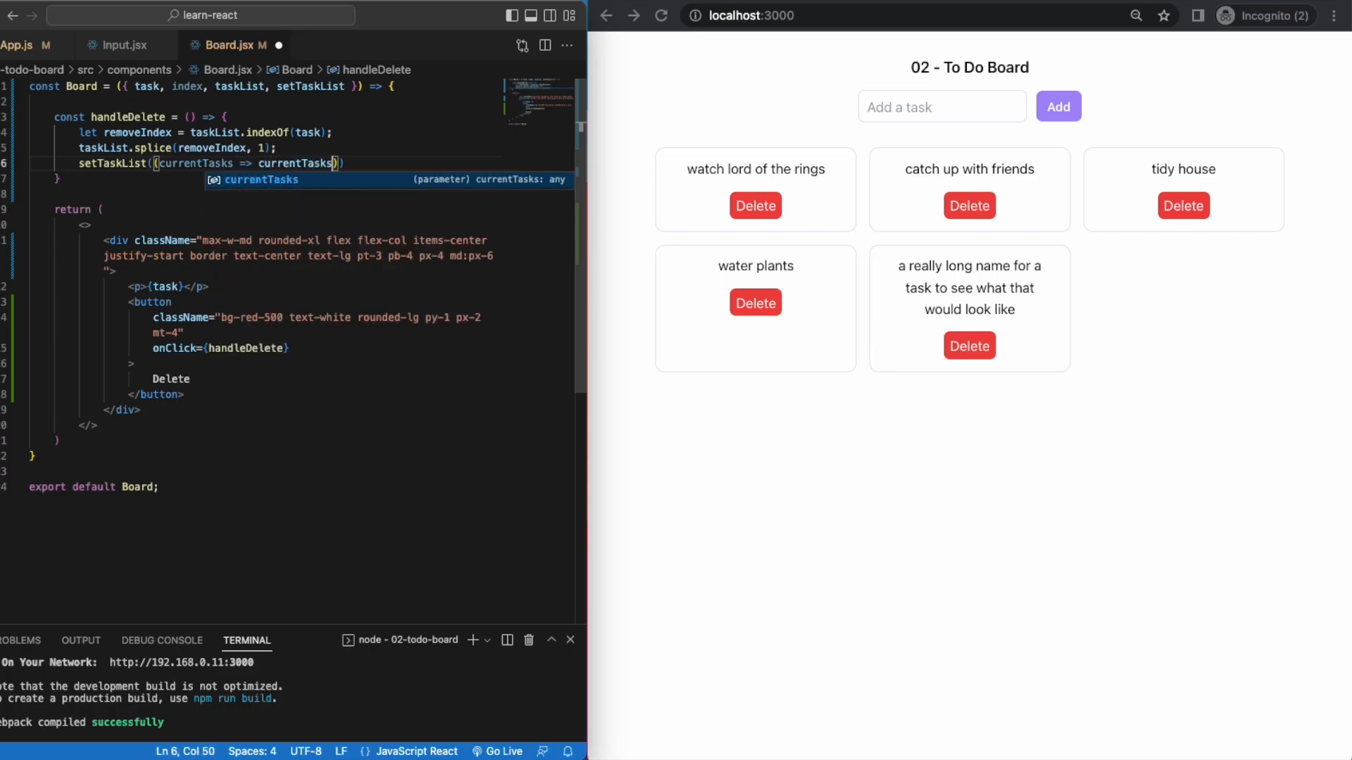
text(.filter()
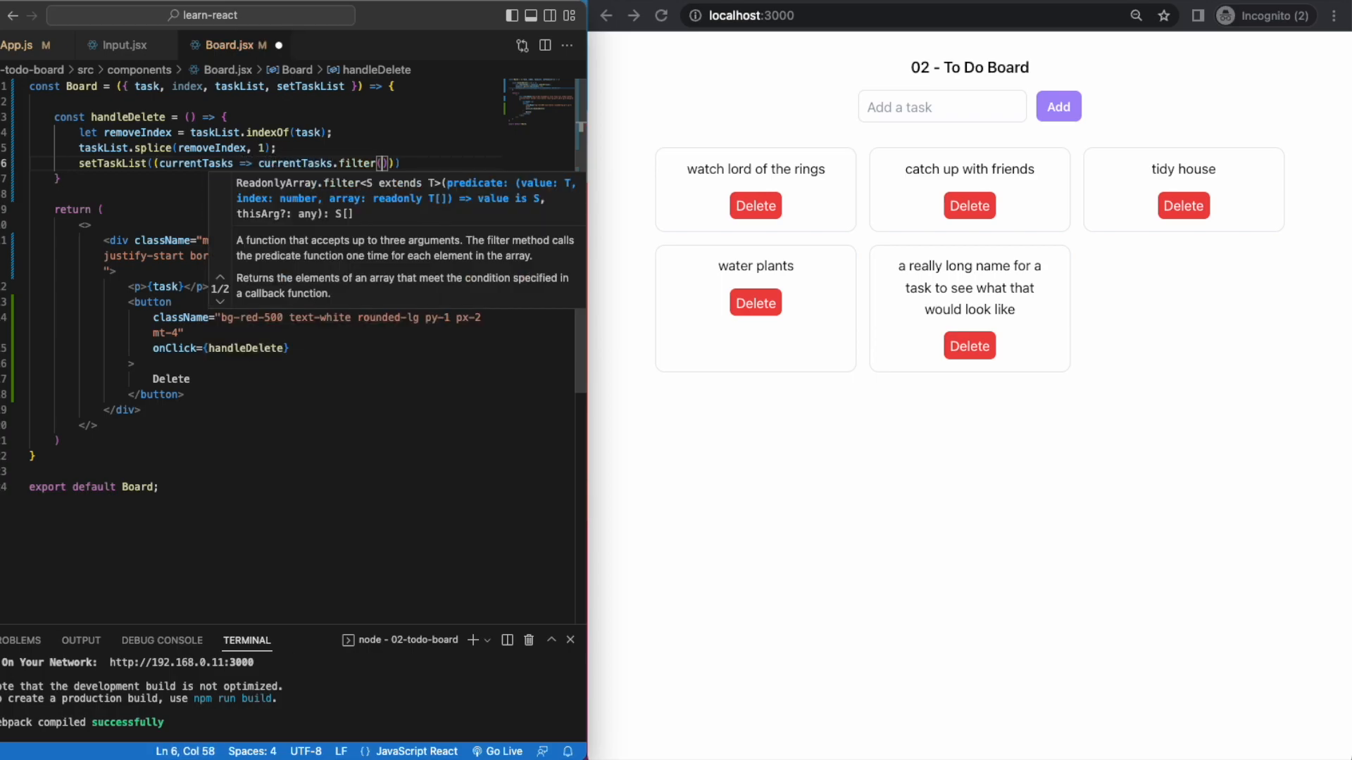
text(todo => index === removeIndex)
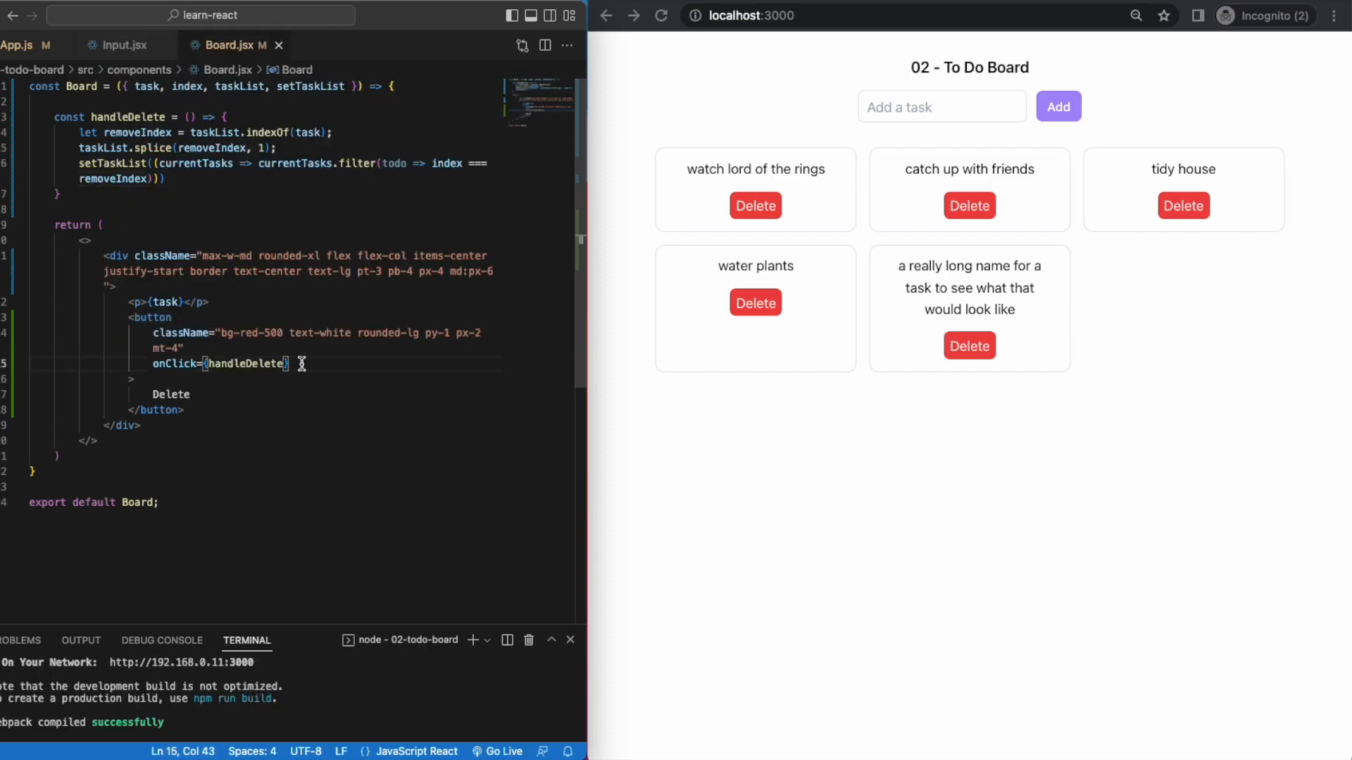
Step: Test deleting a task, then add the compose epic soundtrack and write short story tasks
click(968, 345)
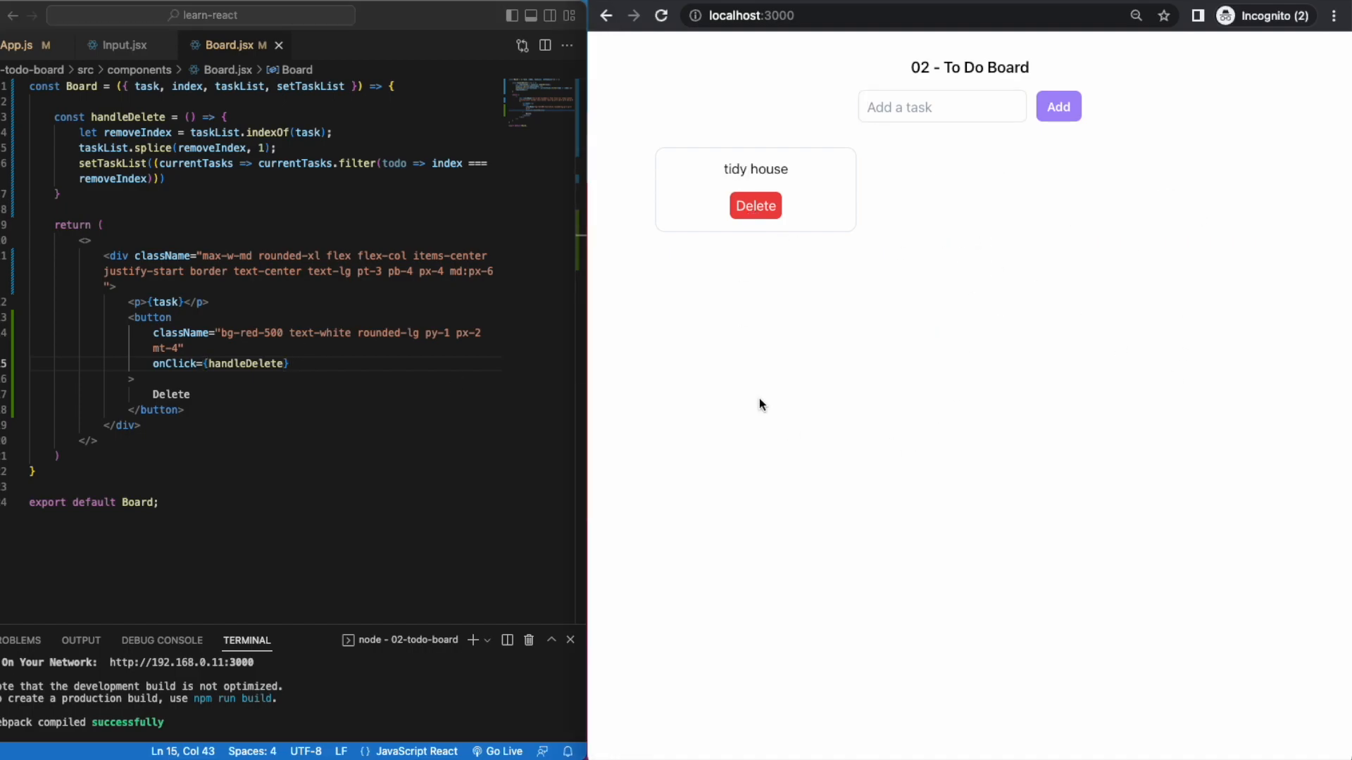
click(754, 206)
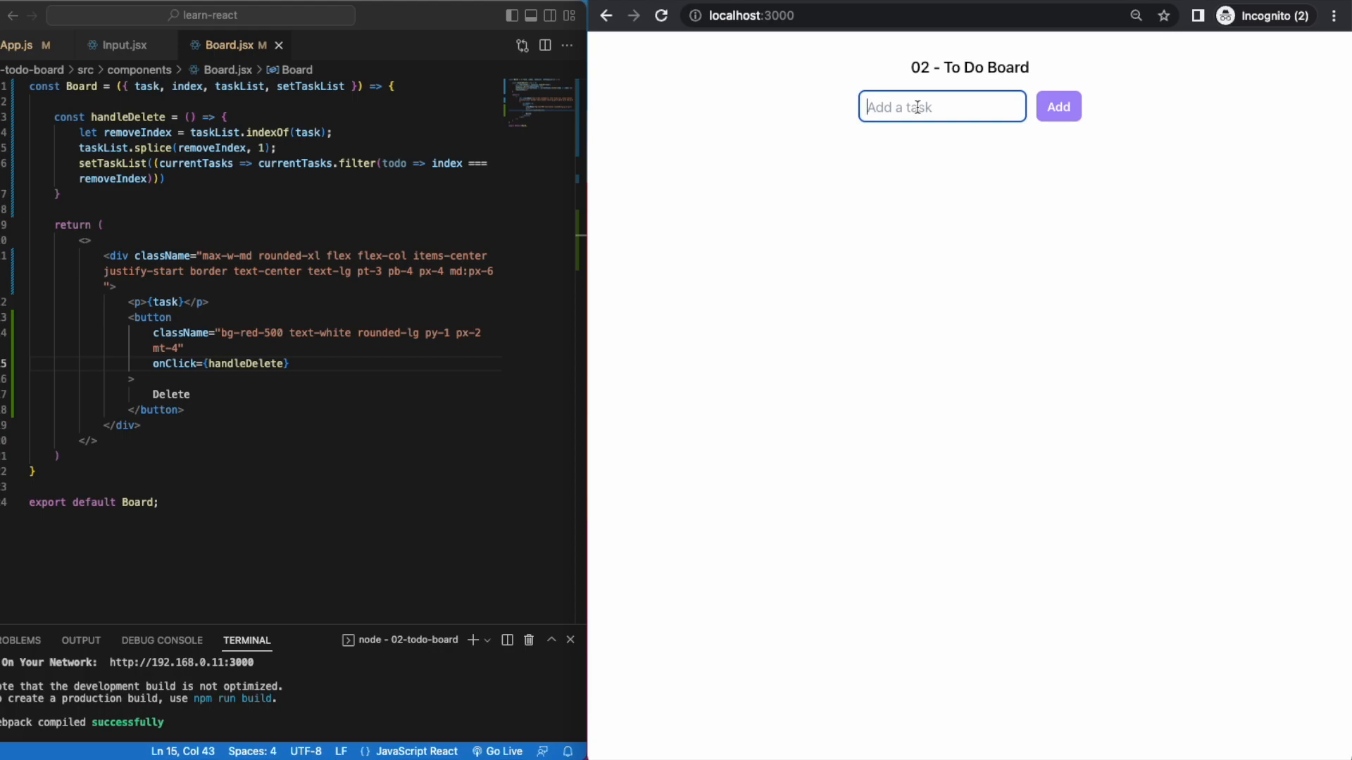
text(compose)
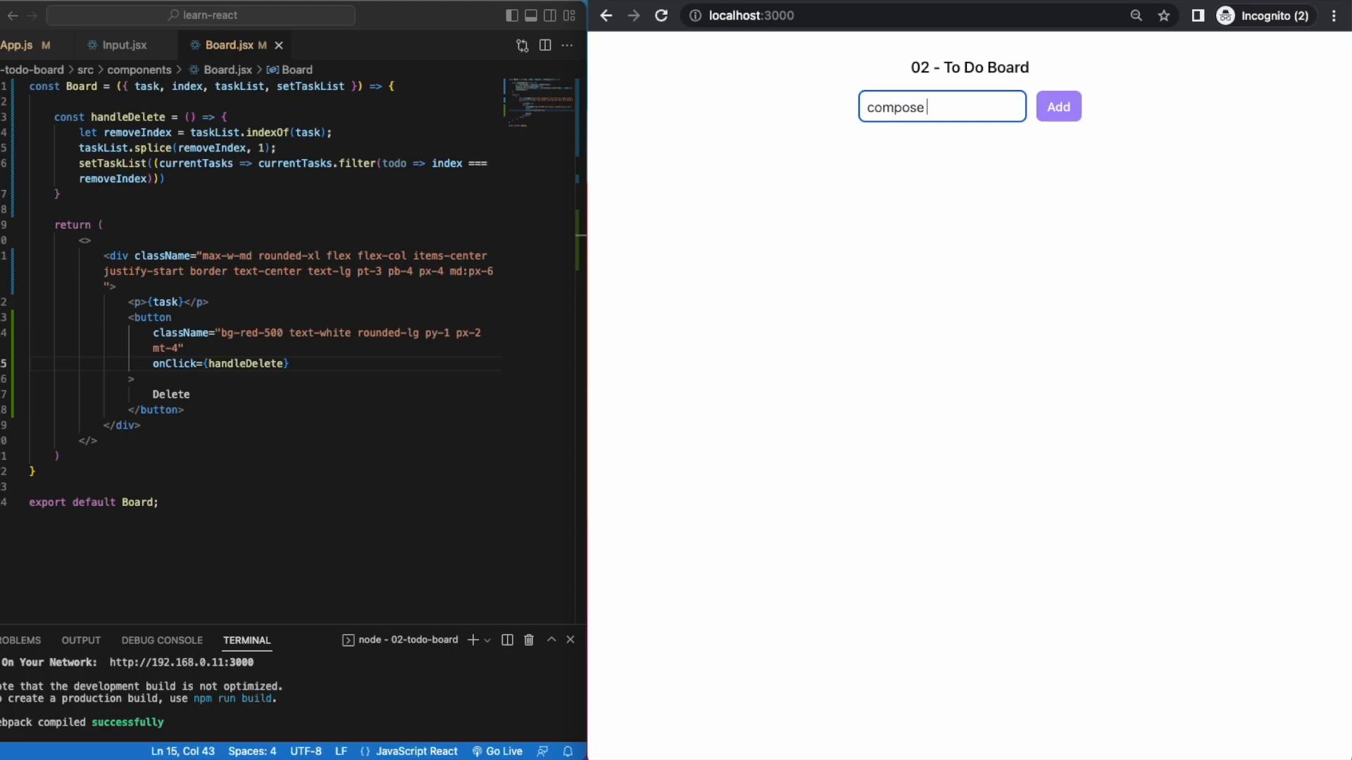
text(epic)
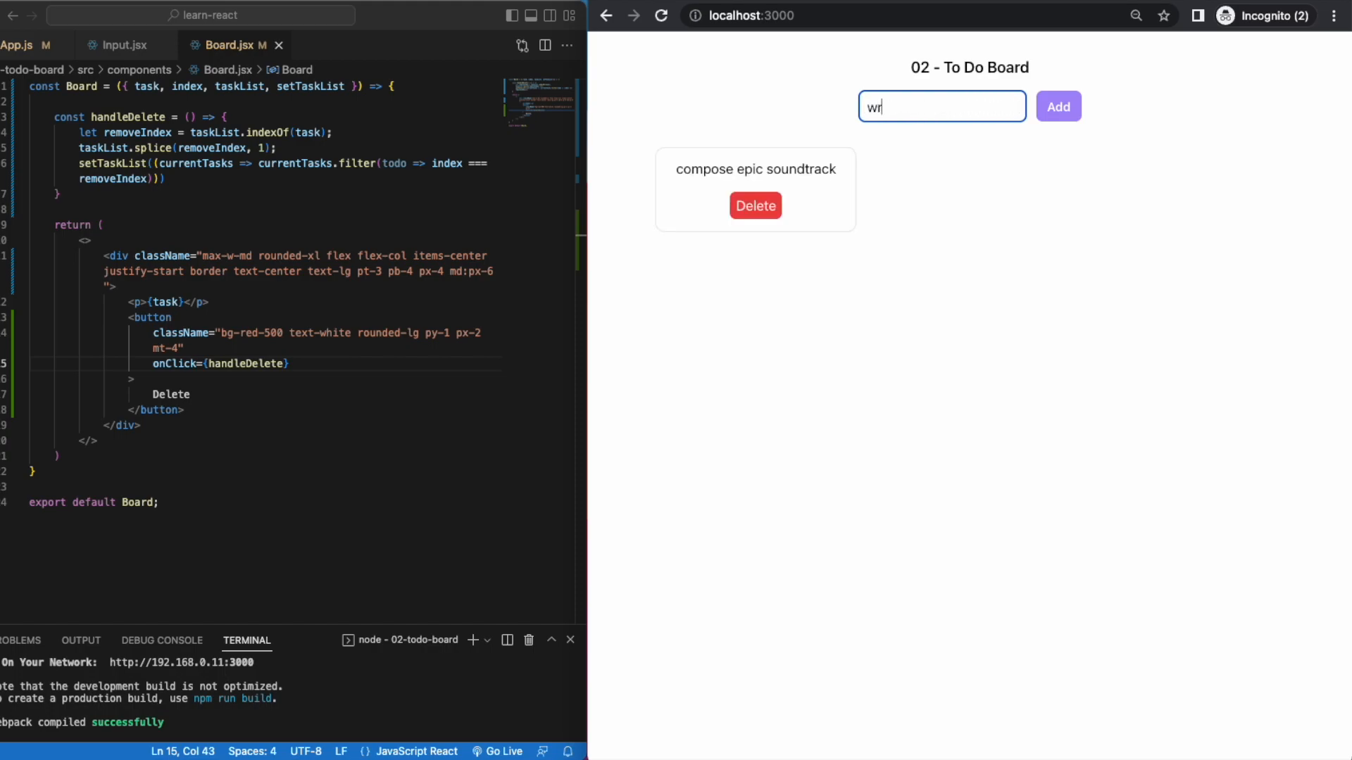
text(ite)
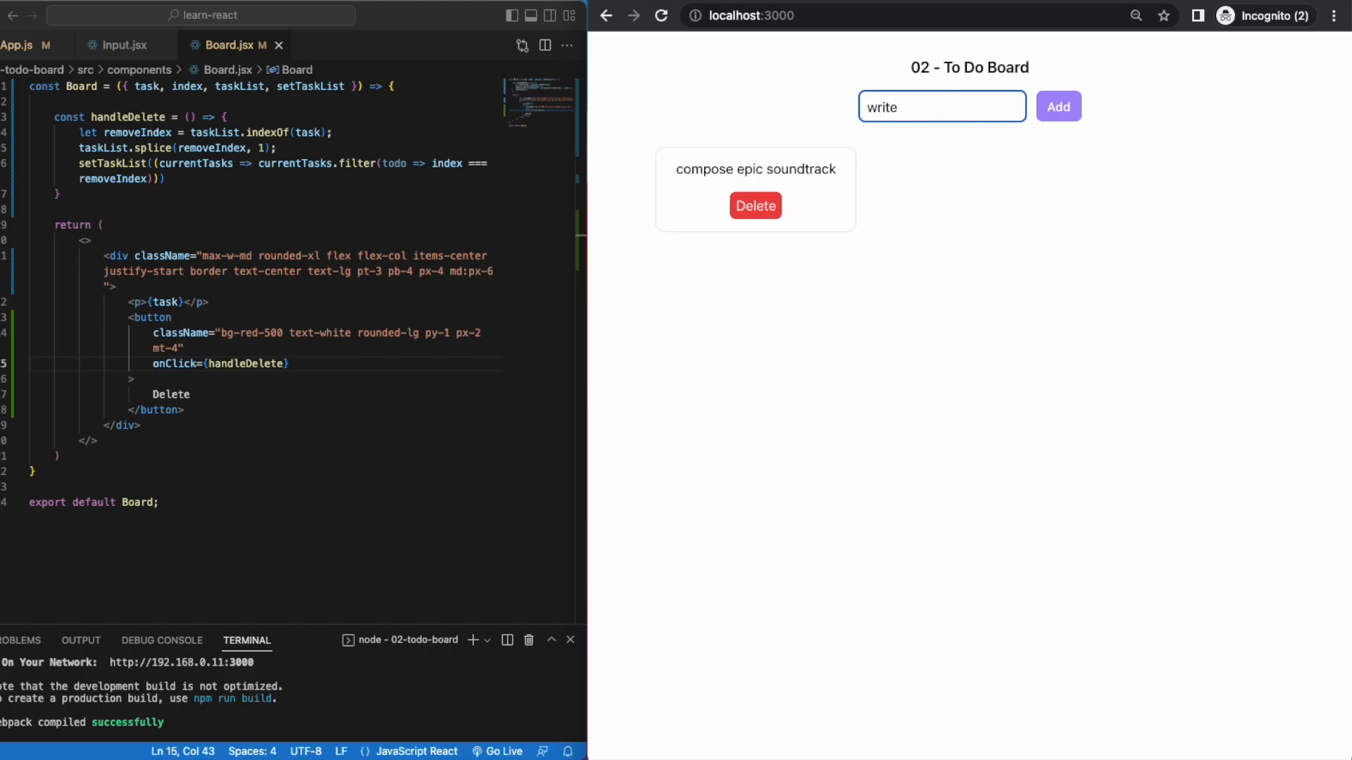
text(short)
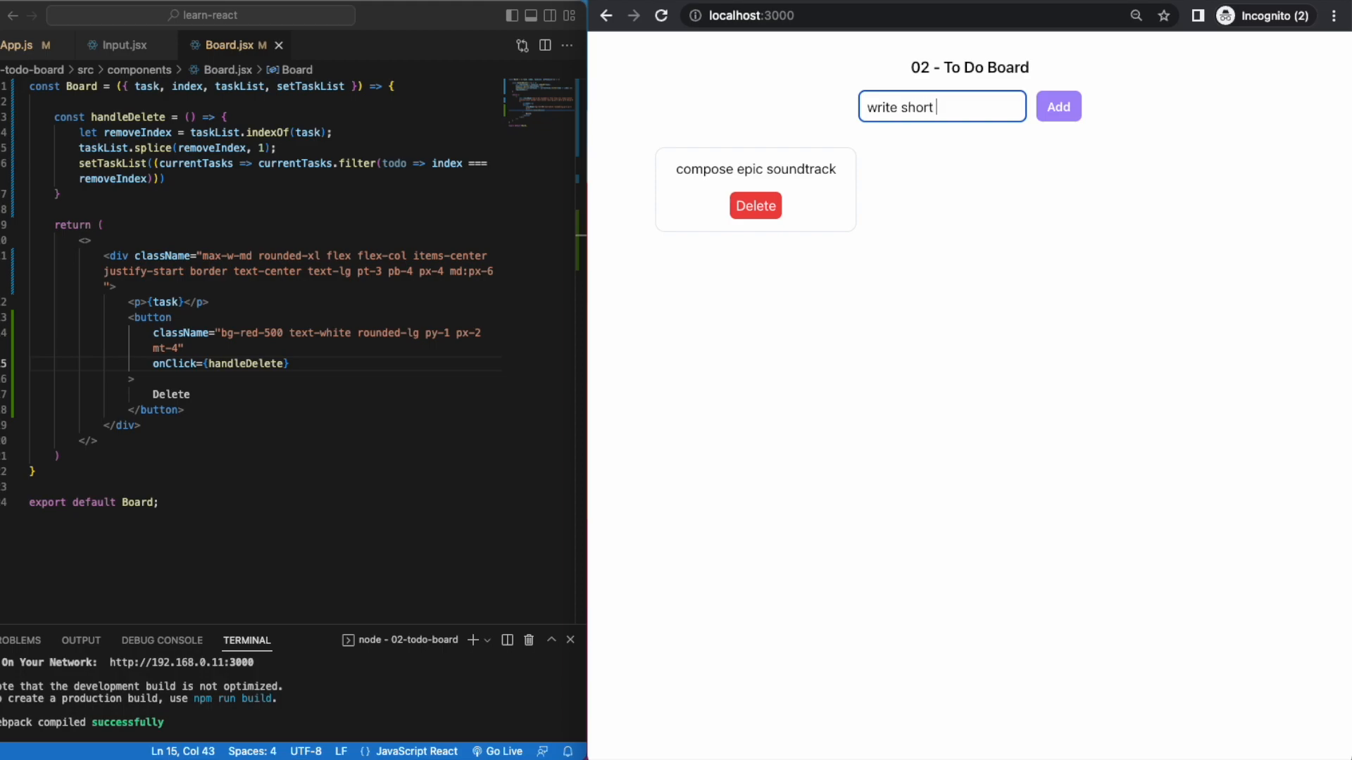
click(1057, 106)
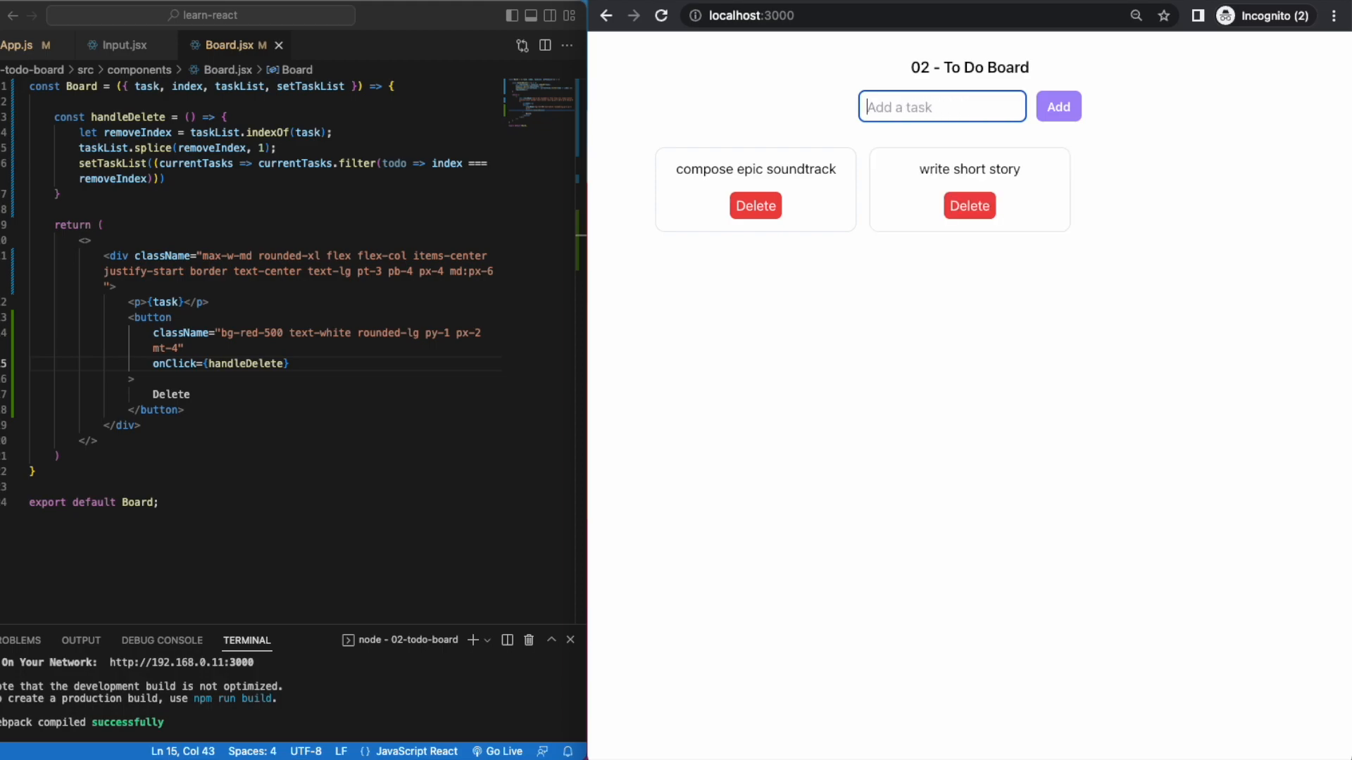
Step: Add the listen to a great audiobook task, fixing a typo, and delete the compose epic soundtrack task
text(listen to)
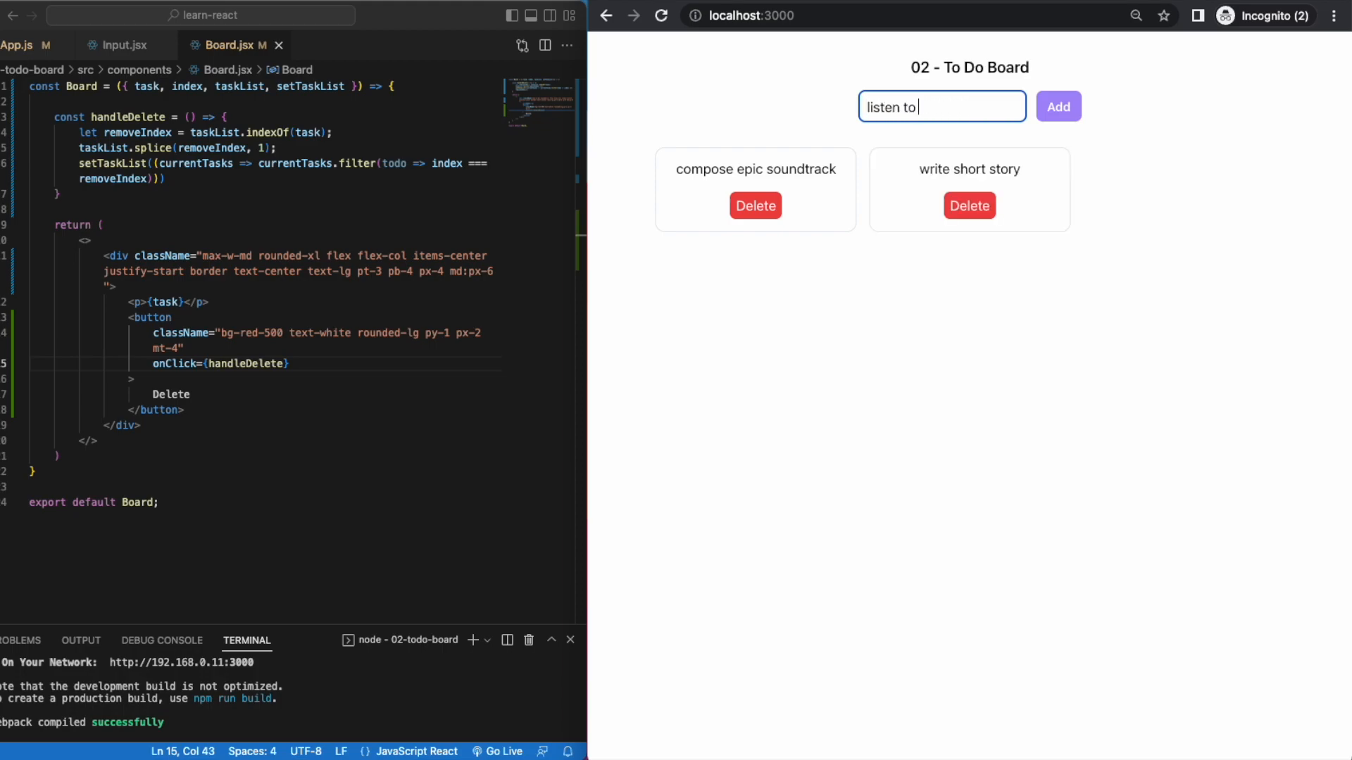
text(a)
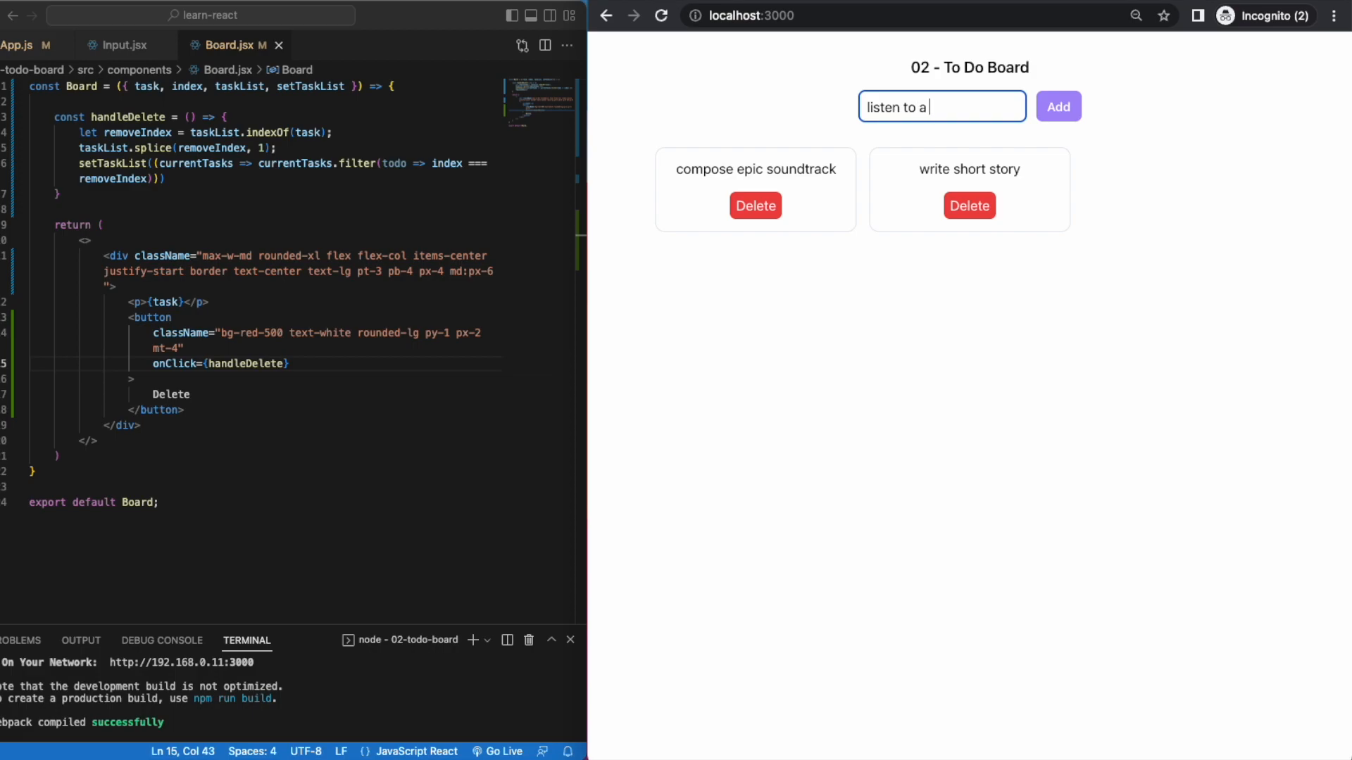
text(great spead)
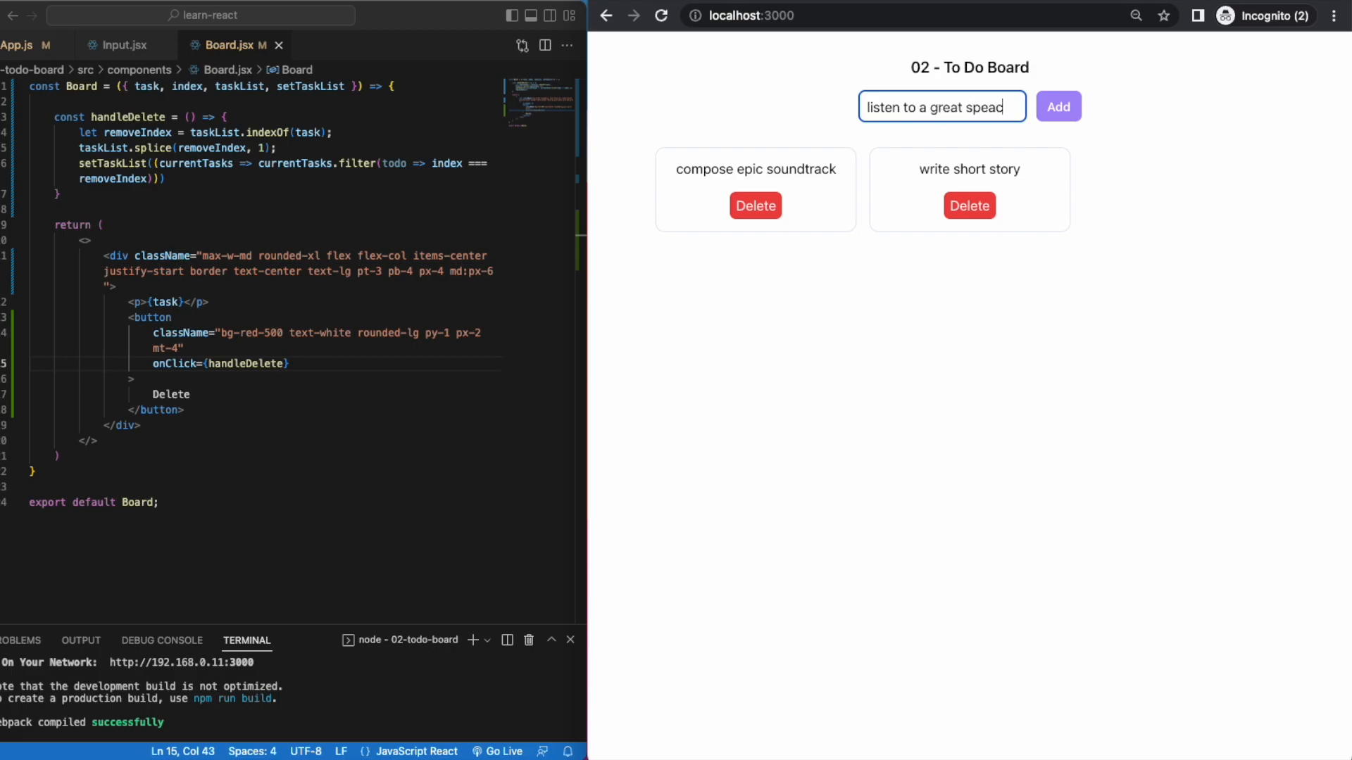
click(1058, 105)
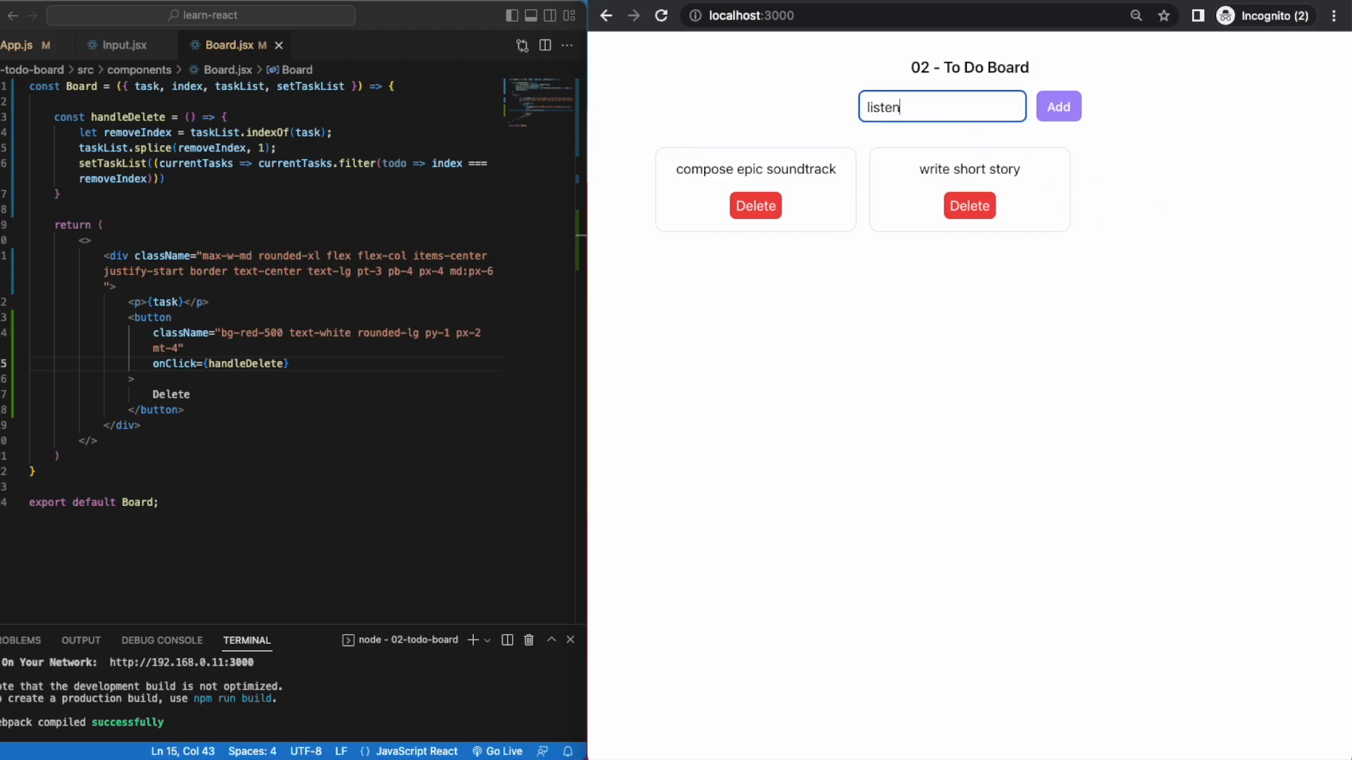
text(to)
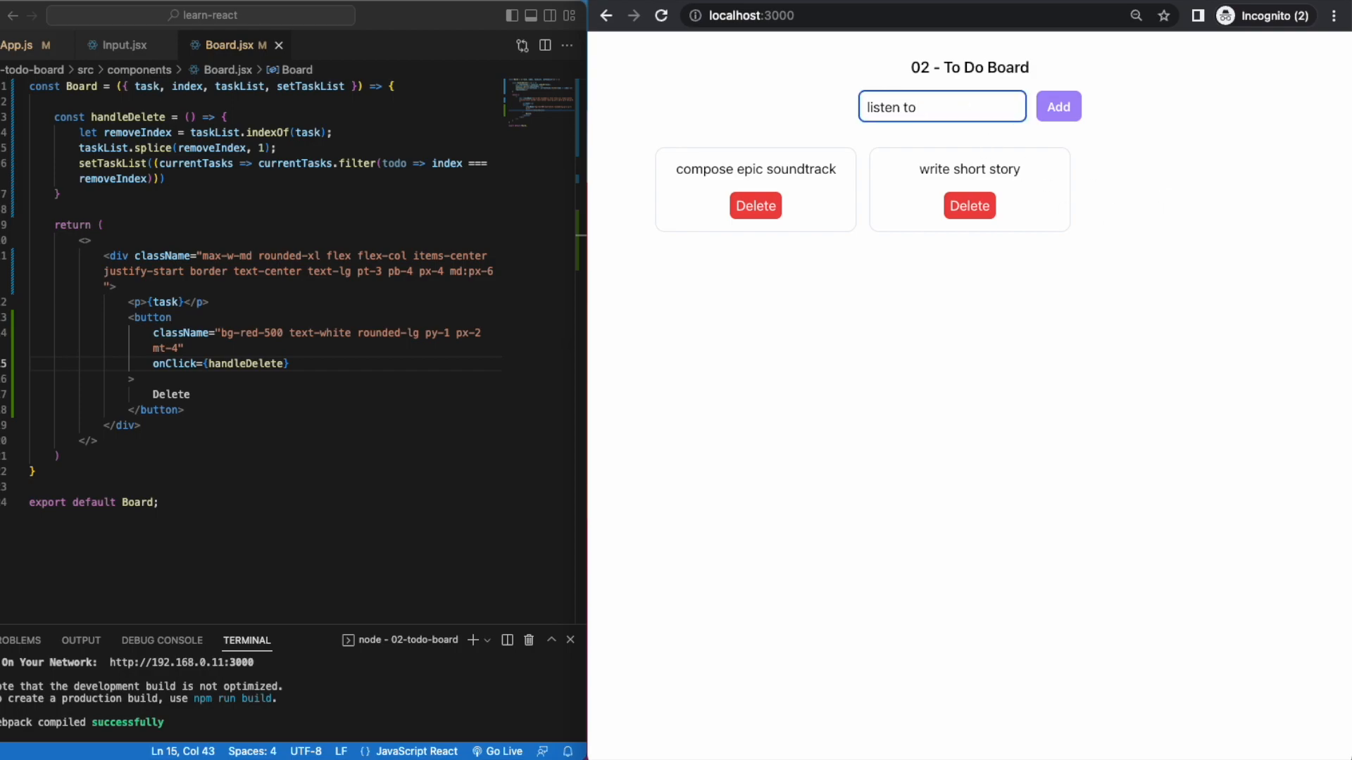
click(1057, 105)
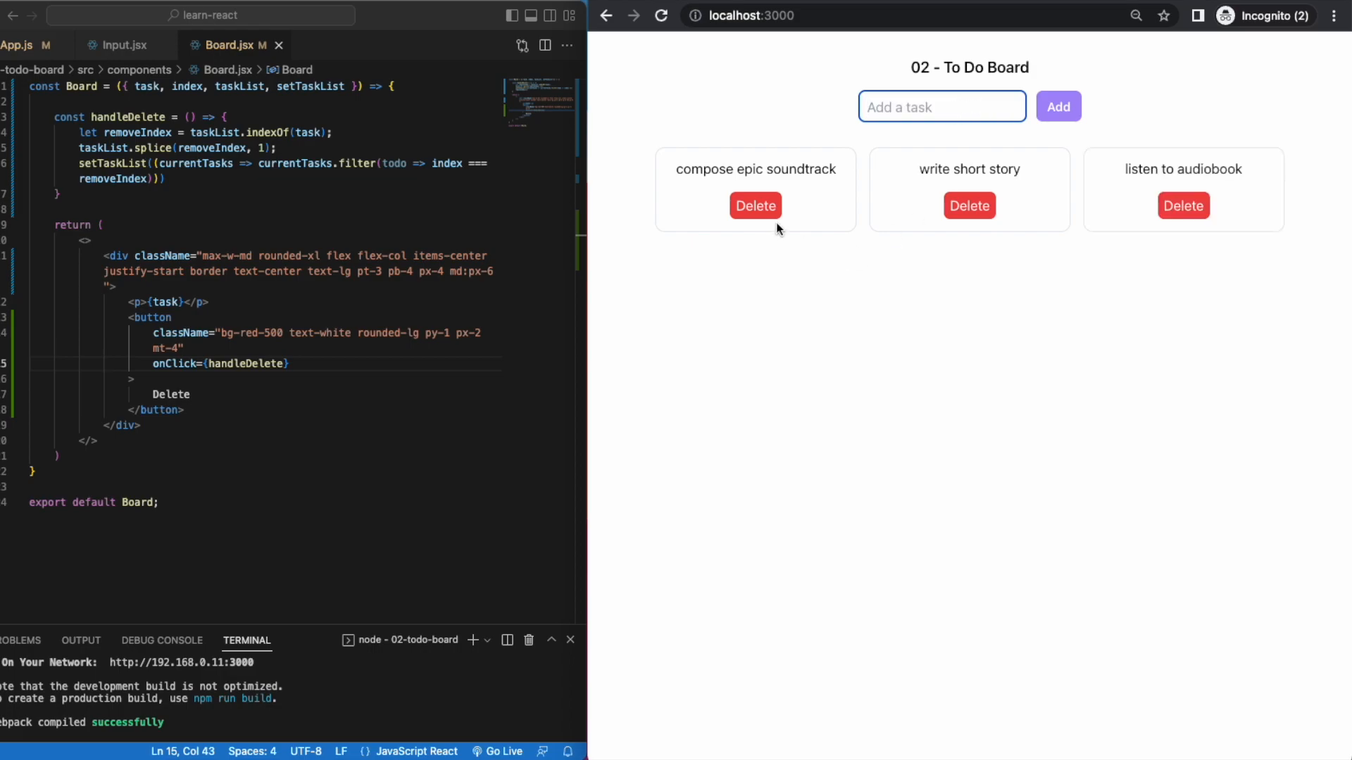
click(755, 205)
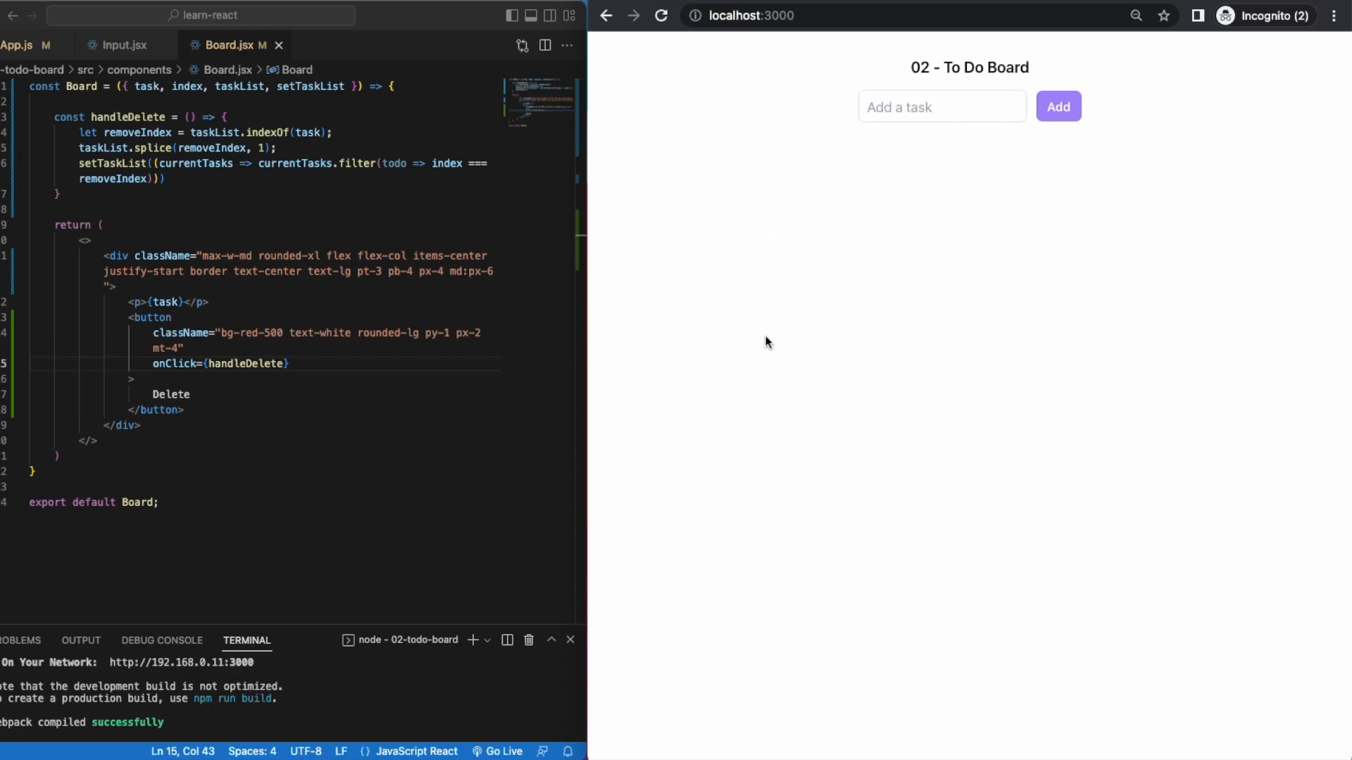
Step: Add the water plants, dance til the sun, and read a non-fiction book tasks to the board
text(water plants)
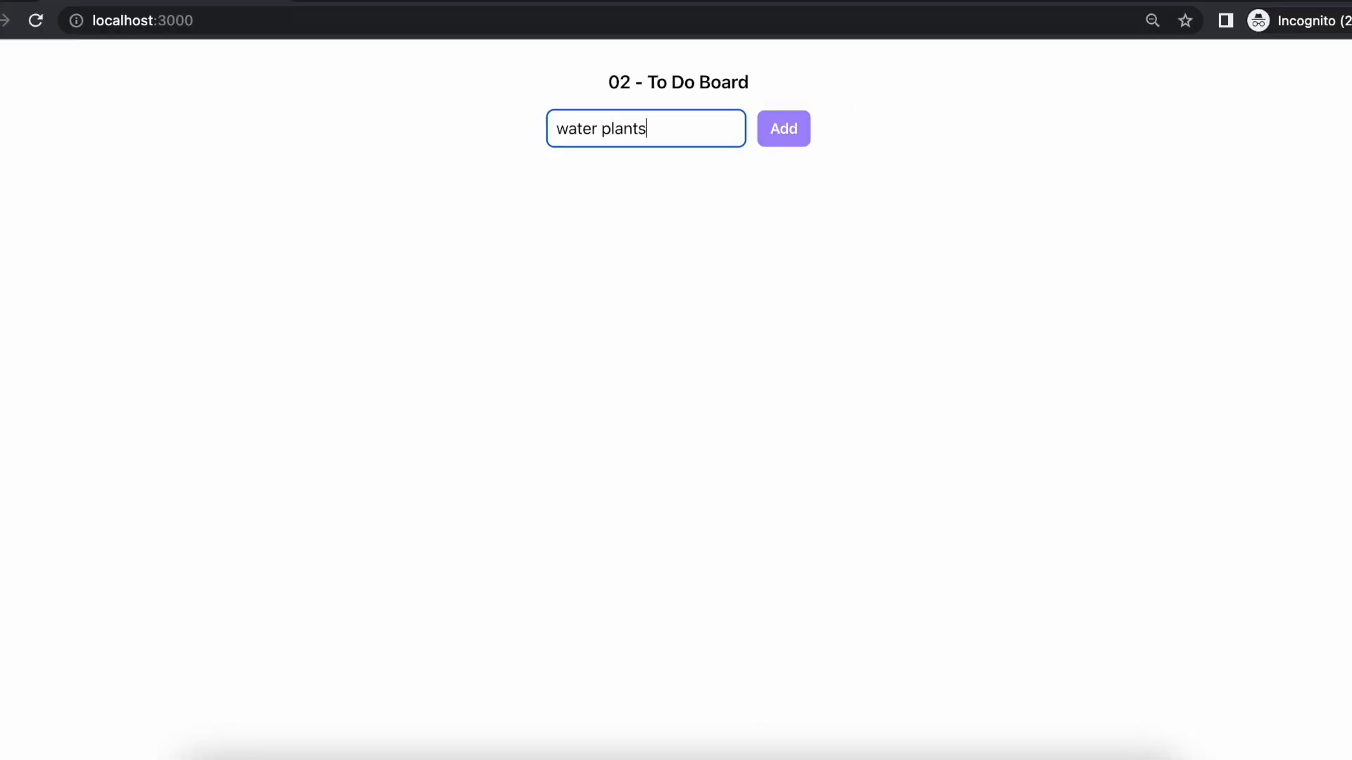
click(782, 128)
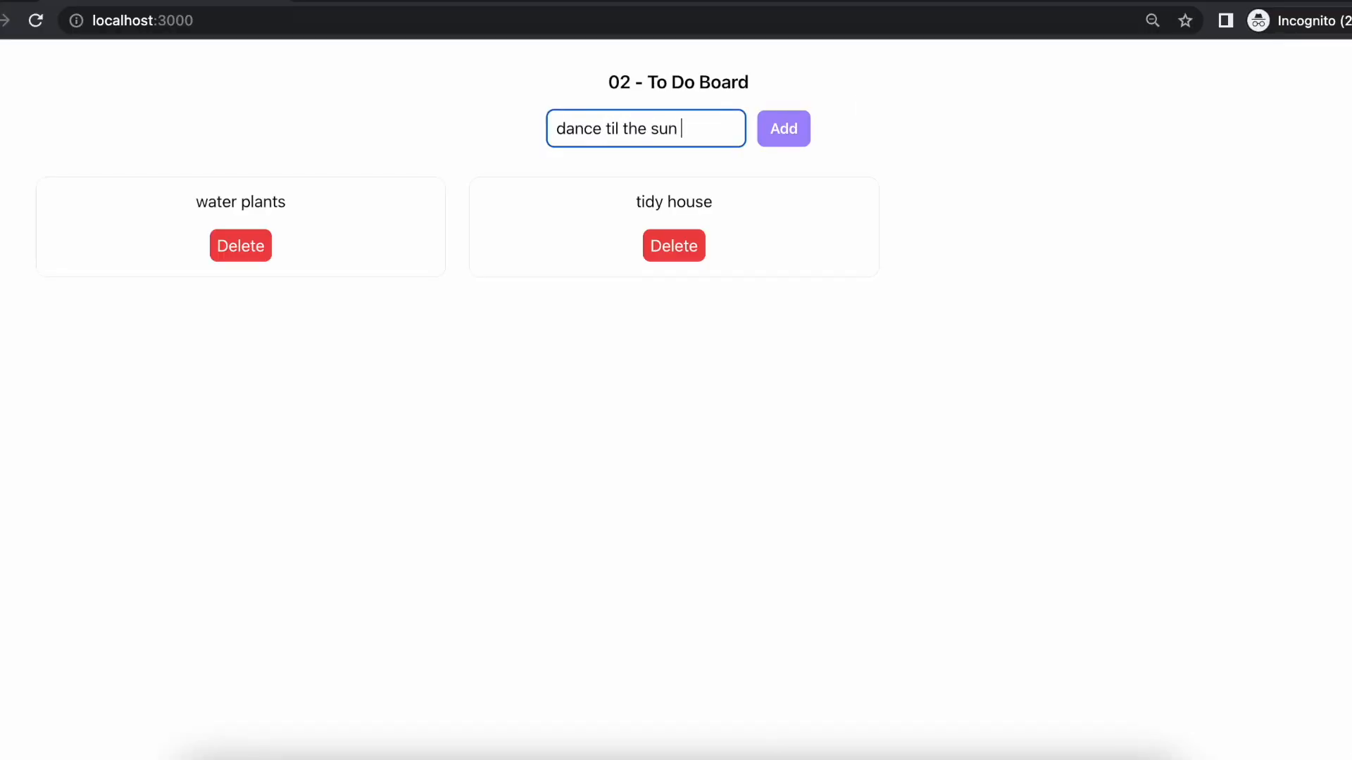
click(781, 128)
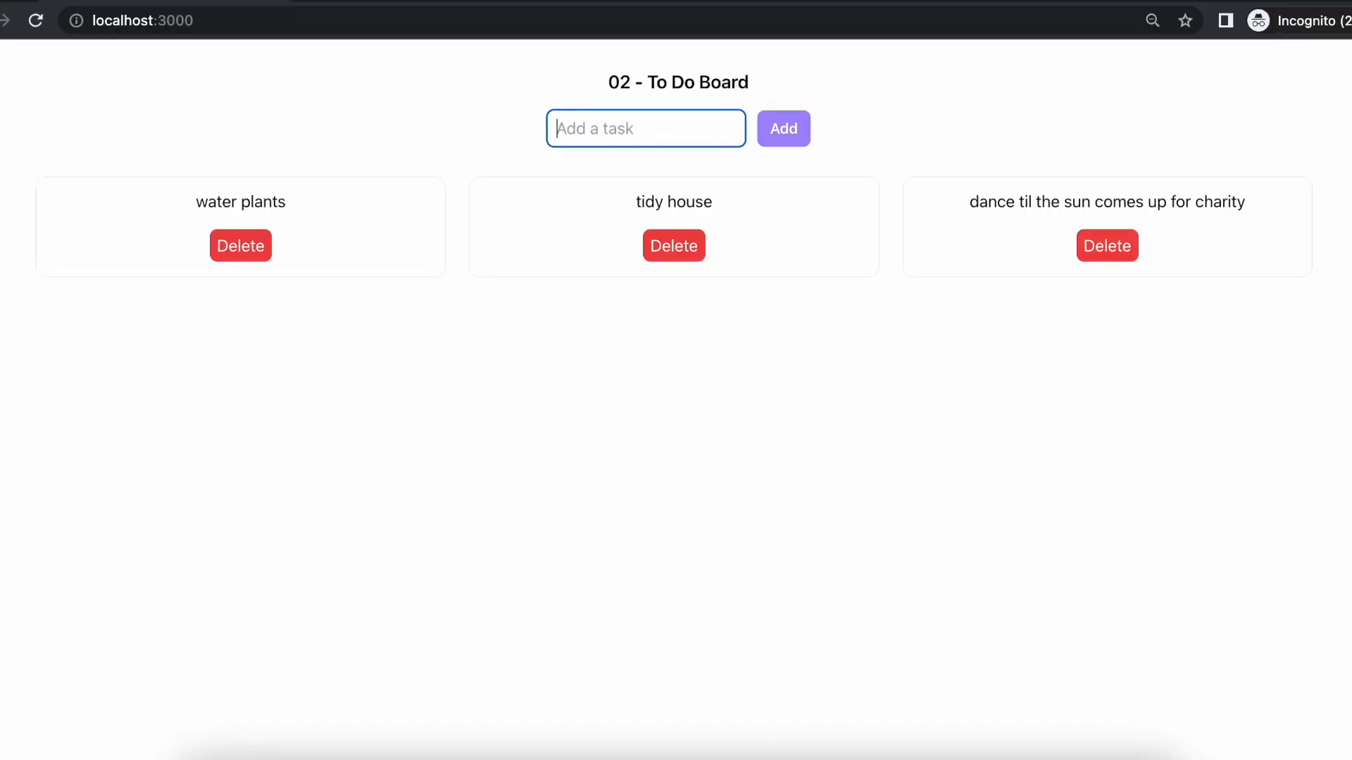
text(read a n)
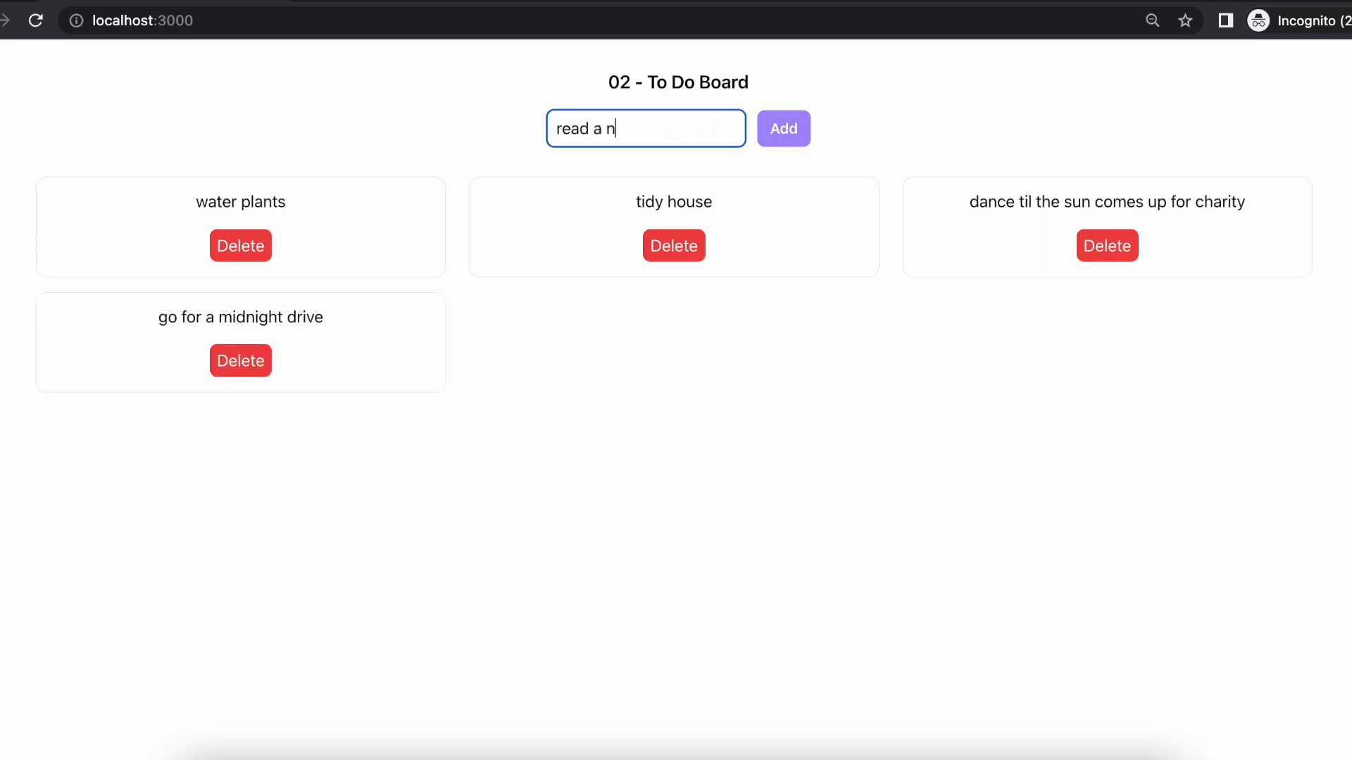
click(781, 128)
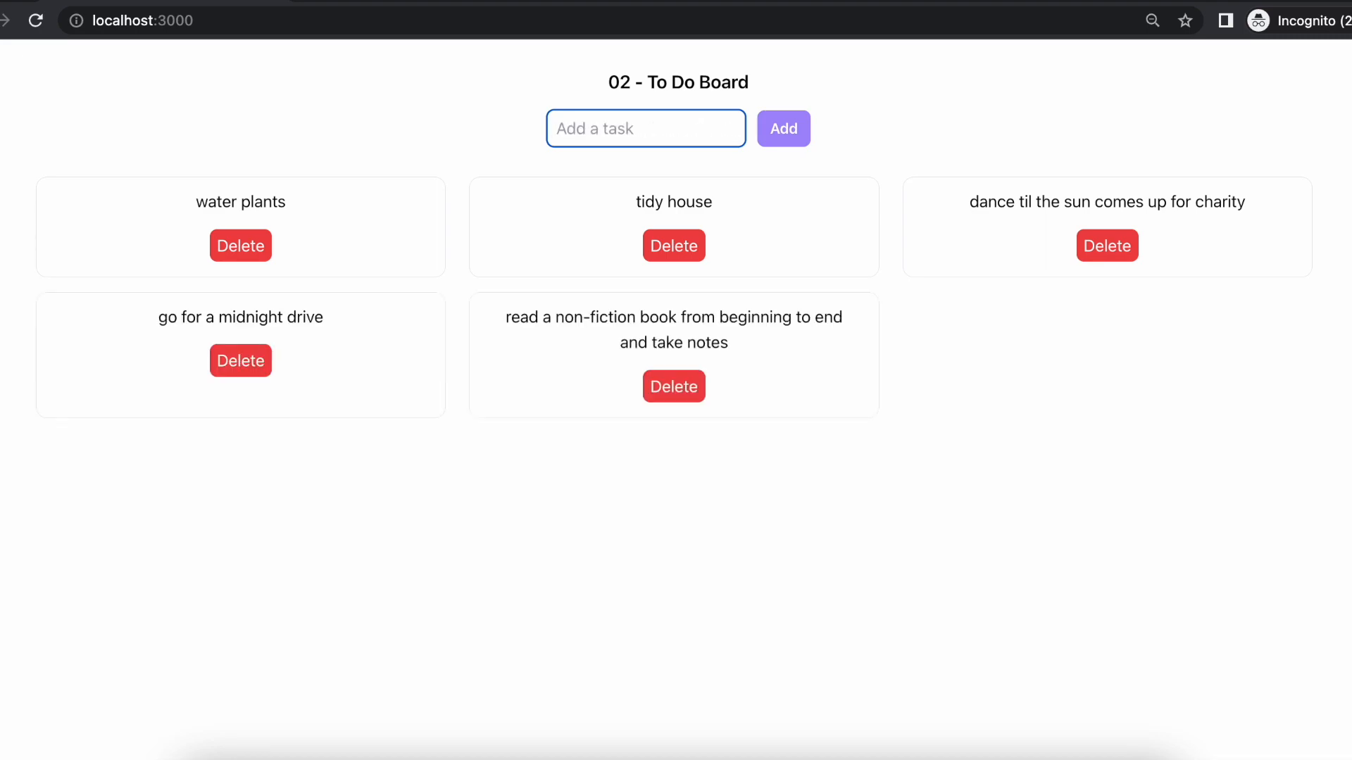